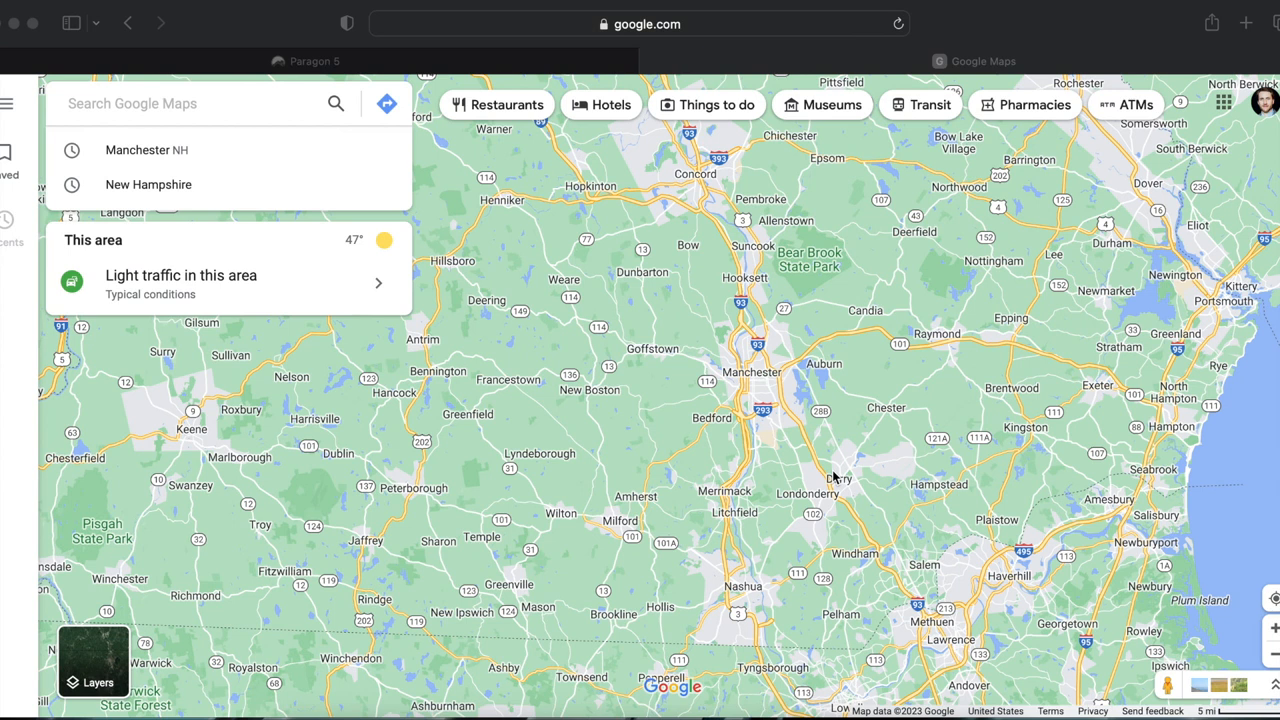
mouse_move(833, 412)
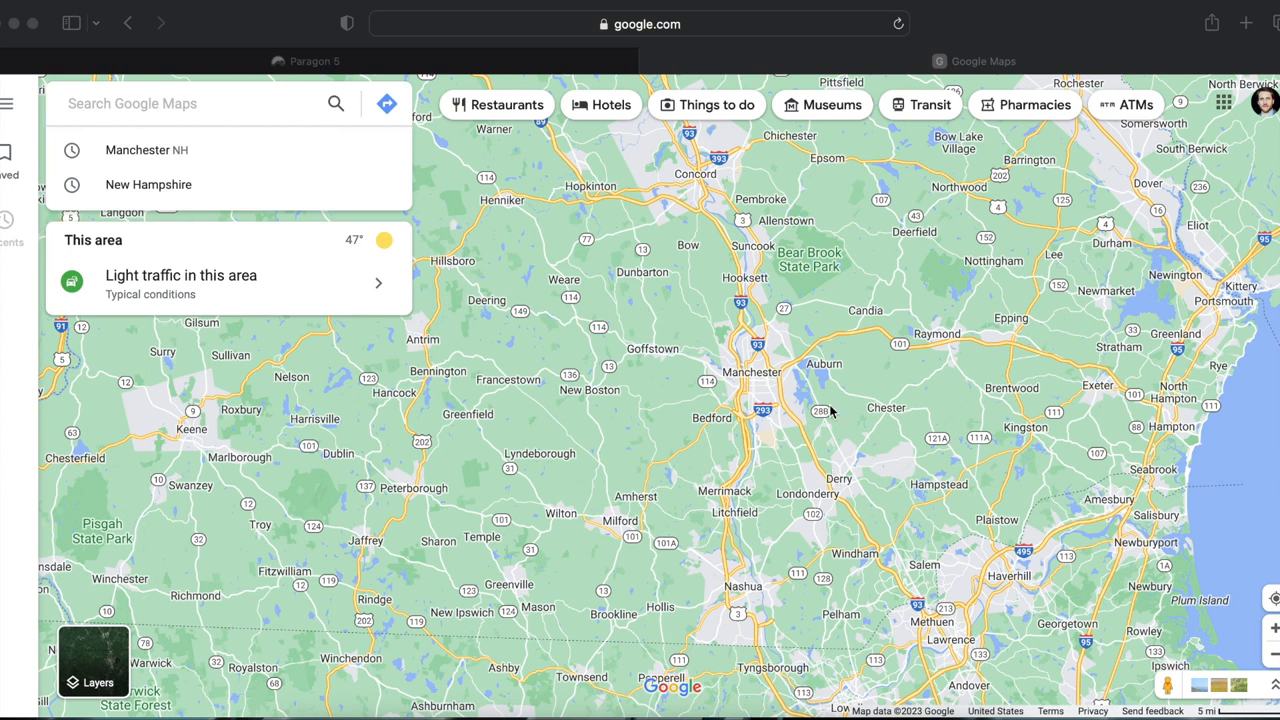
mouse_move(750, 256)
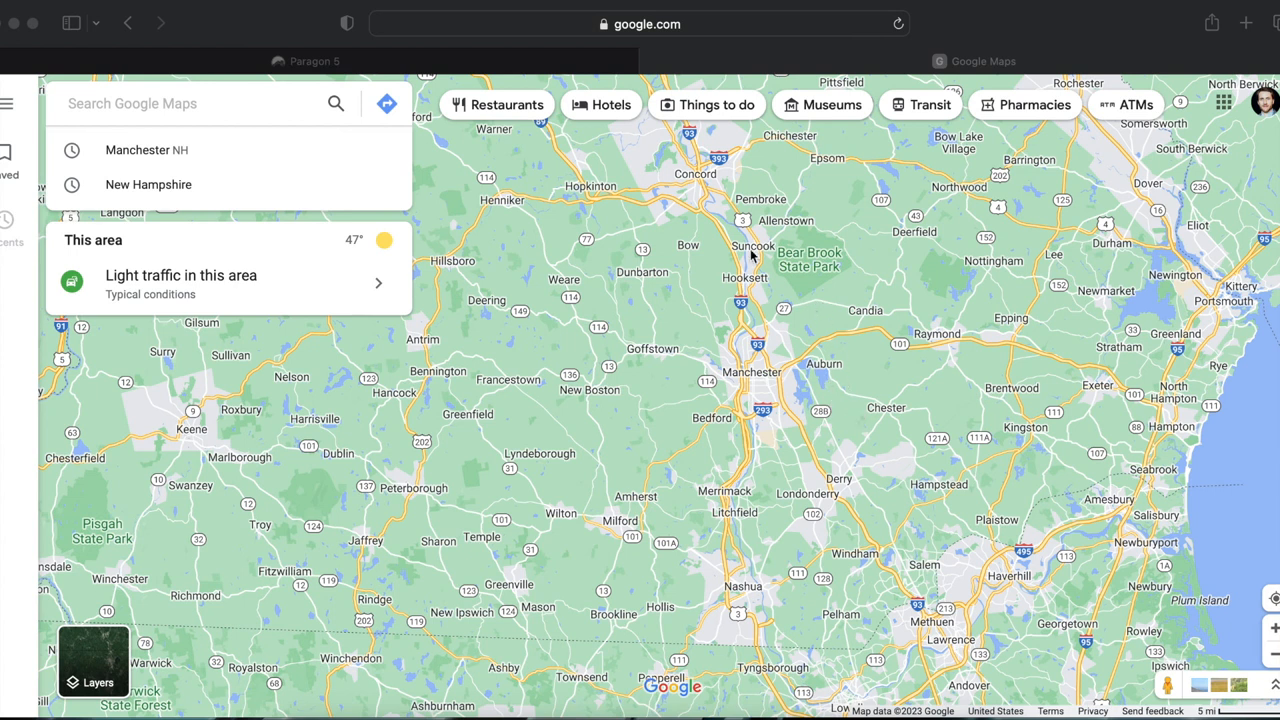
mouse_move(773, 305)
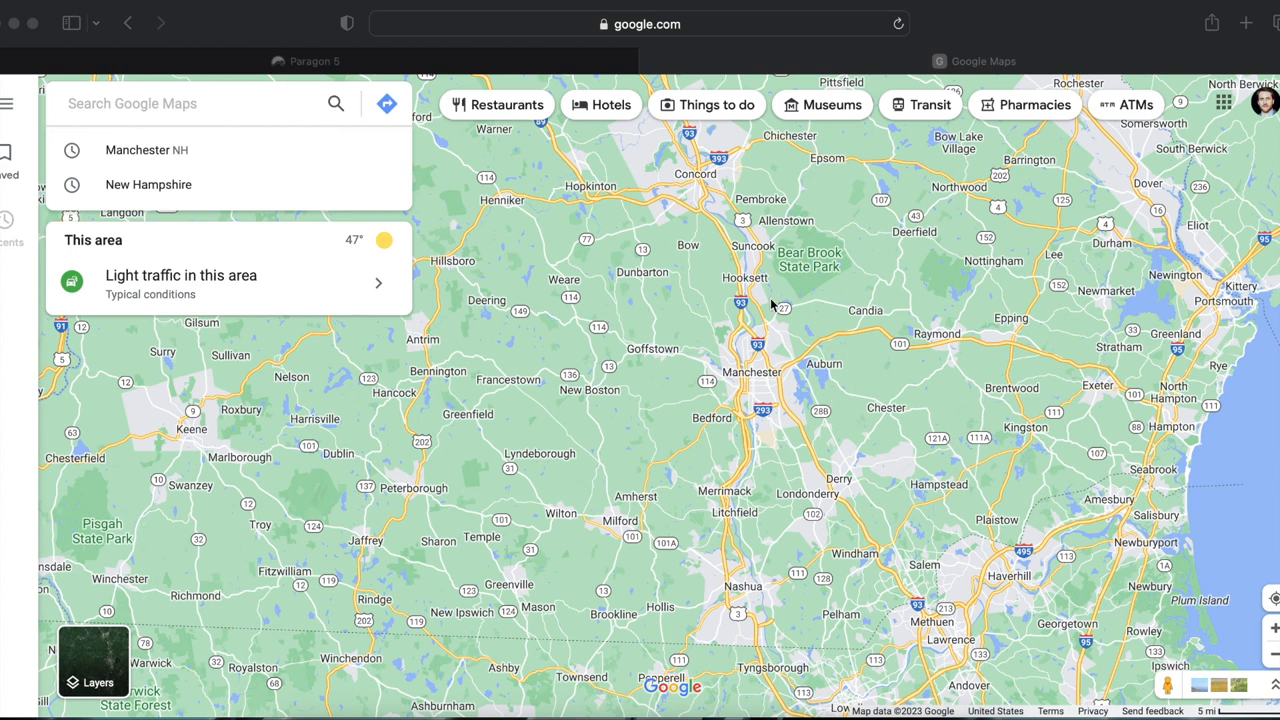
mouse_move(745, 282)
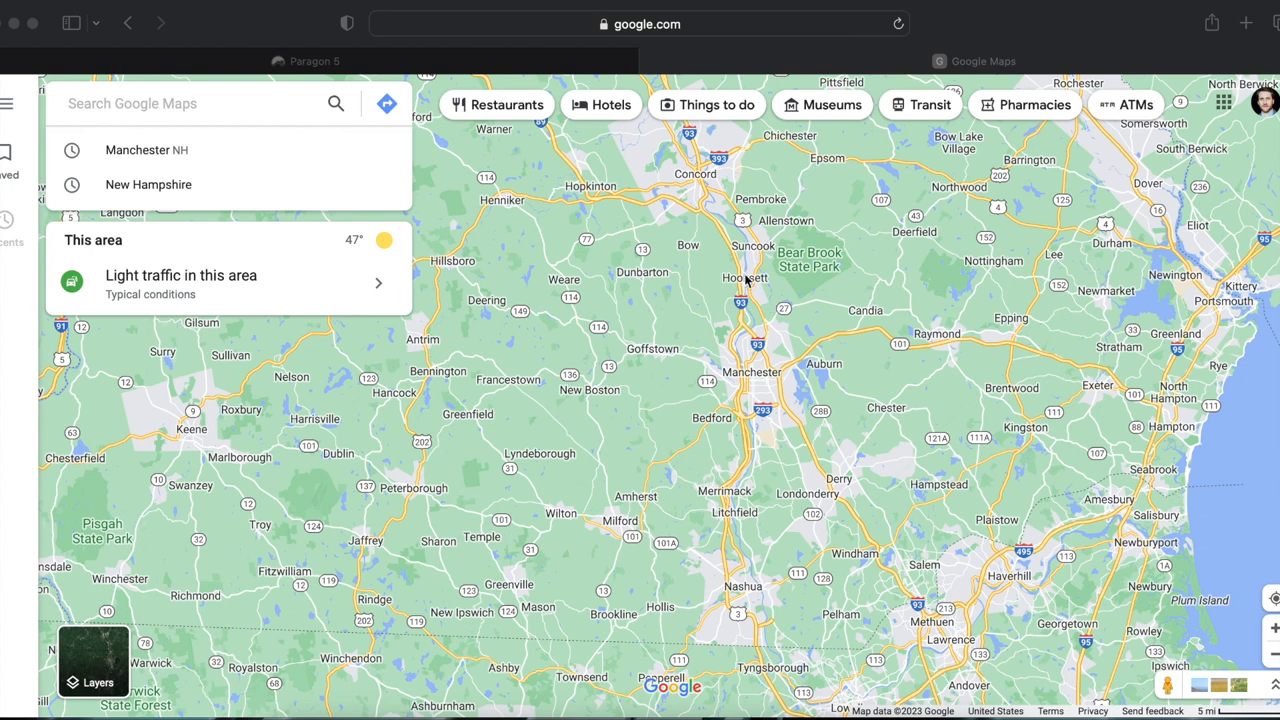
mouse_move(598, 263)
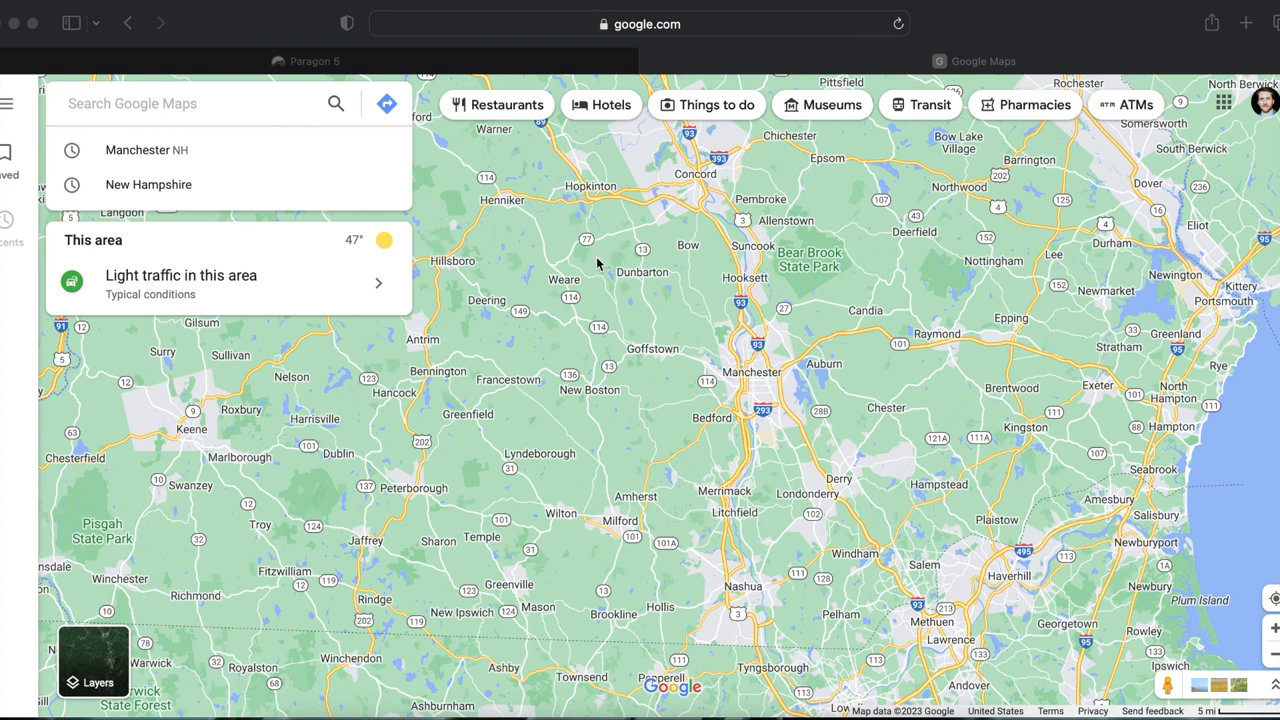
mouse_move(445, 406)
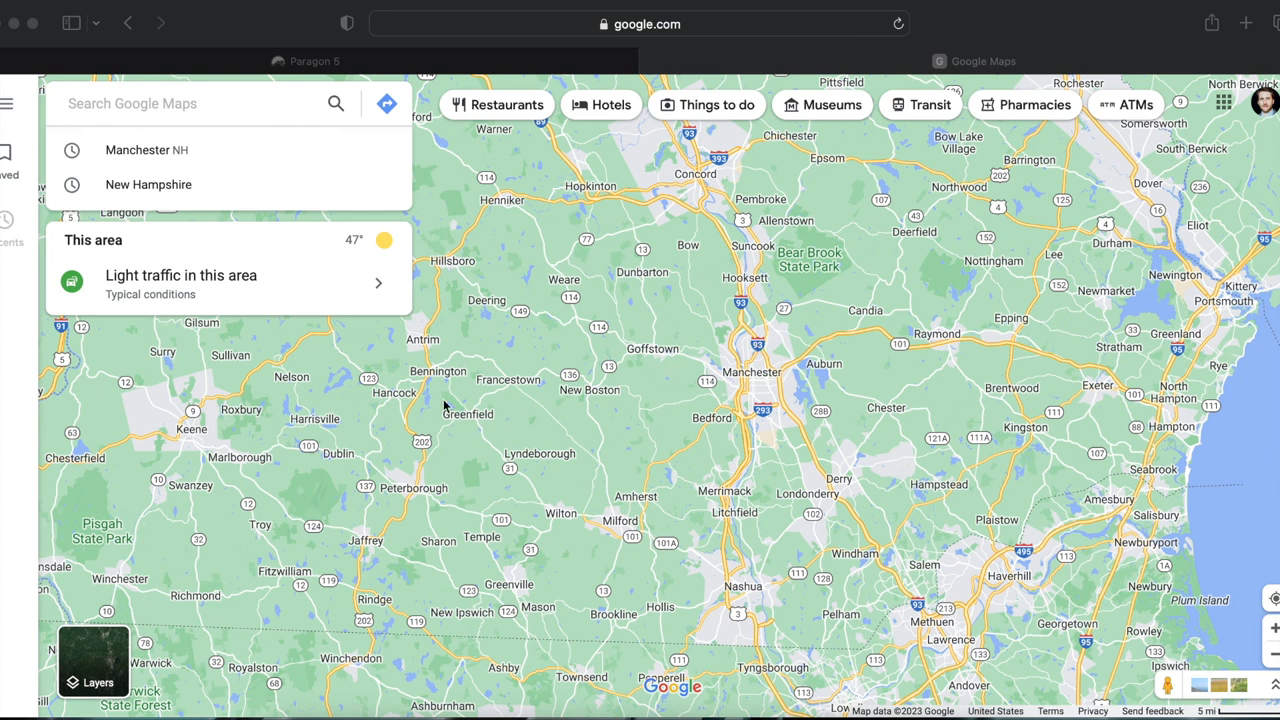
mouse_move(627, 448)
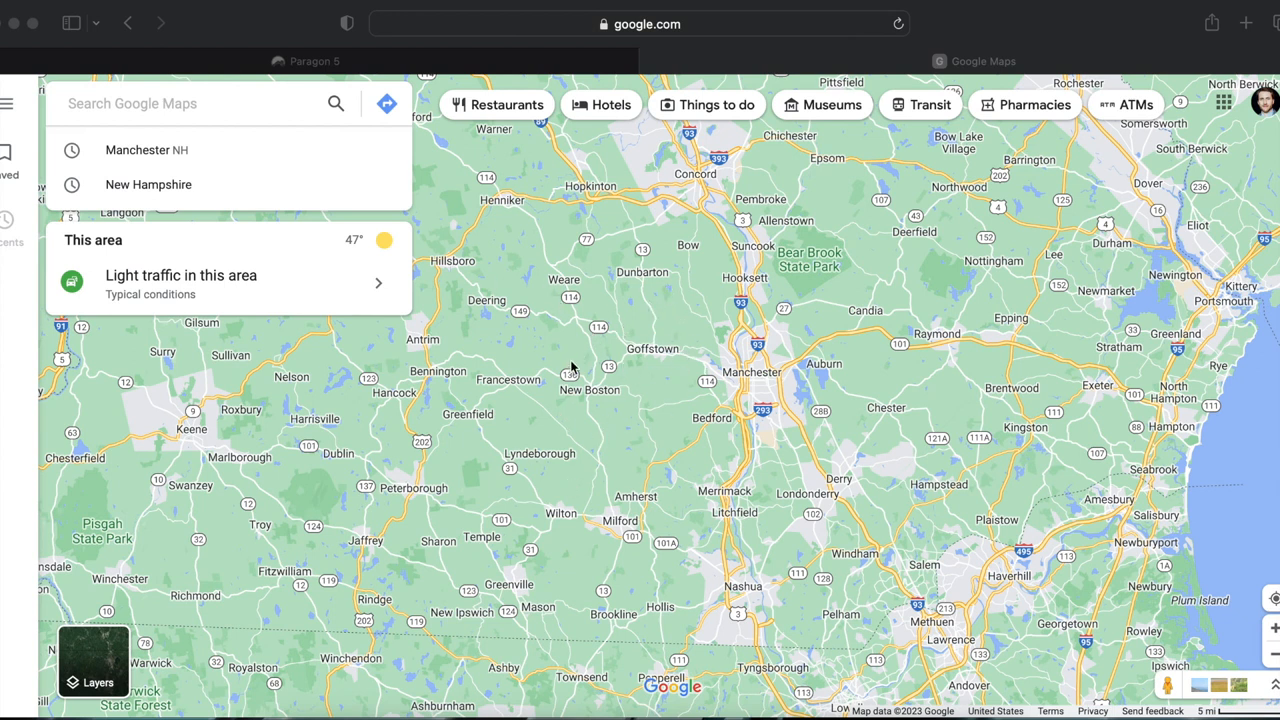
mouse_move(676, 262)
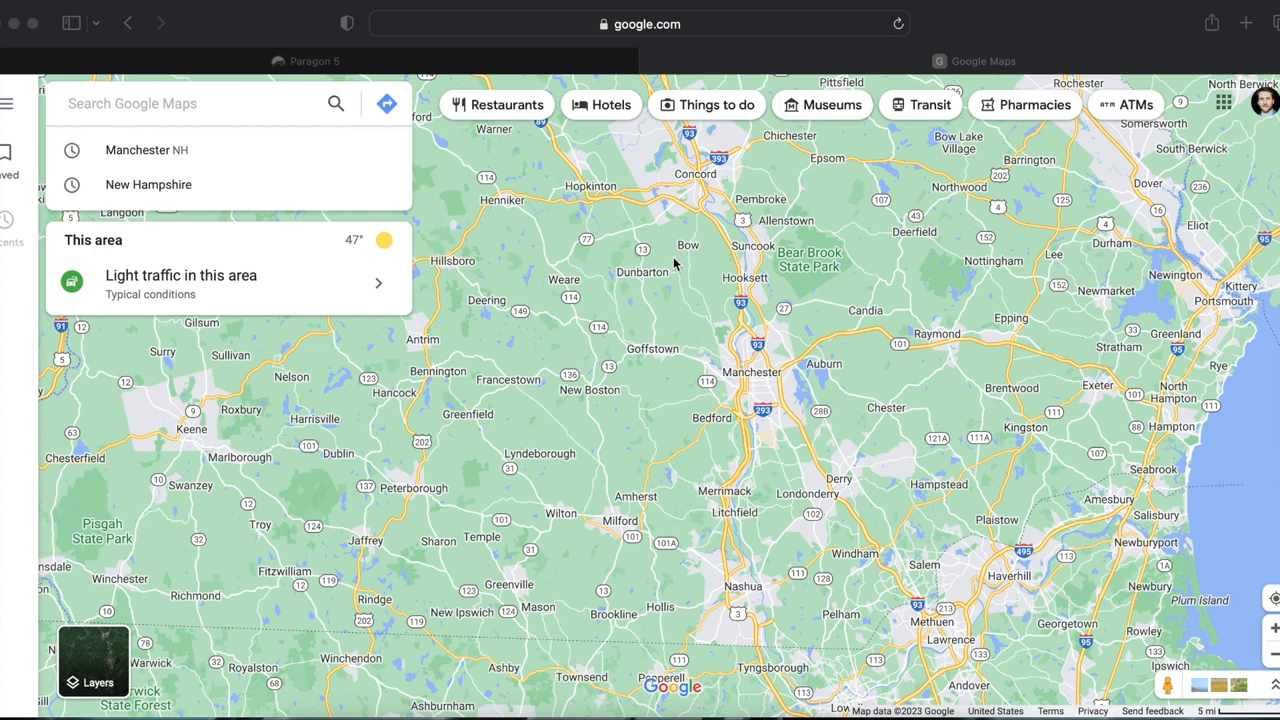
mouse_move(603, 450)
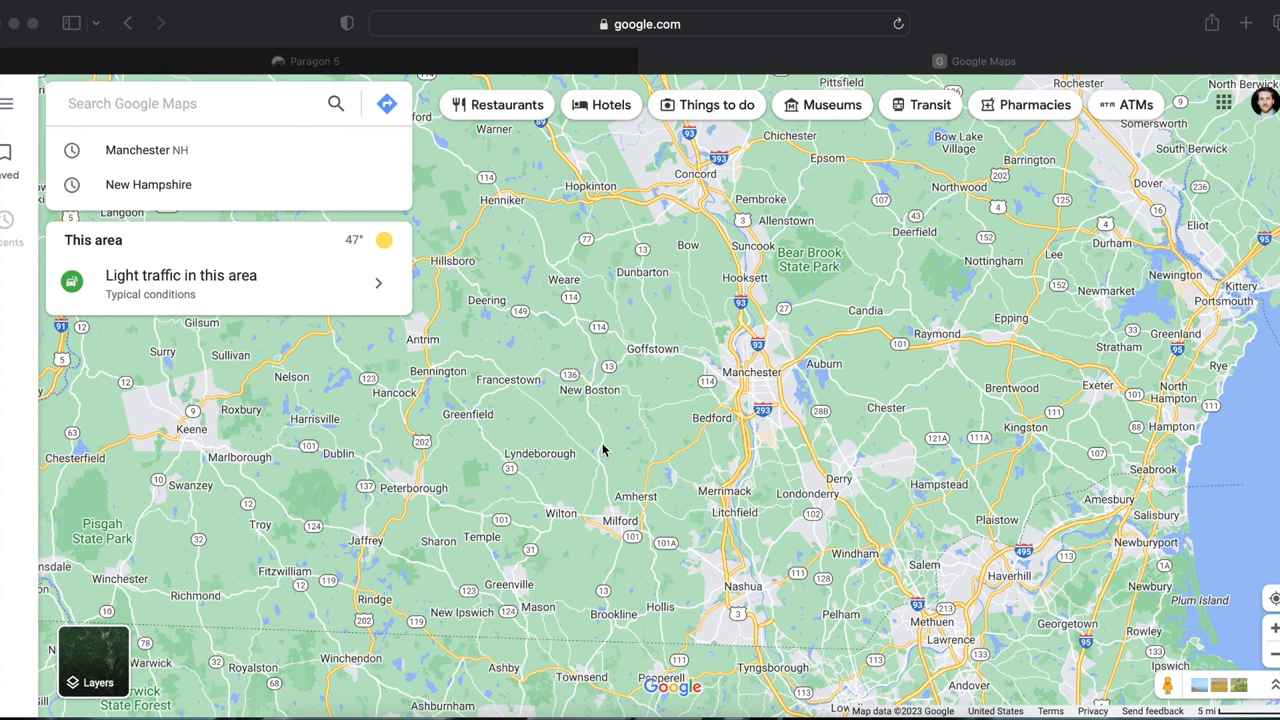
mouse_move(673, 363)
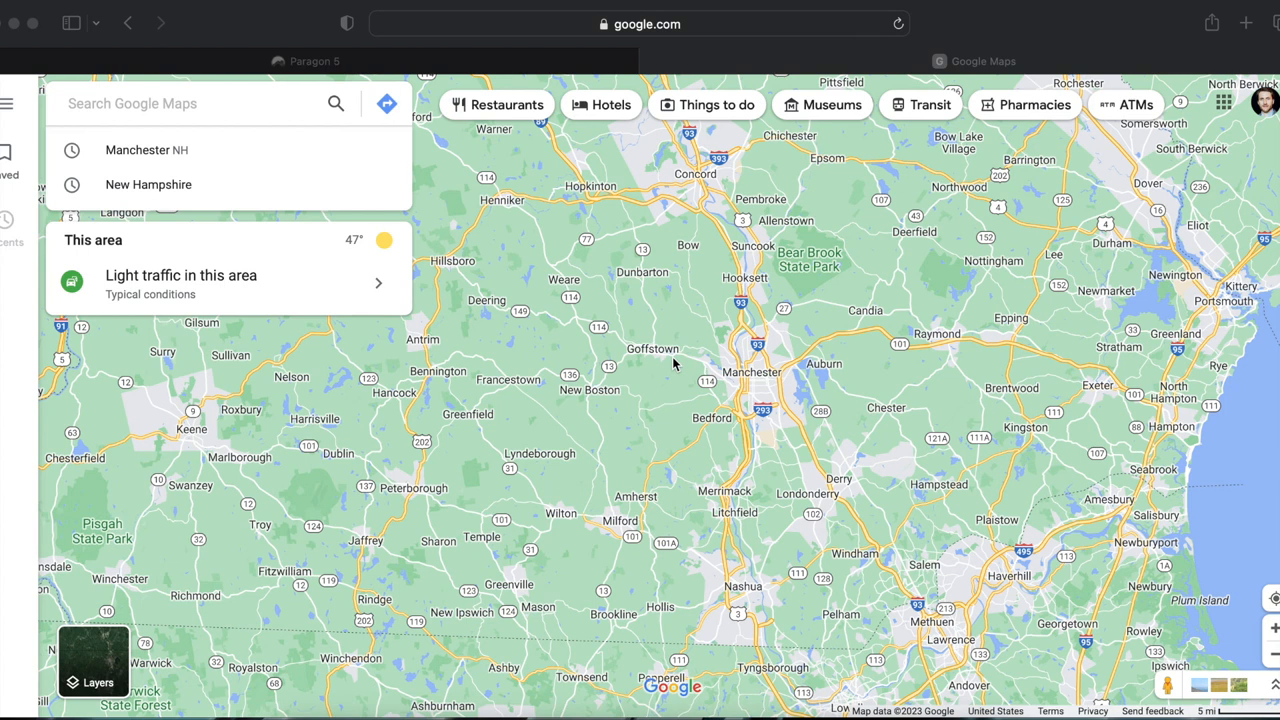
mouse_move(730, 290)
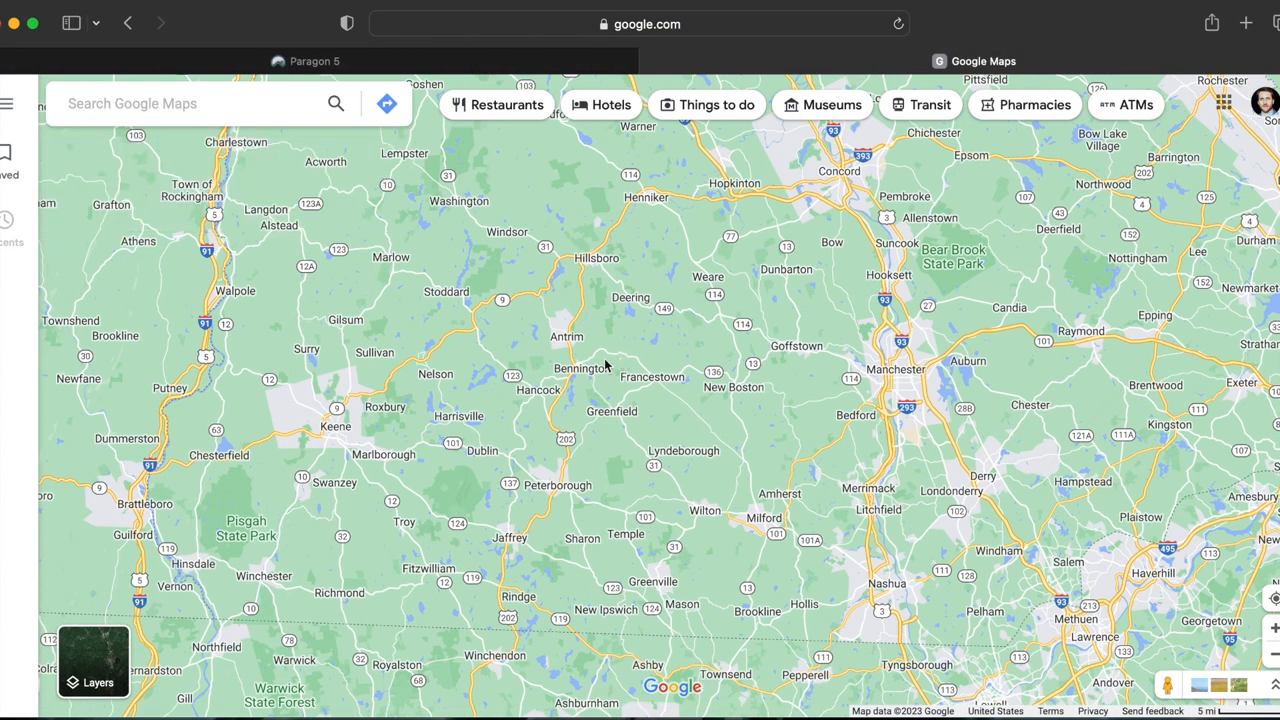
mouse_move(525, 457)
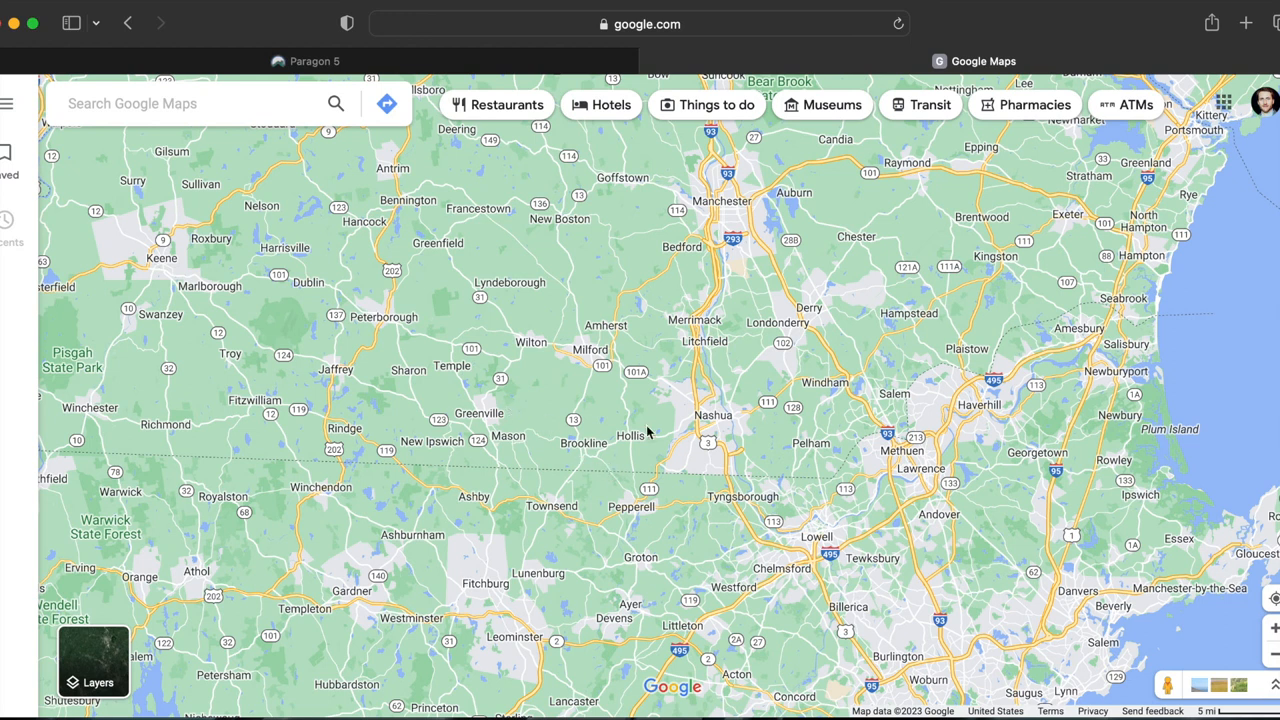
mouse_move(606, 463)
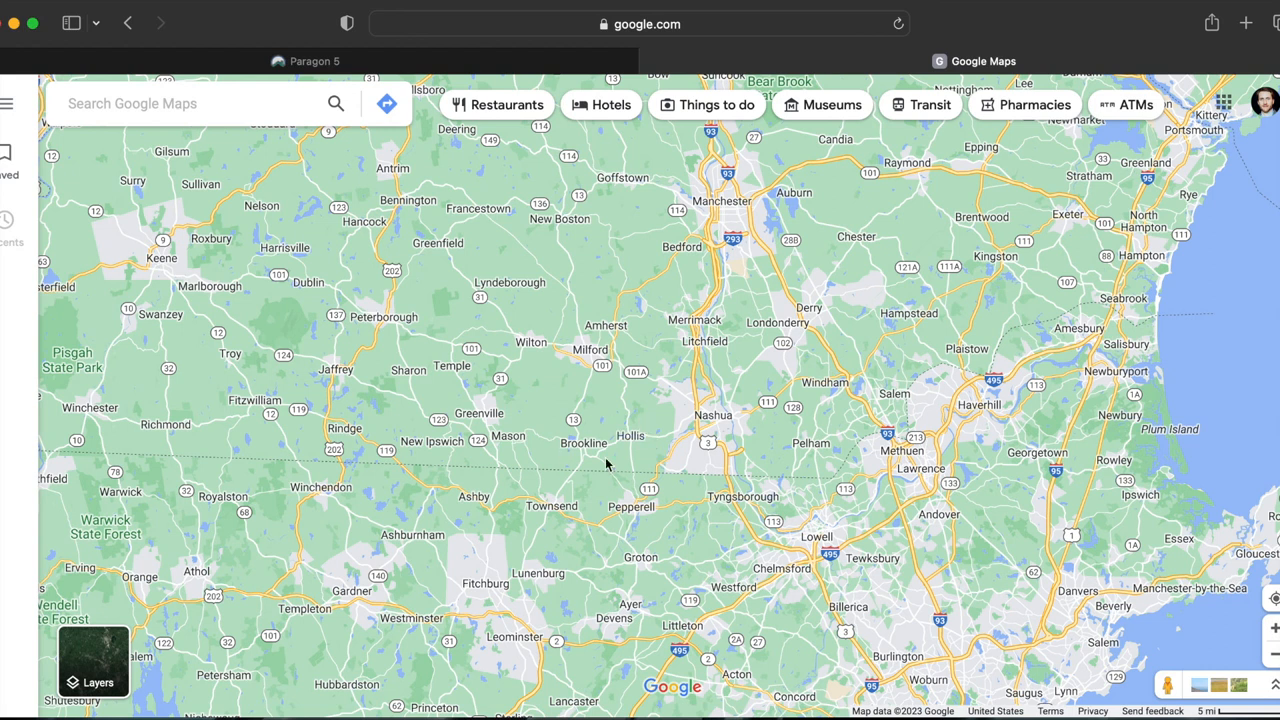
mouse_move(646, 418)
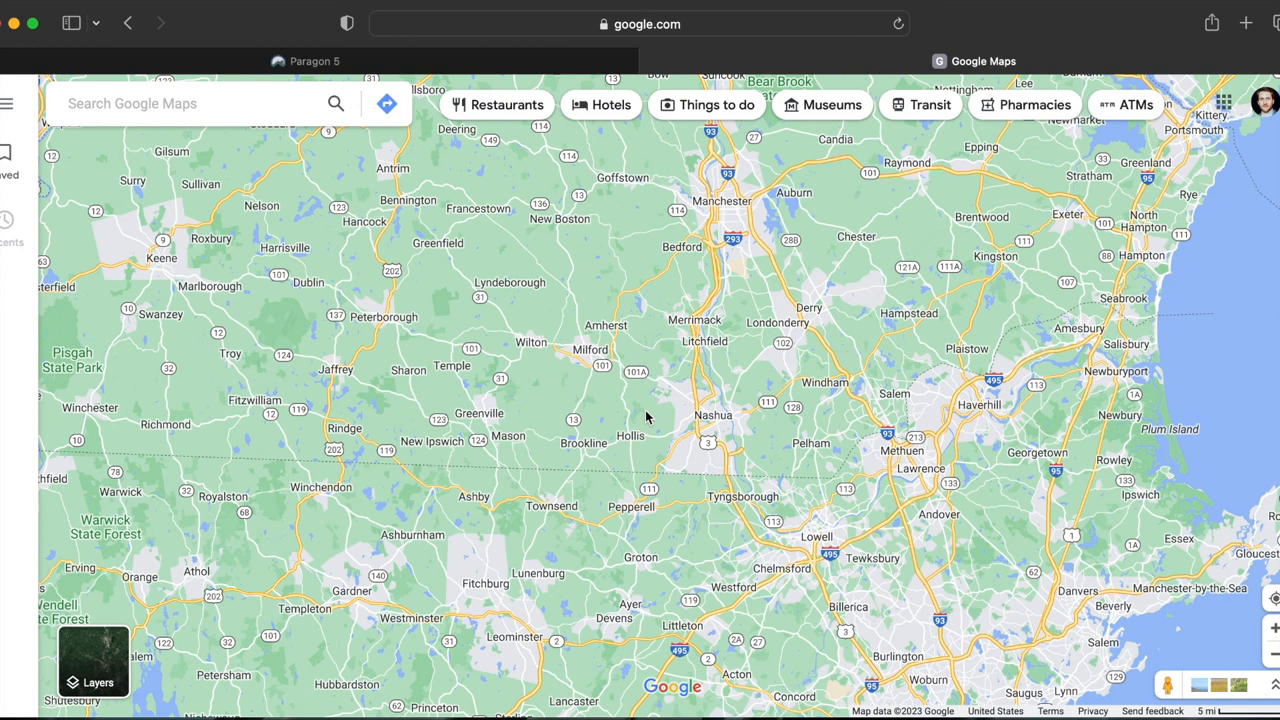
mouse_move(545, 374)
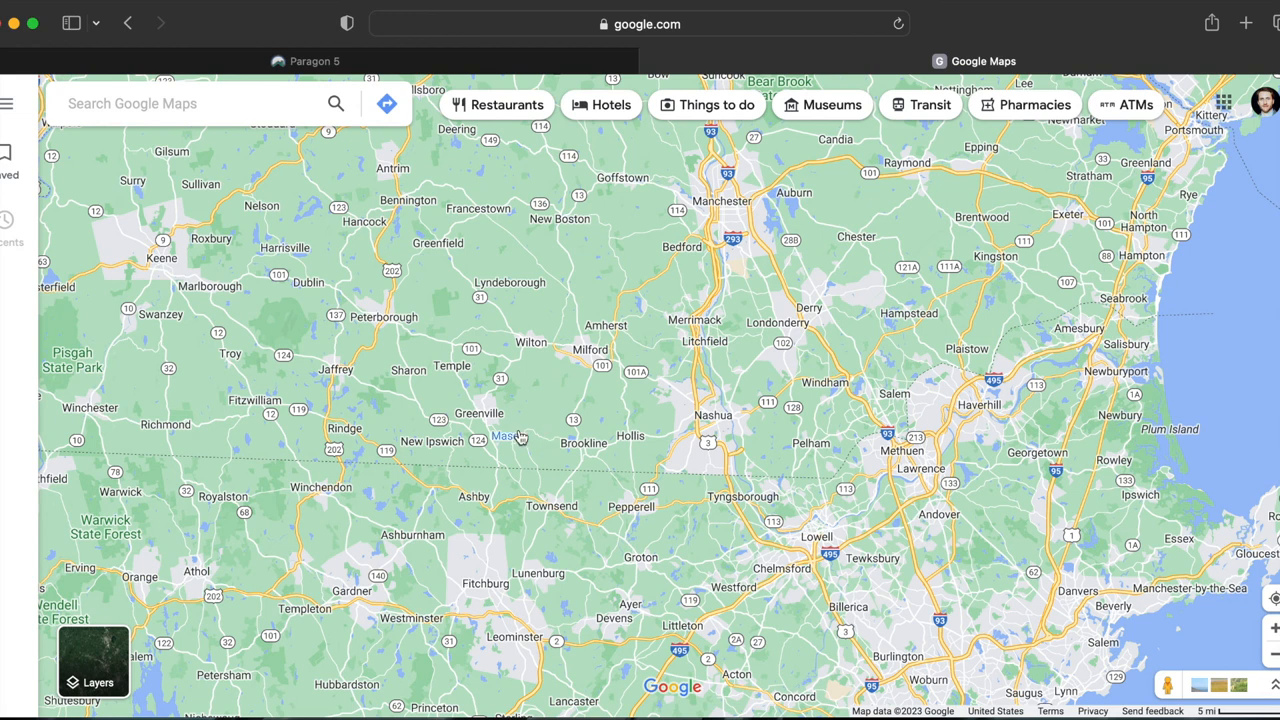
mouse_move(515, 435)
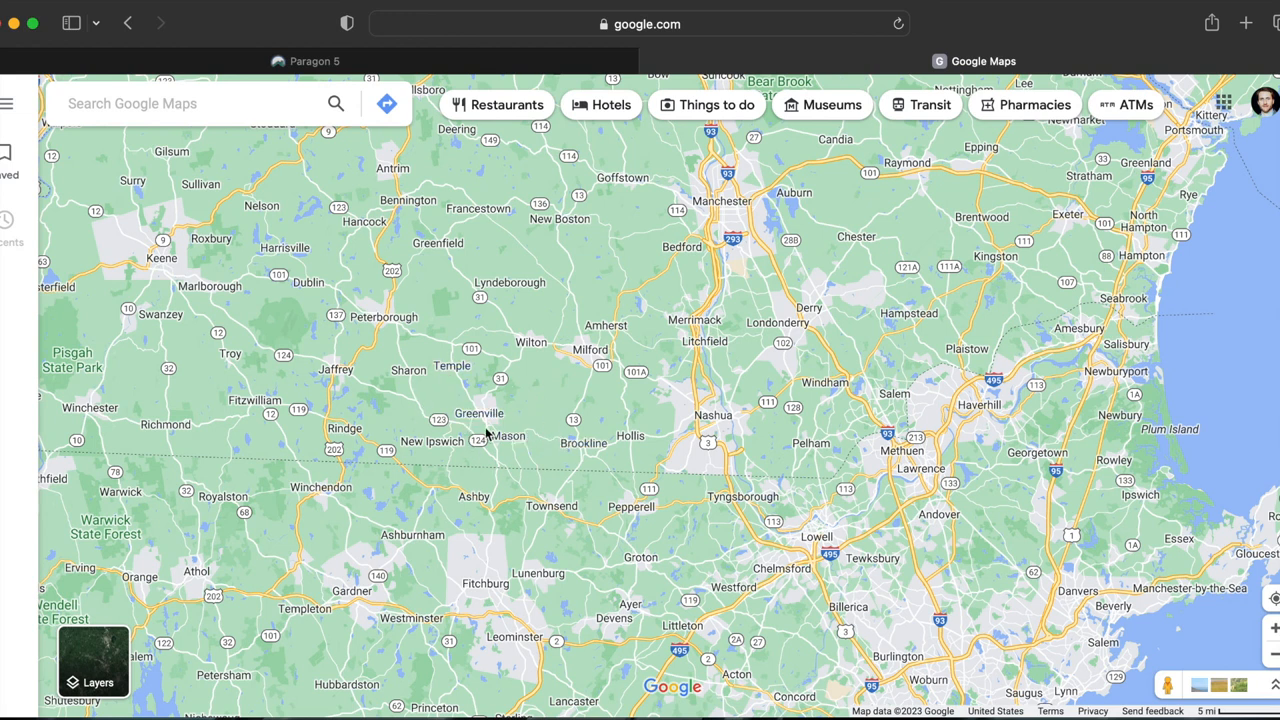
mouse_move(358, 468)
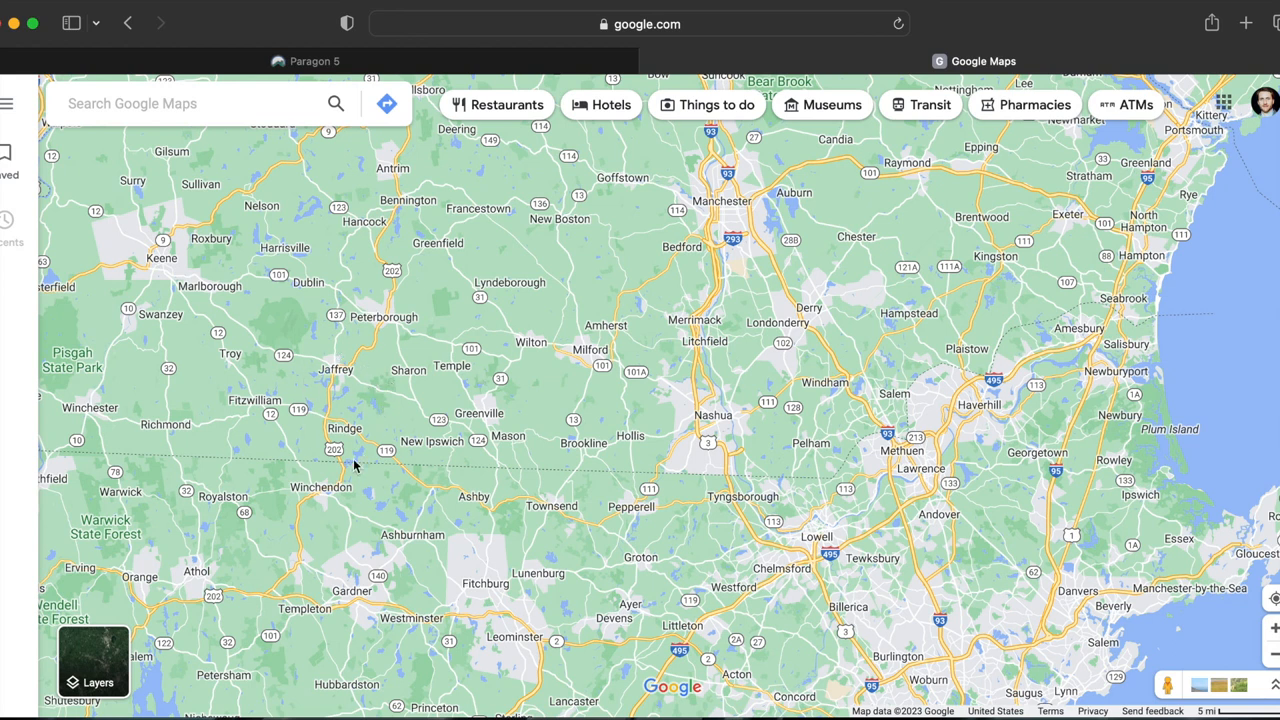
mouse_move(331, 518)
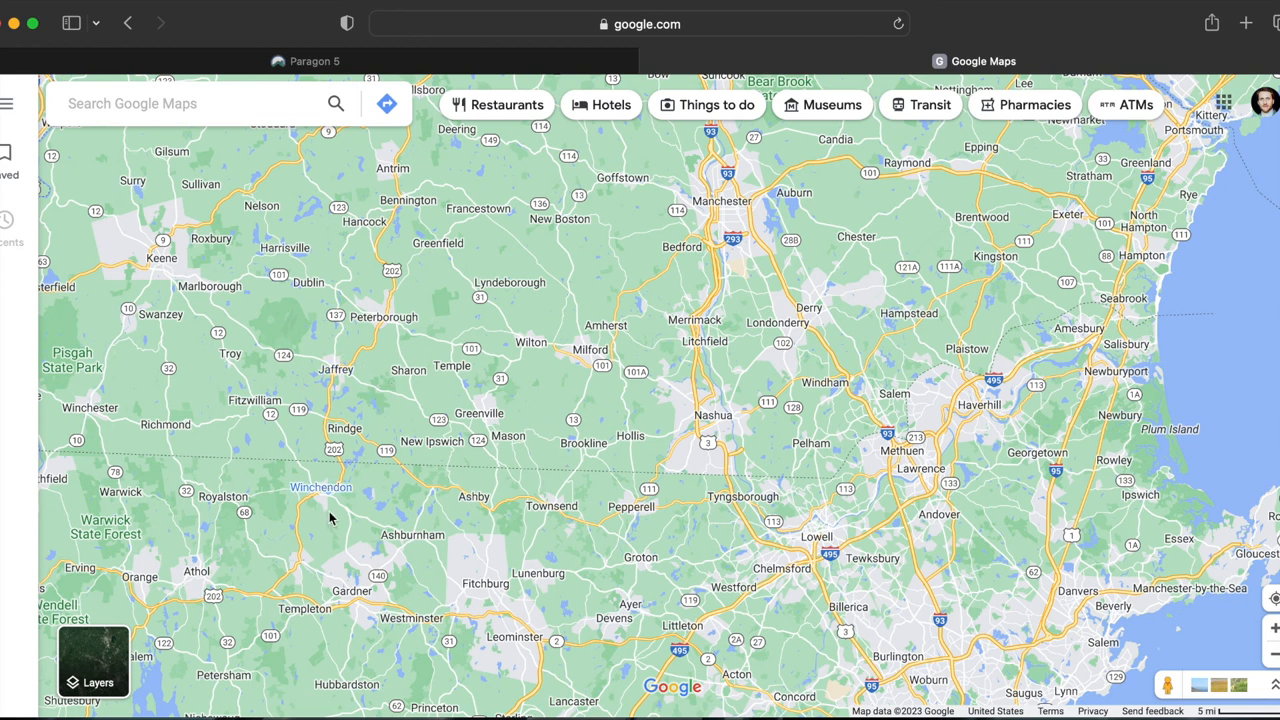
mouse_move(518, 380)
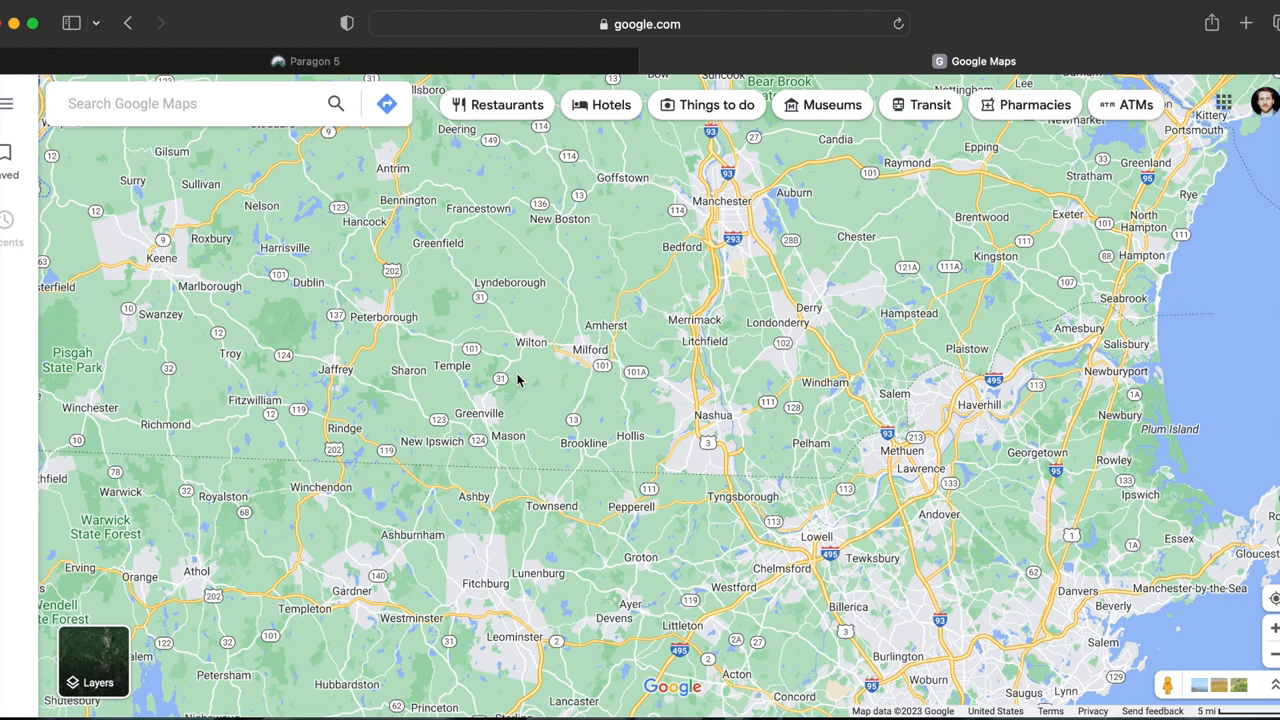
Search Paragon for active single-family homes in Rindge, NH, returning 12 matches.
click(305, 61)
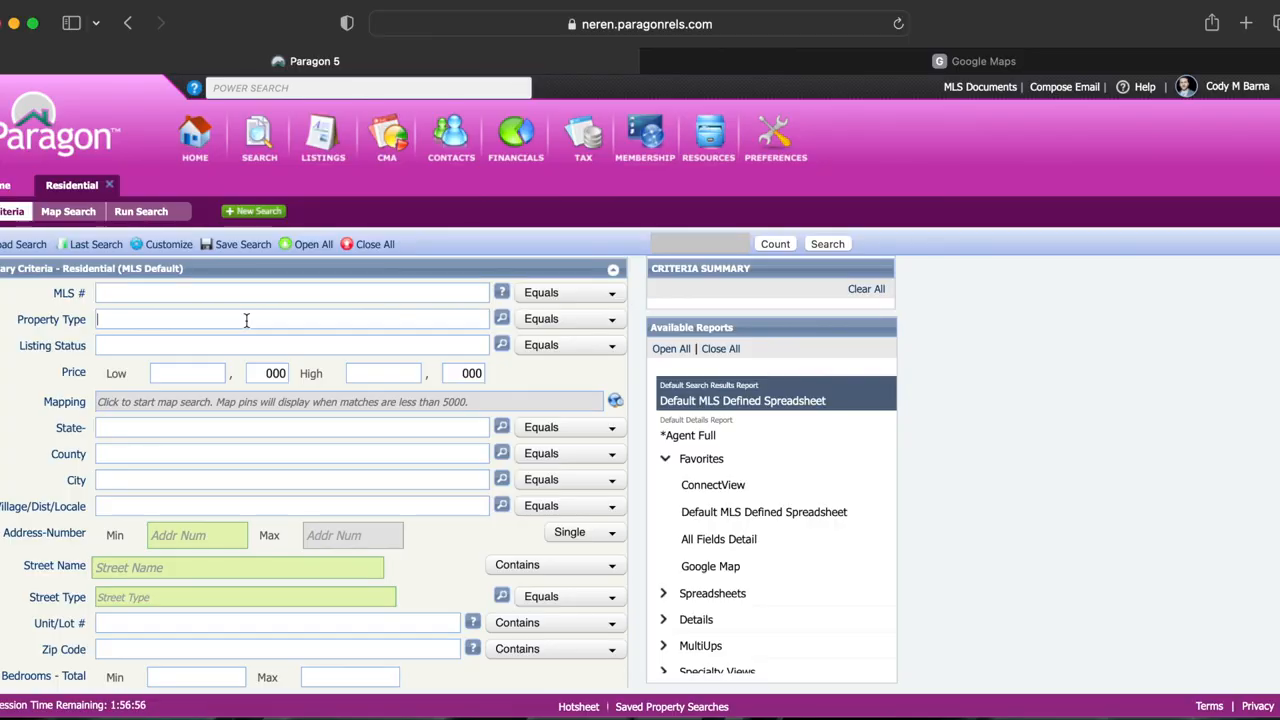
text(singl)
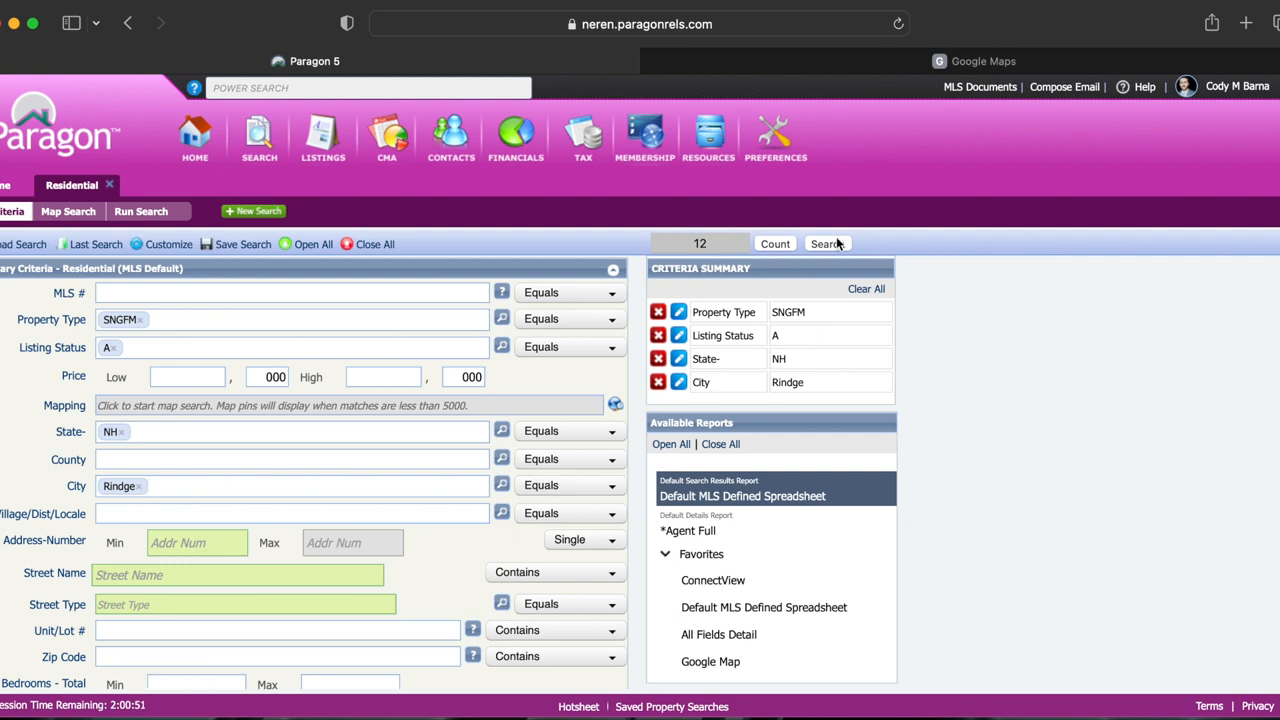
click(826, 243)
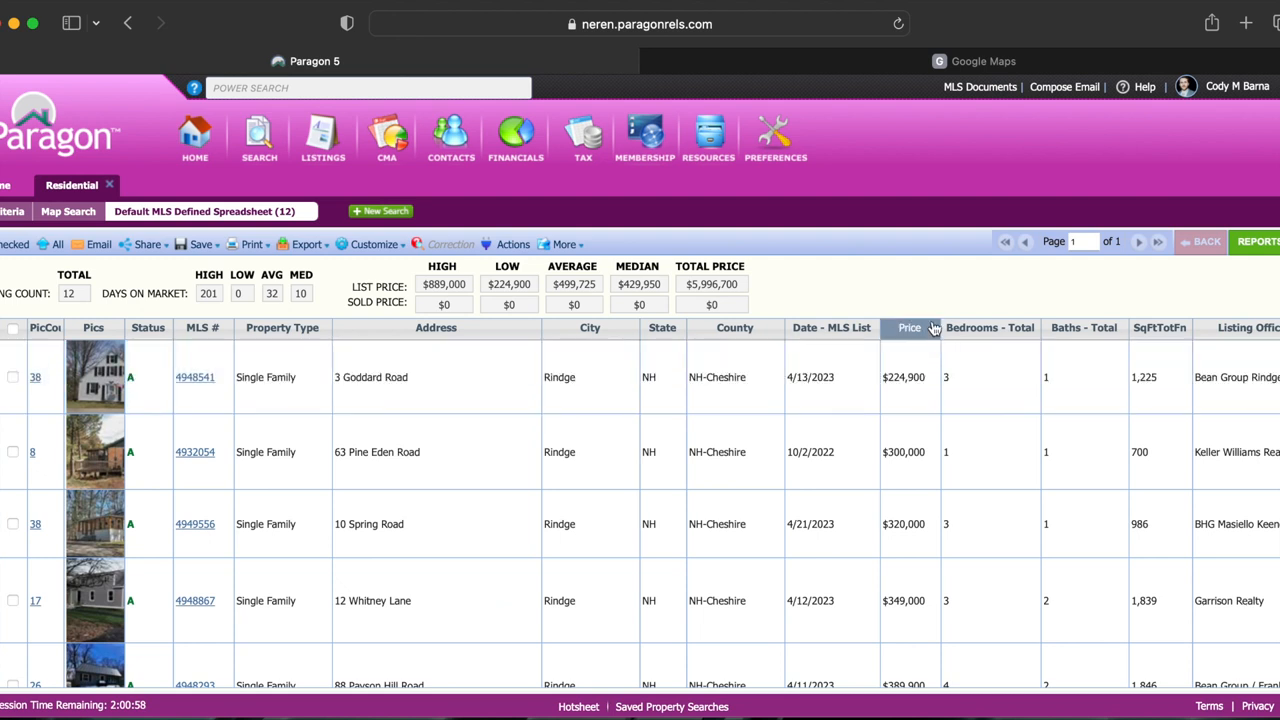
mouse_move(981, 322)
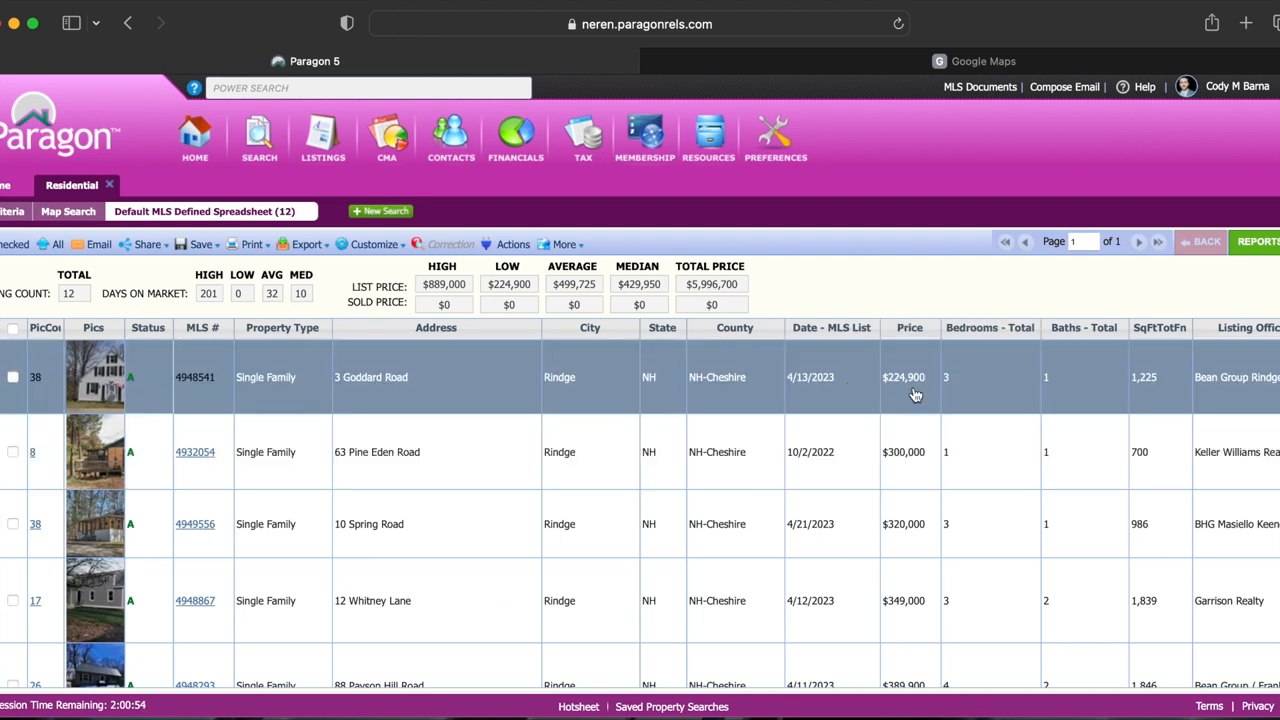
Scroll through the 12 Rindge listings sorted by price, $224,900 to $889,000.
scroll(down, 3)
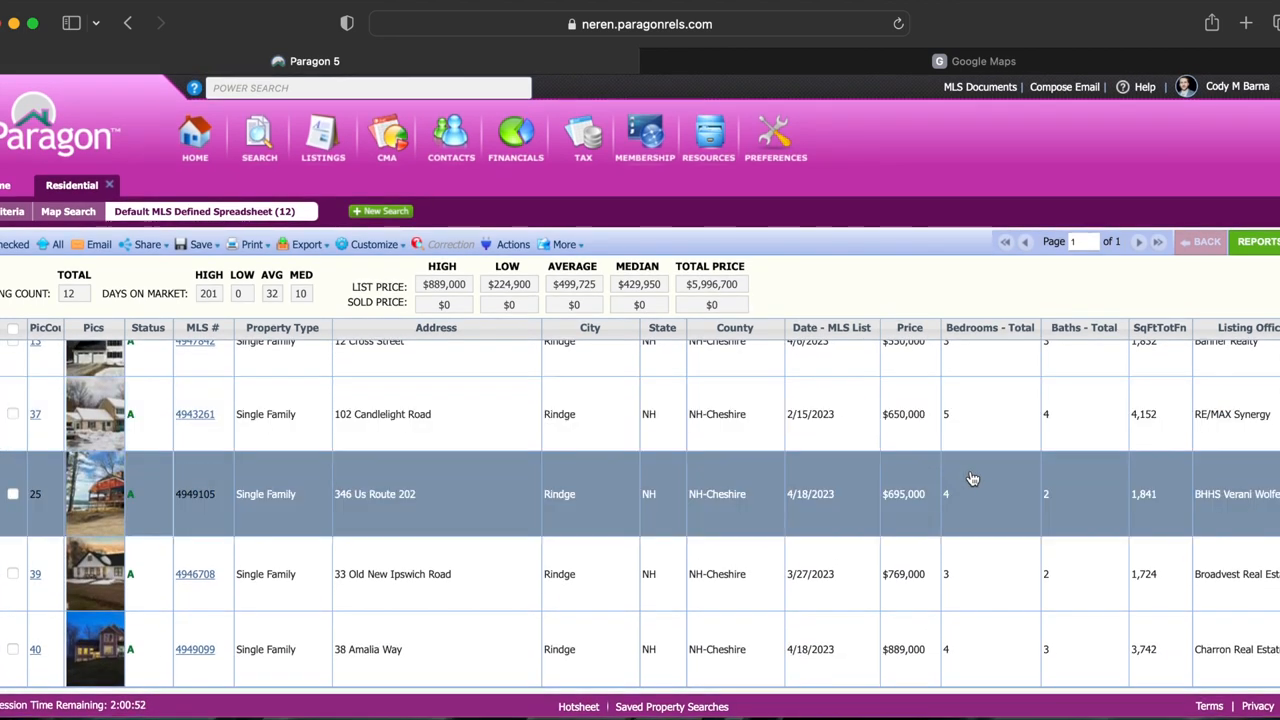
mouse_move(950, 522)
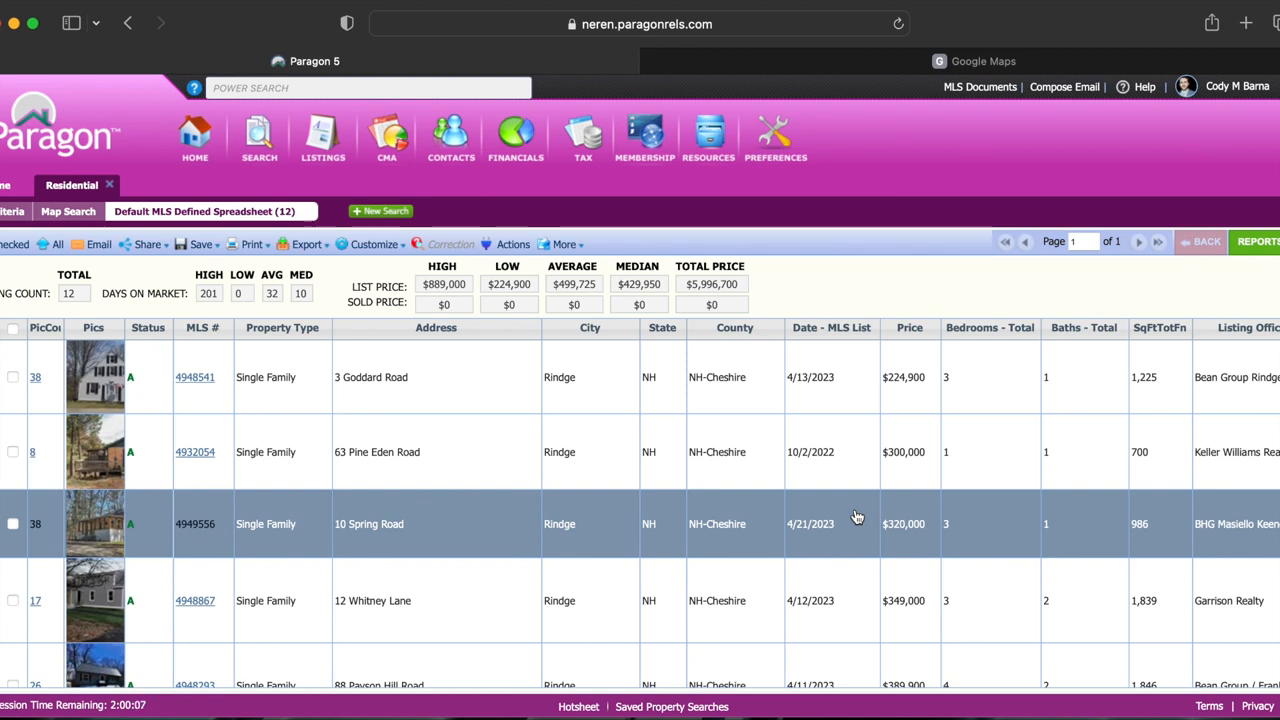
scroll(down, 3)
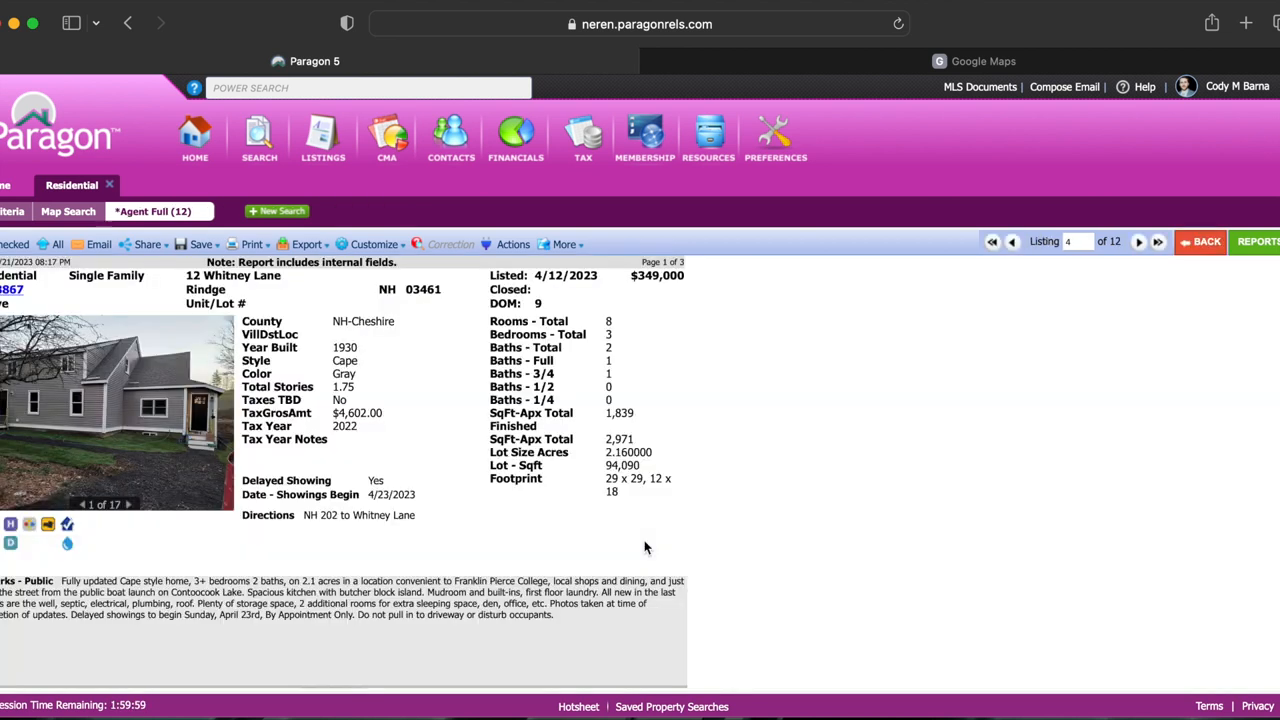
mouse_move(635, 386)
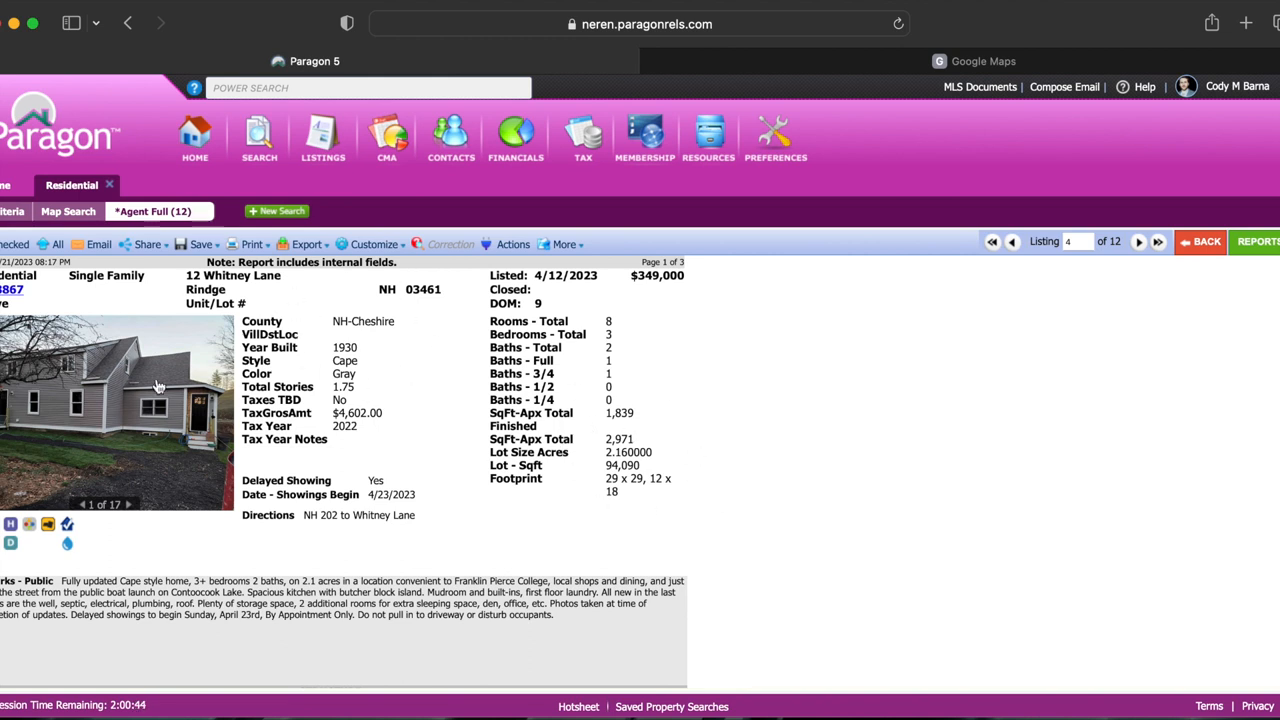
Open the 12 Whitney Lane photo gallery and advance to photo 3 of 17.
click(116, 400)
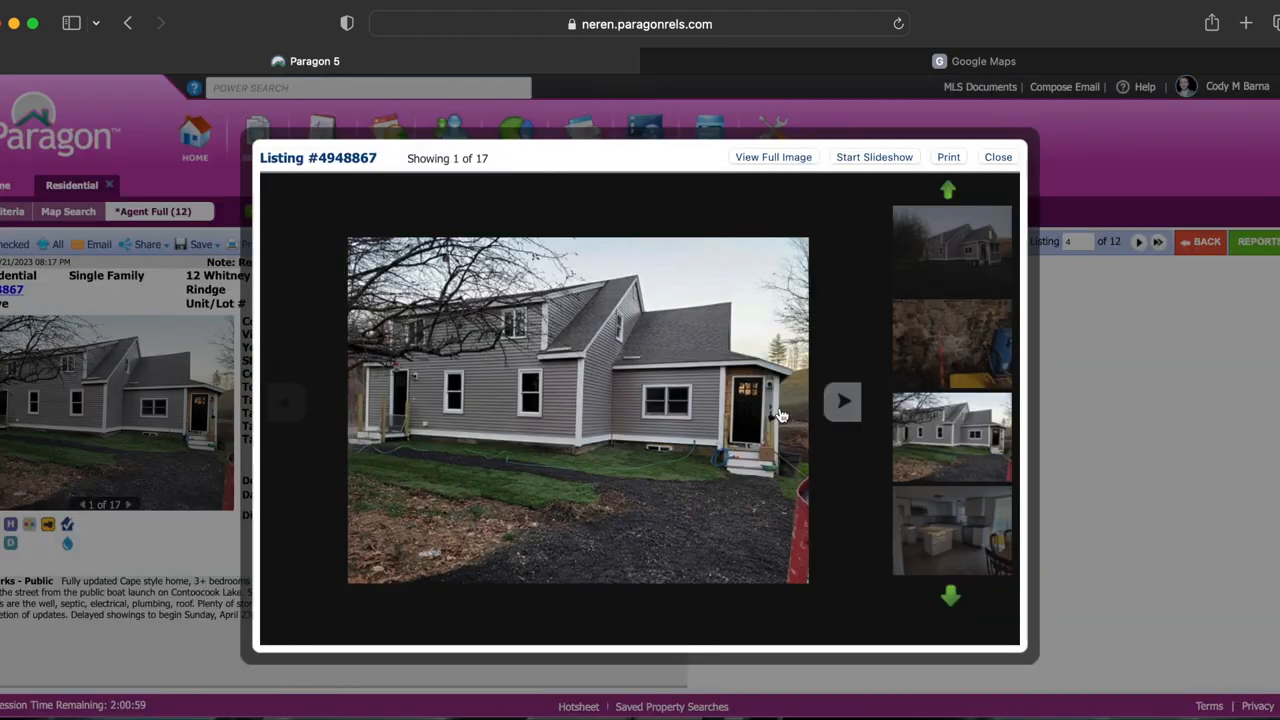
click(842, 401)
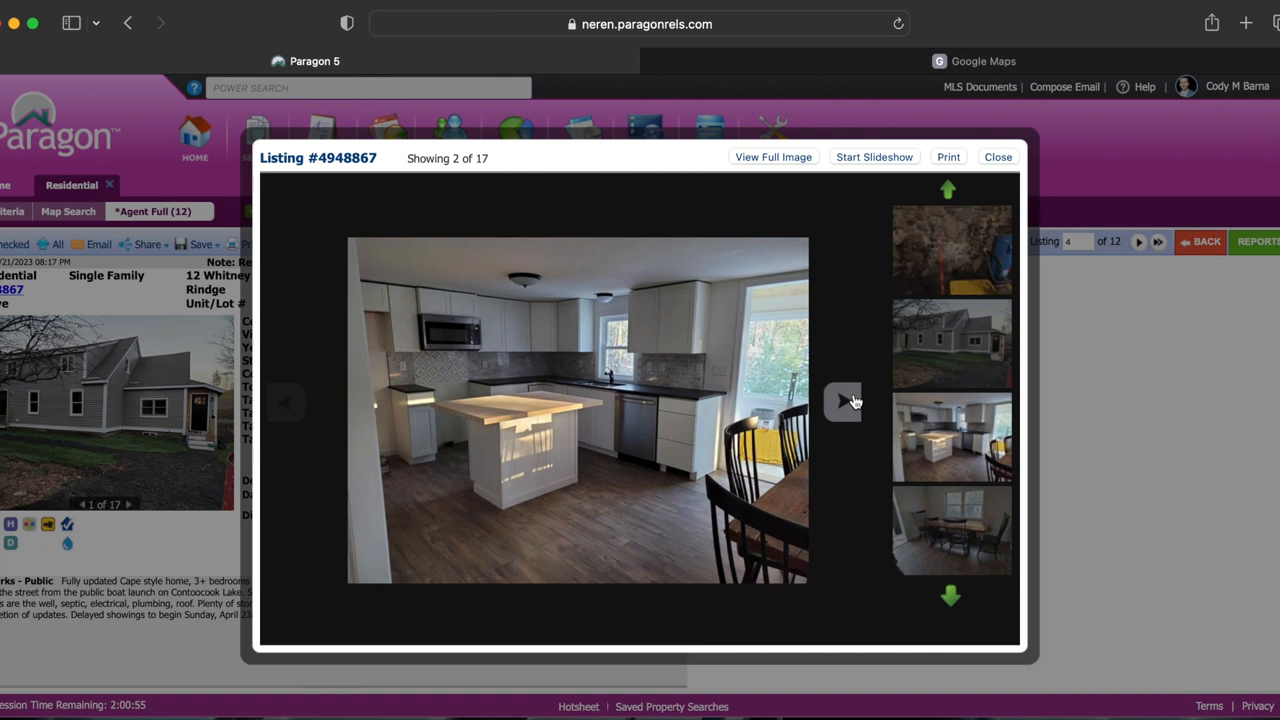
click(843, 401)
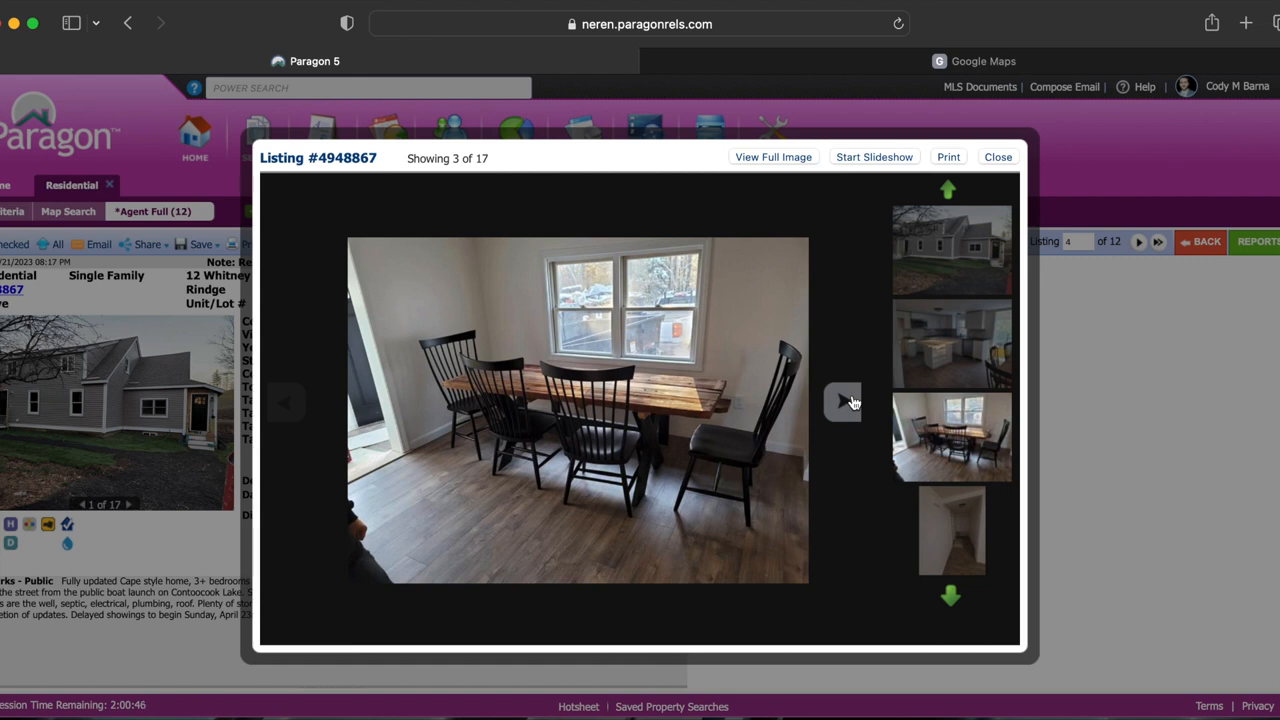
mouse_move(775, 398)
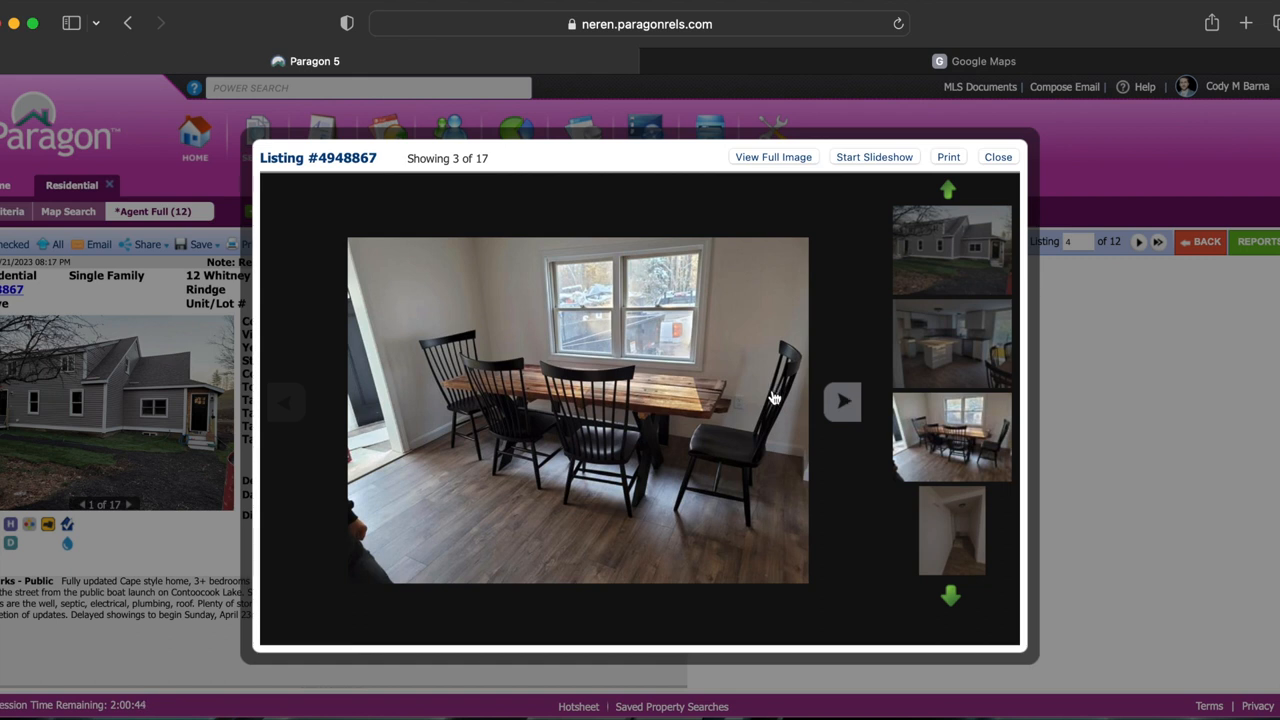
Close the photo gallery and jump to listing 1 of 12.
click(997, 157)
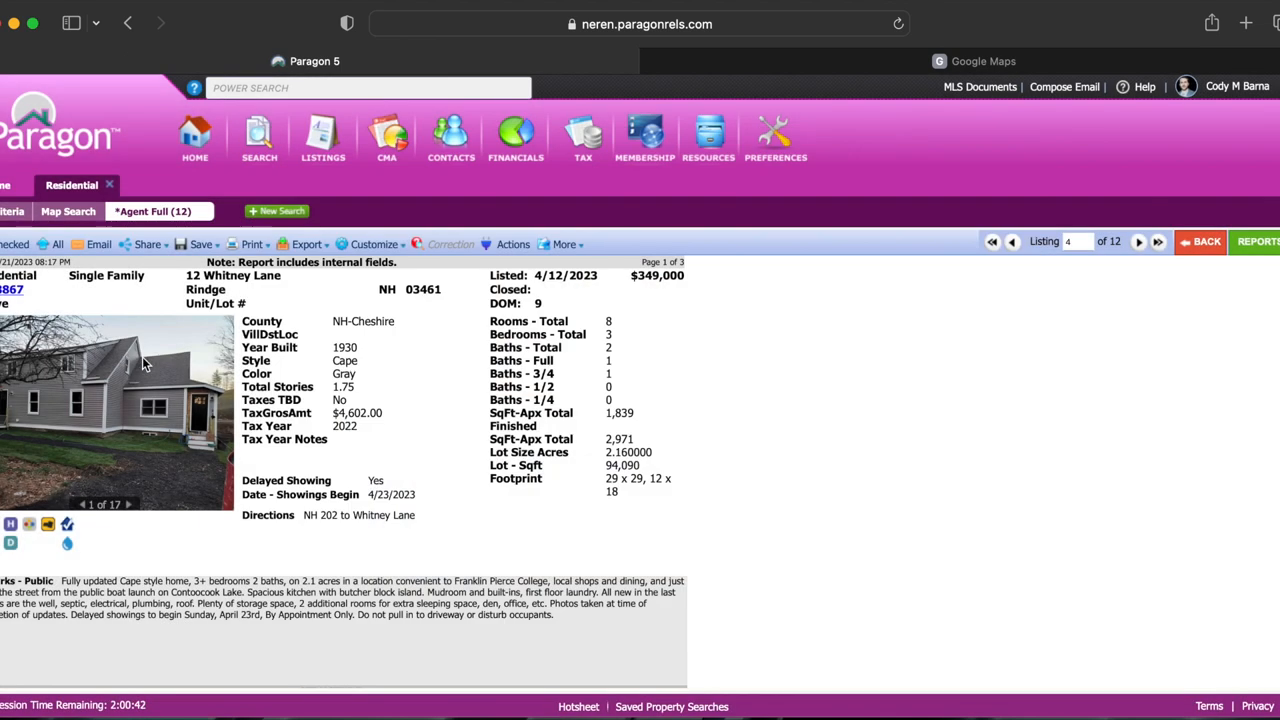
mouse_move(453, 419)
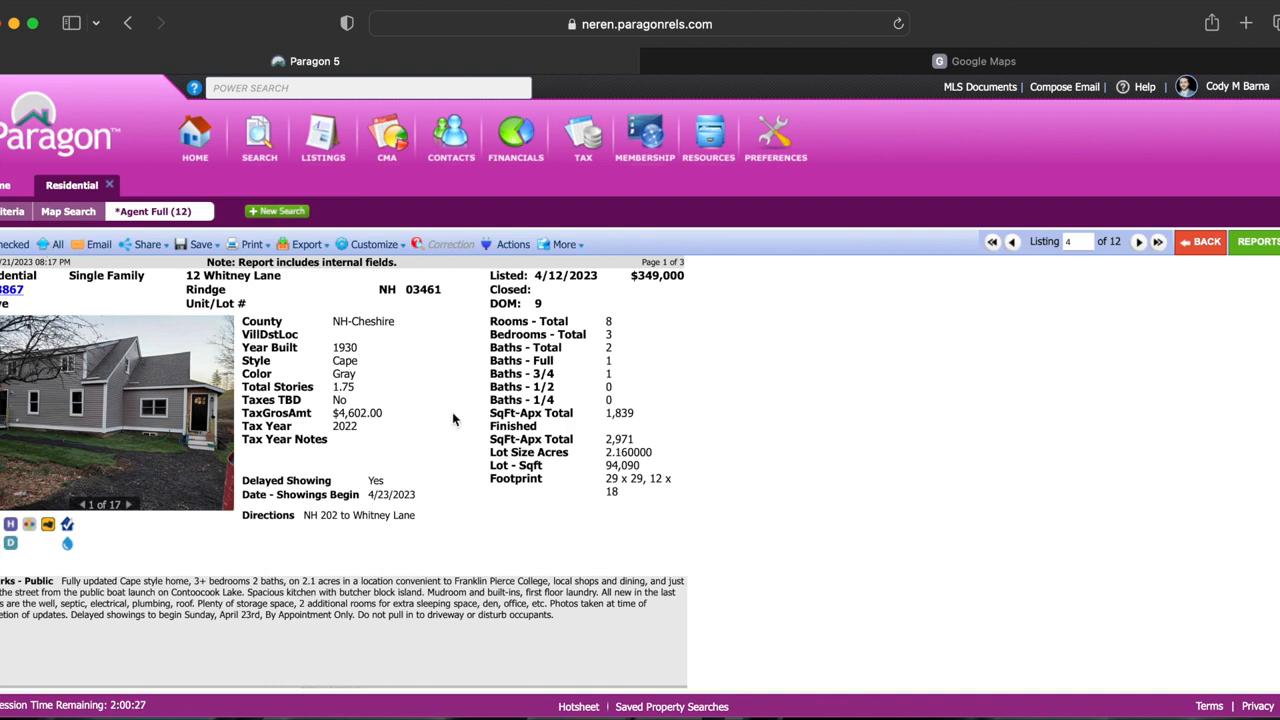
mouse_move(477, 372)
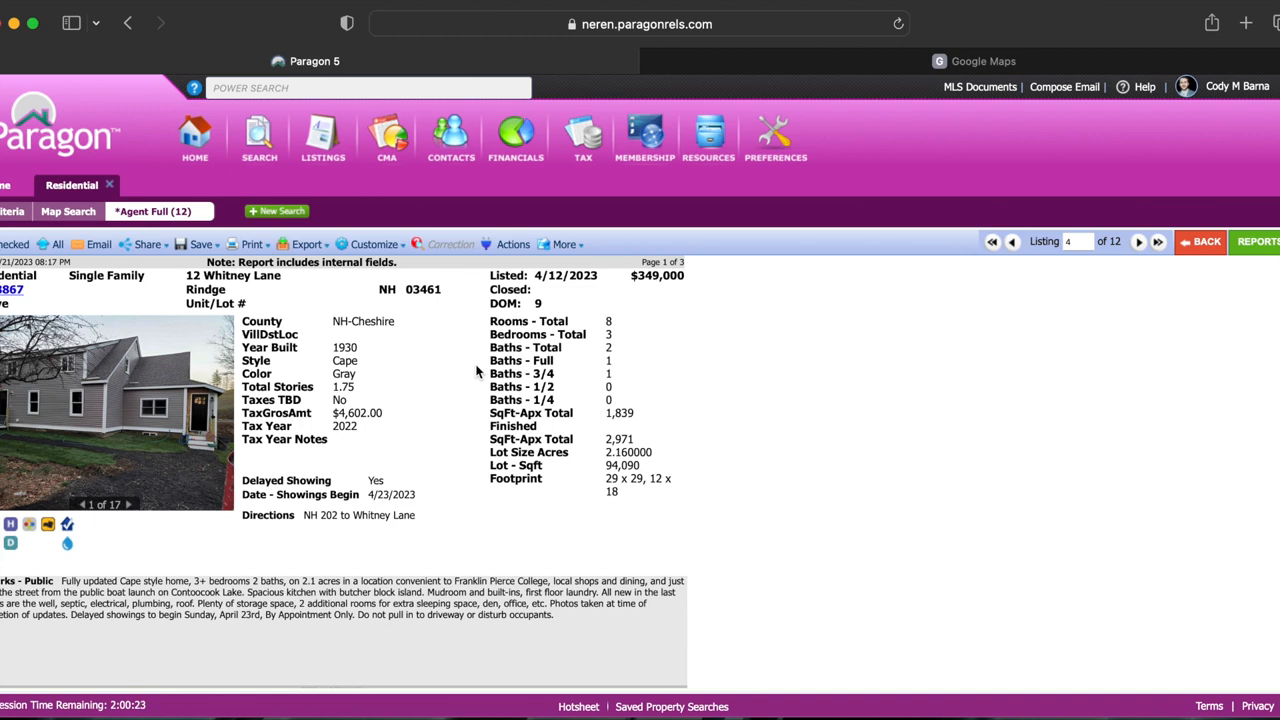
click(991, 241)
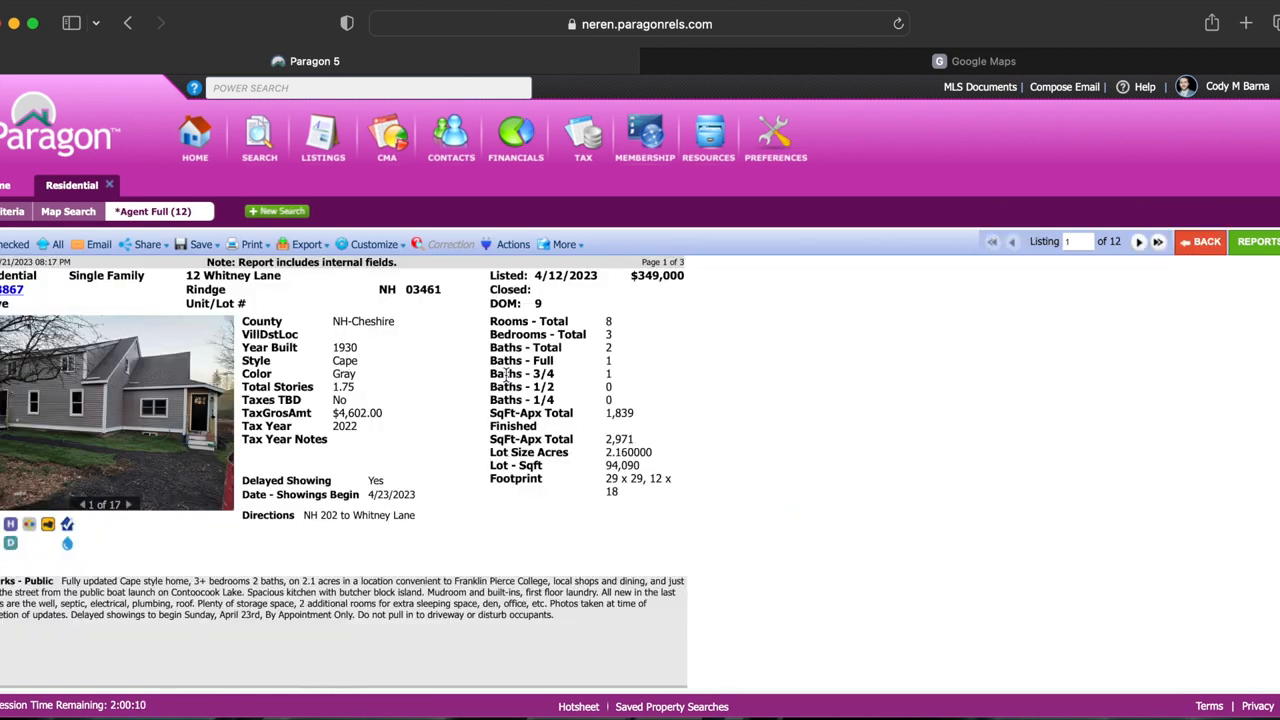
click(1139, 241)
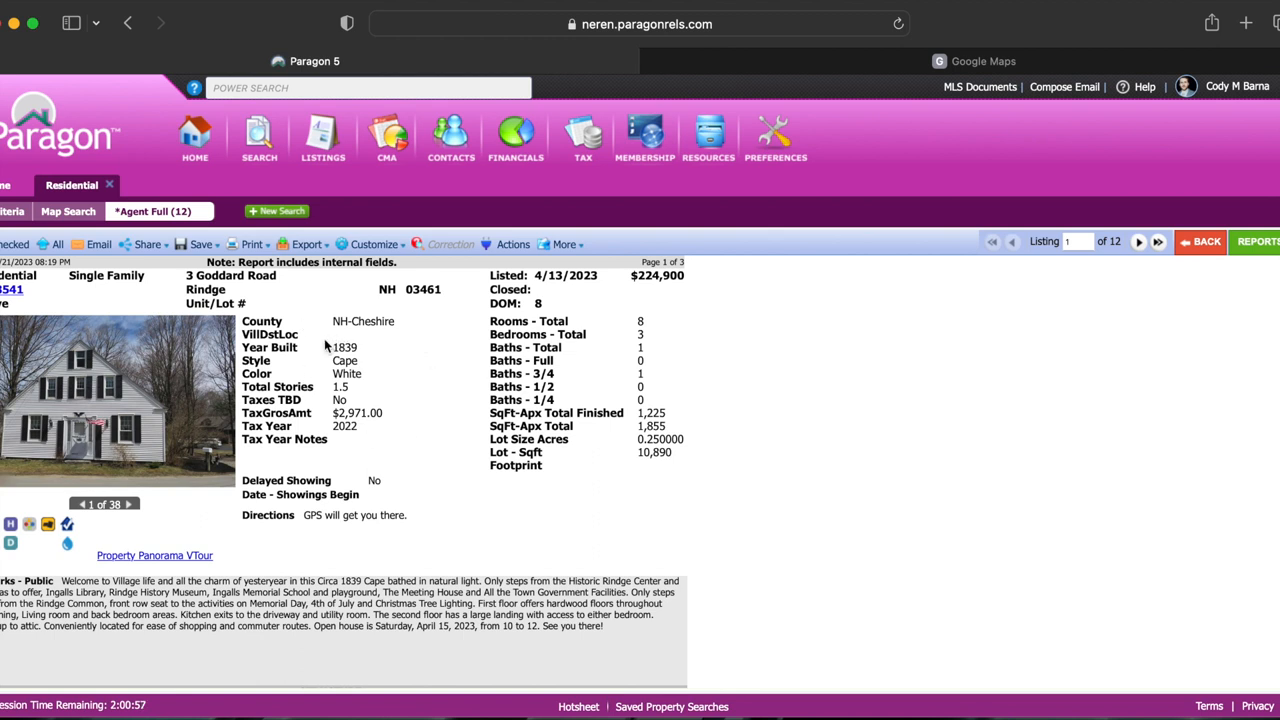
mouse_move(388, 337)
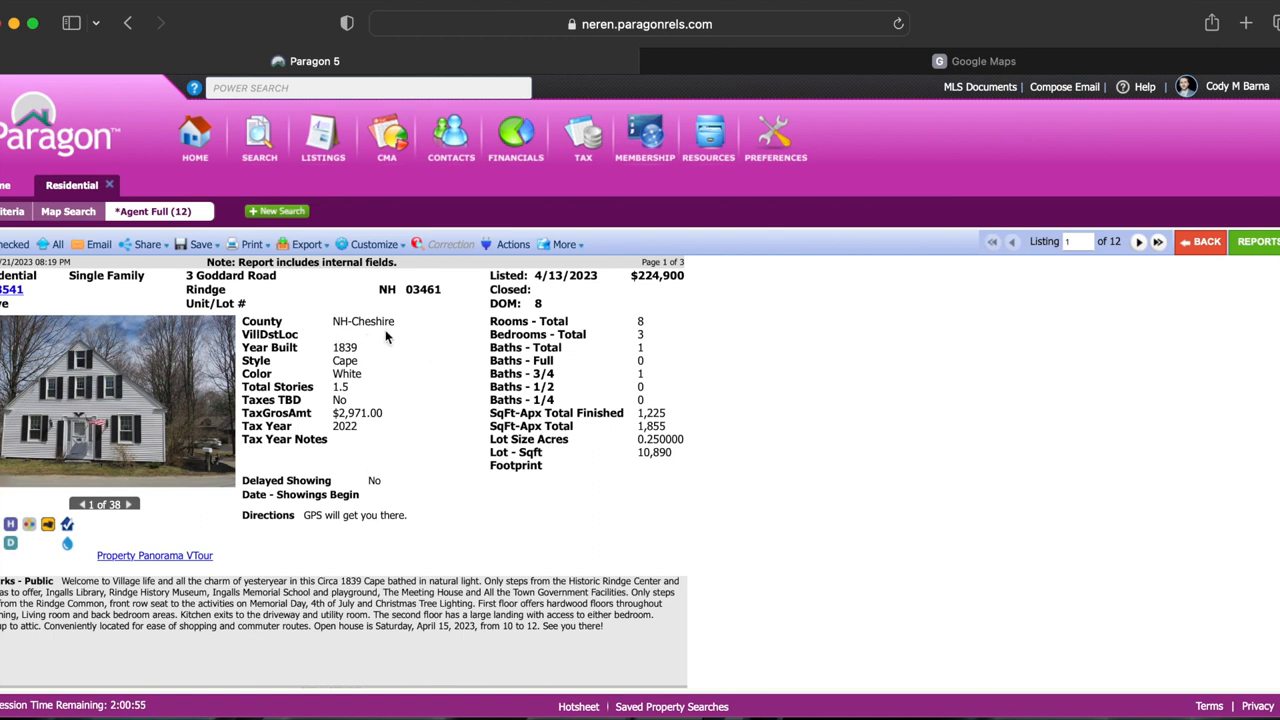
mouse_move(627, 337)
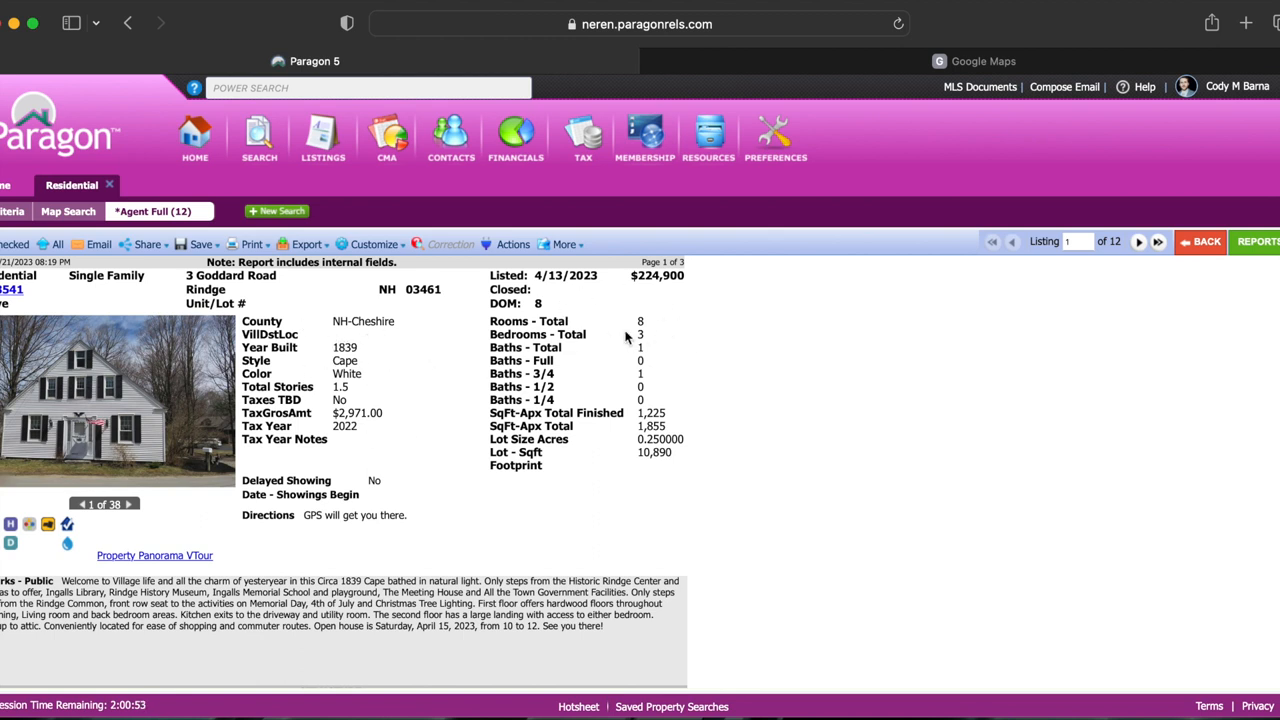
mouse_move(720, 340)
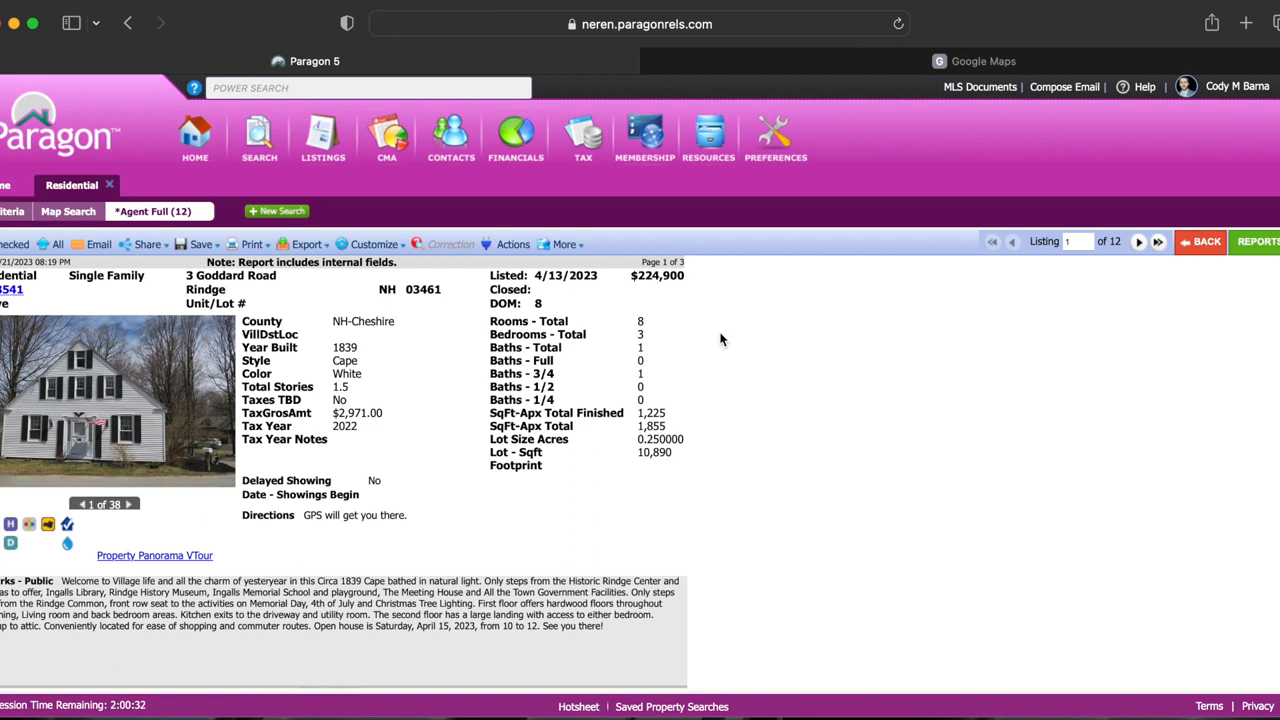
mouse_move(687, 385)
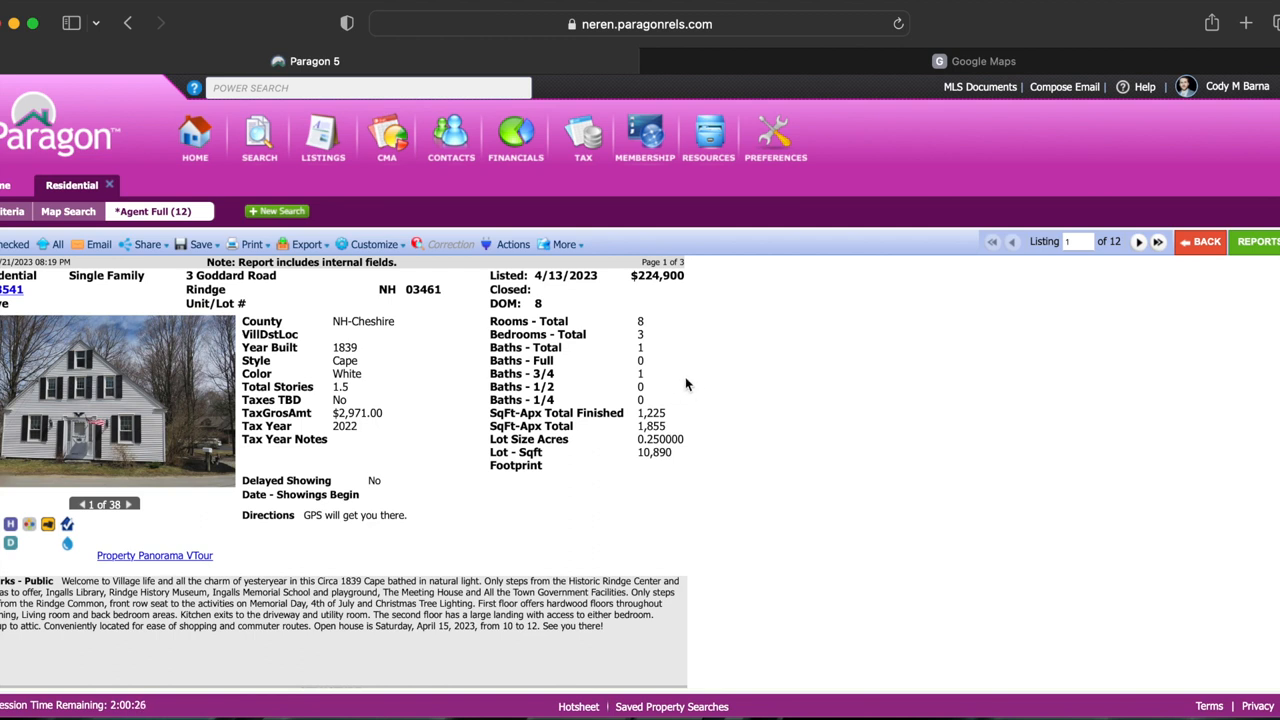
mouse_move(683, 434)
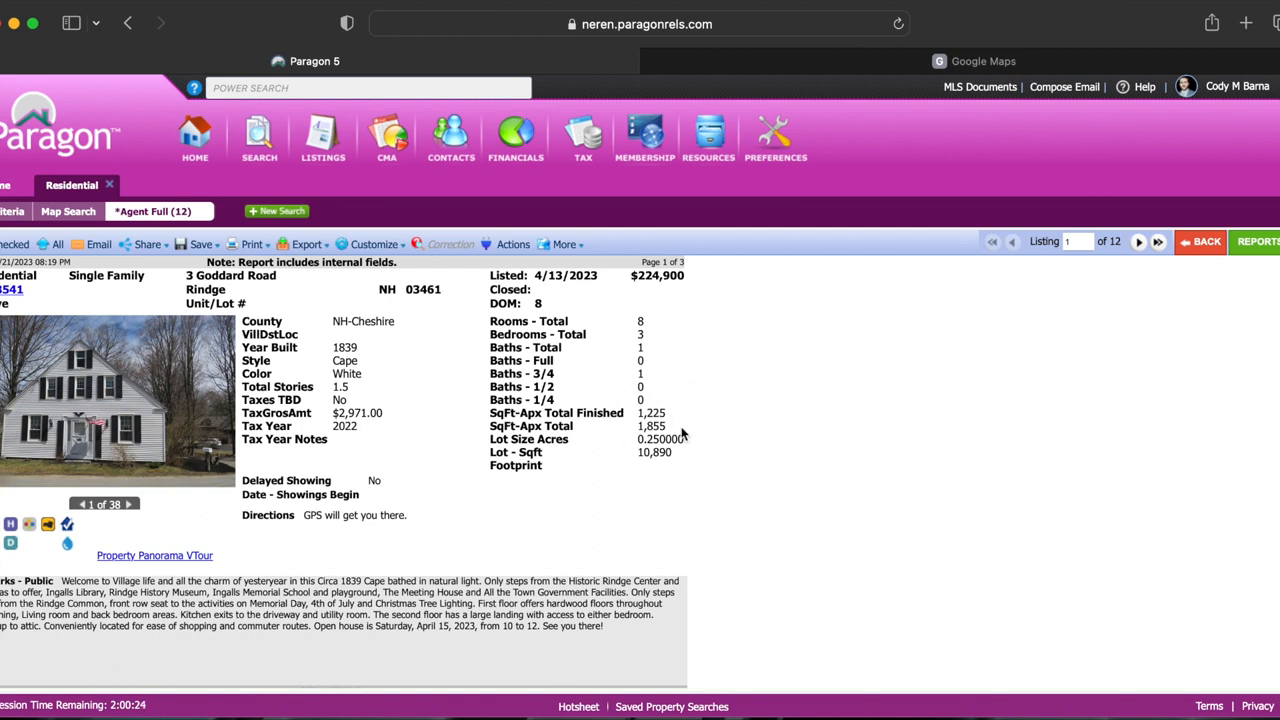
mouse_move(700, 432)
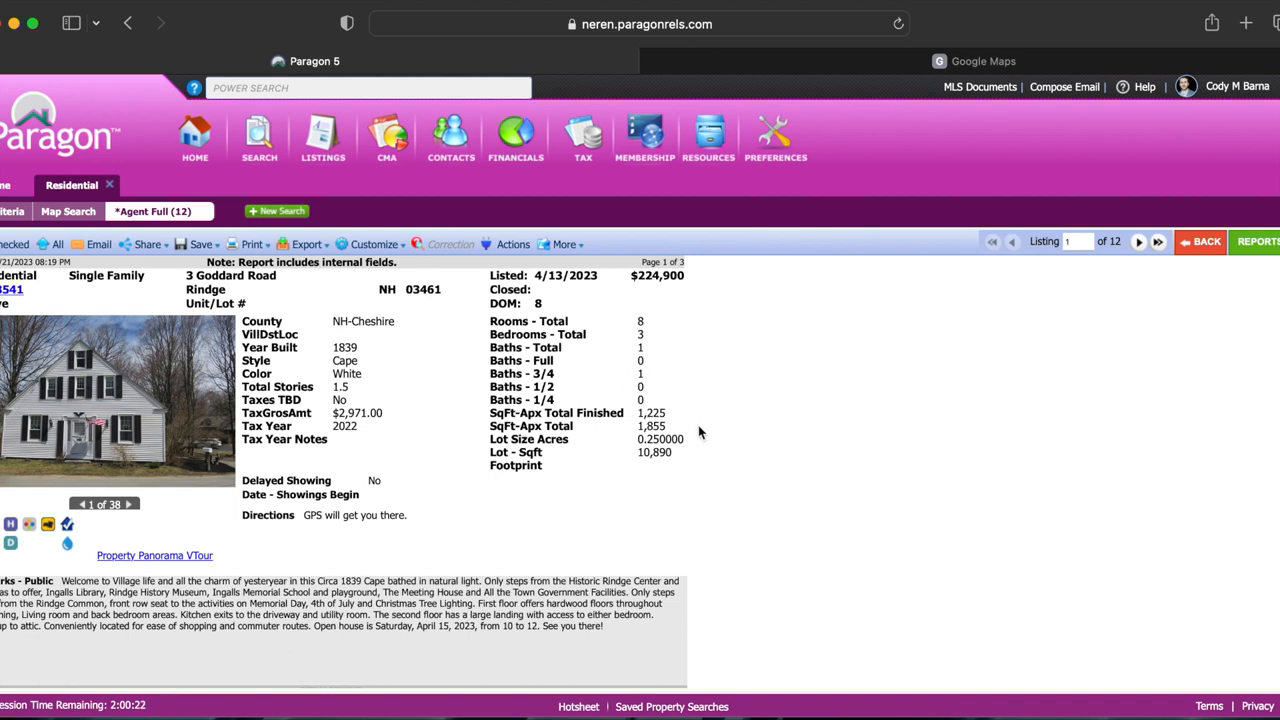
mouse_move(570, 408)
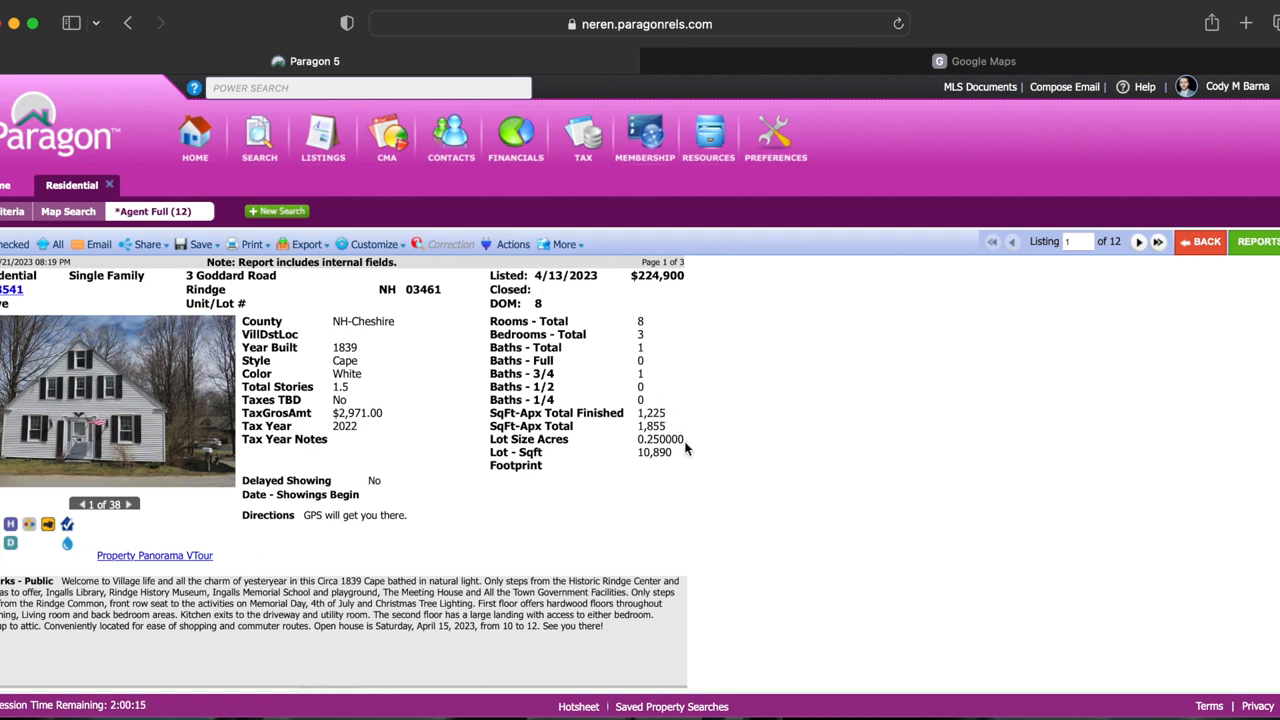
mouse_move(672, 452)
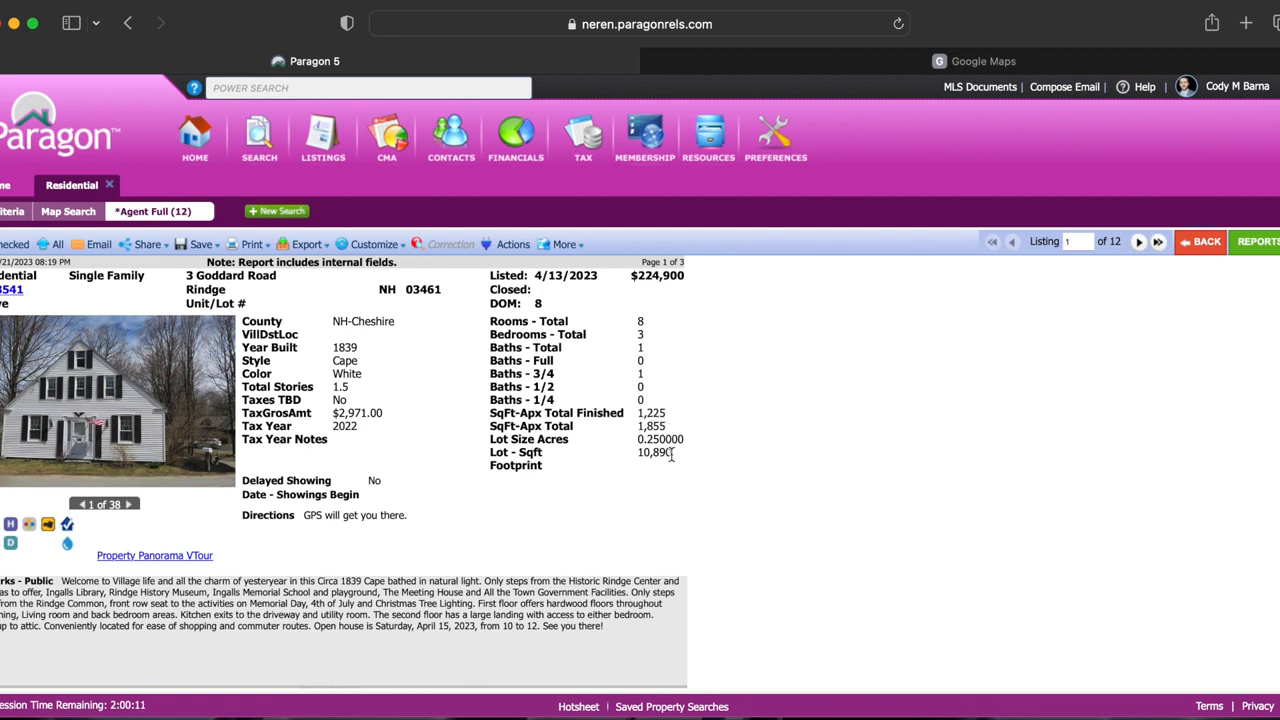
mouse_move(688, 435)
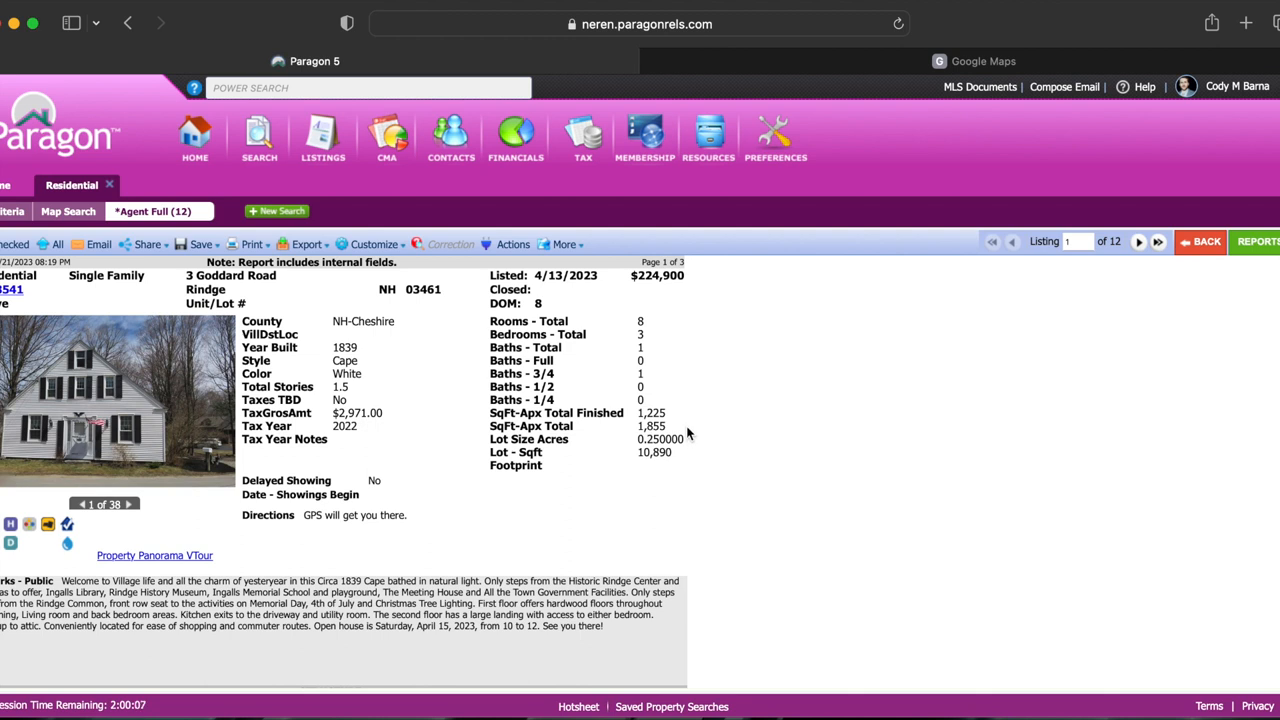
mouse_move(676, 408)
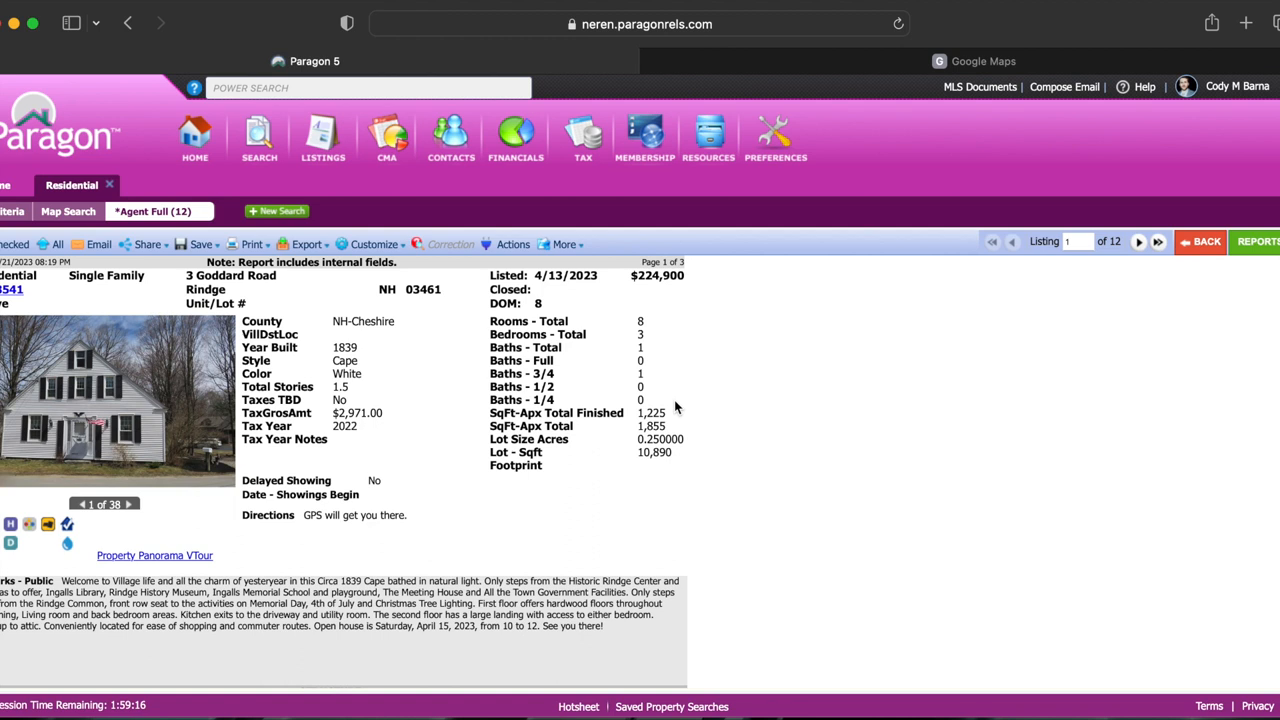
mouse_move(738, 461)
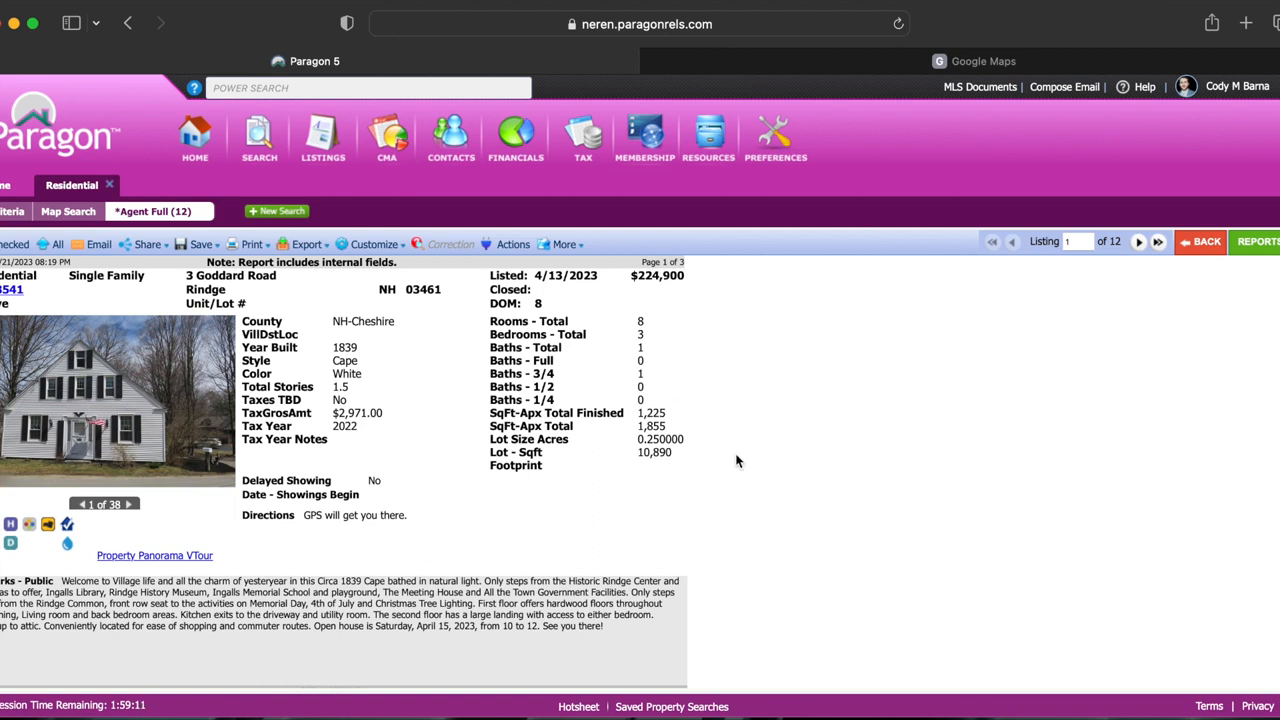
mouse_move(787, 535)
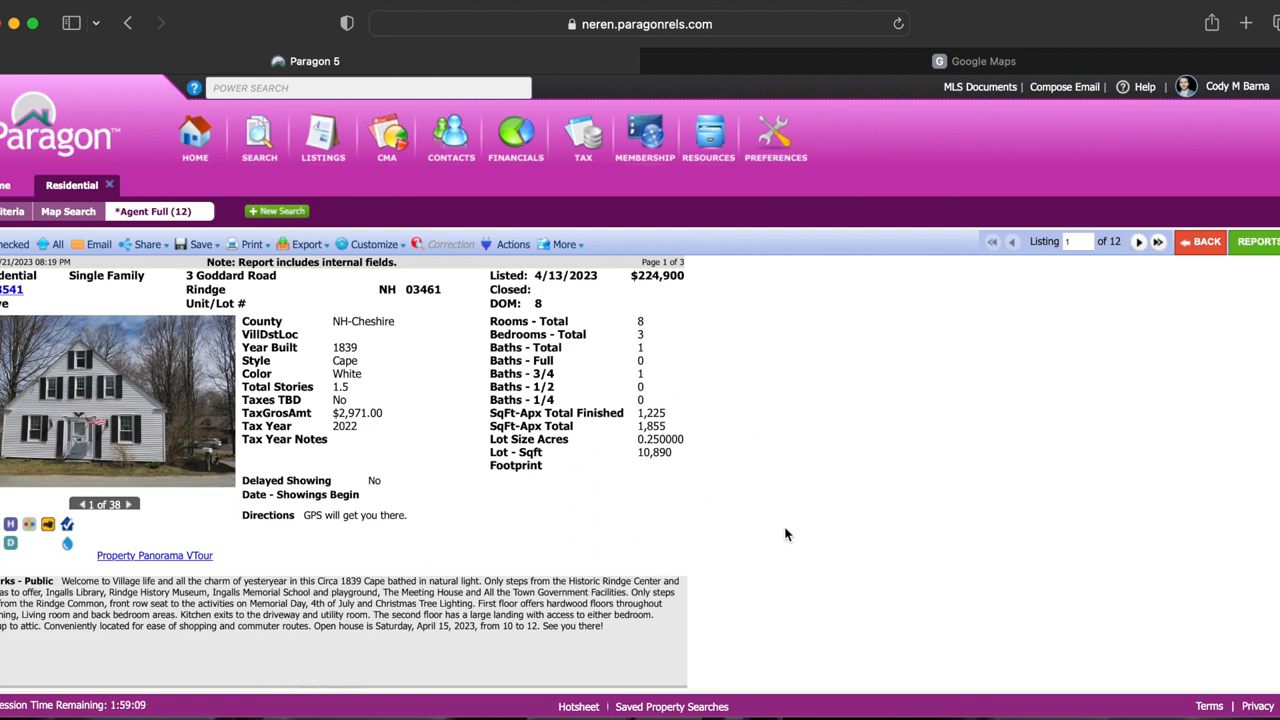
mouse_move(810, 437)
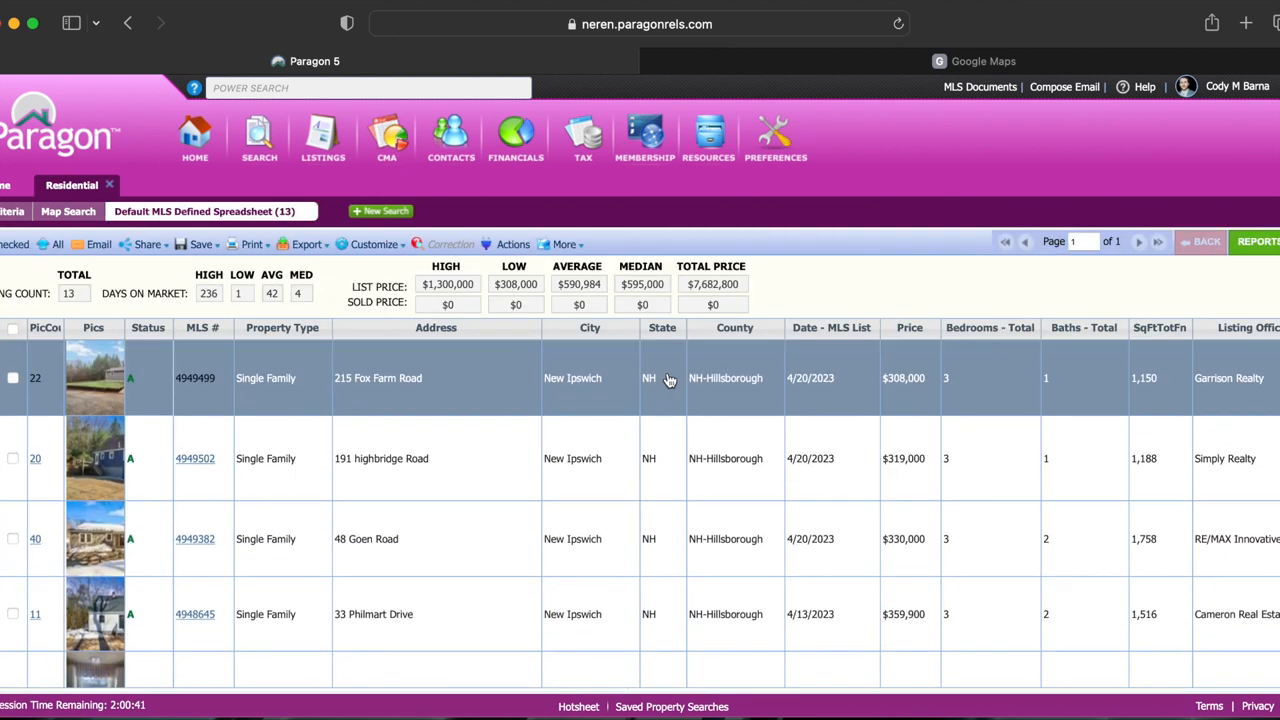
Scroll the 13 New Ipswich results and open the 48 Goen Road report.
scroll(down, 3)
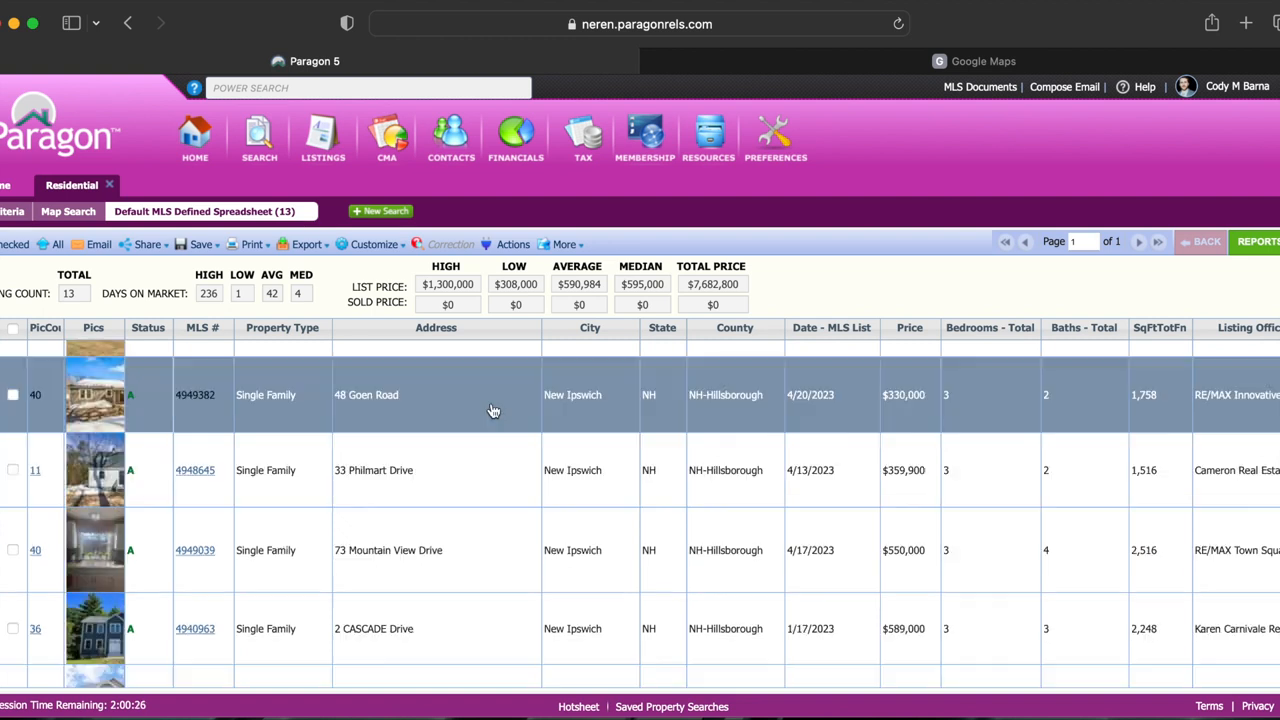
click(13, 394)
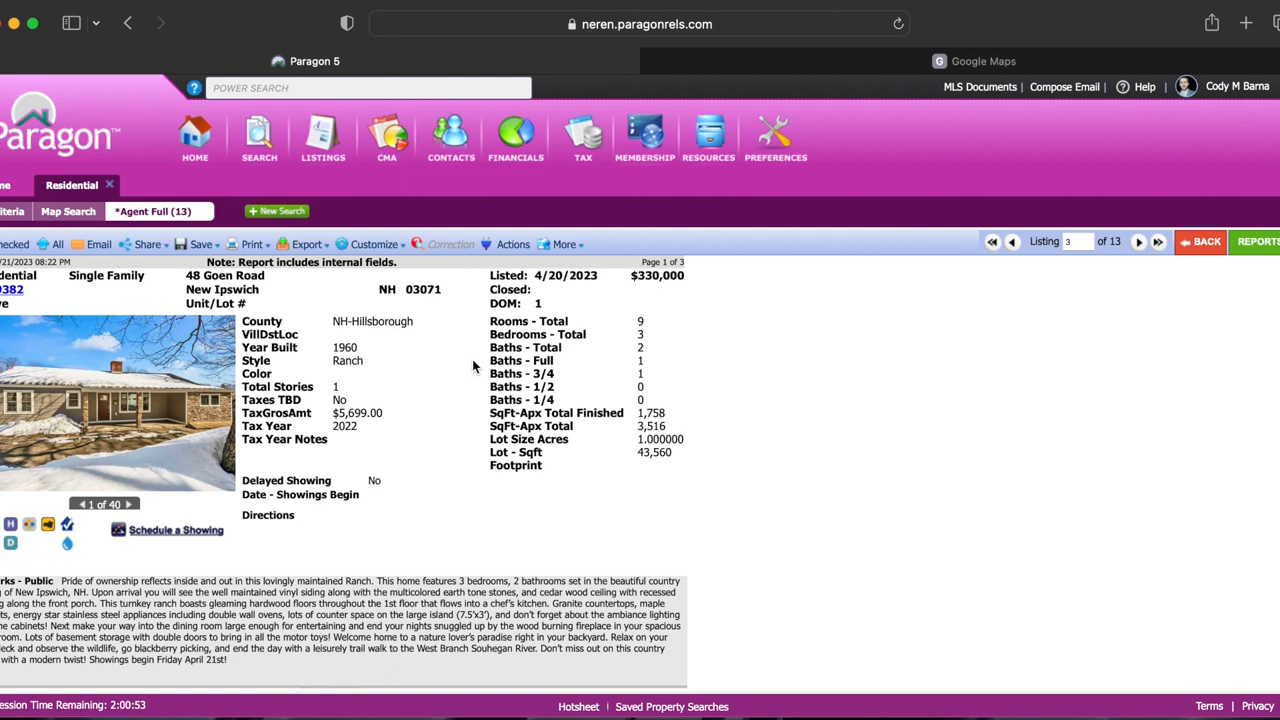
mouse_move(681, 391)
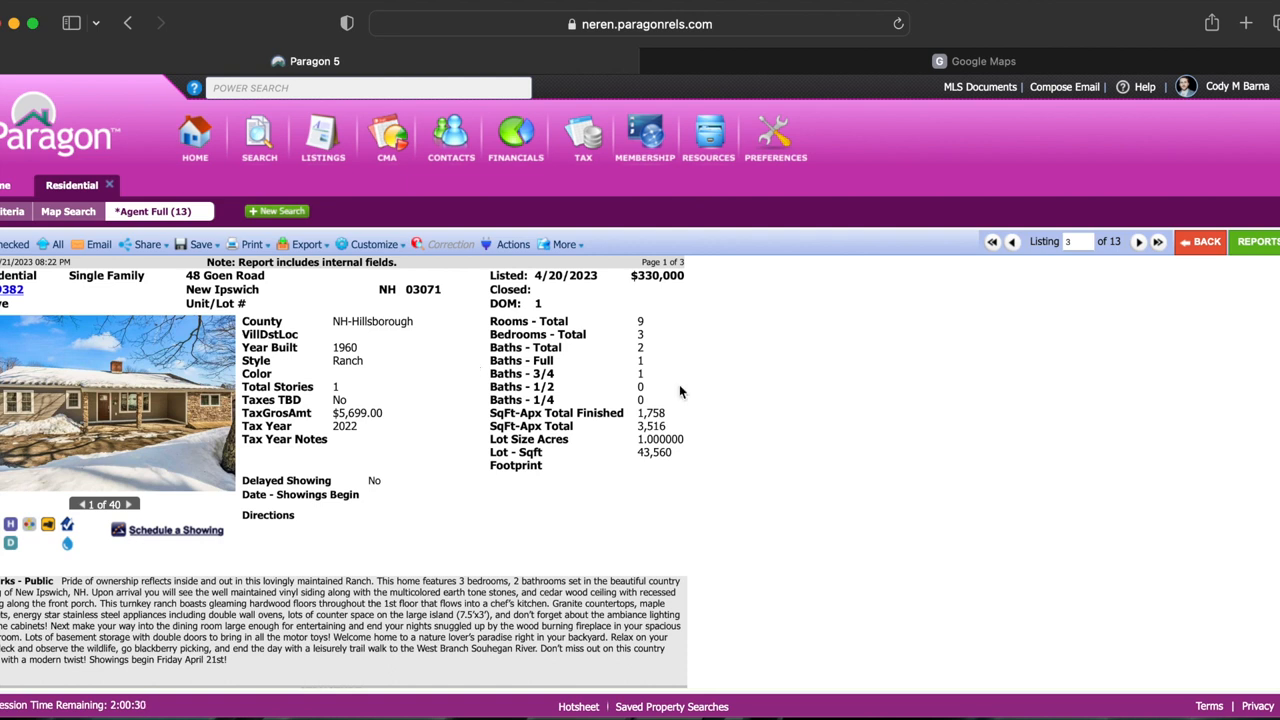
mouse_move(628, 417)
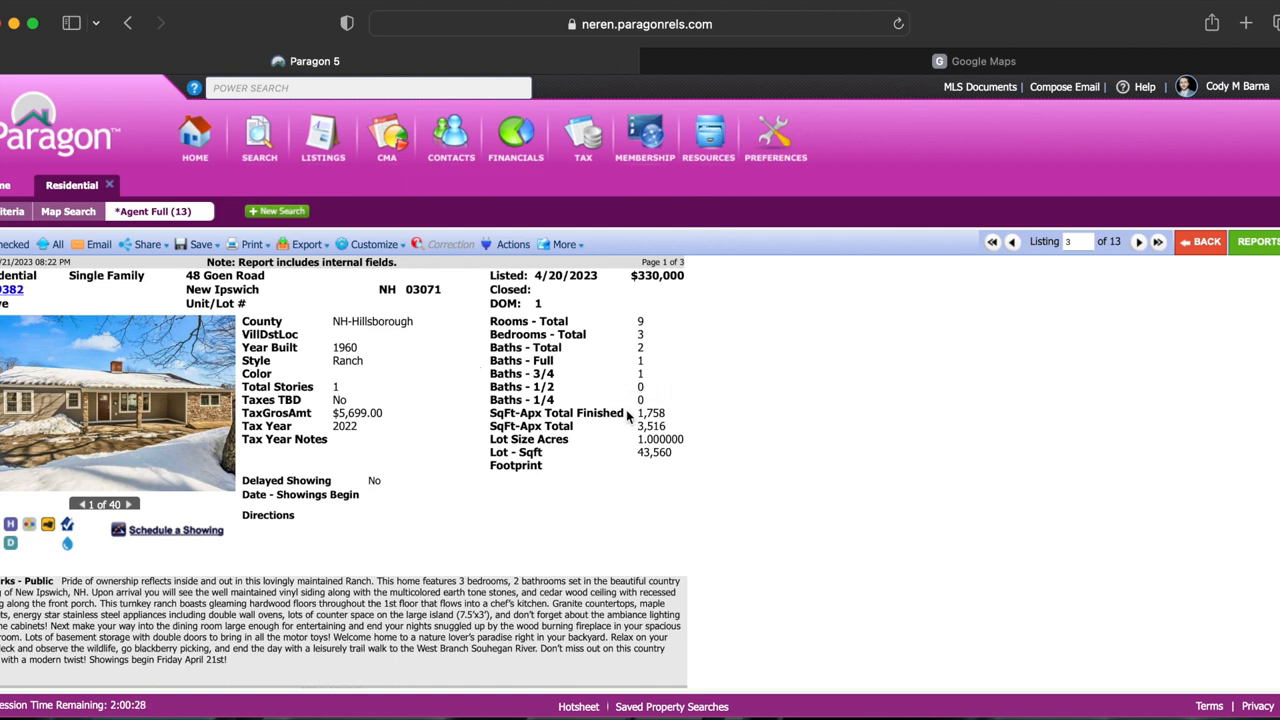
mouse_move(670, 417)
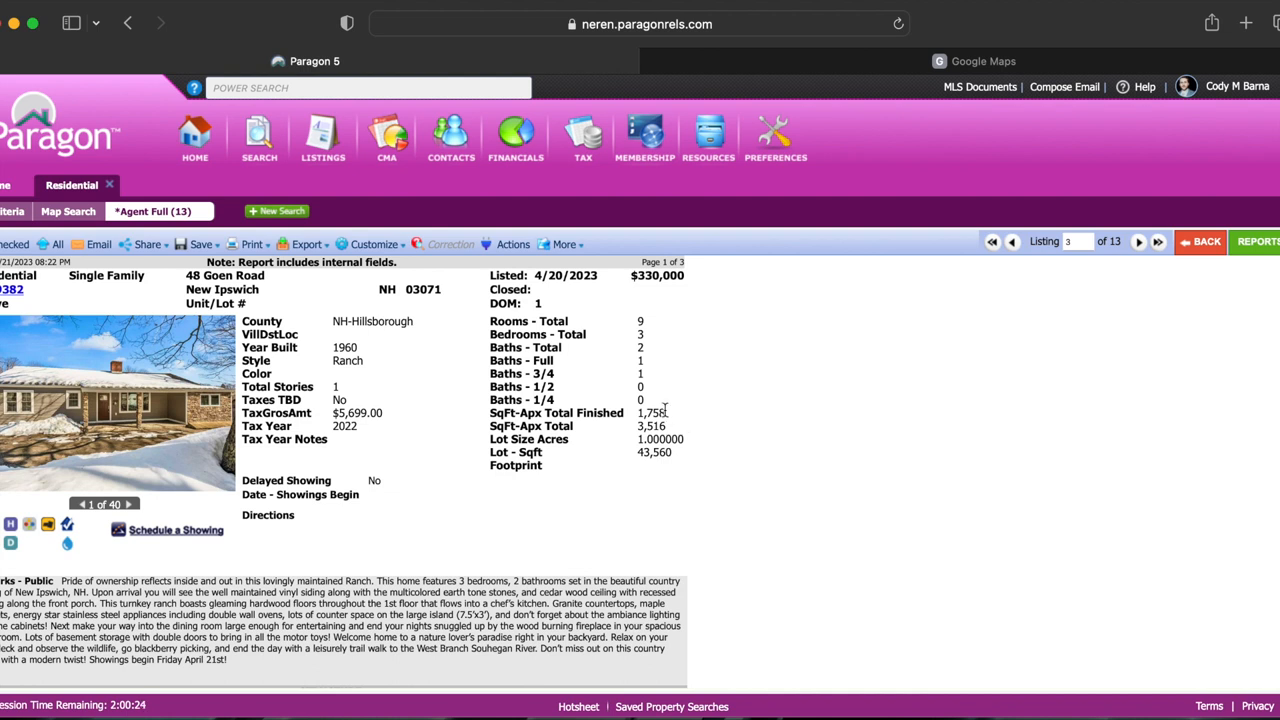
mouse_move(726, 466)
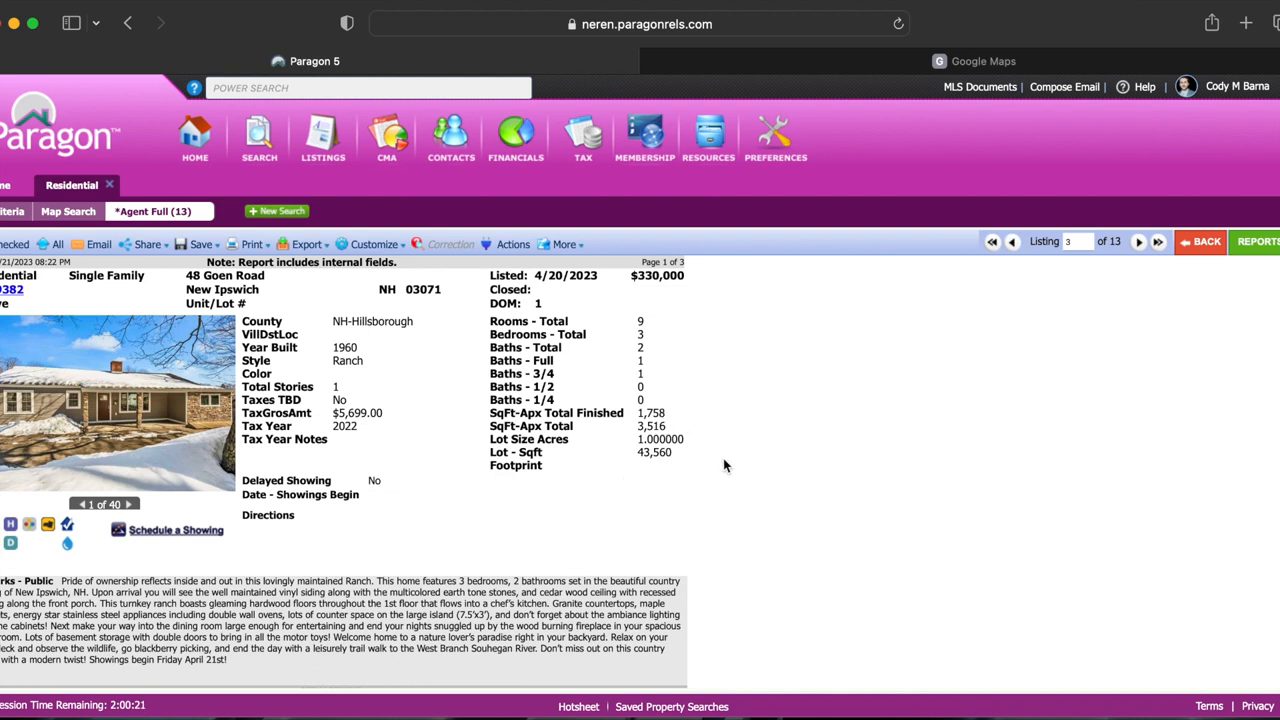
scroll(down, 3)
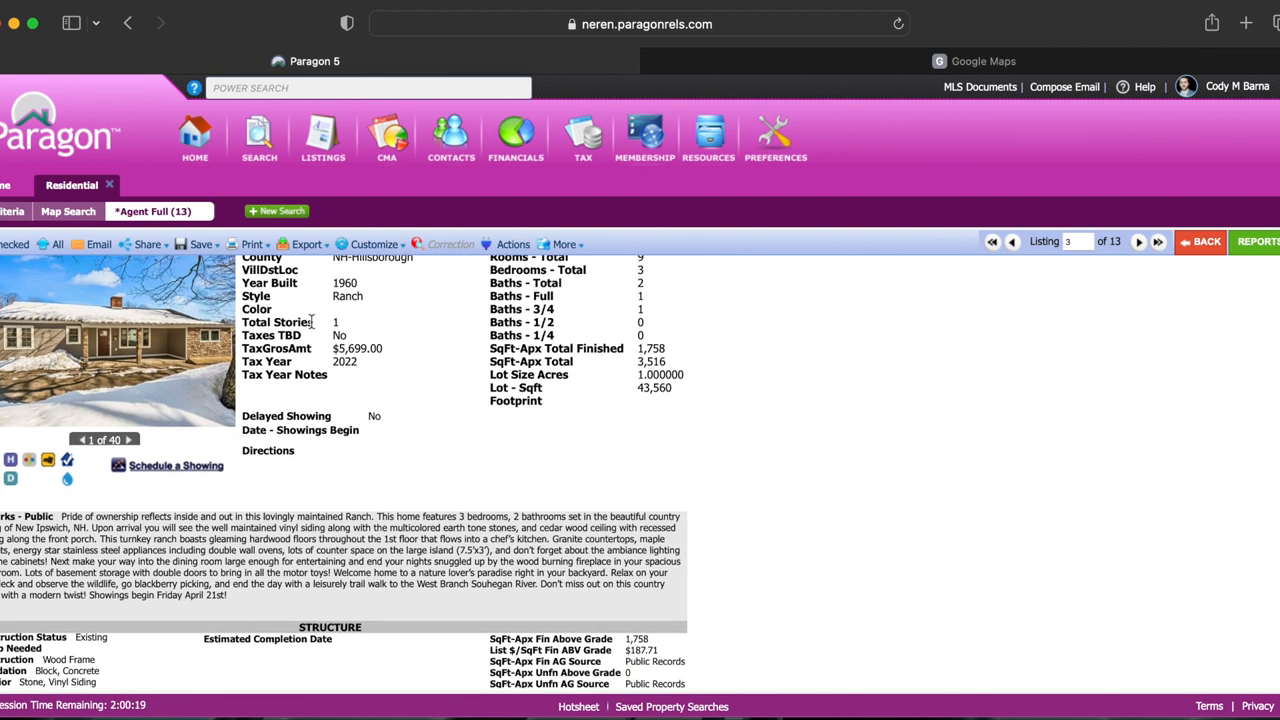
mouse_move(430, 391)
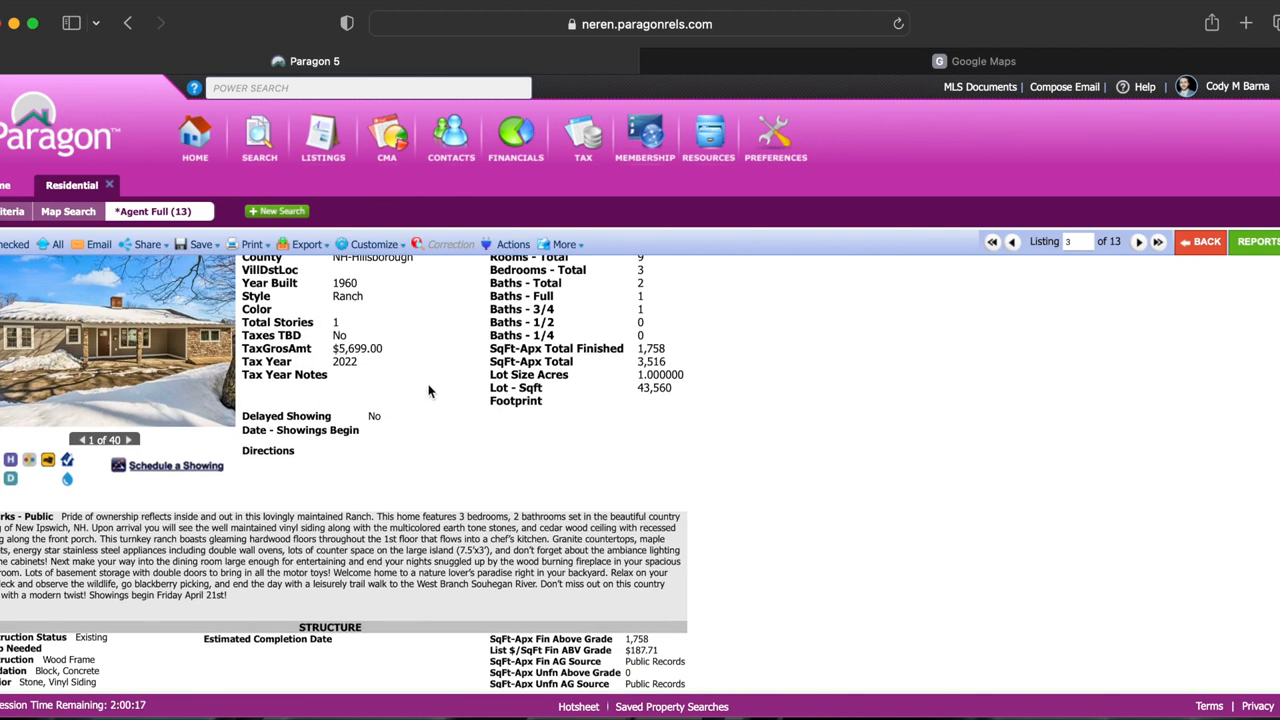
scroll(up, 3)
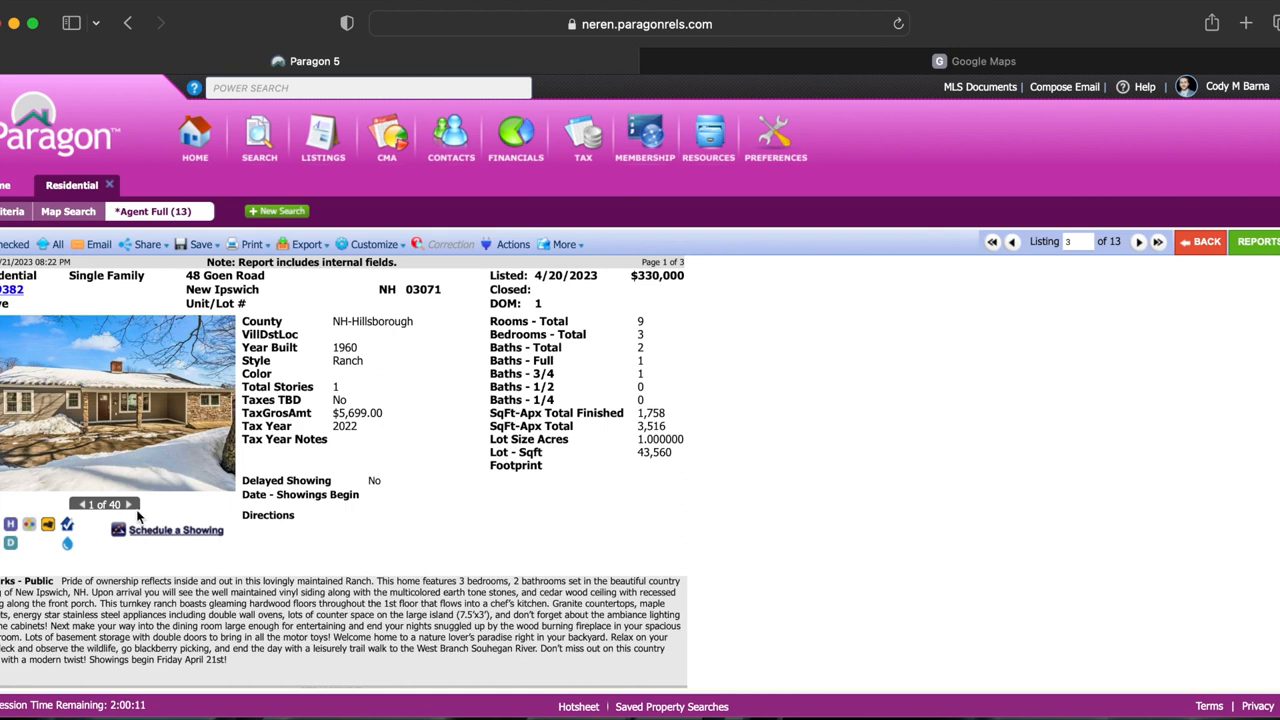
click(130, 505)
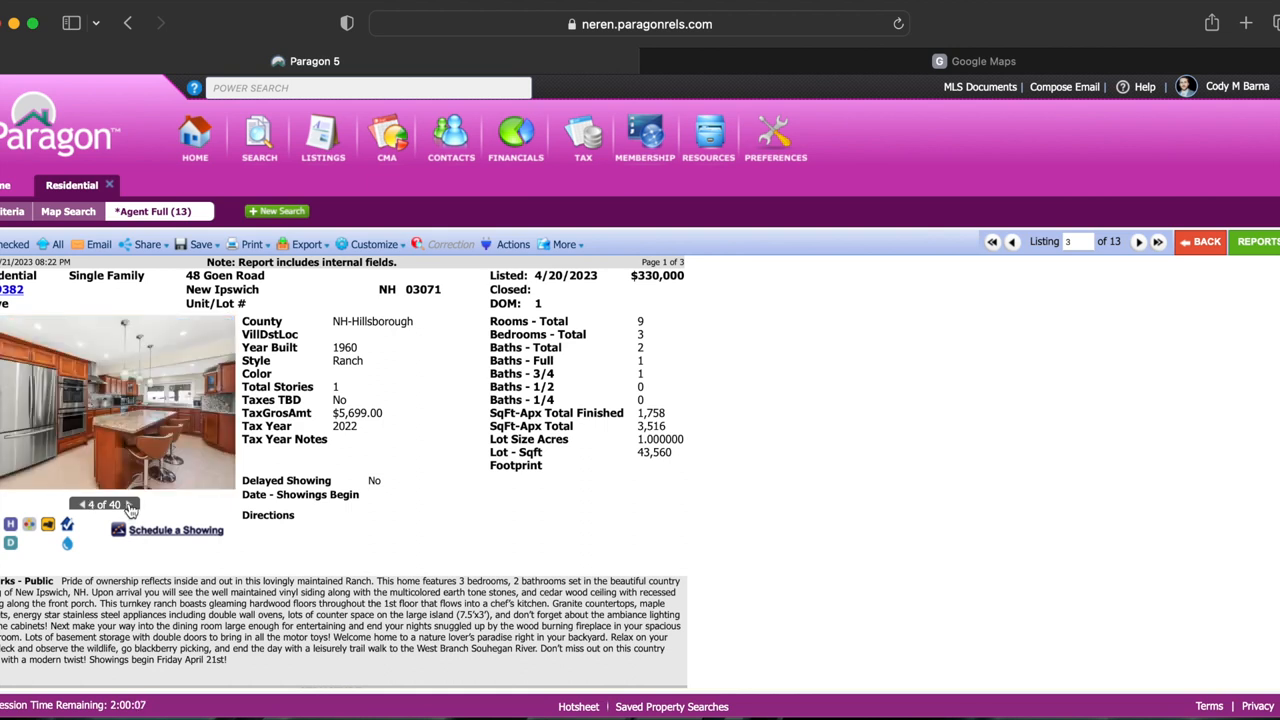
click(131, 504)
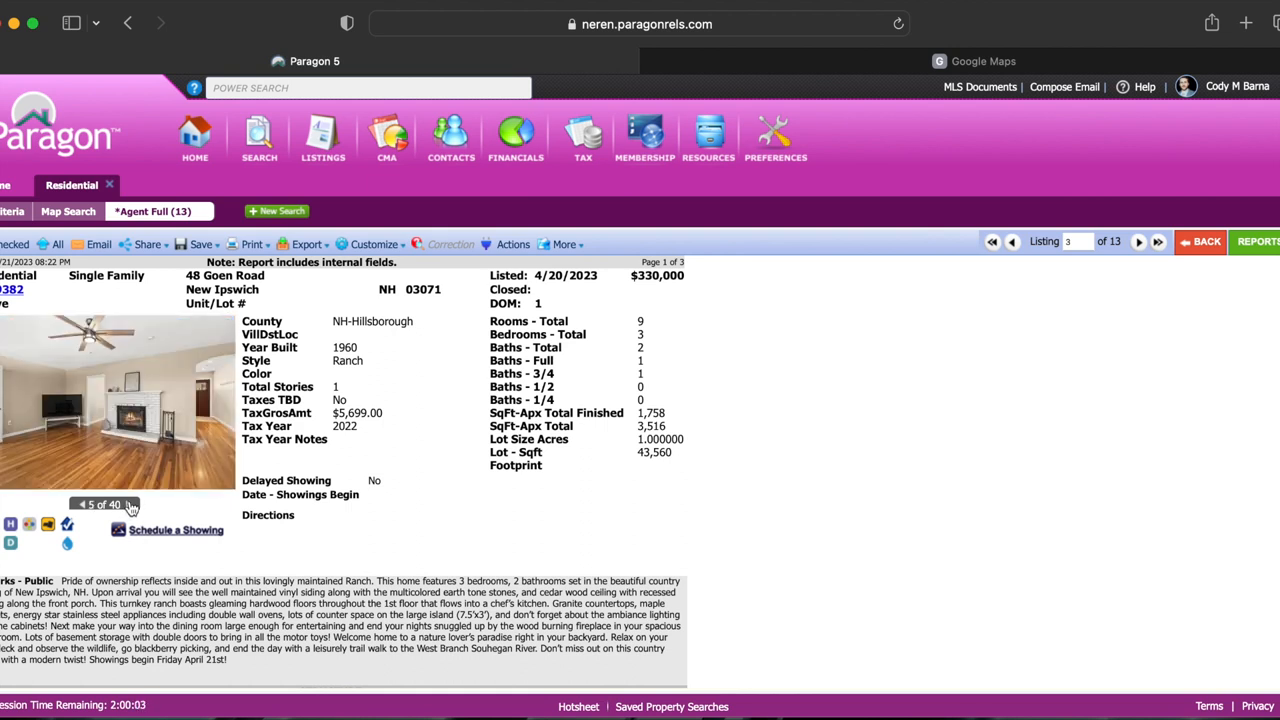
click(131, 504)
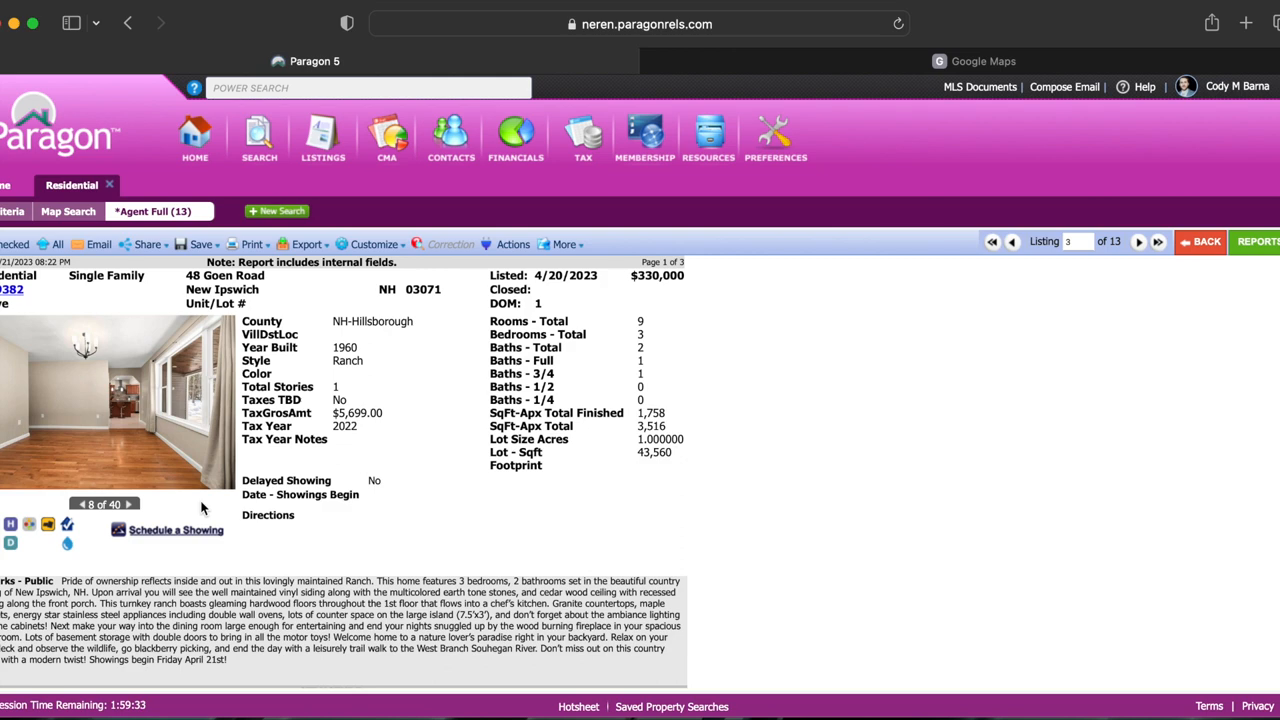
click(983, 61)
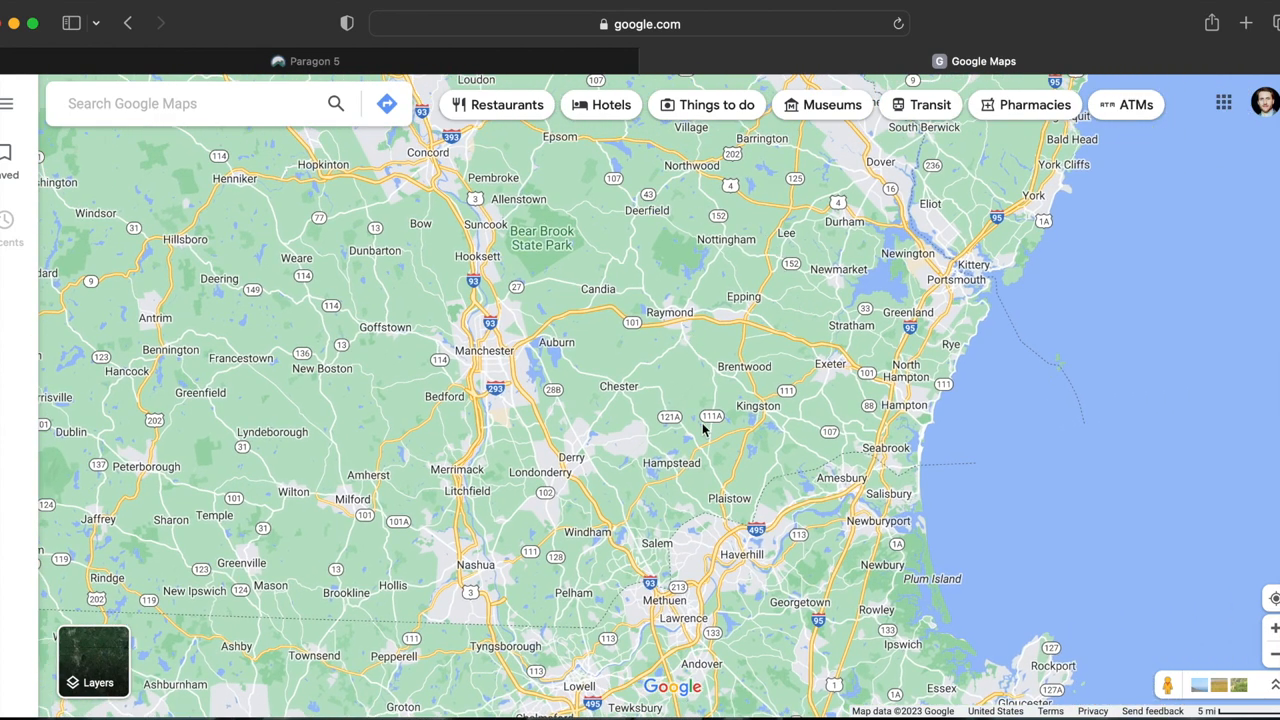
mouse_move(450, 318)
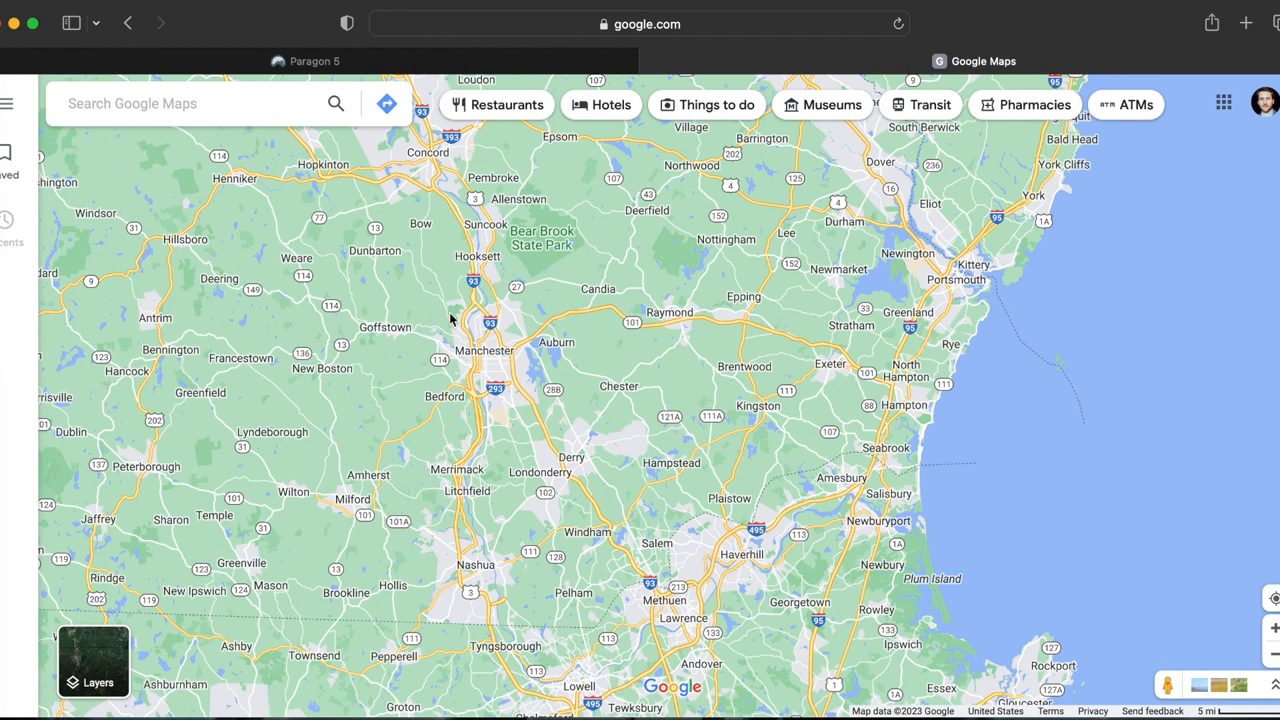
mouse_move(540, 330)
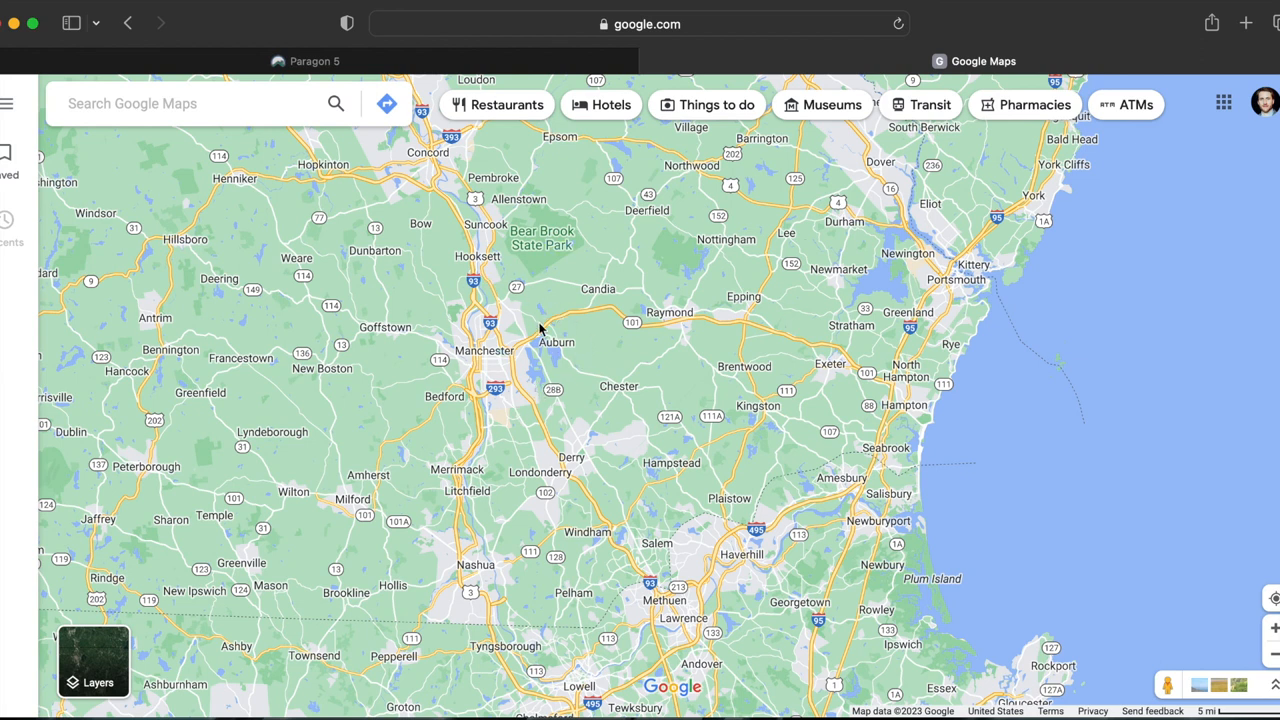
mouse_move(583, 335)
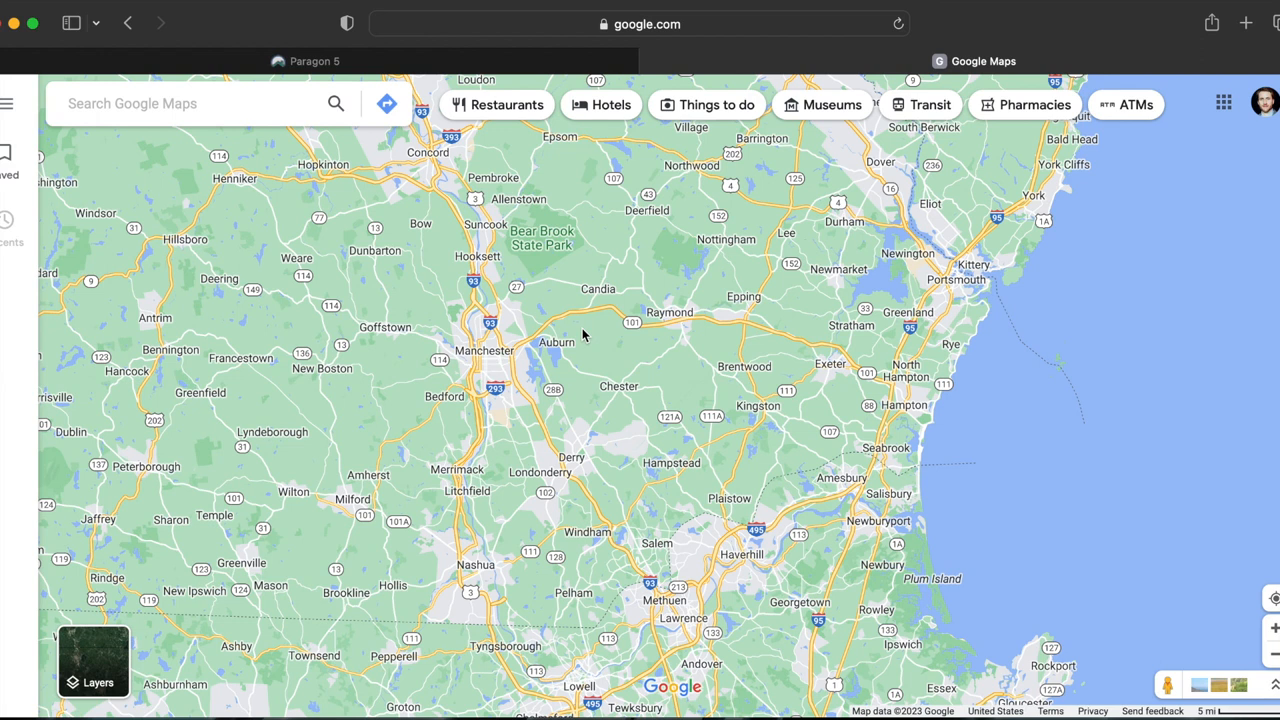
mouse_move(605, 350)
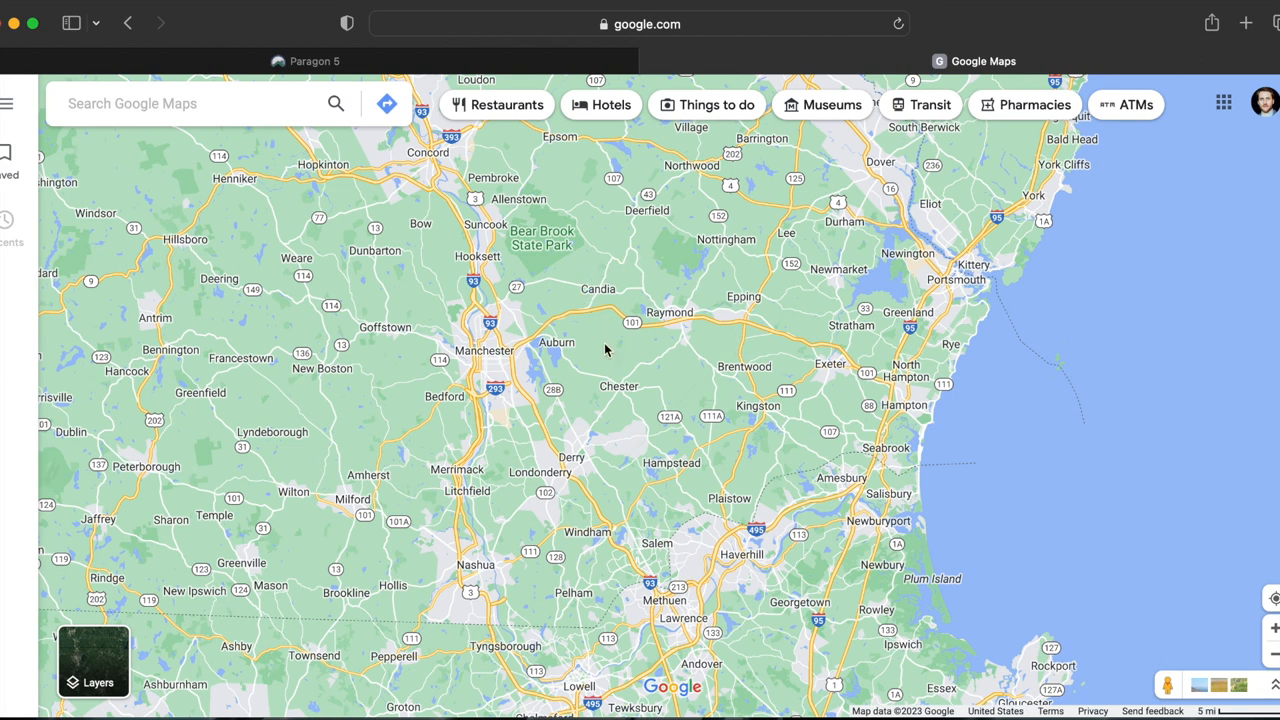
mouse_move(718, 355)
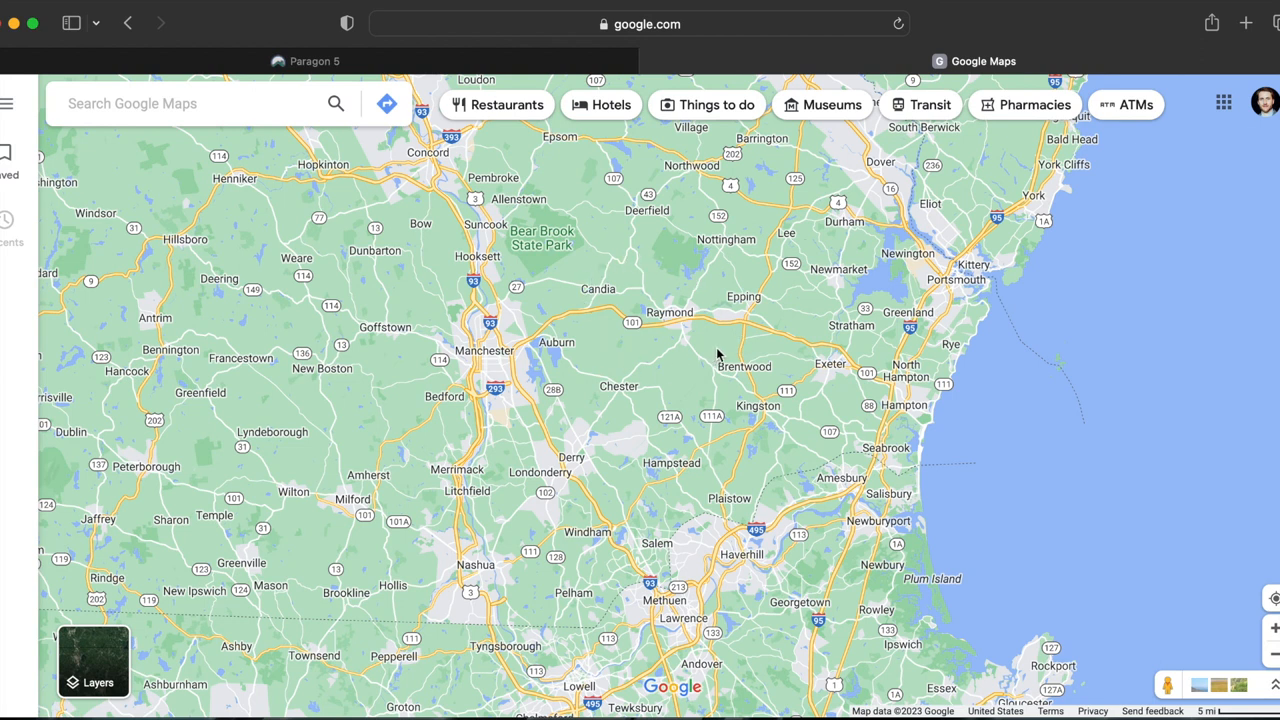
mouse_move(818, 332)
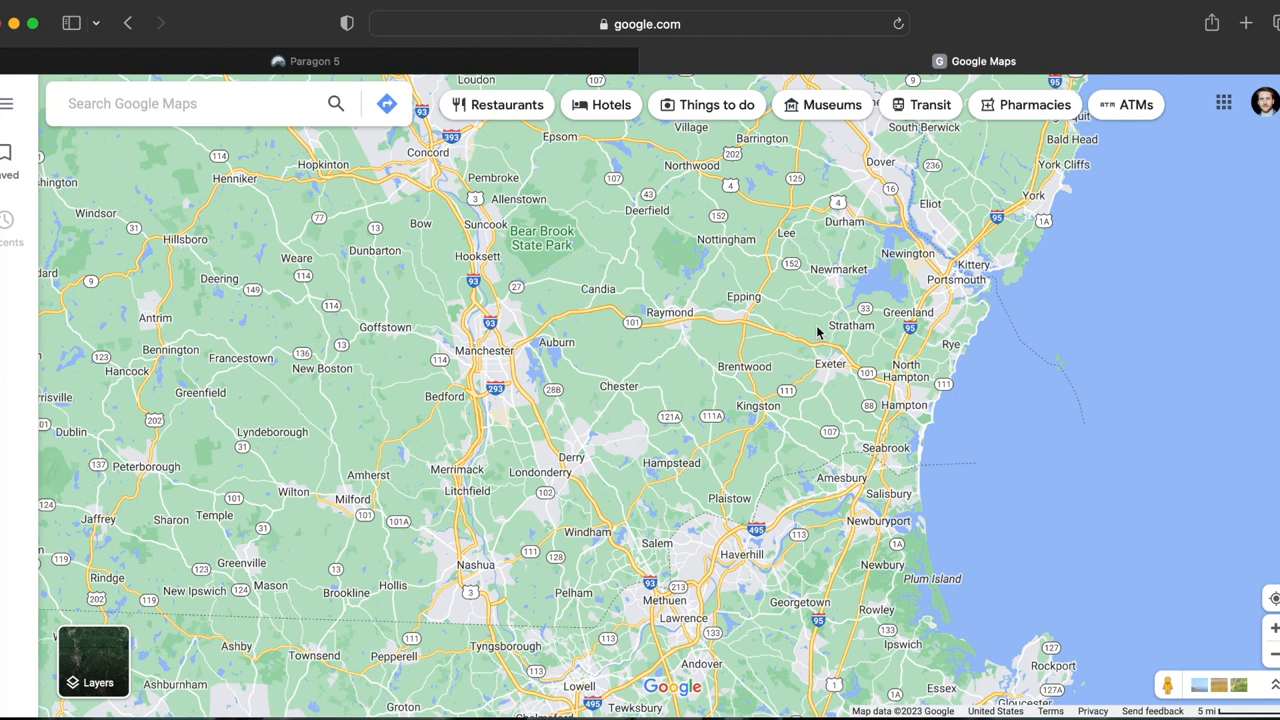
mouse_move(862, 307)
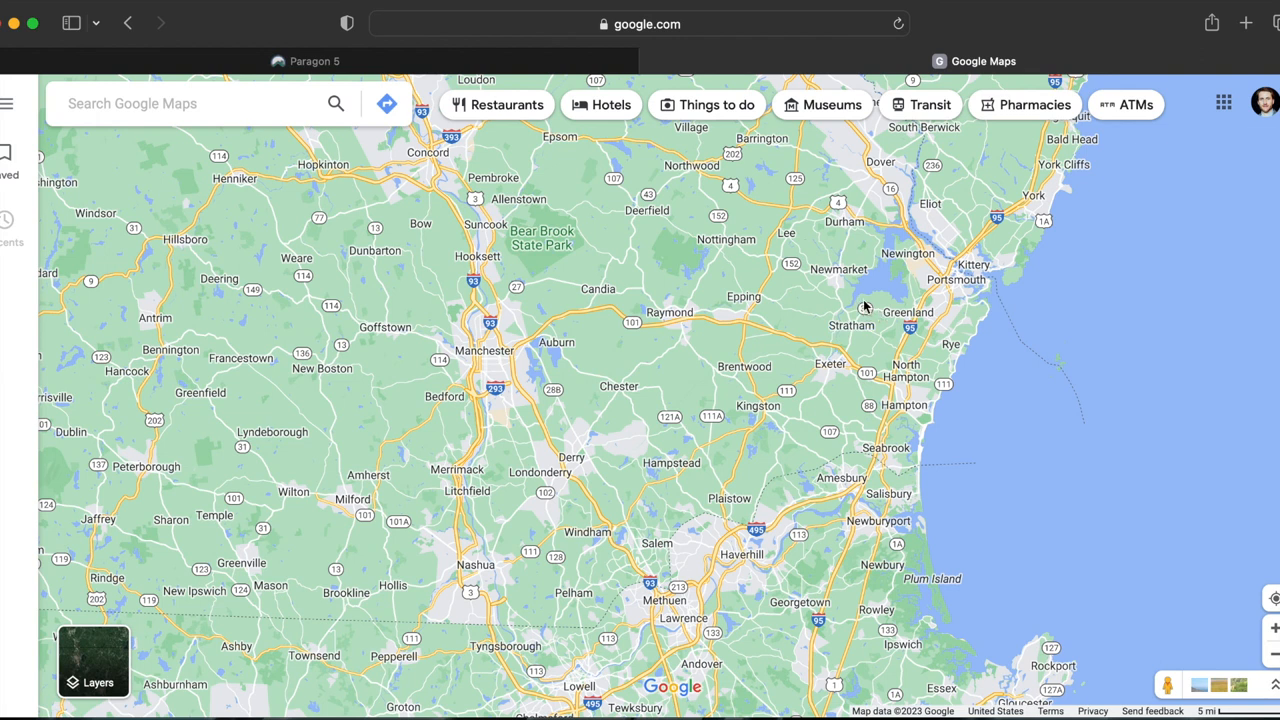
mouse_move(897, 374)
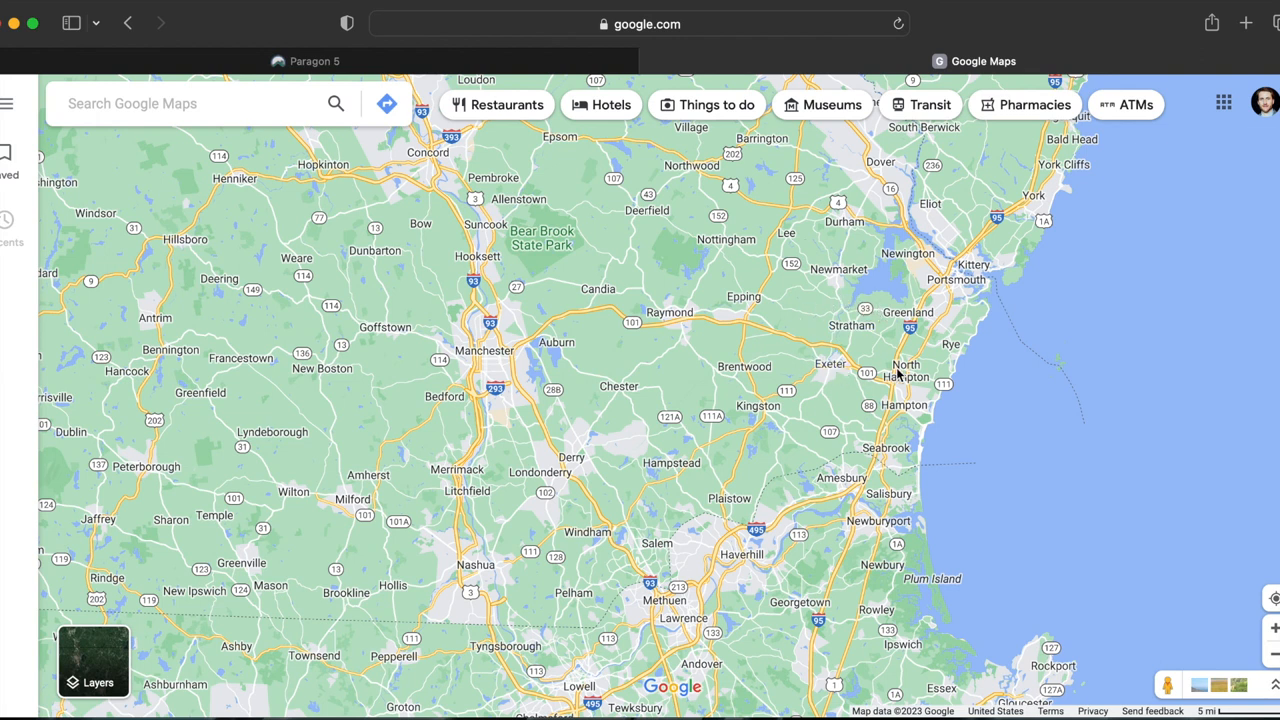
mouse_move(930, 400)
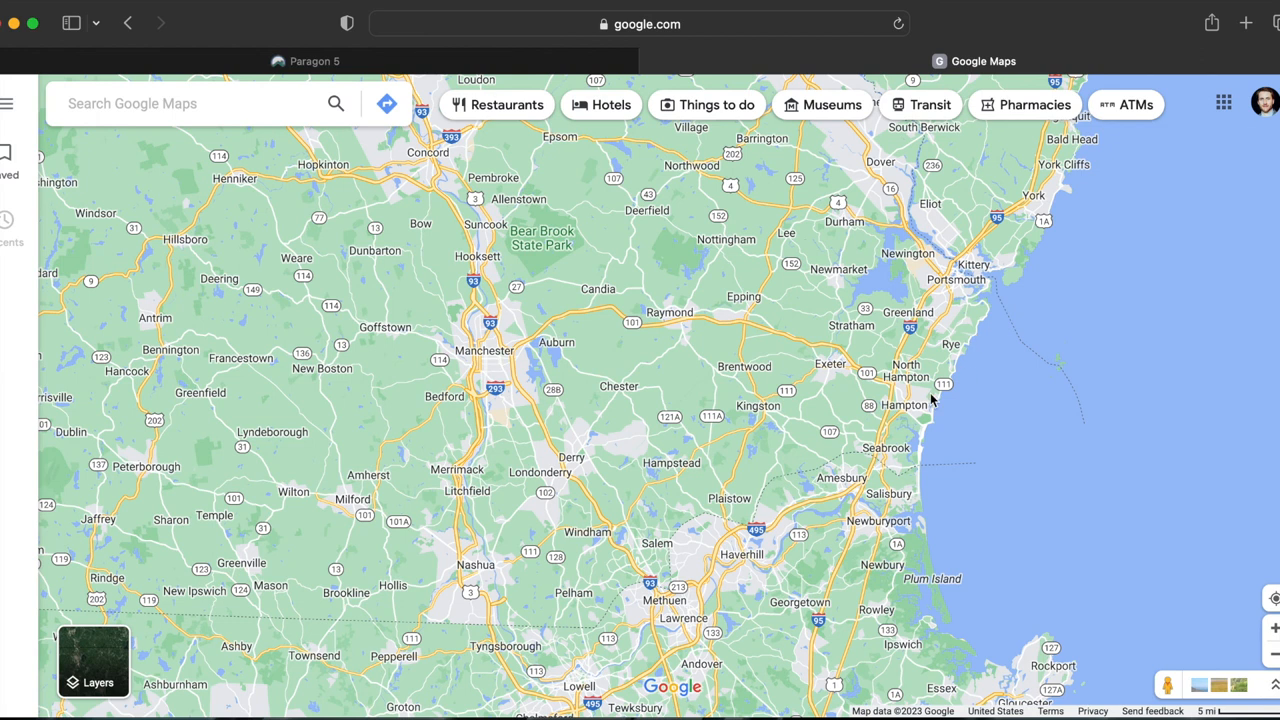
mouse_move(940, 418)
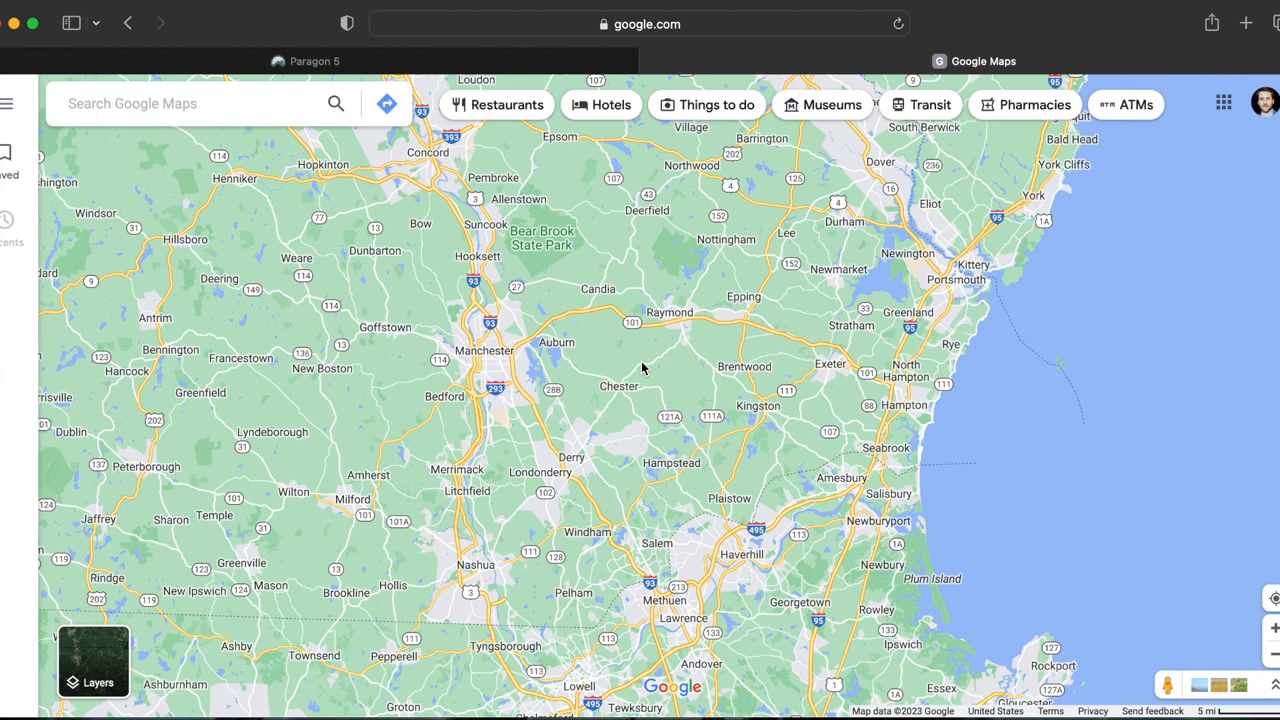
mouse_move(634, 272)
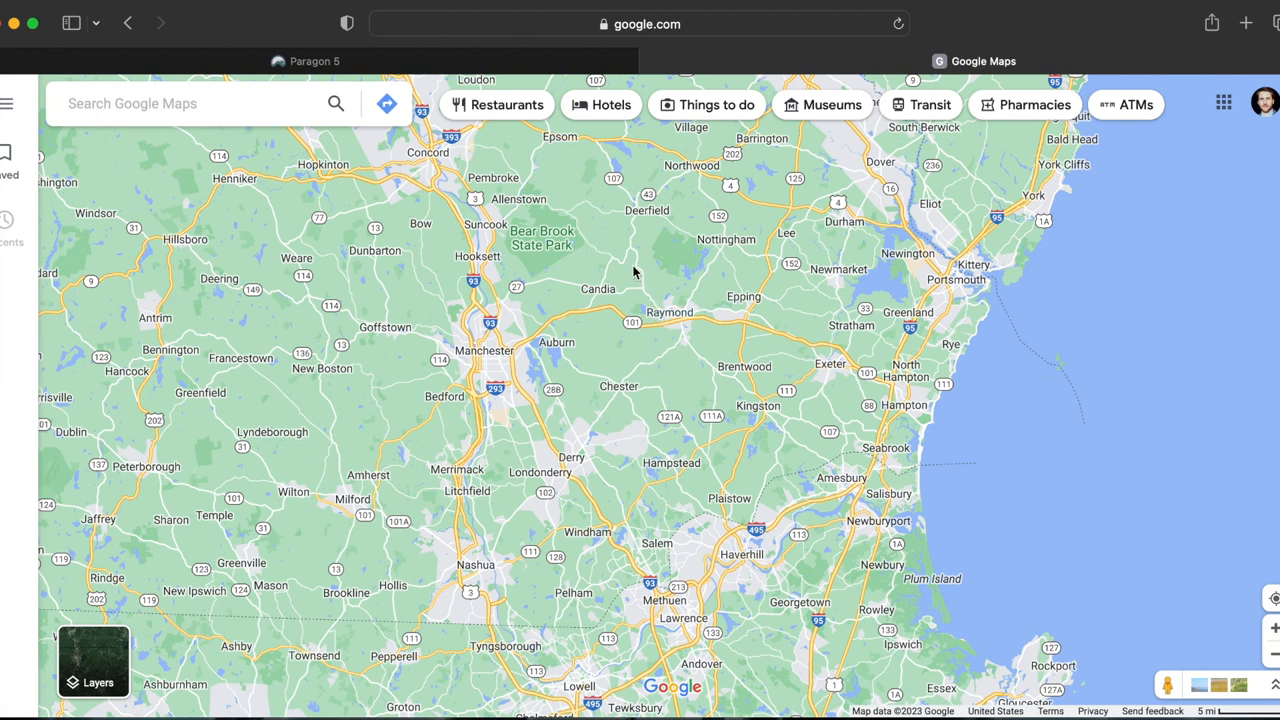
mouse_move(675, 371)
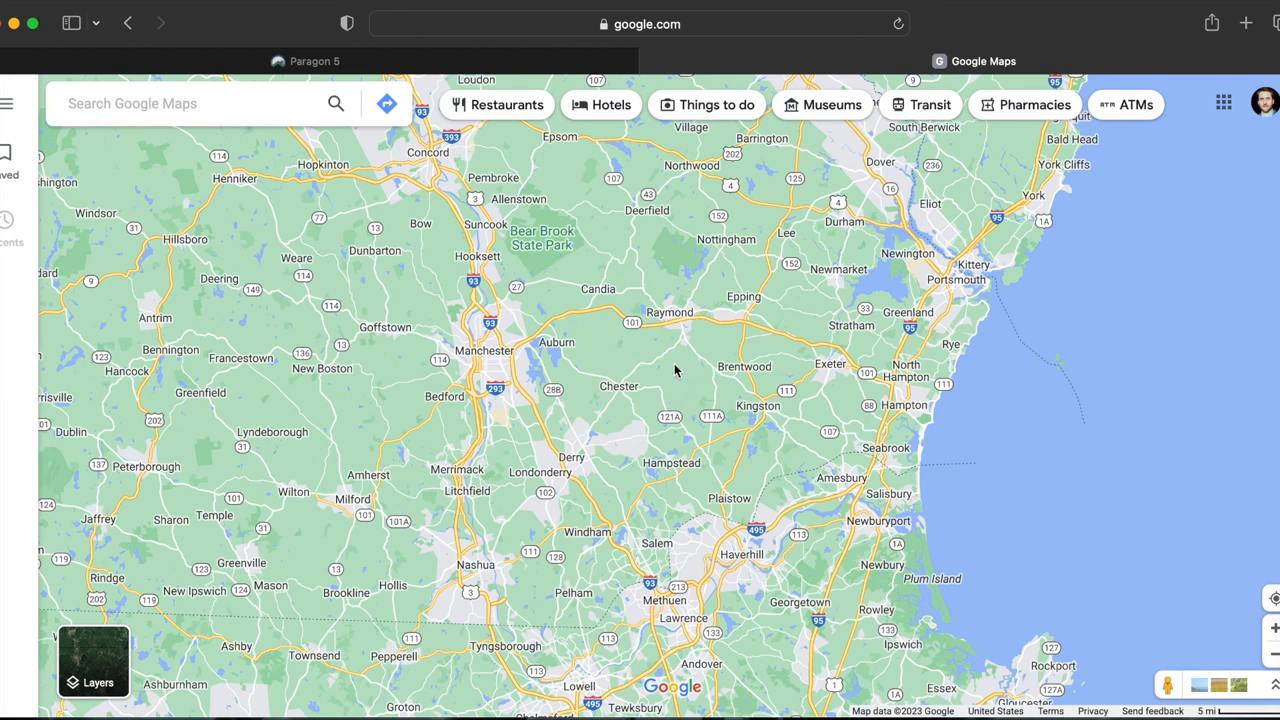
mouse_move(773, 320)
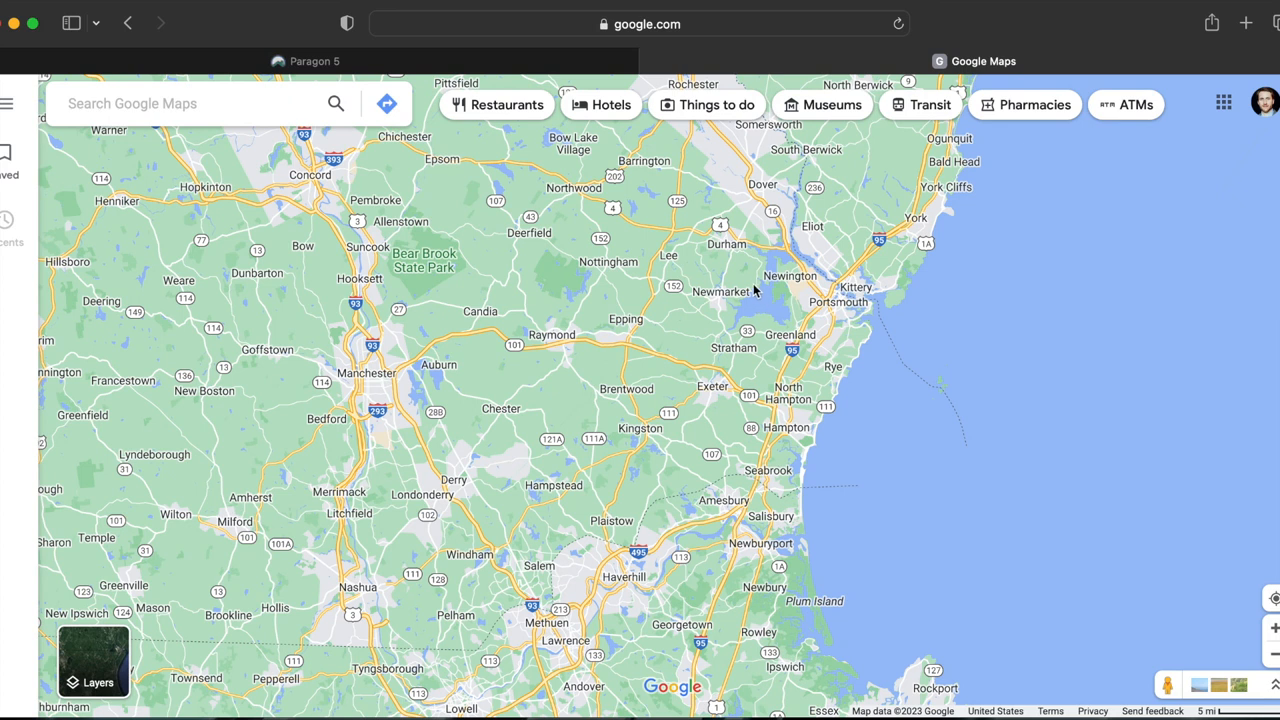
mouse_move(618, 243)
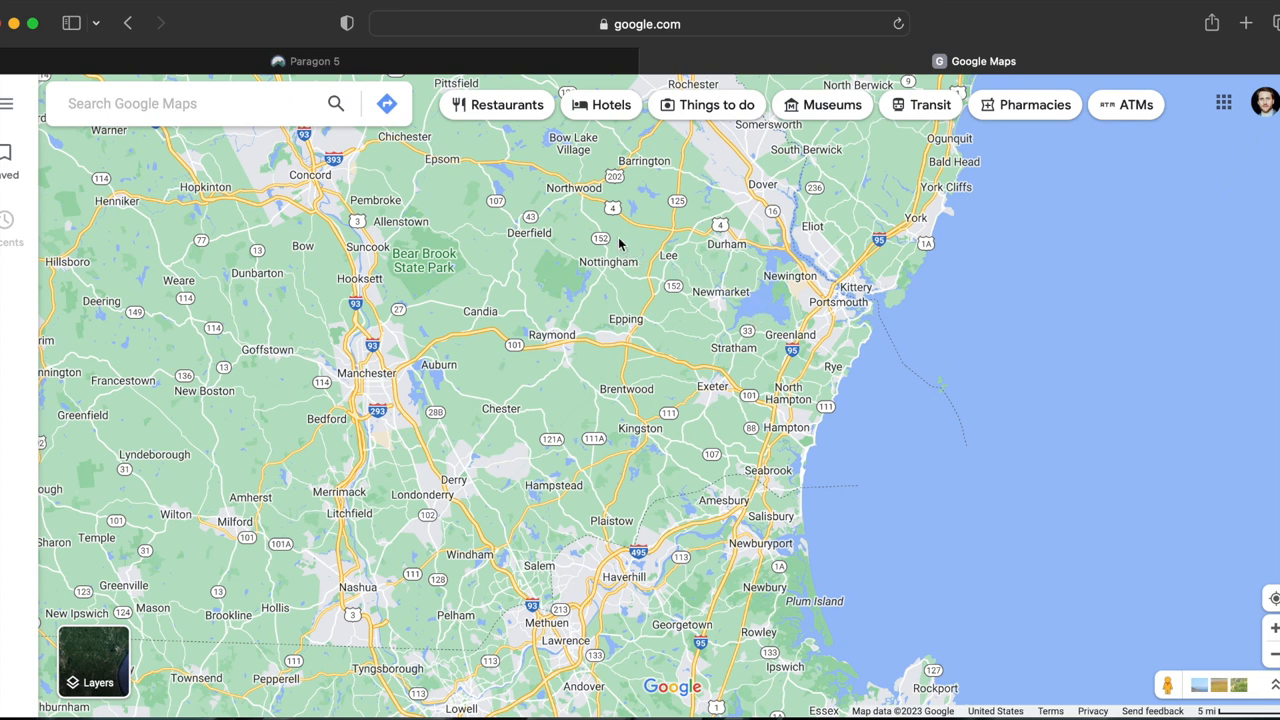
mouse_move(566, 256)
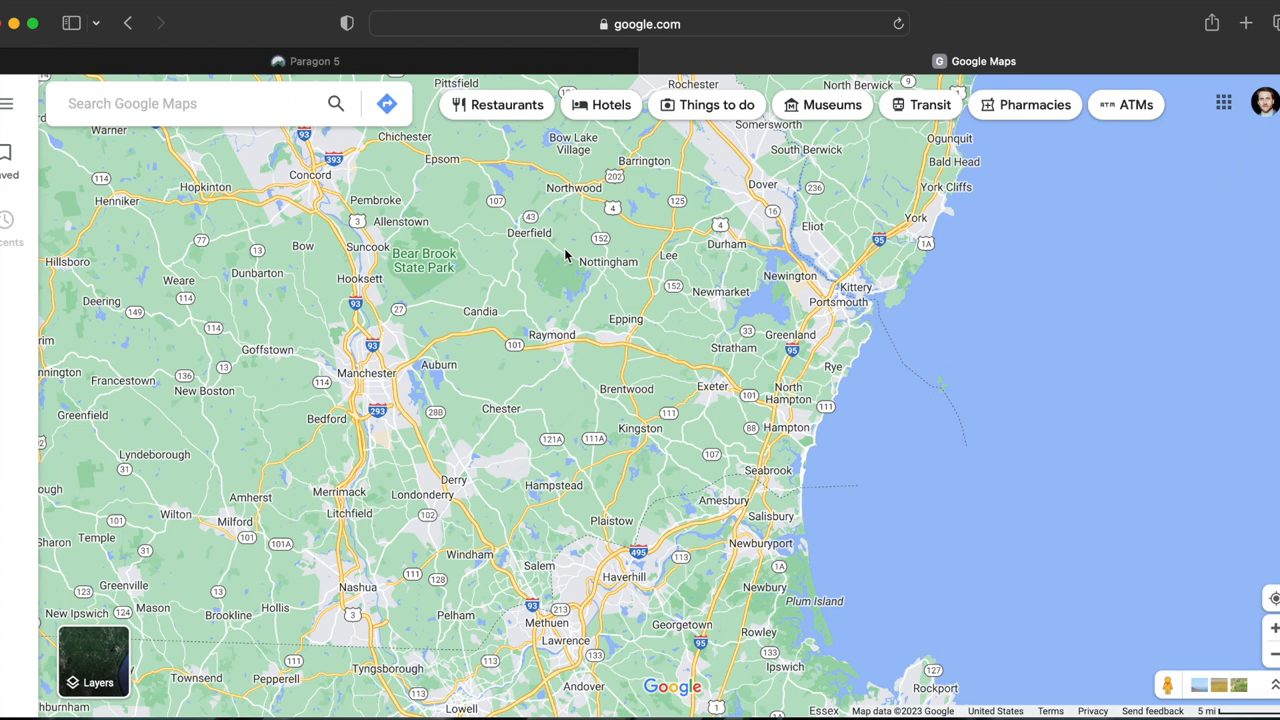
Set the City criterion to Raymond, giving a count of 2 listings.
click(305, 61)
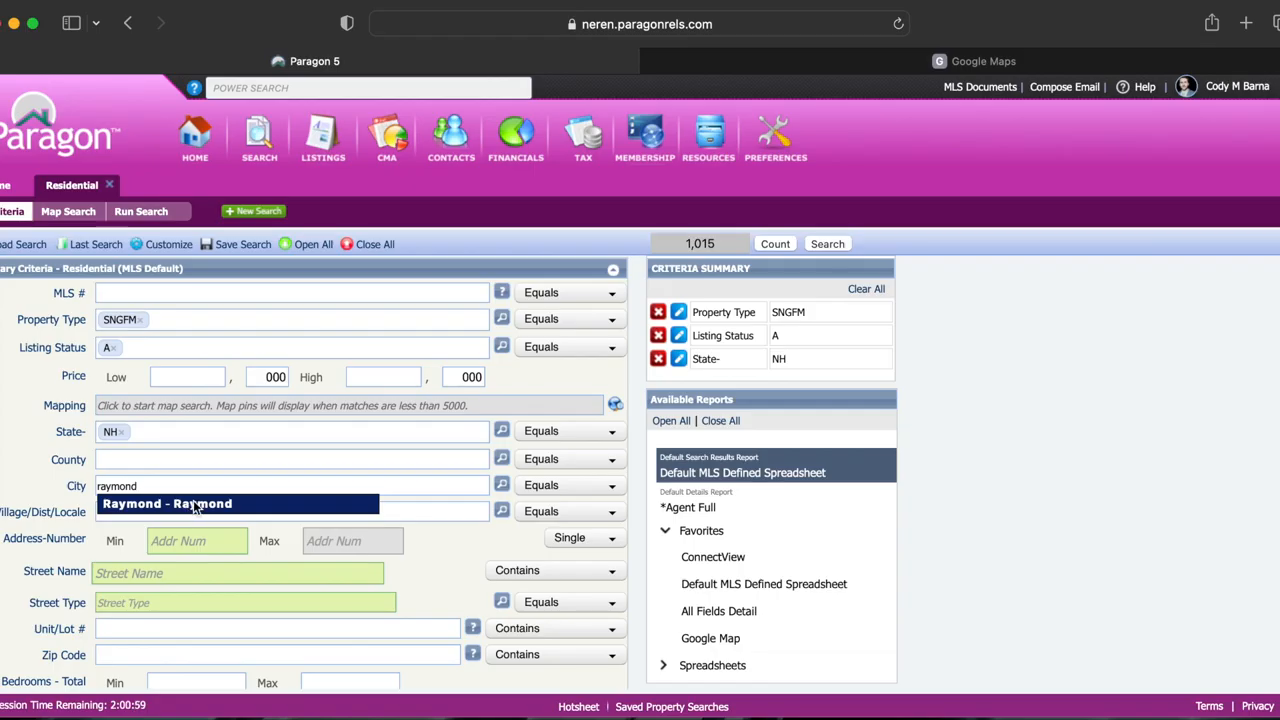
click(167, 503)
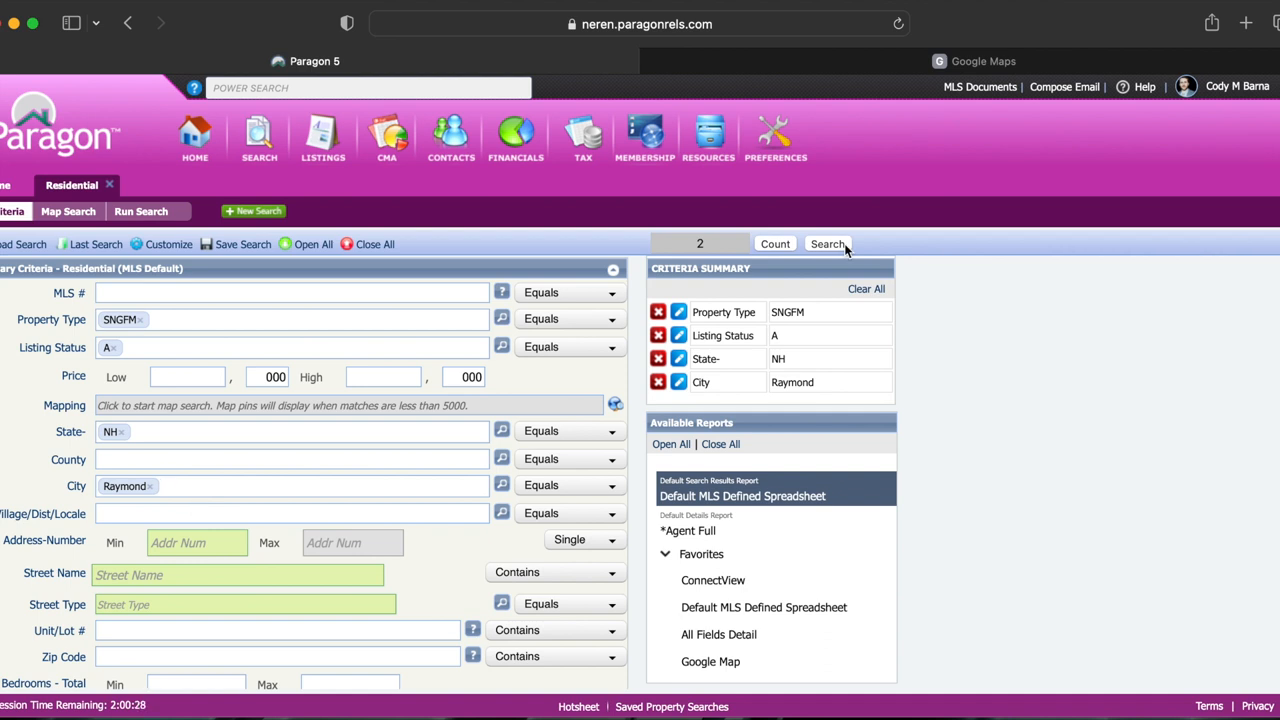
mouse_move(687, 205)
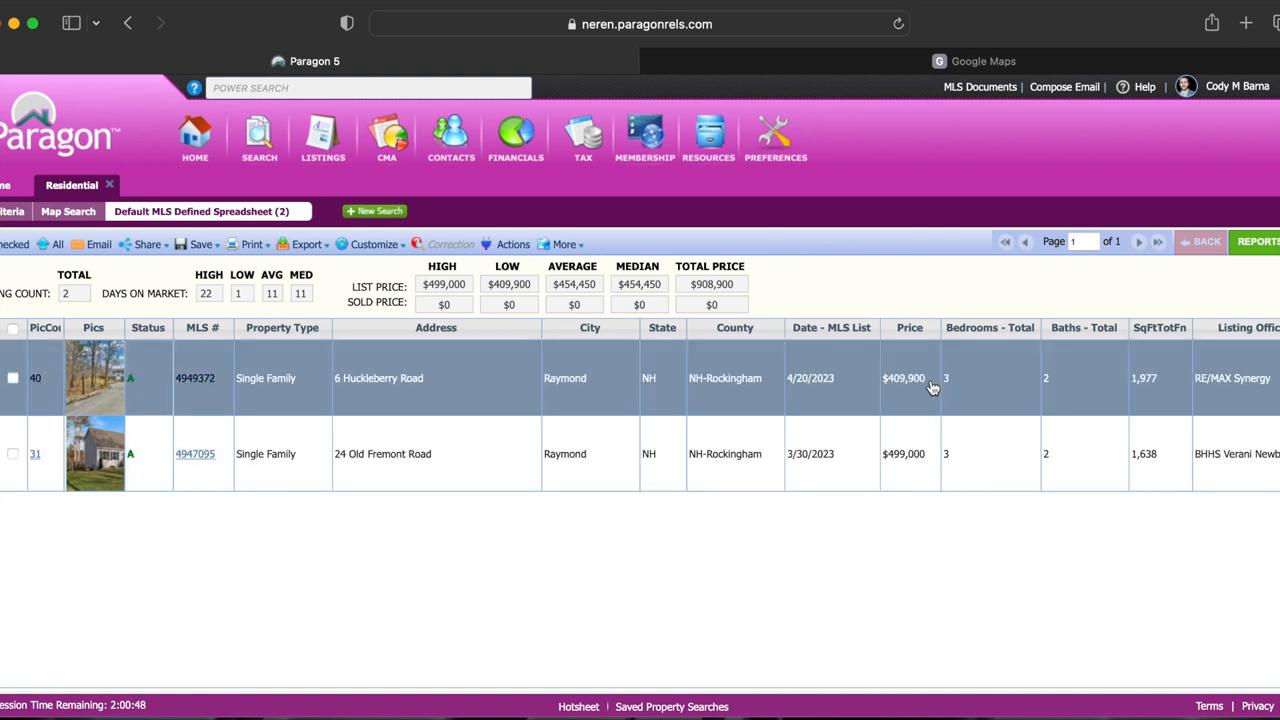
mouse_move(511, 388)
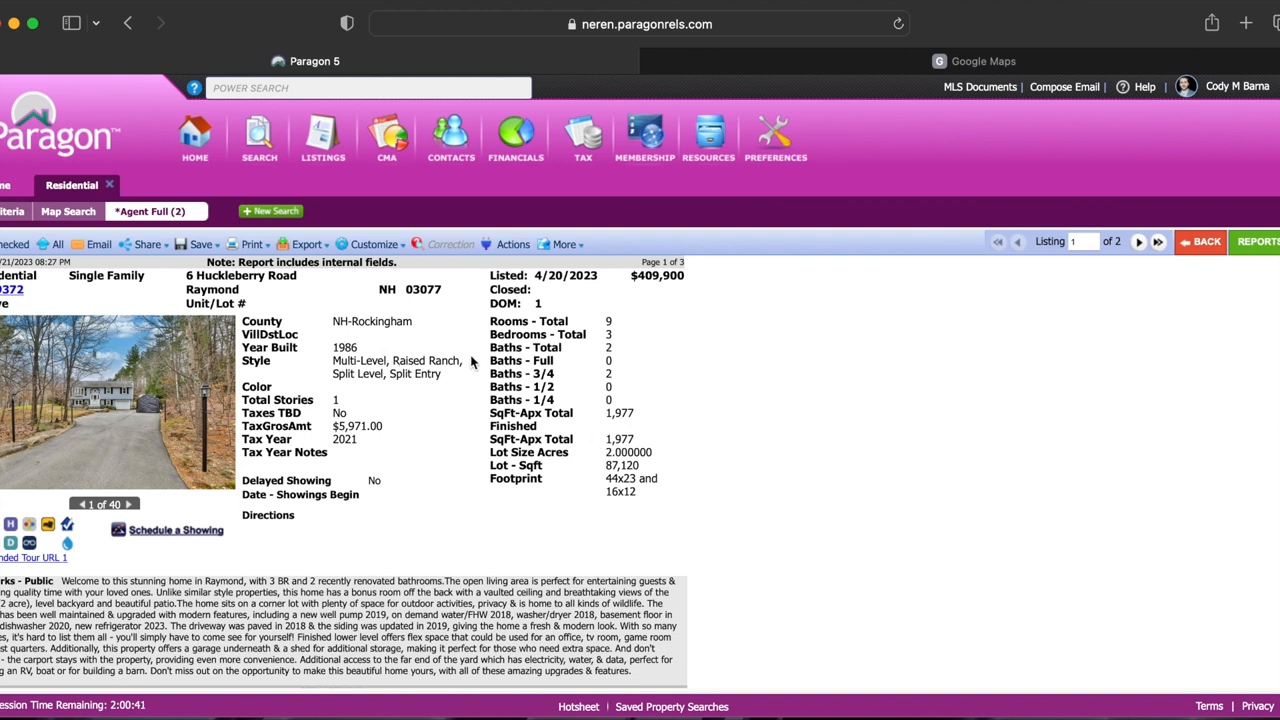
mouse_move(308, 370)
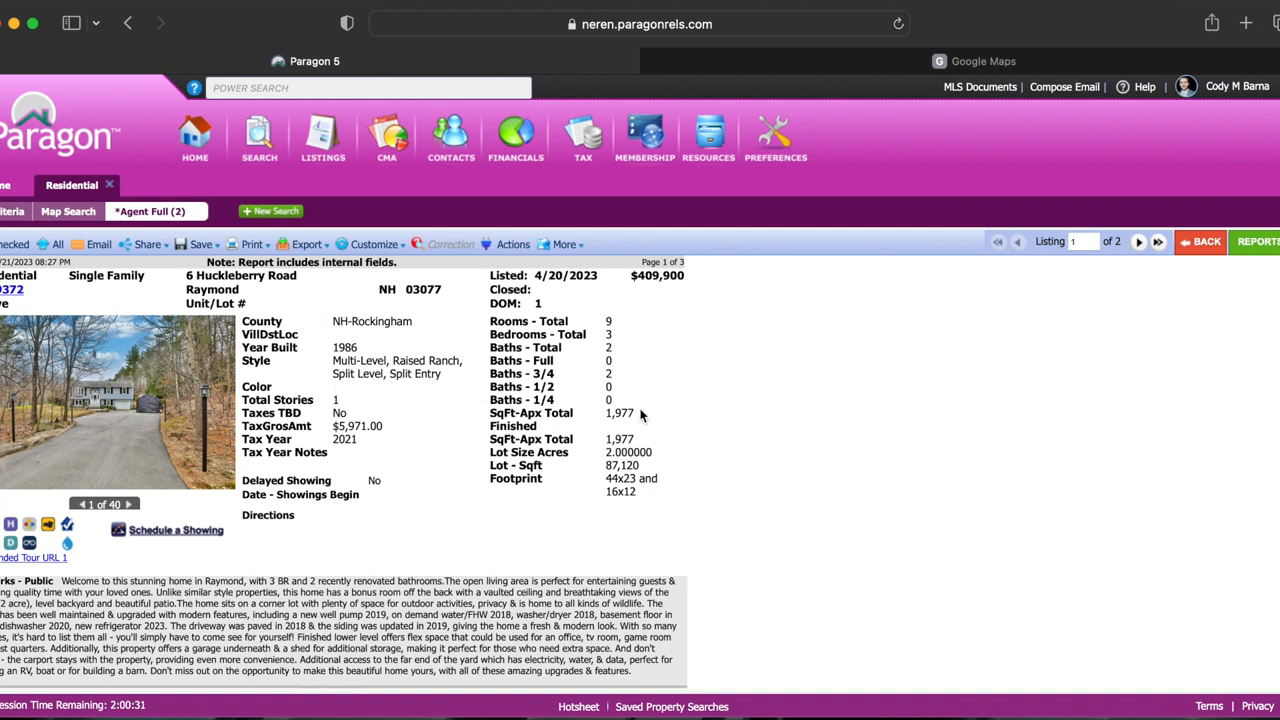
mouse_move(640, 451)
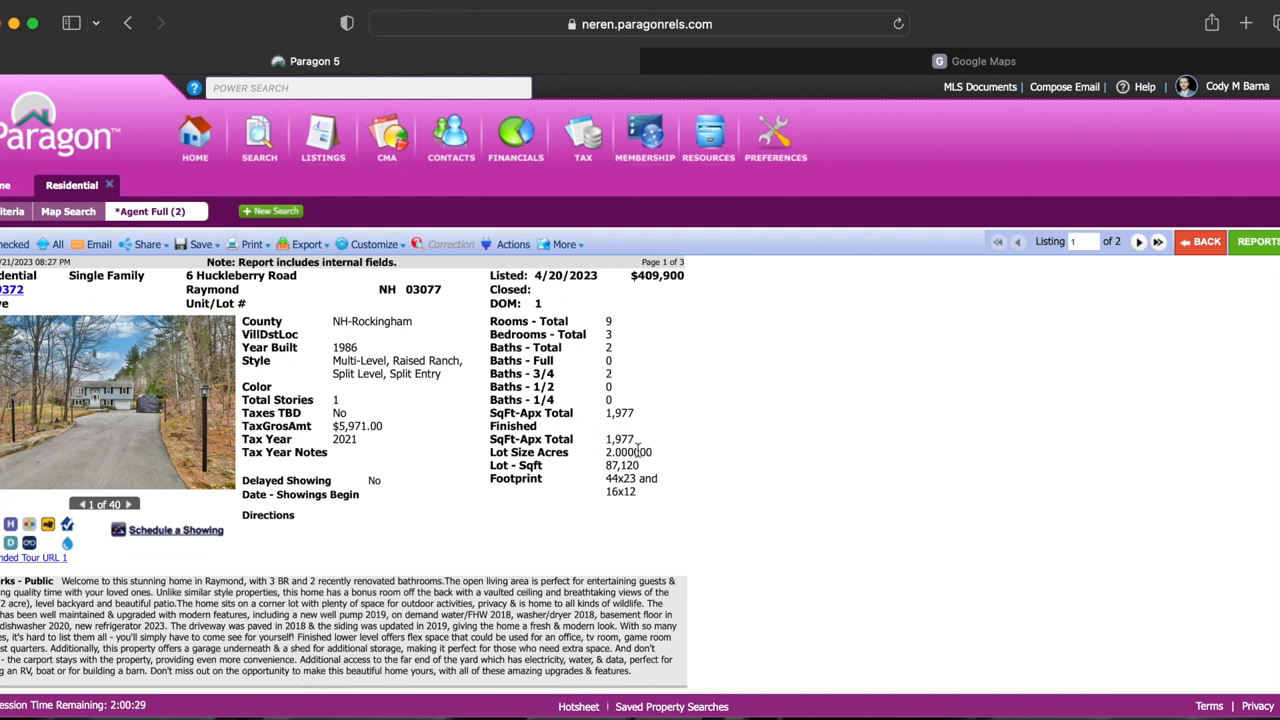
Browse the 6 Huckleberry Road photos to image 19 of 40 and open its details.
click(130, 504)
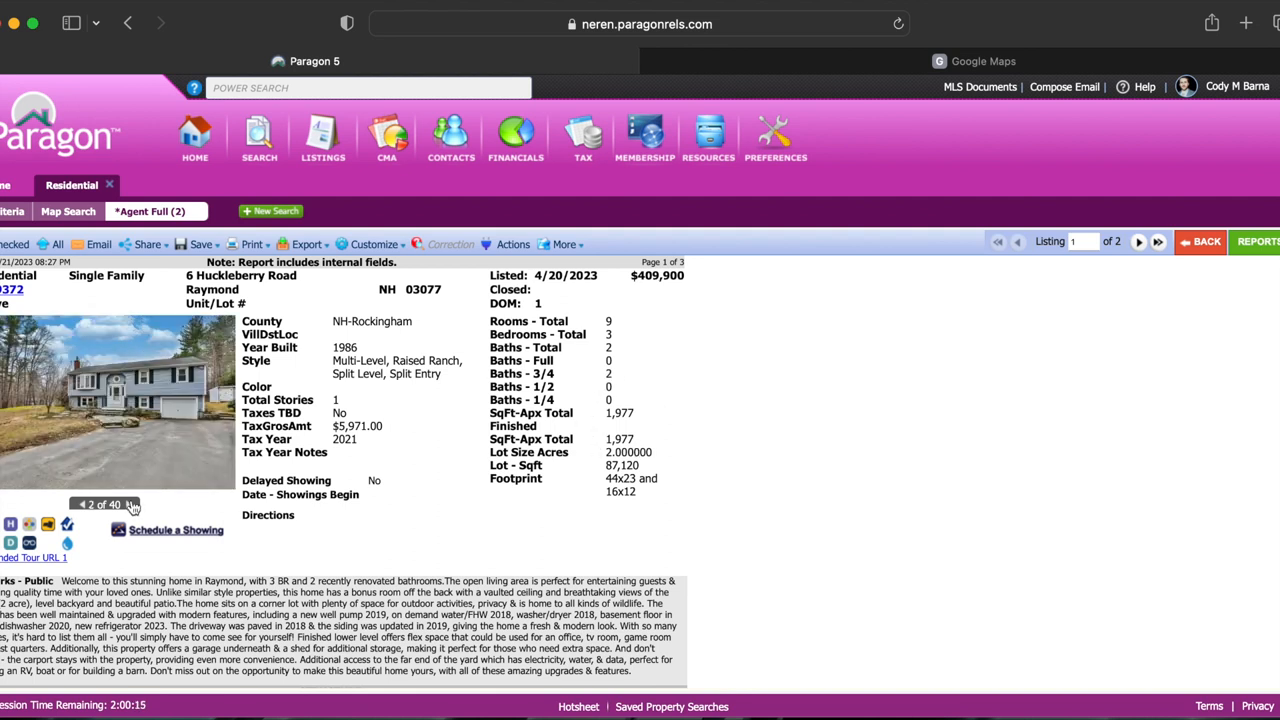
click(133, 505)
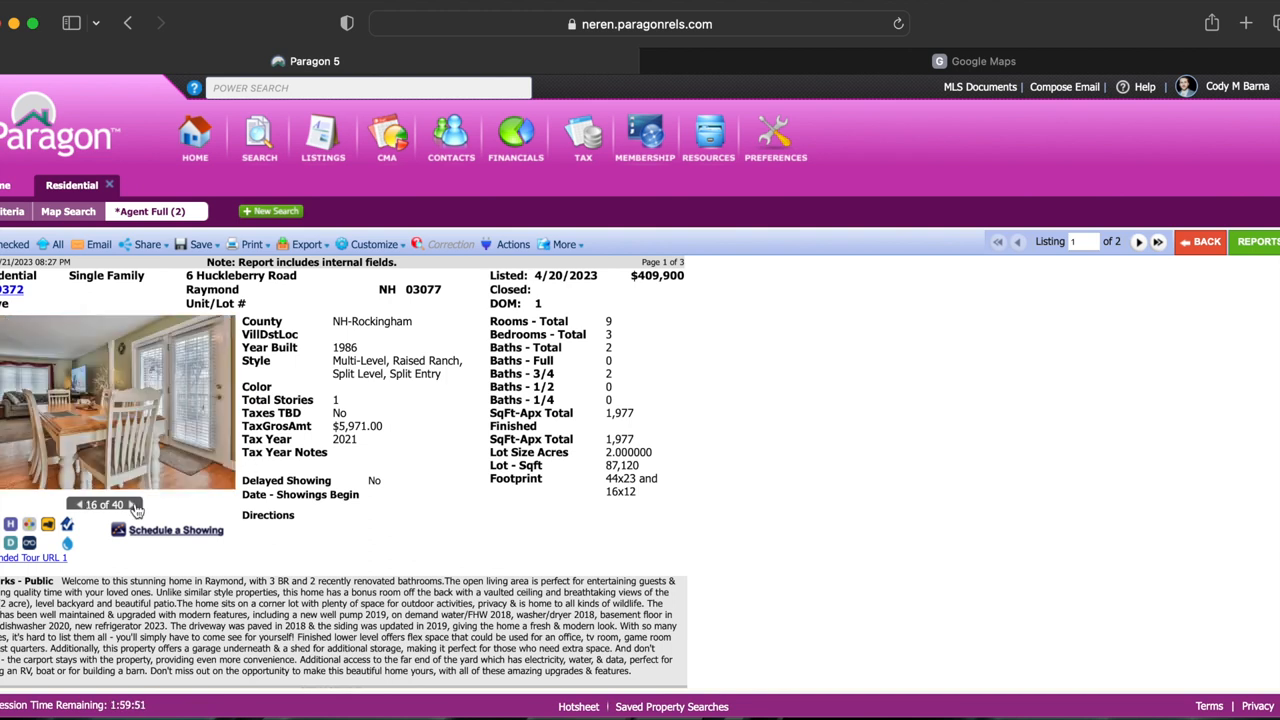
click(131, 504)
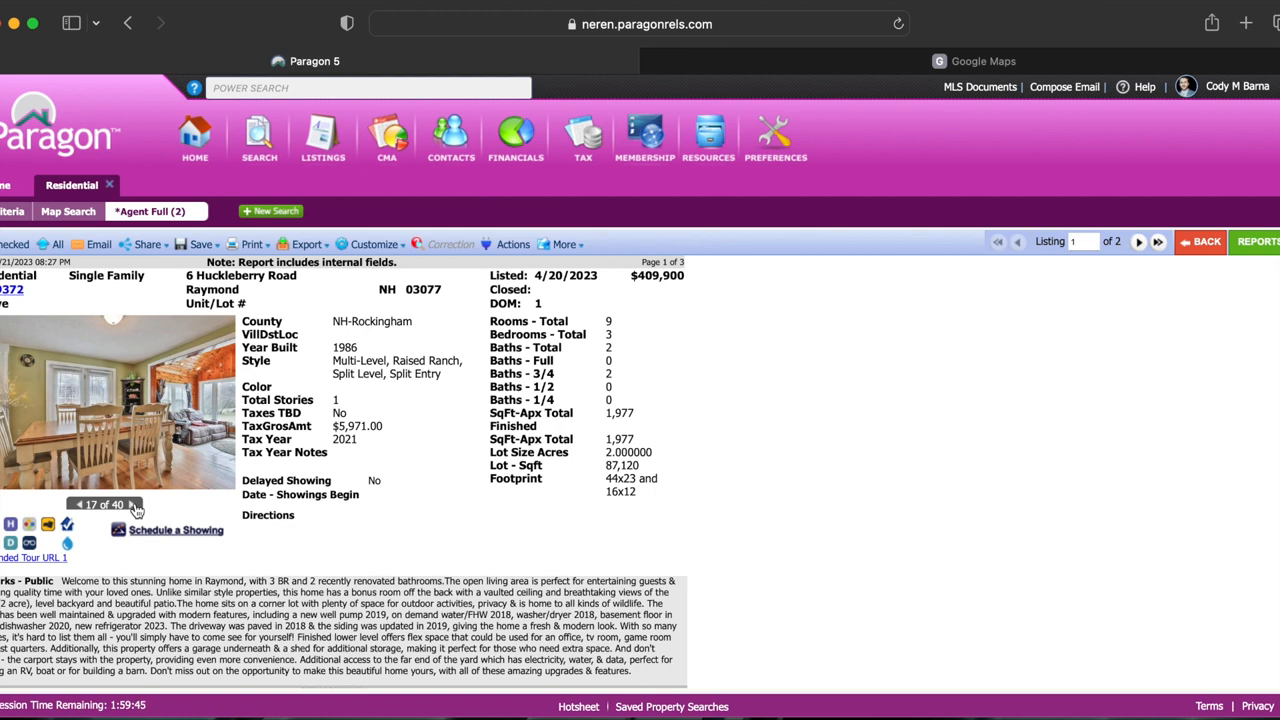
click(131, 504)
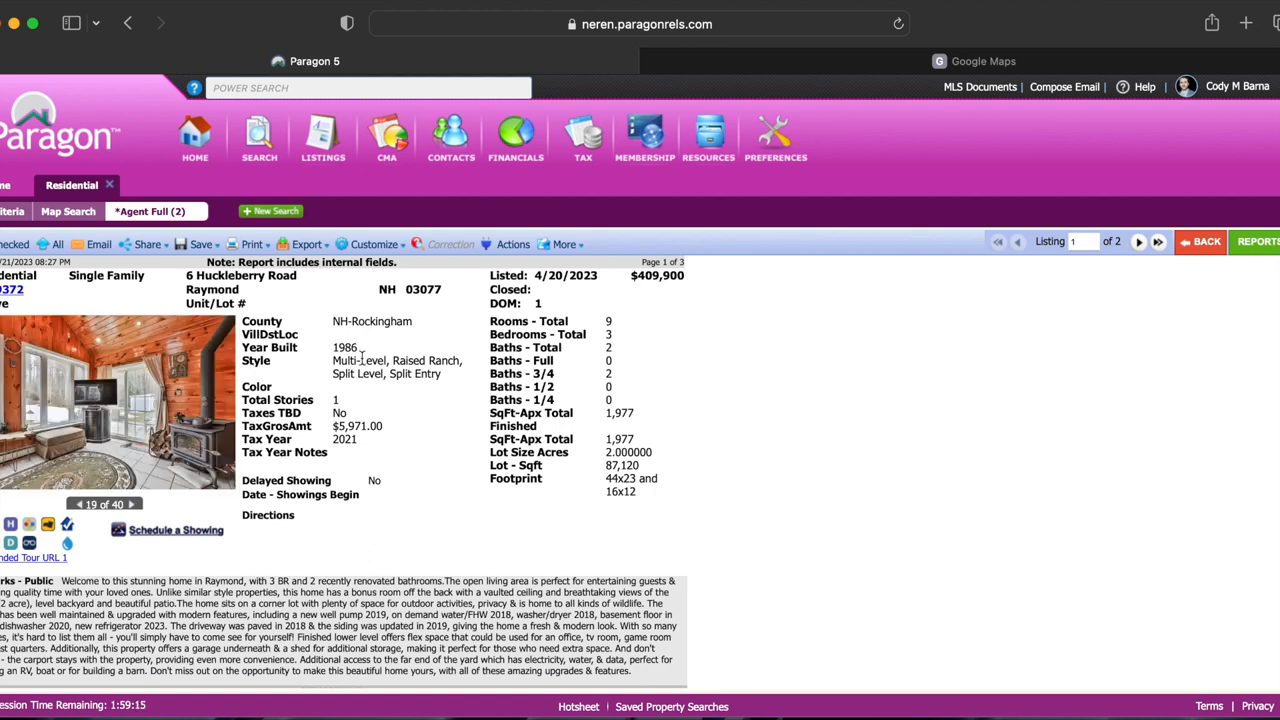
mouse_move(395, 420)
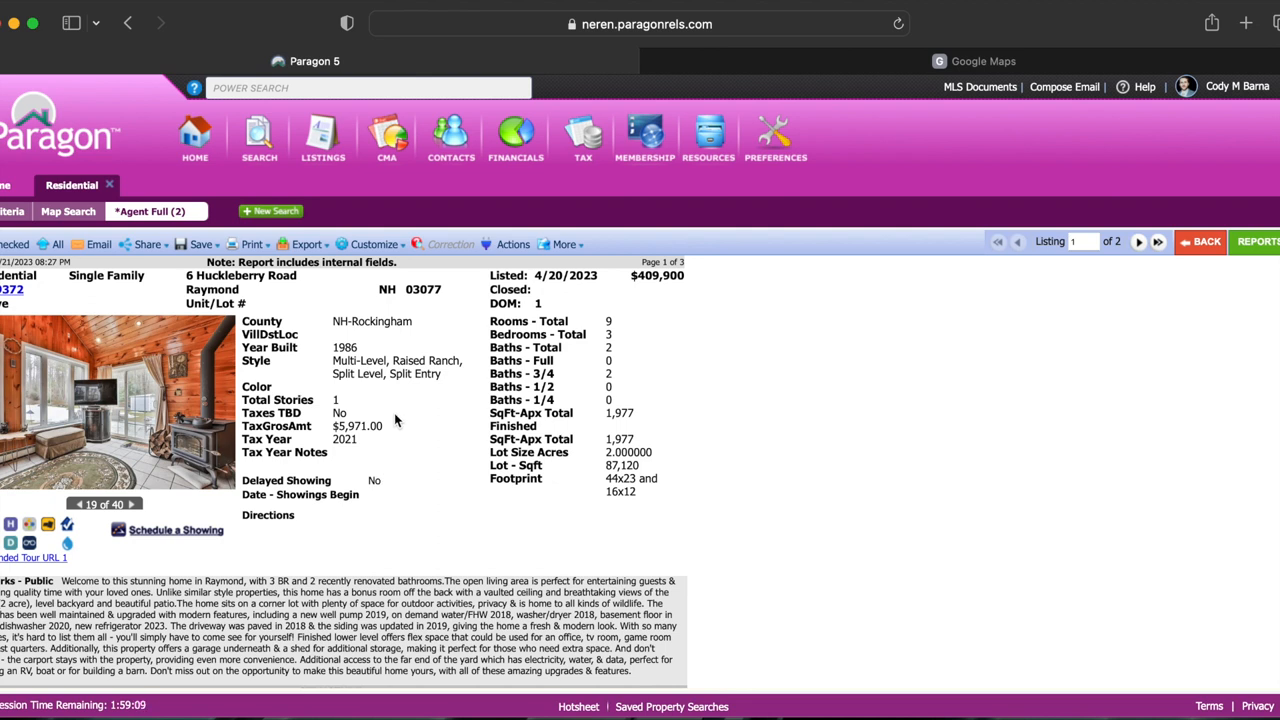
Search City Epping, returning 9 active single-family listings priced $546,900–$749,900.
click(12, 211)
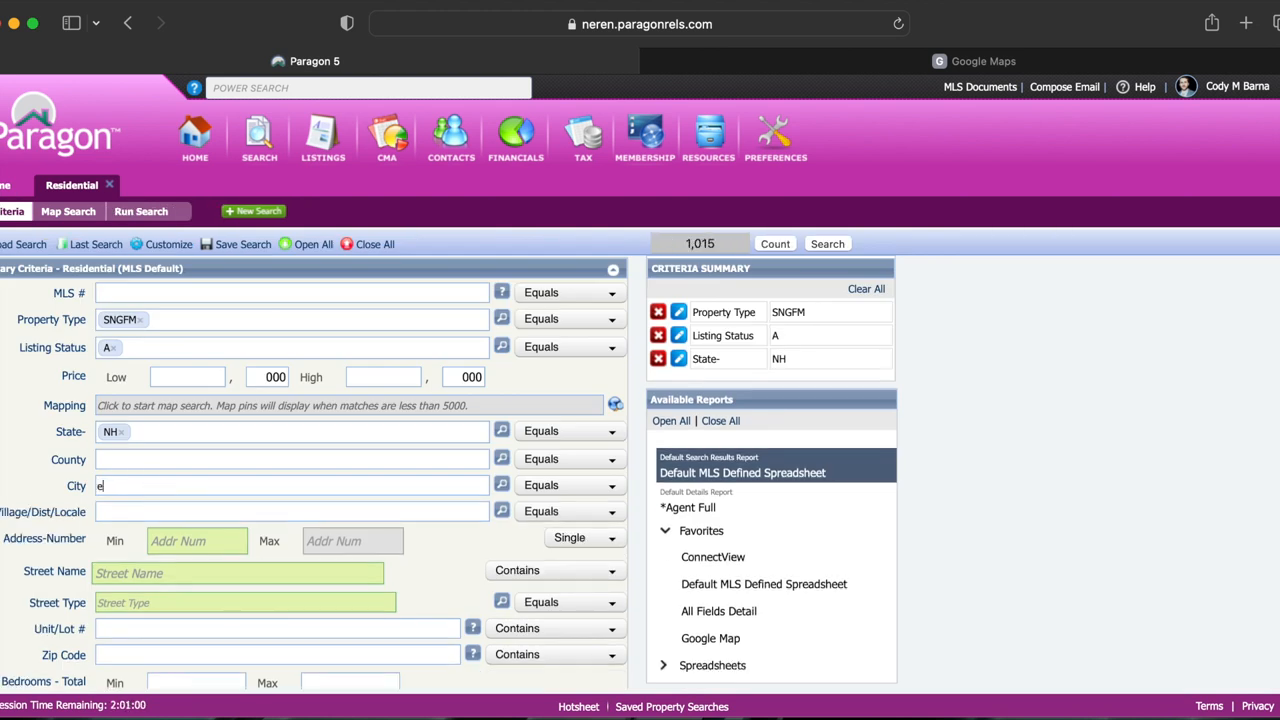
text(pping)
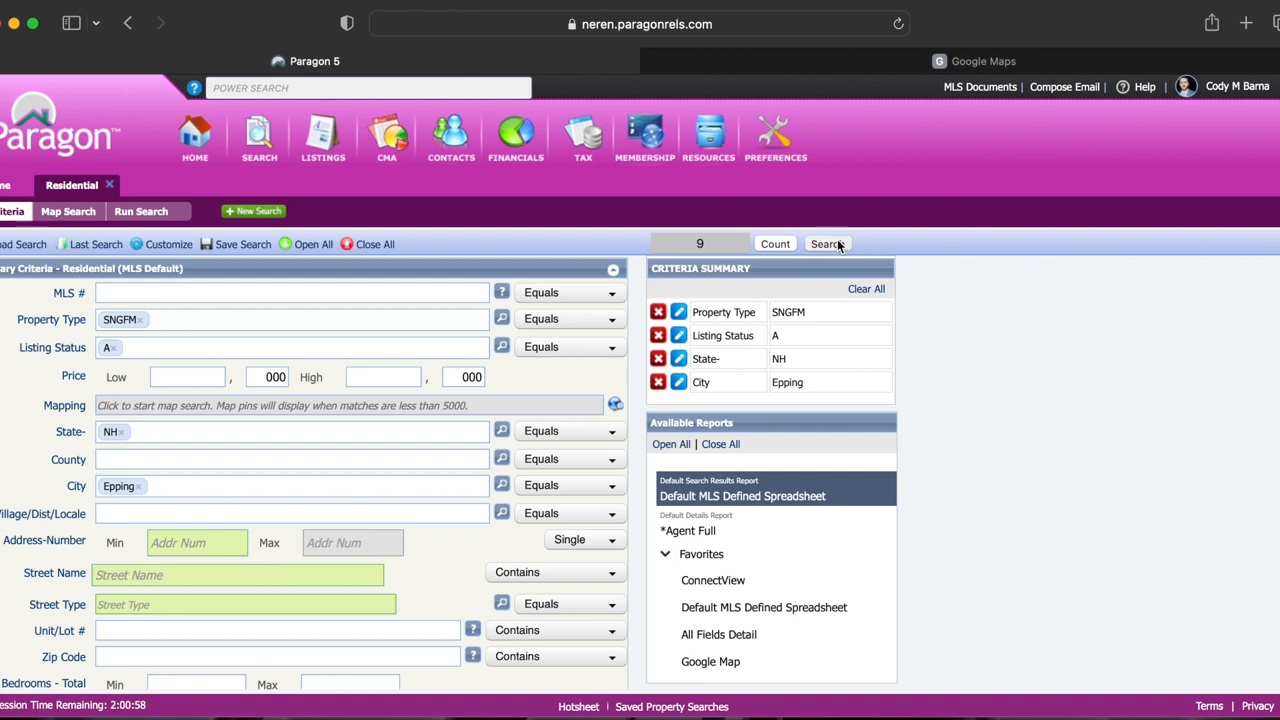
click(827, 243)
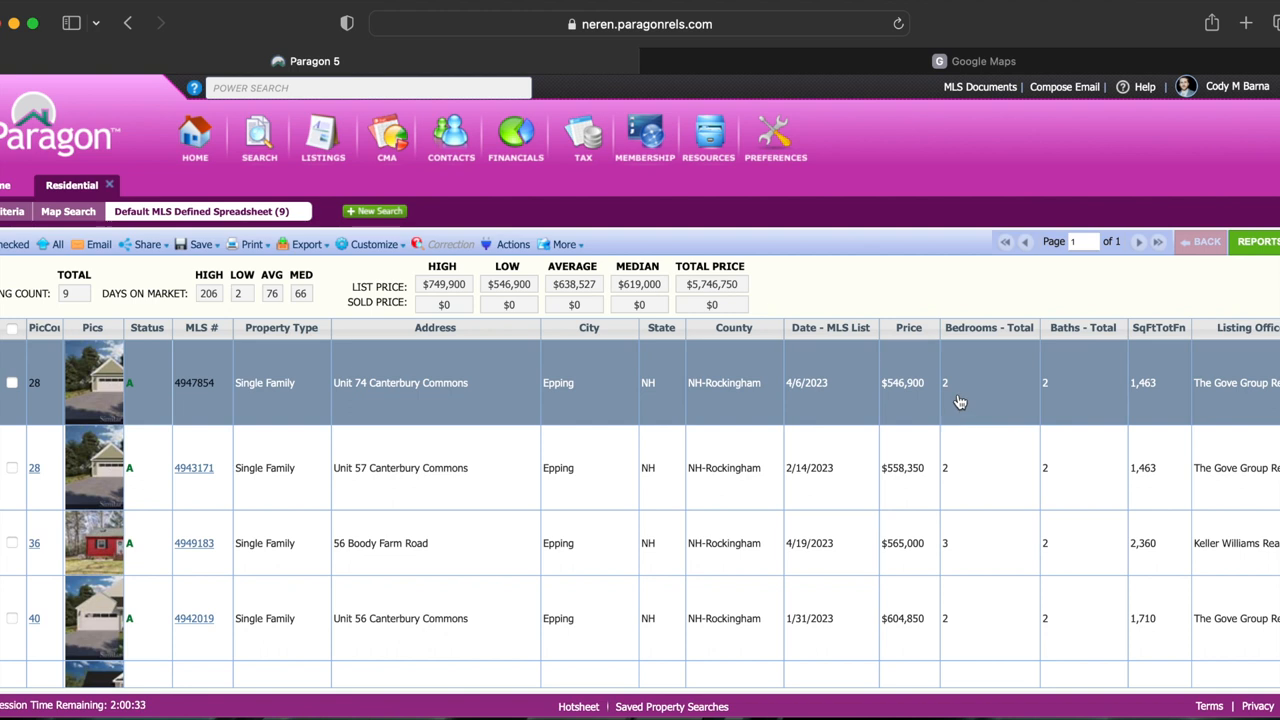
mouse_move(935, 380)
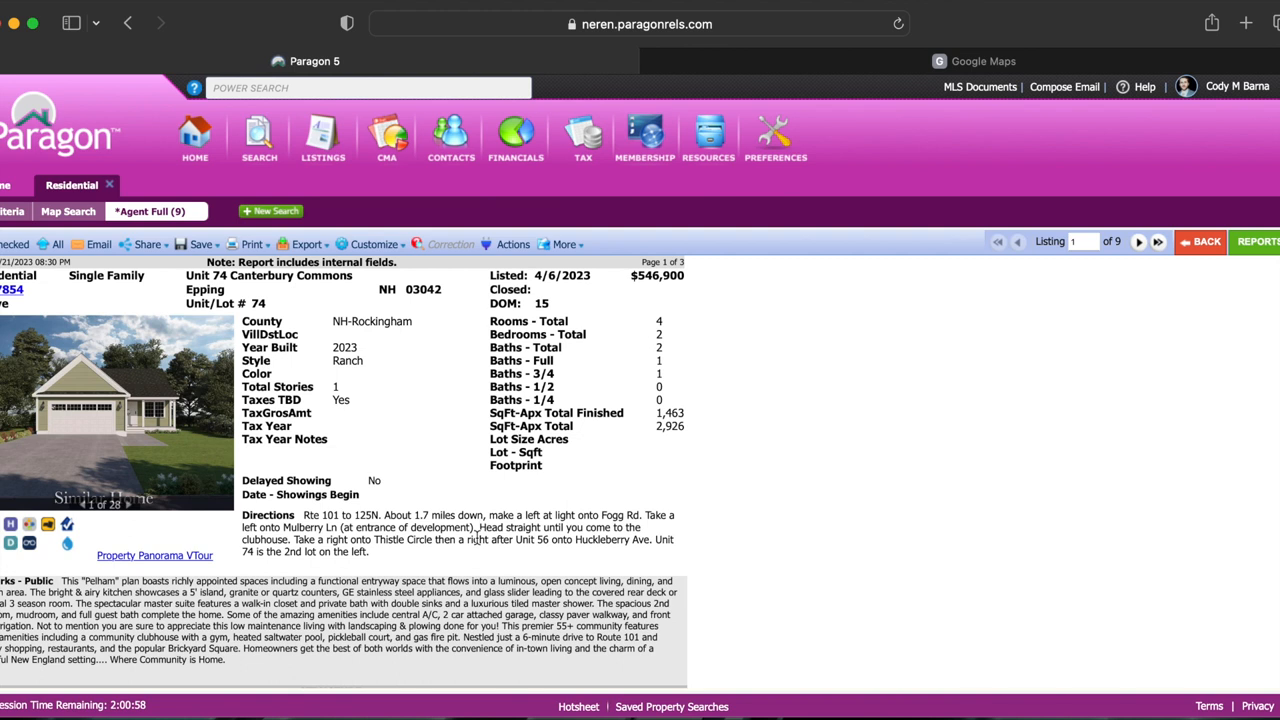
Scroll the 74 Canterbury Commons report to its $264 condo fee, then return to Google Maps.
scroll(down, 3)
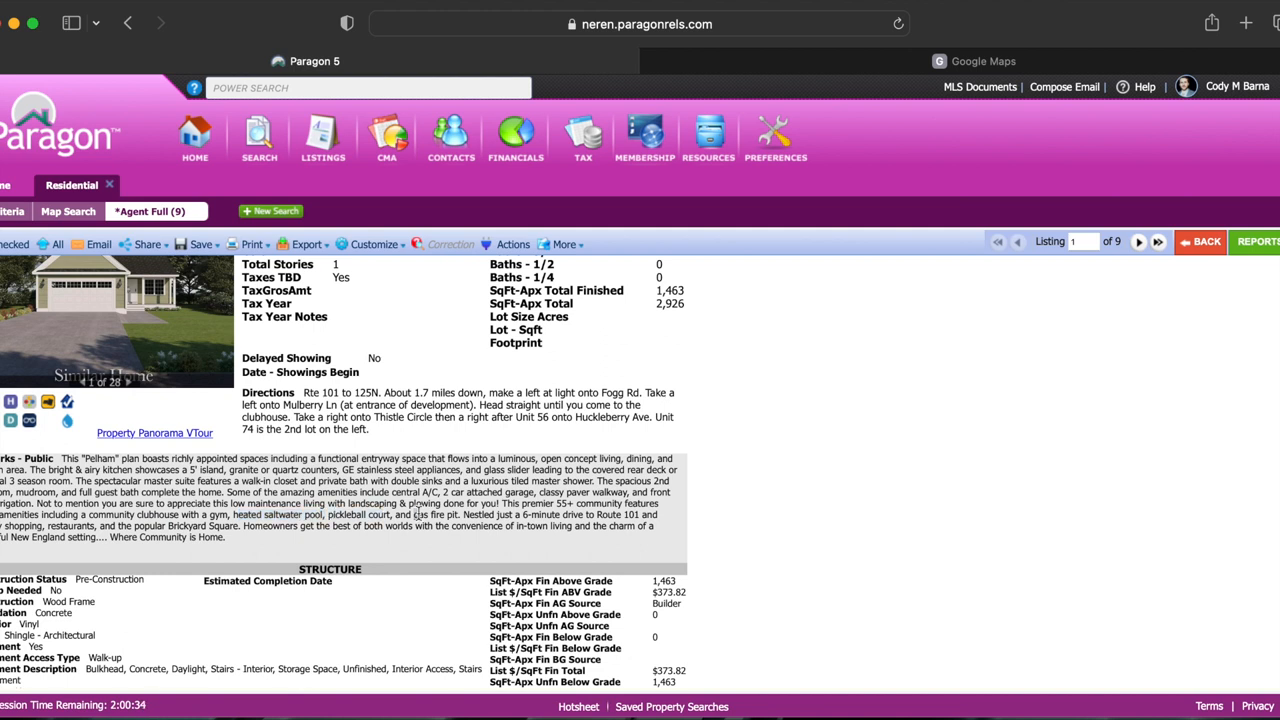
scroll(down, 3)
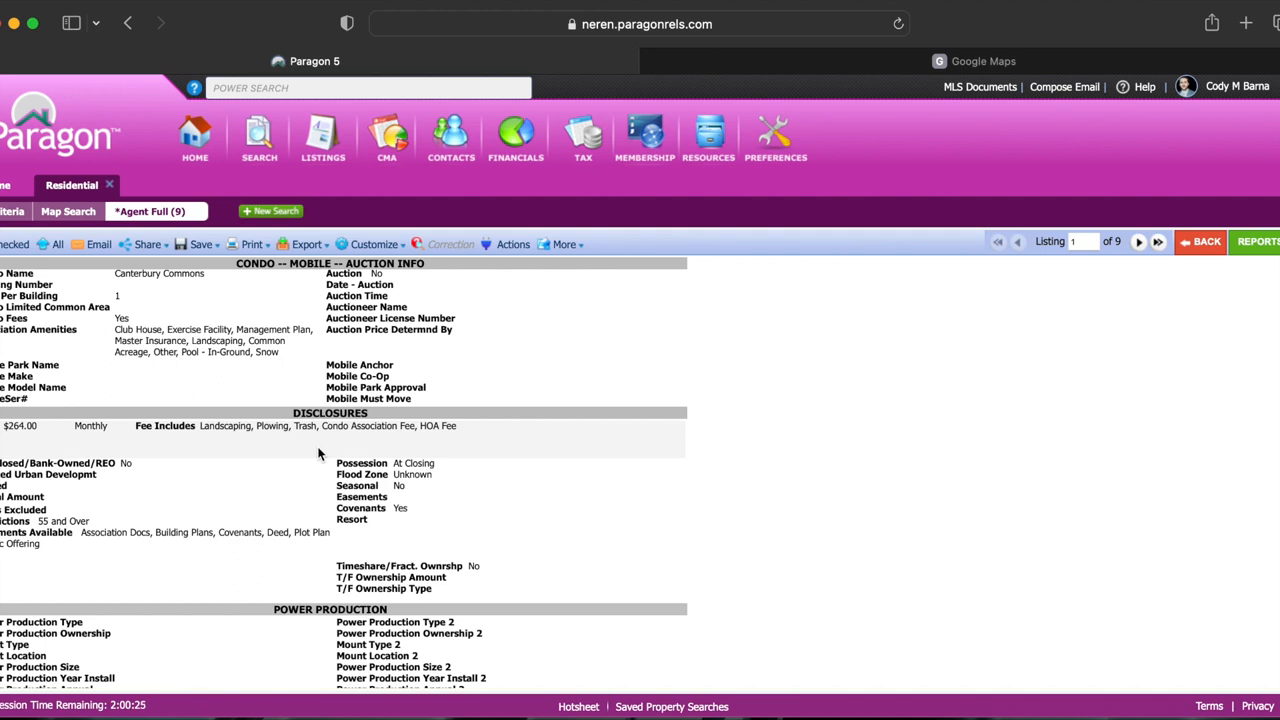
mouse_move(242, 428)
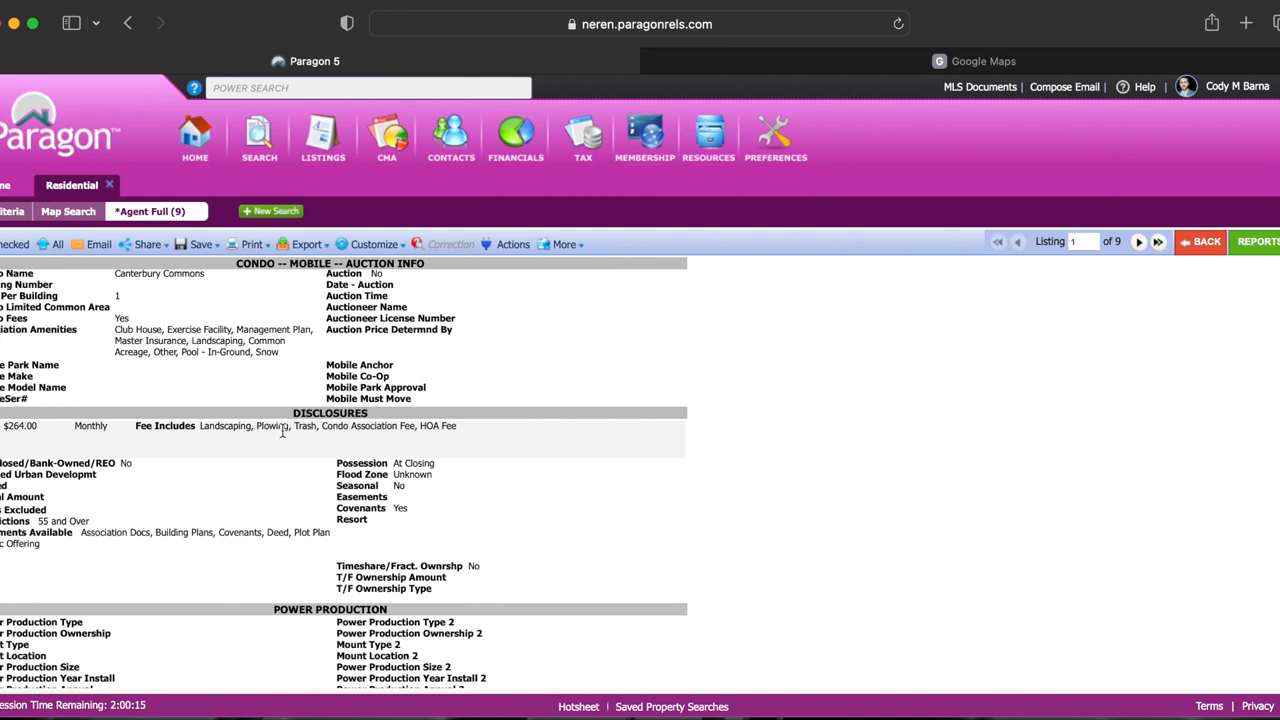
mouse_move(303, 444)
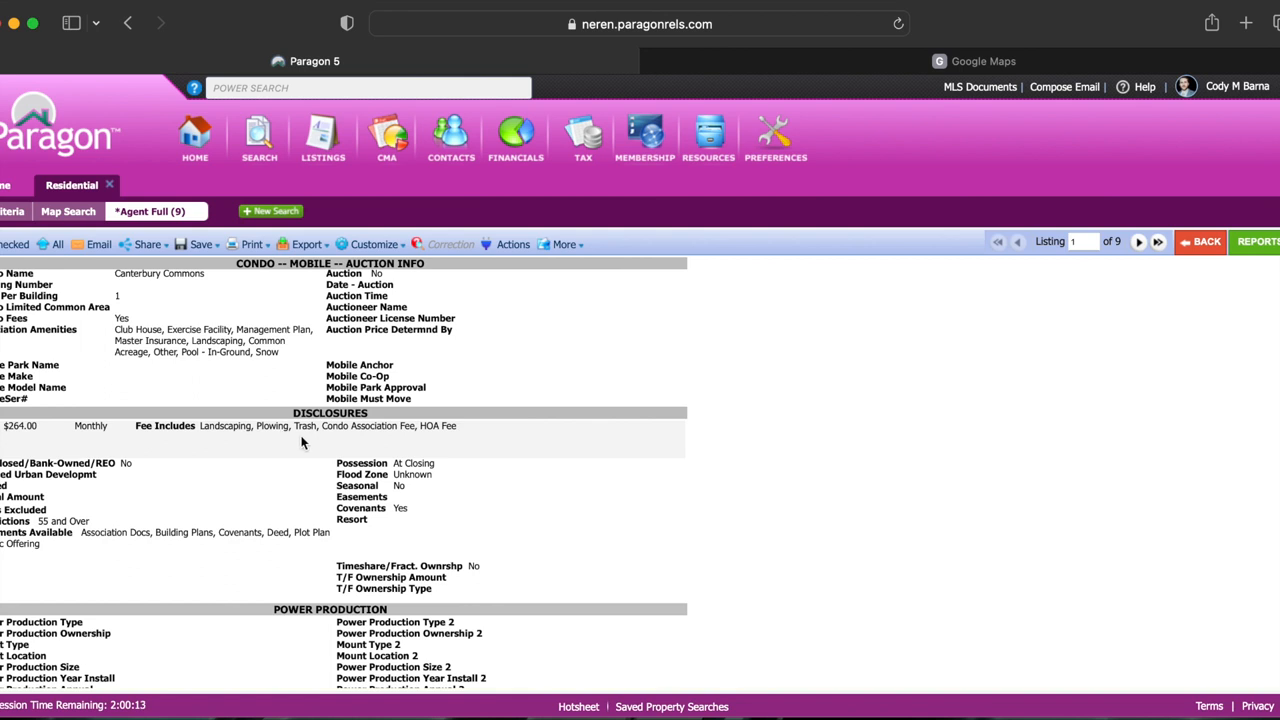
click(983, 61)
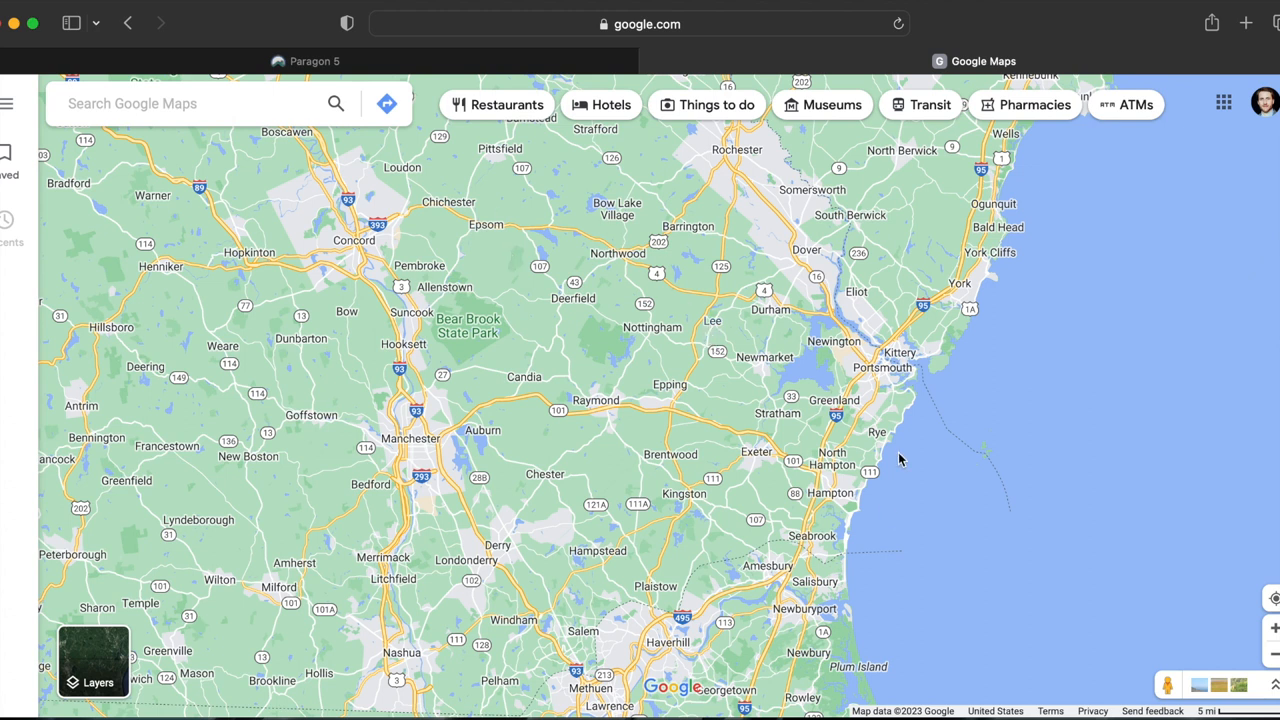
mouse_move(711, 435)
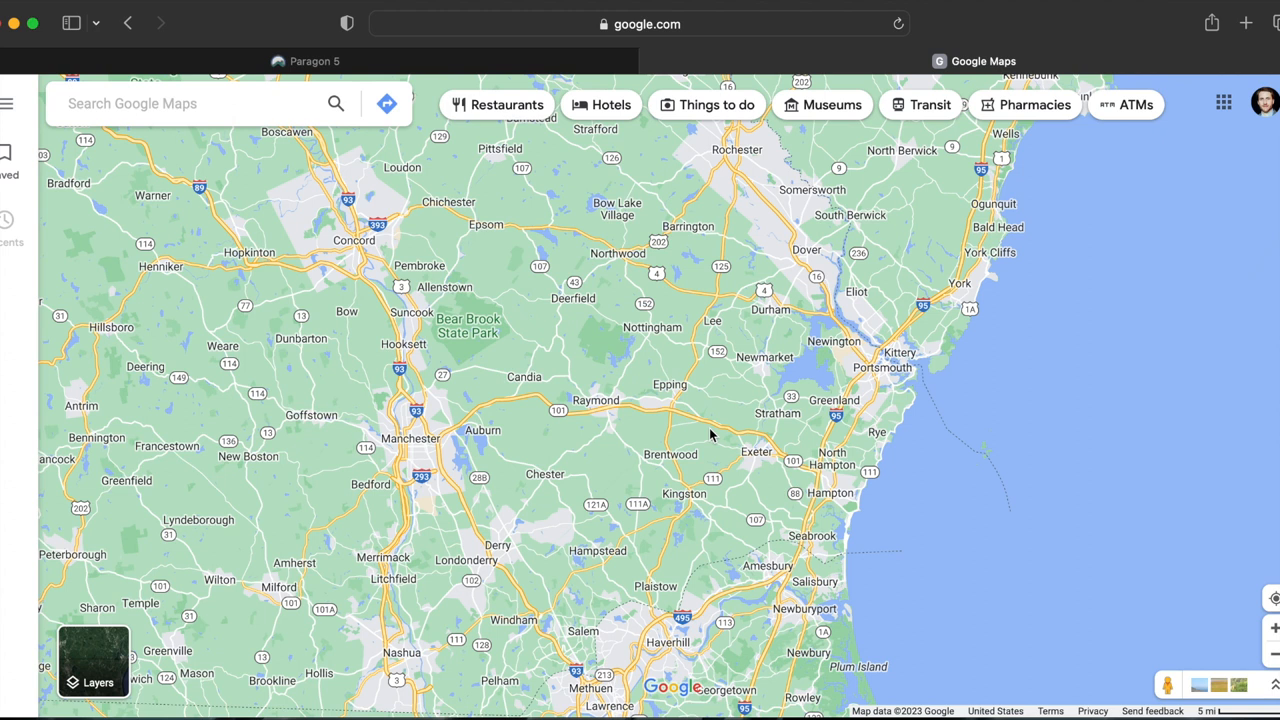
mouse_move(672, 288)
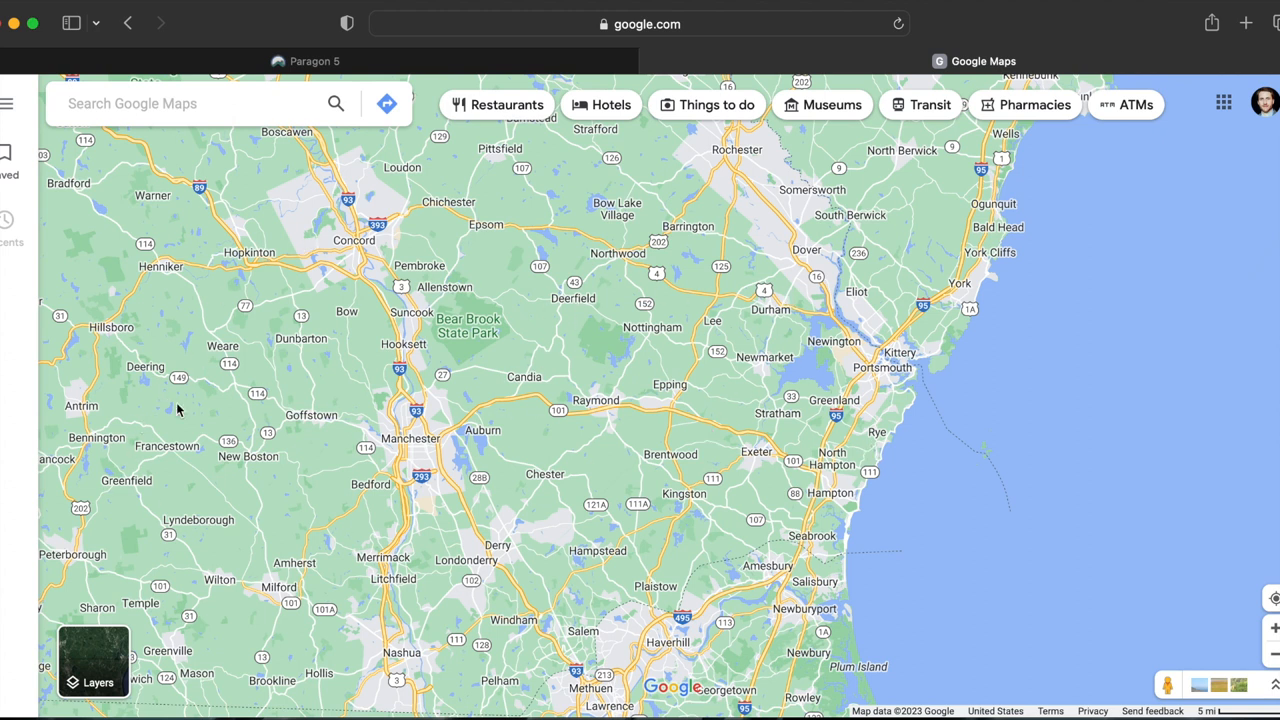
mouse_move(235, 395)
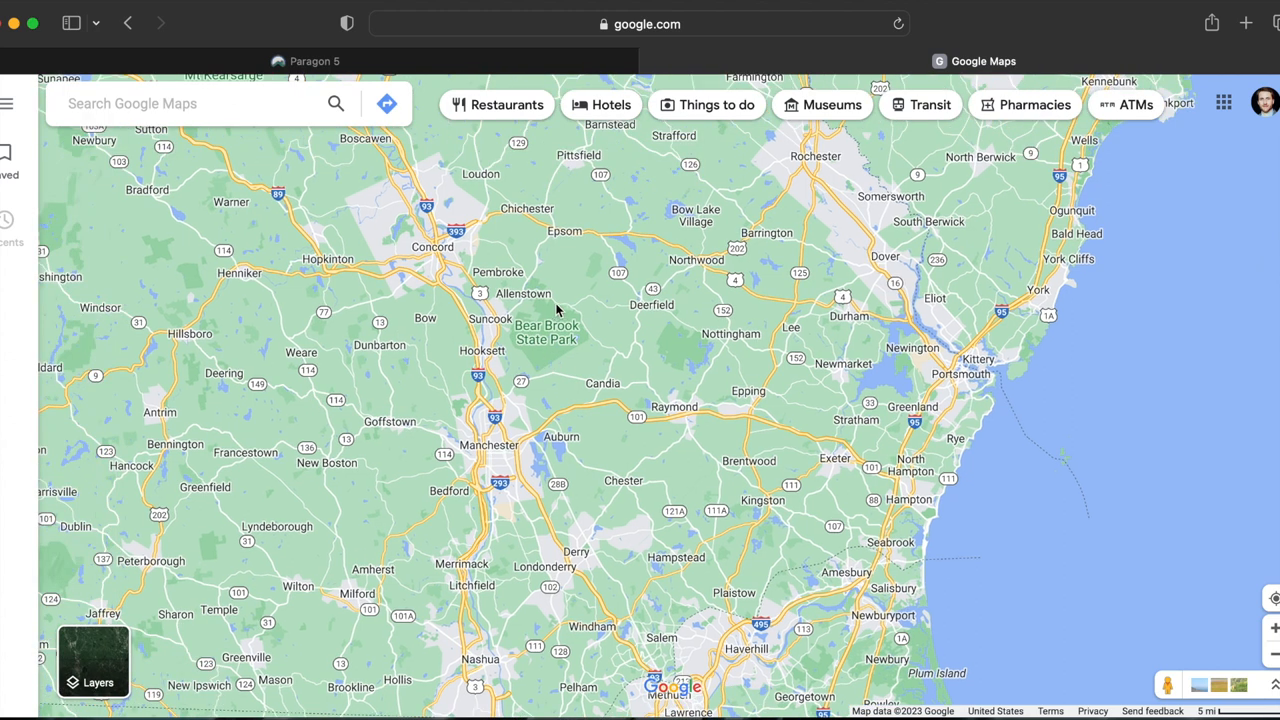
mouse_move(499, 456)
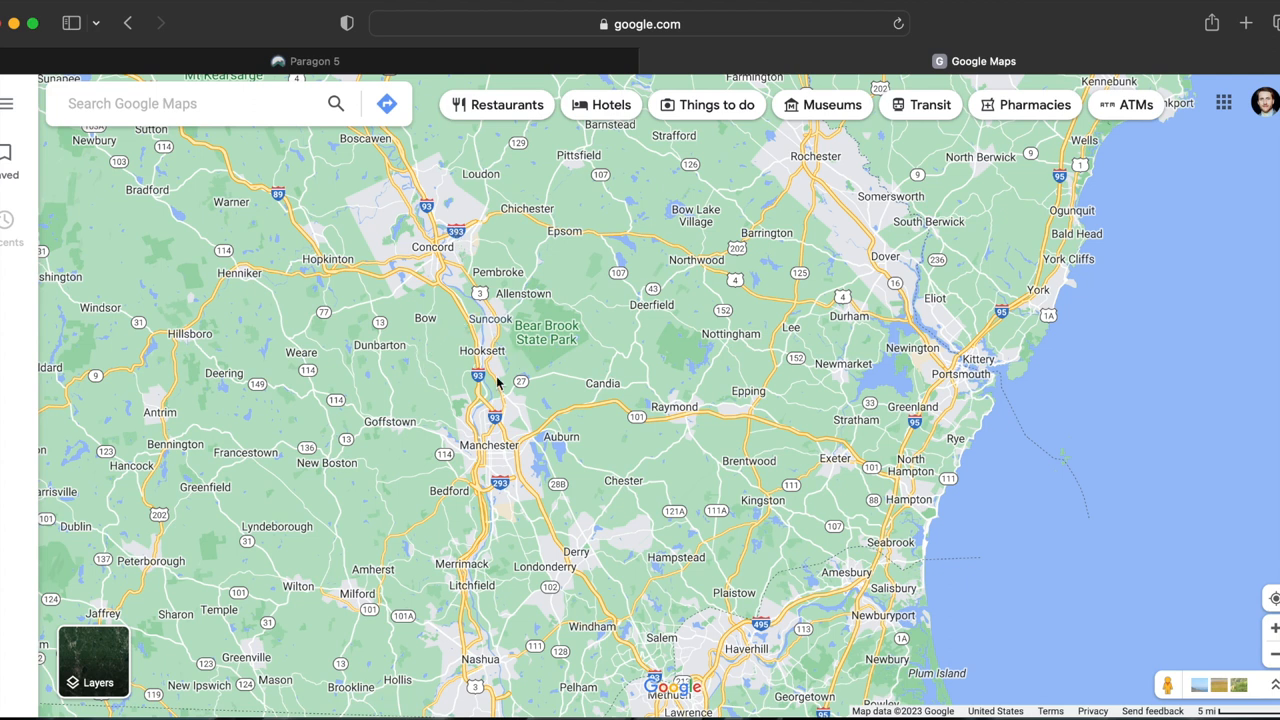
mouse_move(453, 332)
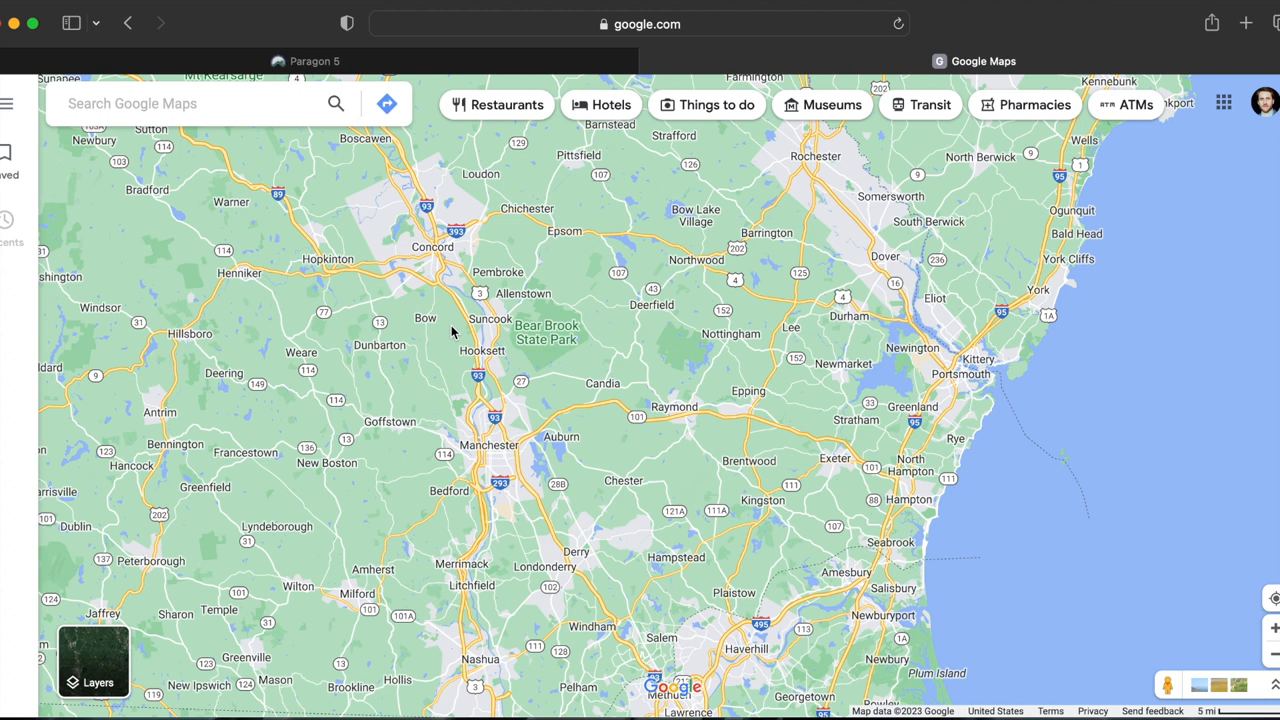
mouse_move(468, 292)
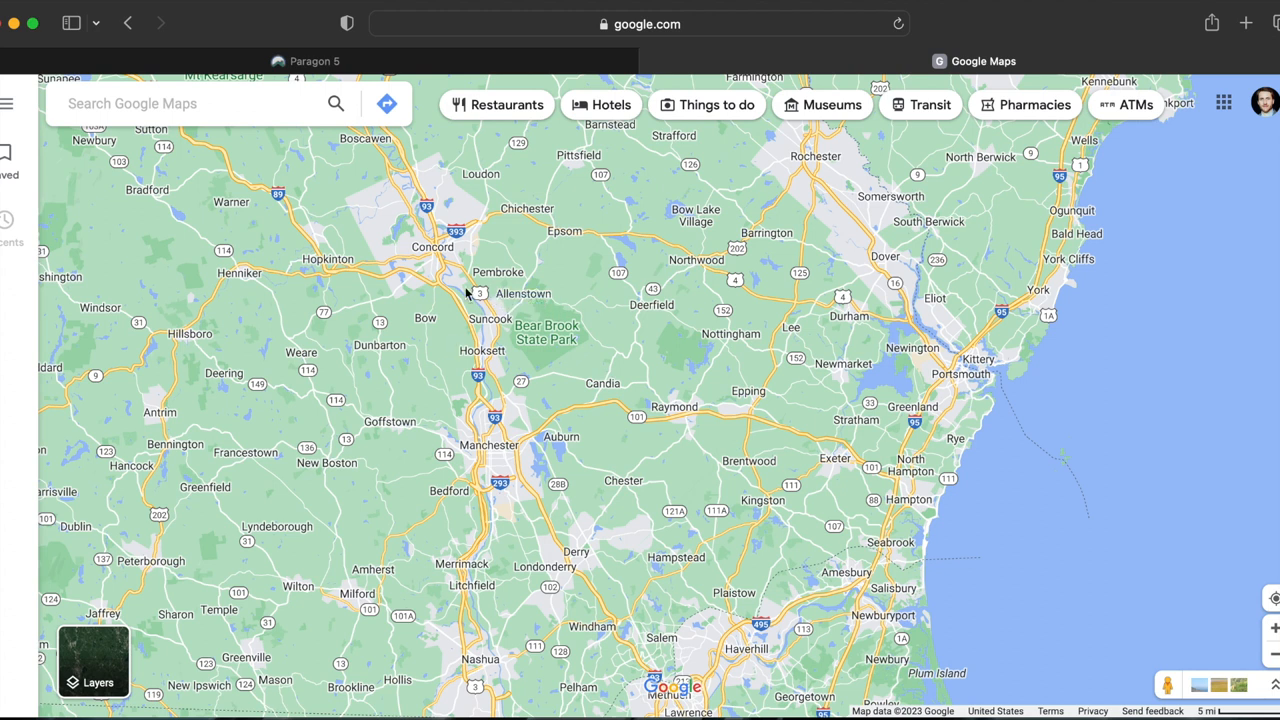
mouse_move(533, 258)
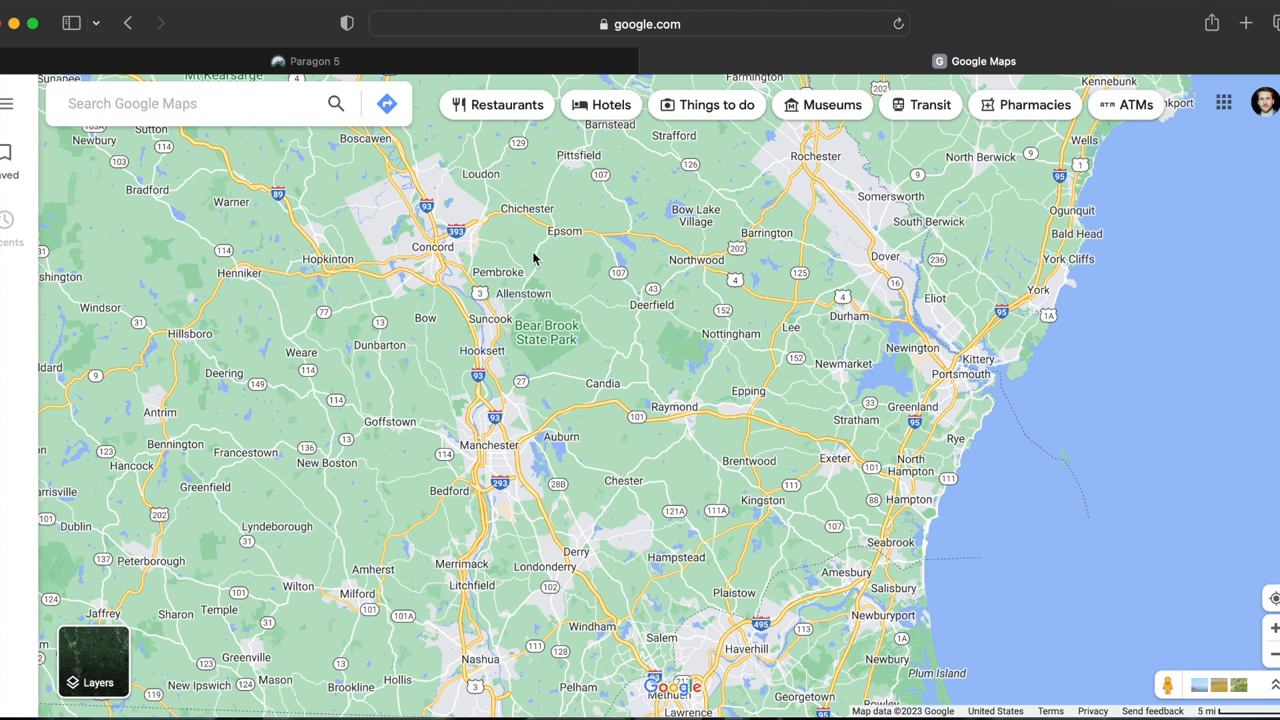
mouse_move(550, 288)
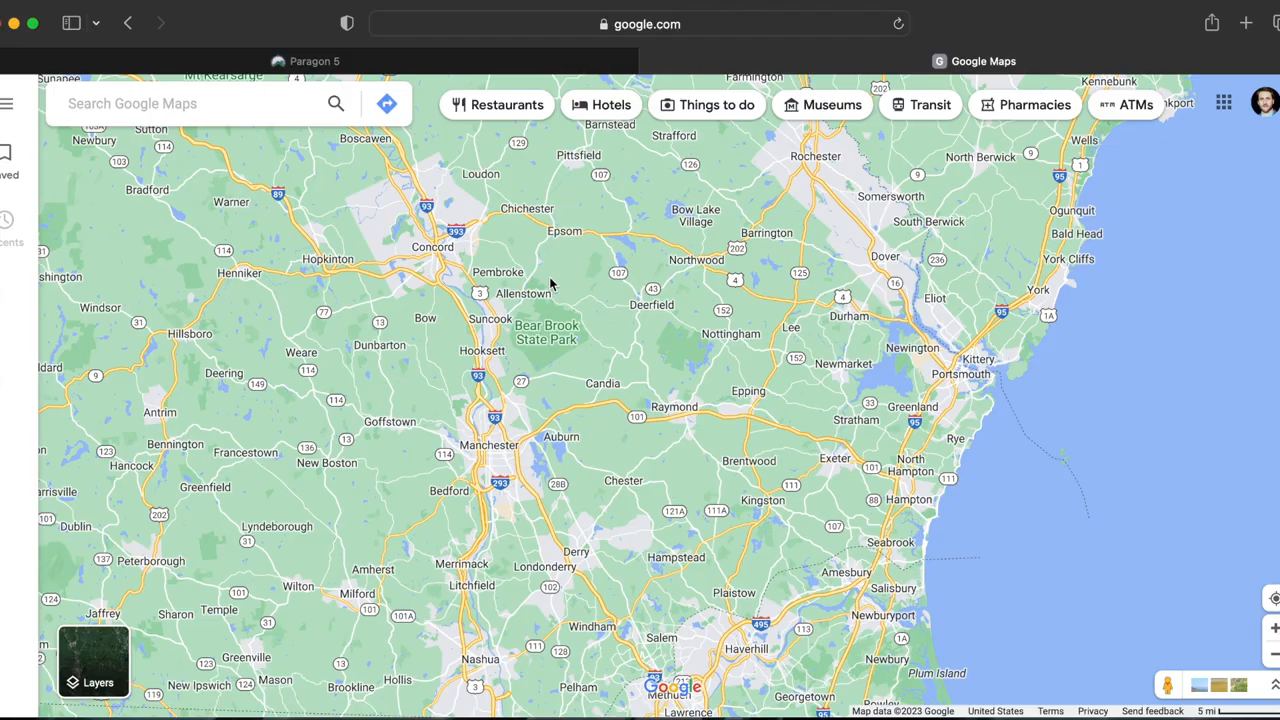
click(305, 61)
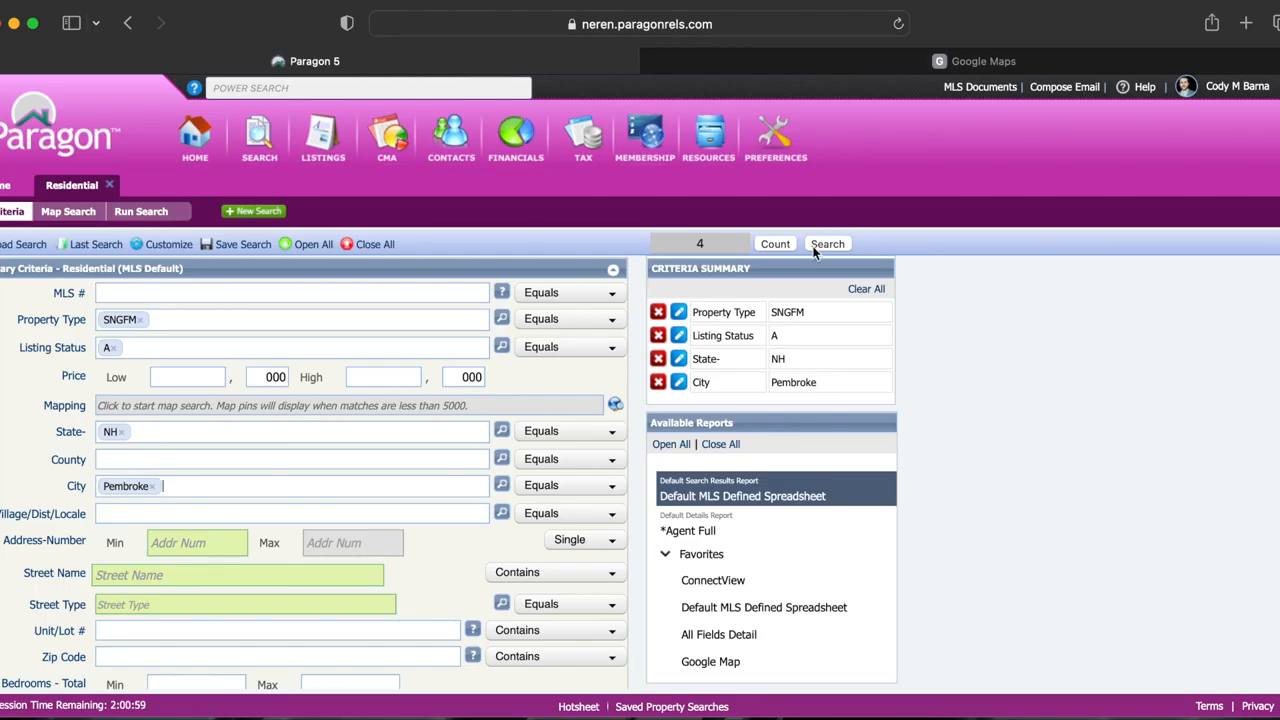
click(827, 243)
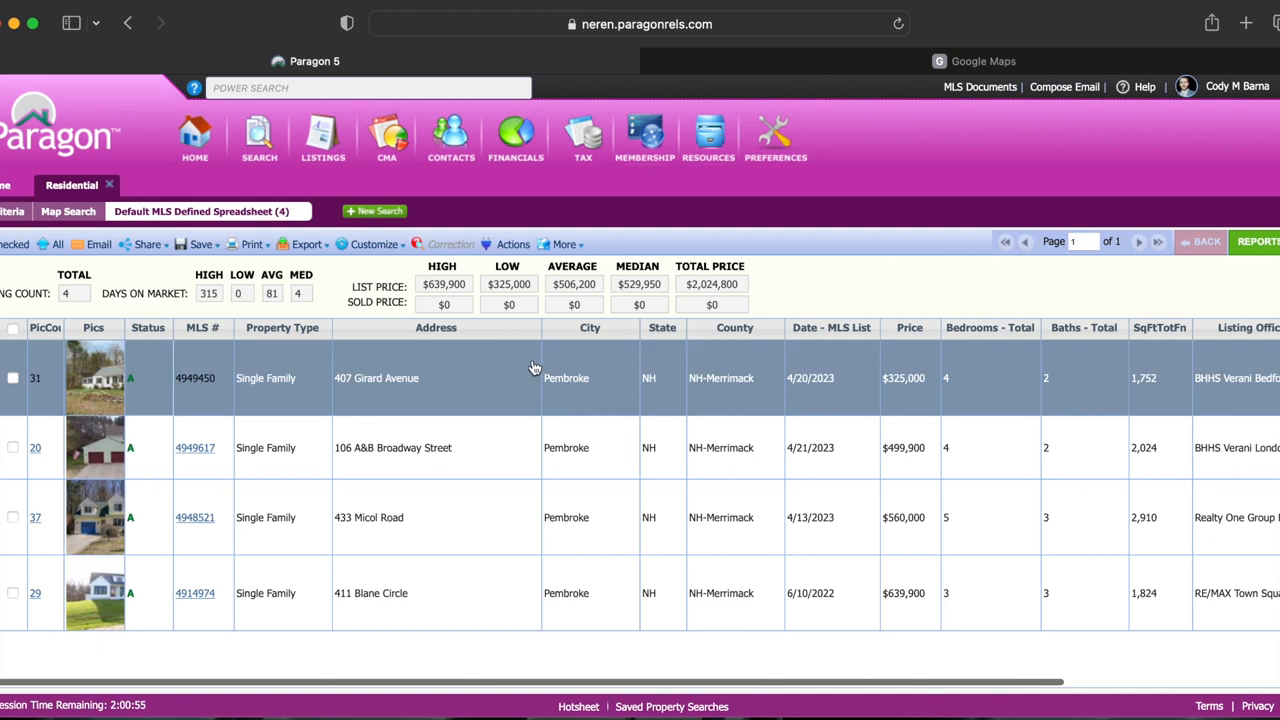
click(376, 378)
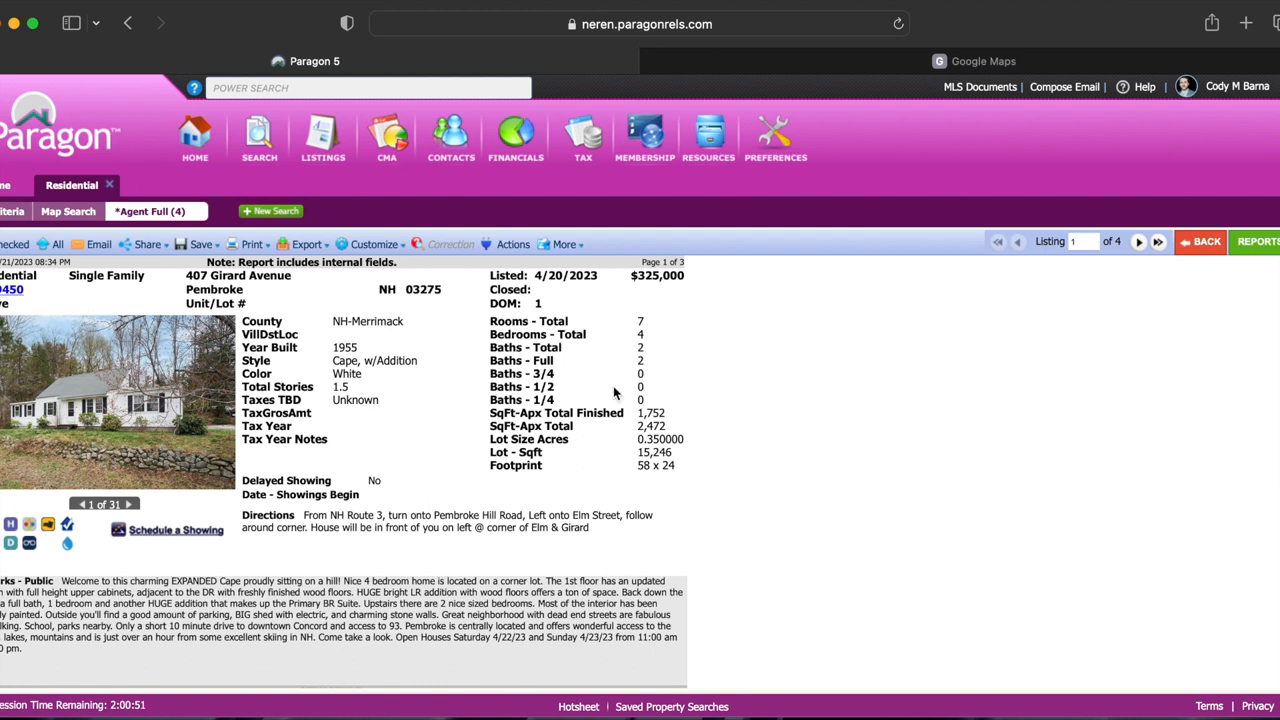
mouse_move(665, 393)
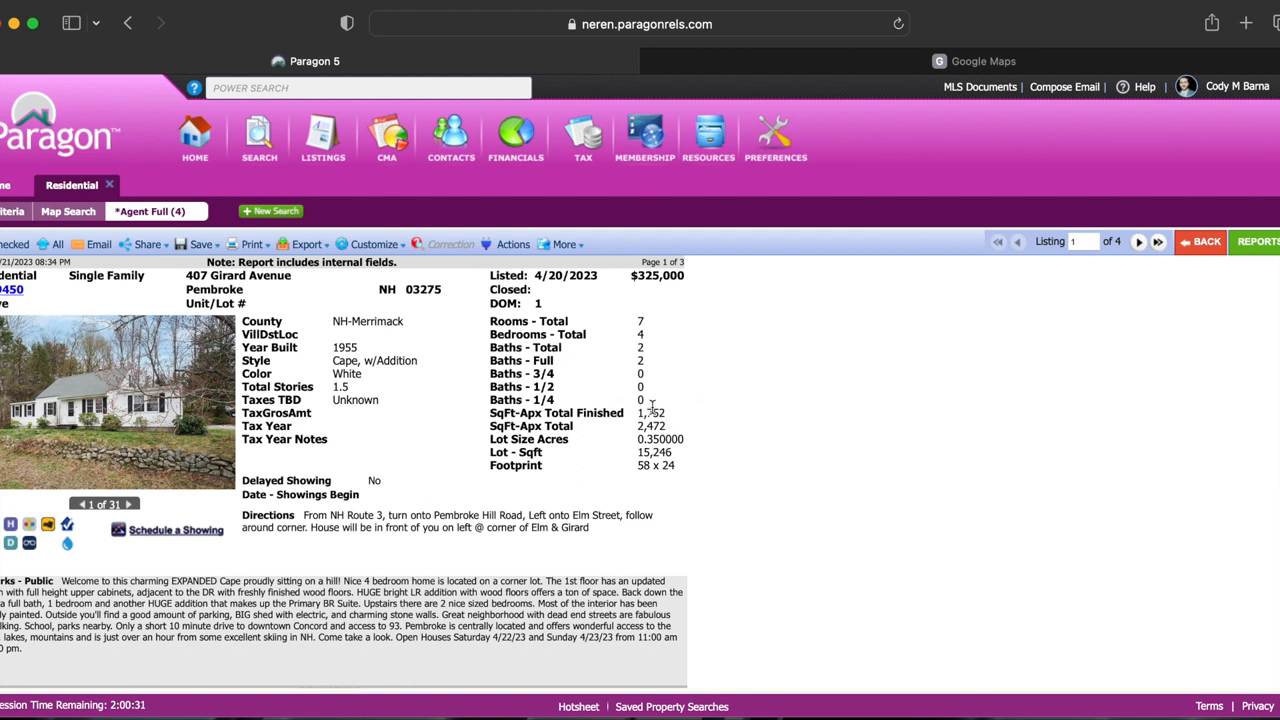
mouse_move(678, 420)
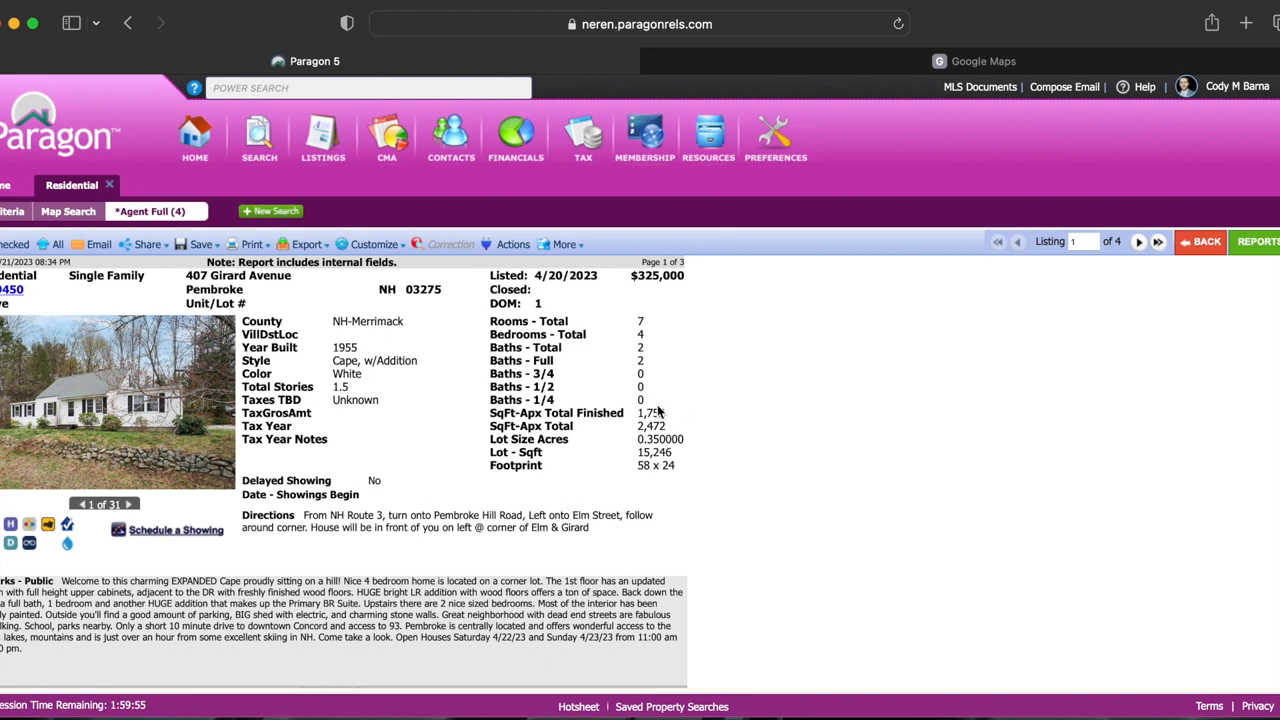
click(129, 504)
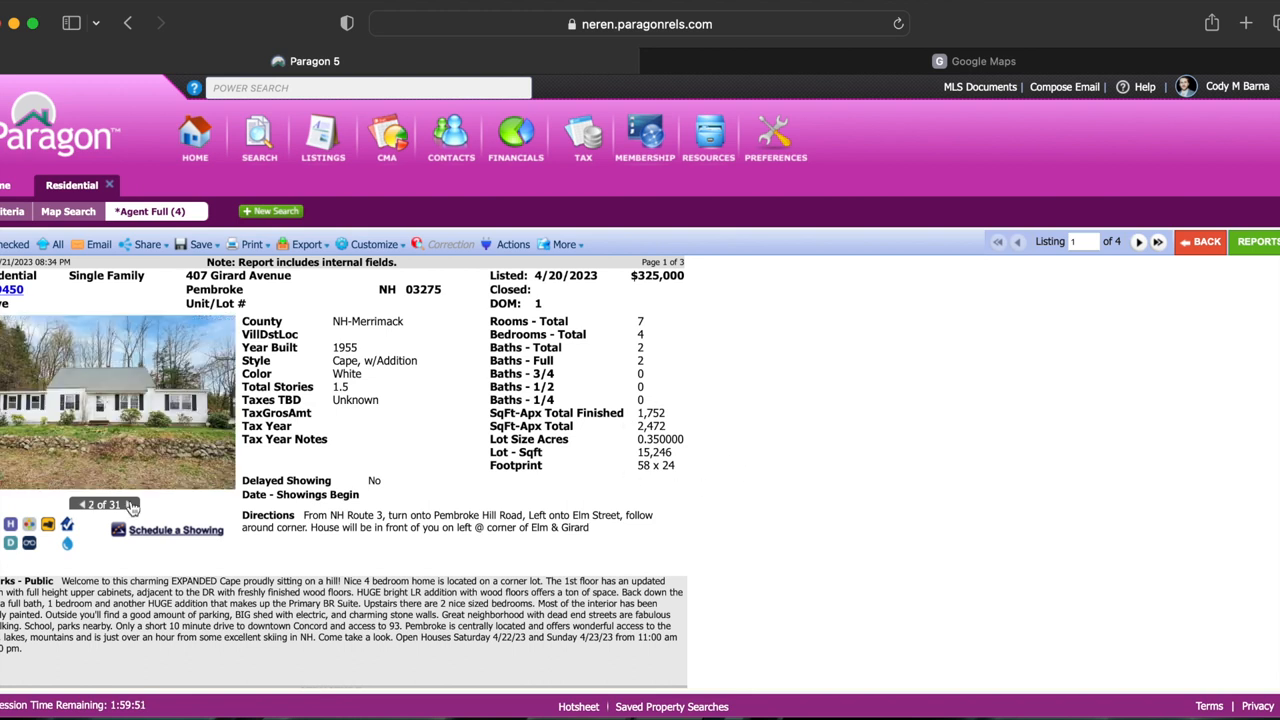
click(131, 504)
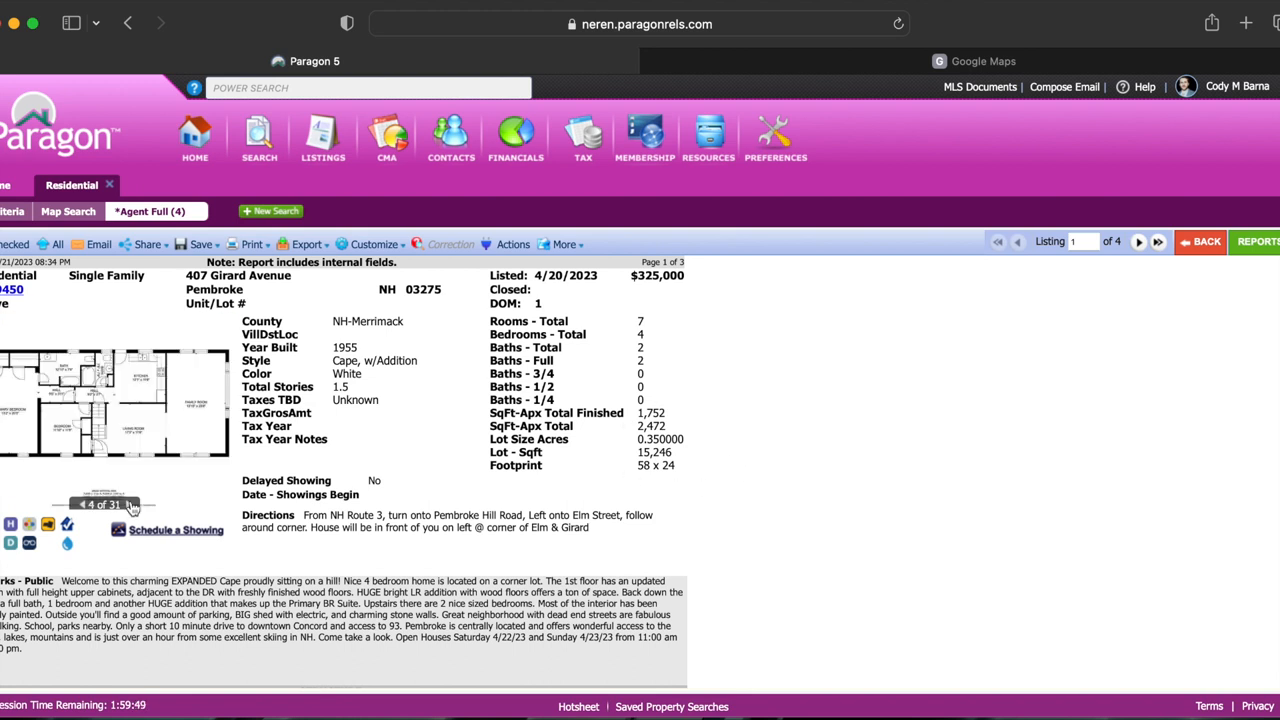
click(115, 400)
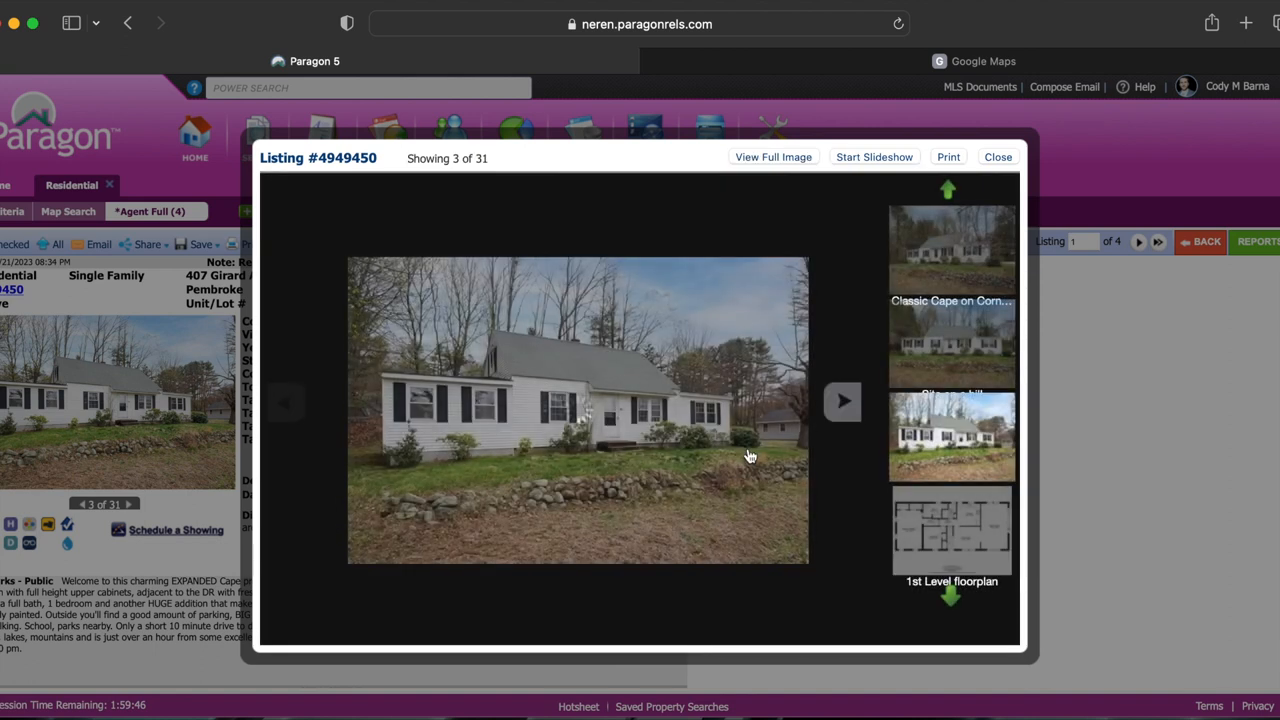
click(773, 157)
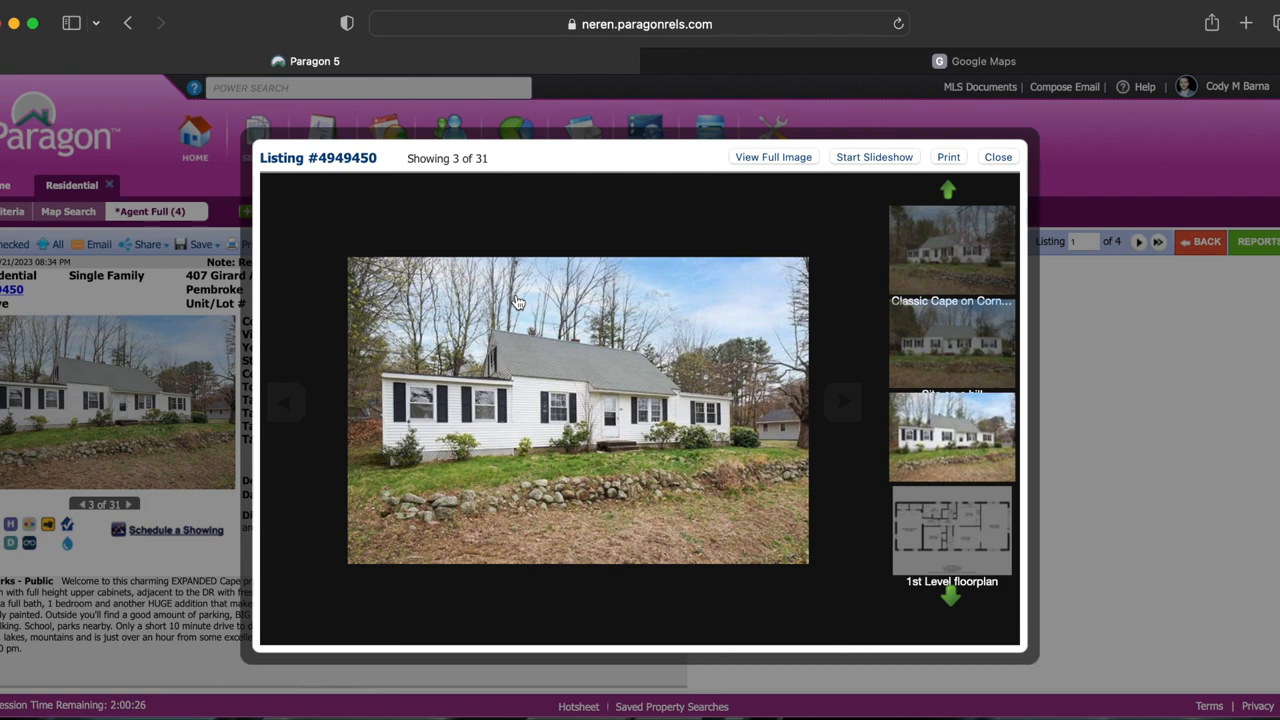
click(982, 61)
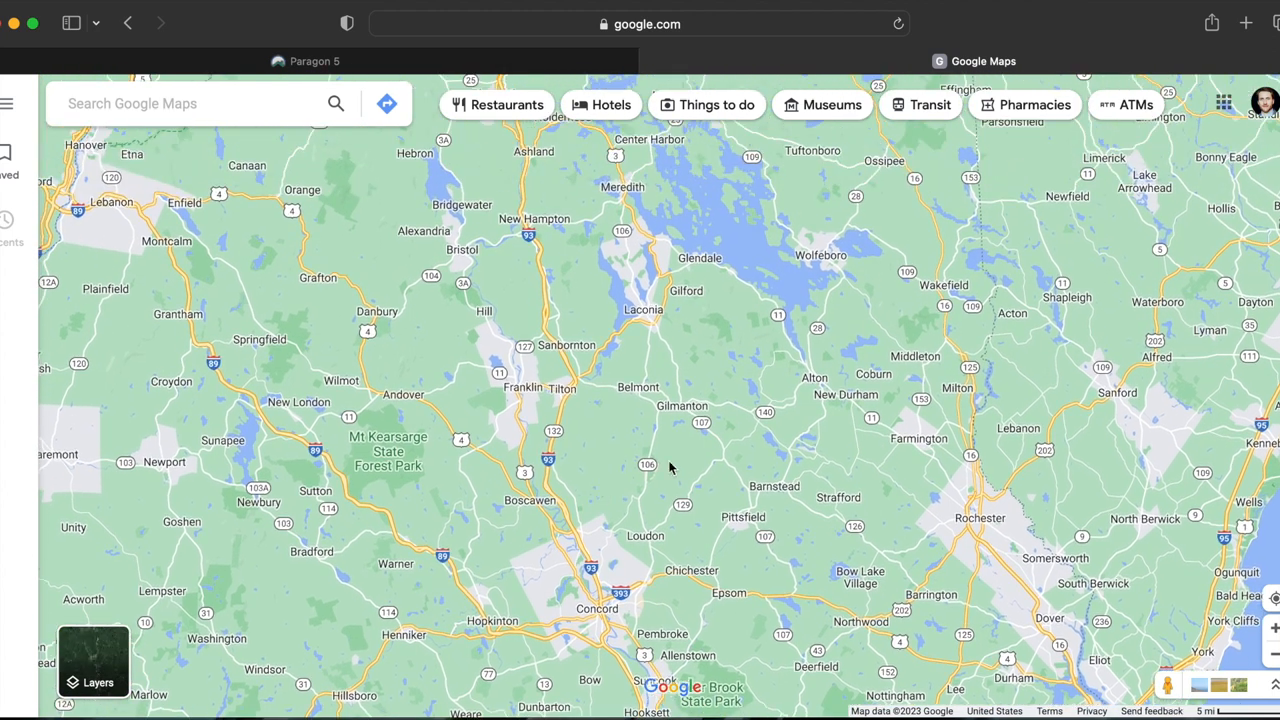
mouse_move(725, 173)
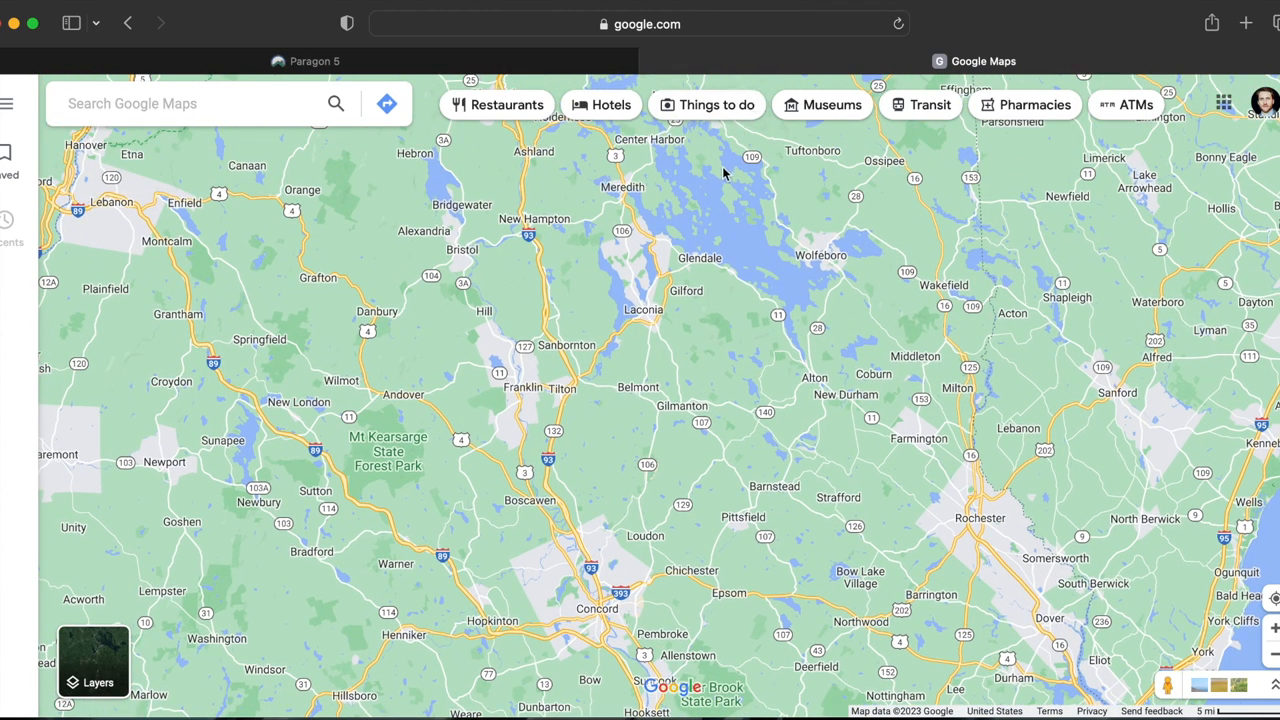
mouse_move(506, 179)
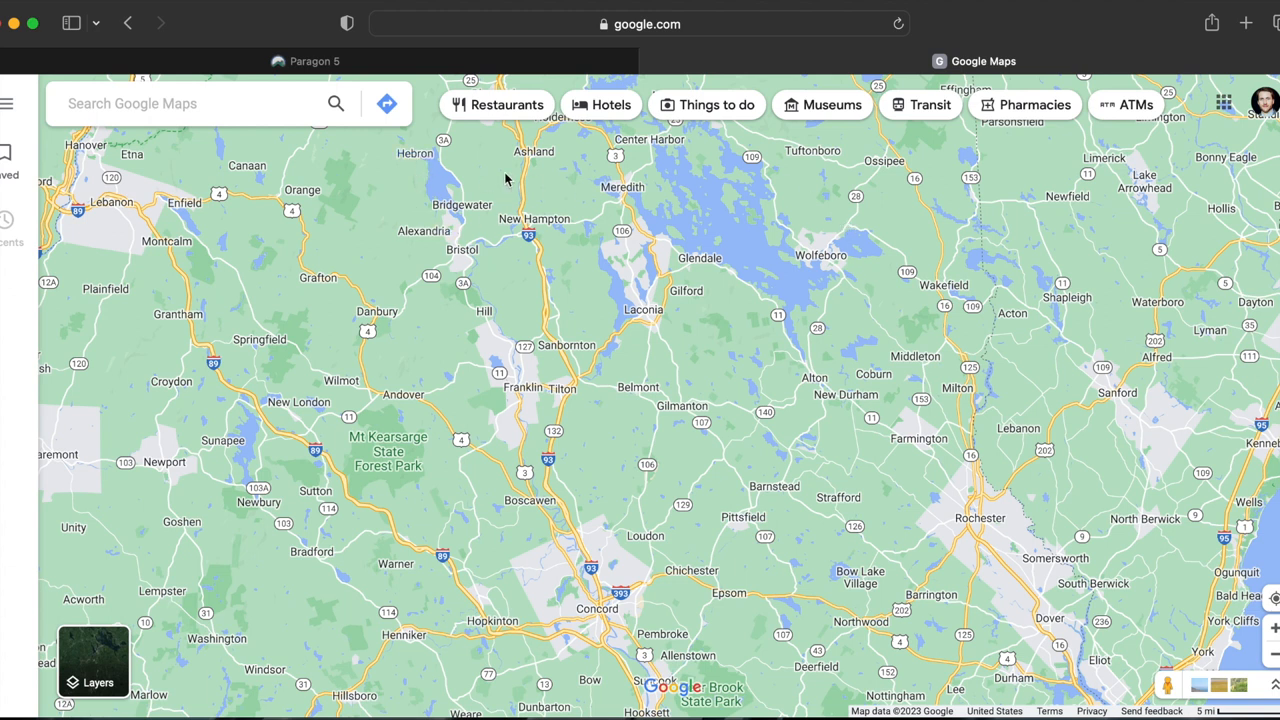
mouse_move(169, 491)
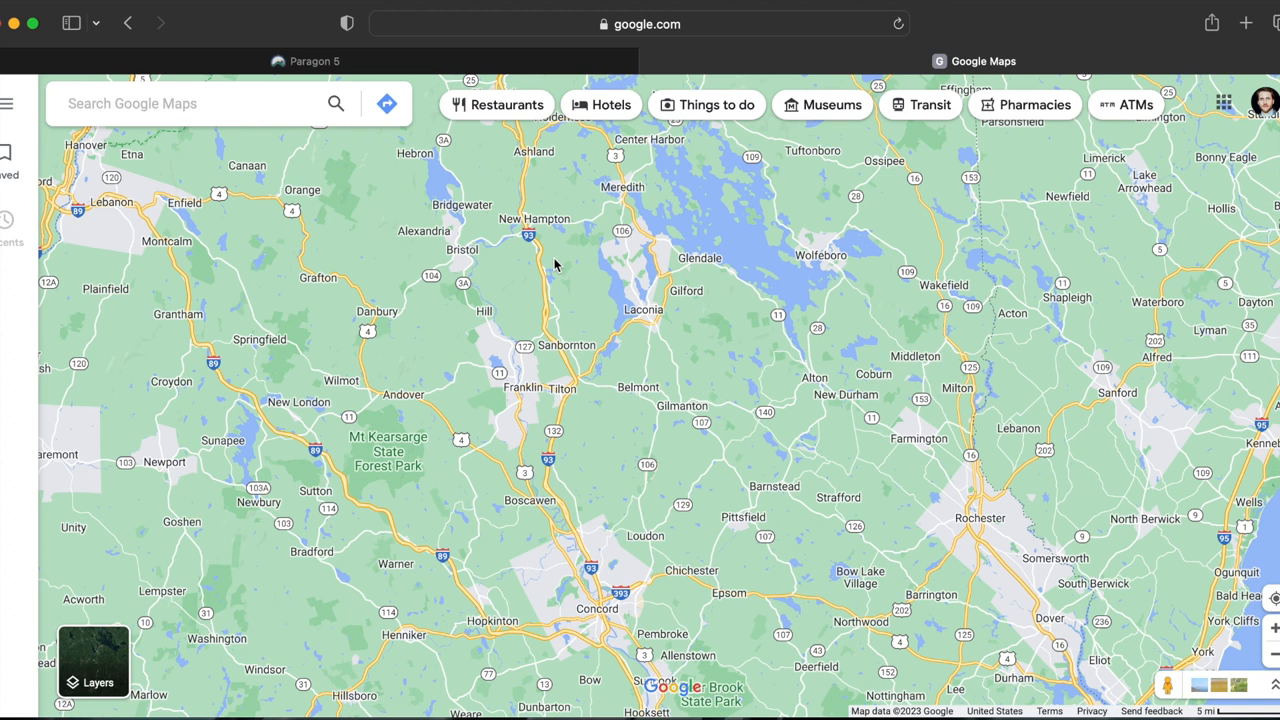
mouse_move(745, 520)
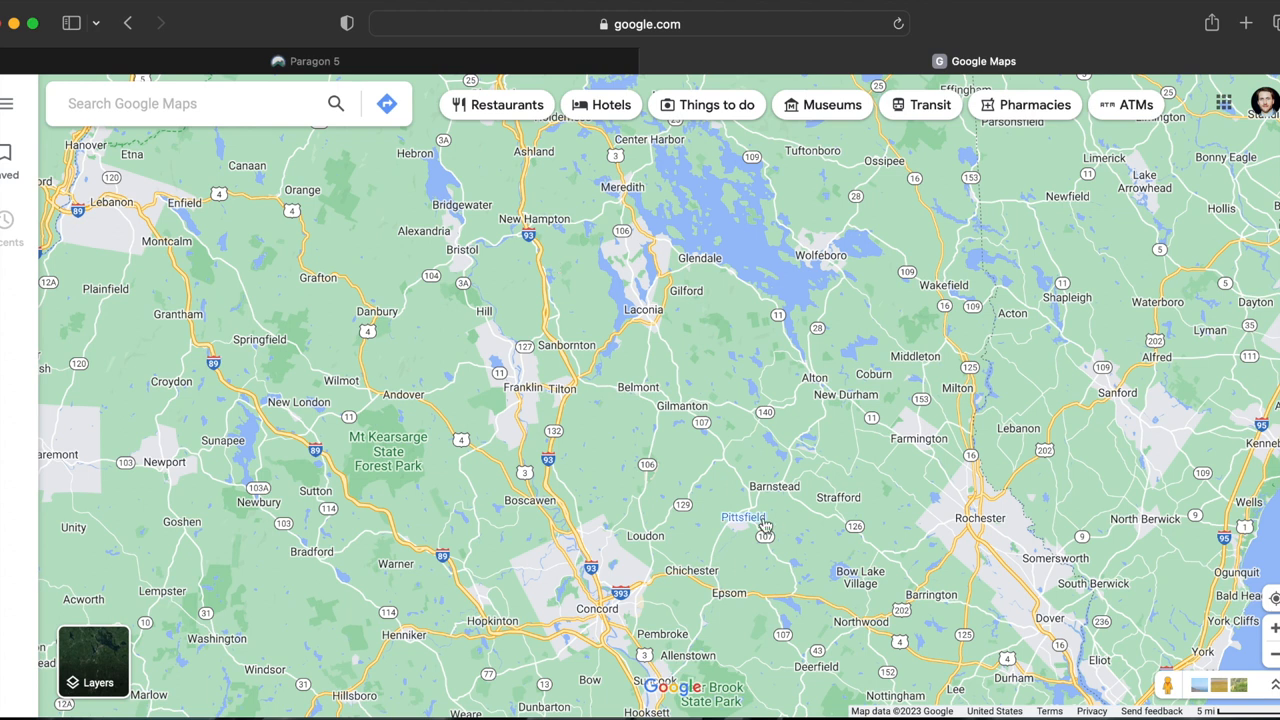
mouse_move(613, 380)
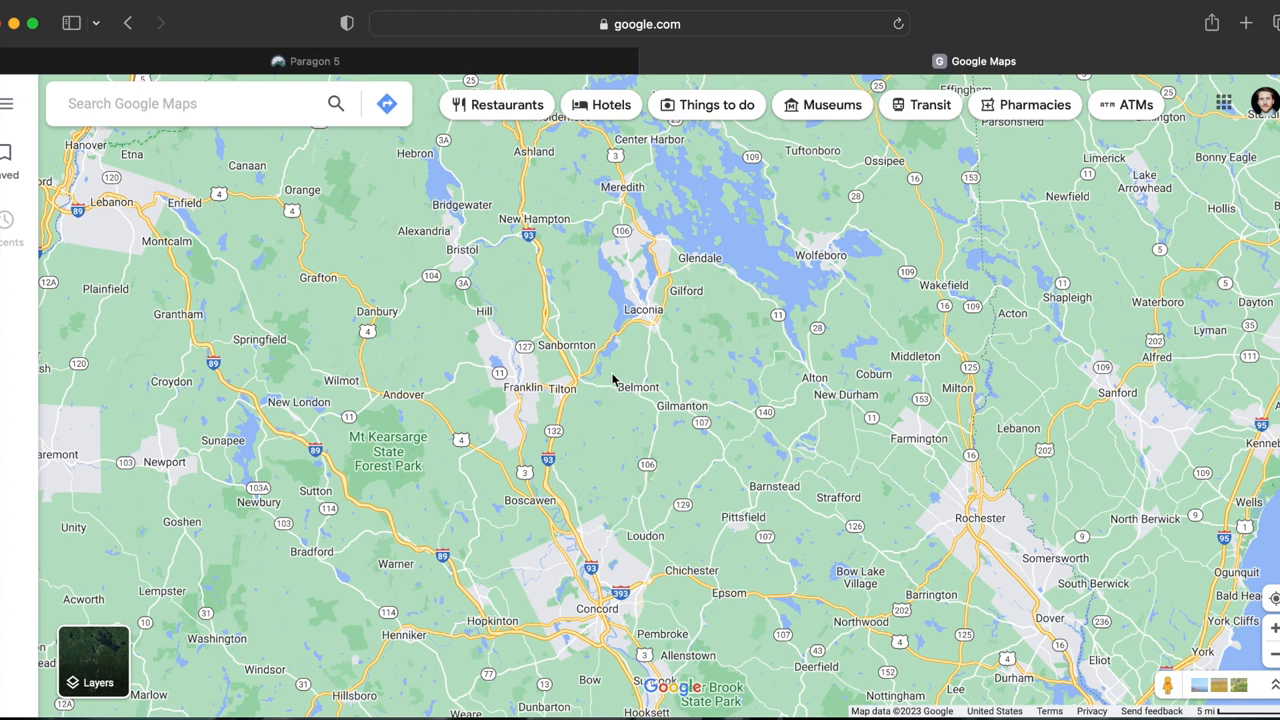
mouse_move(525, 463)
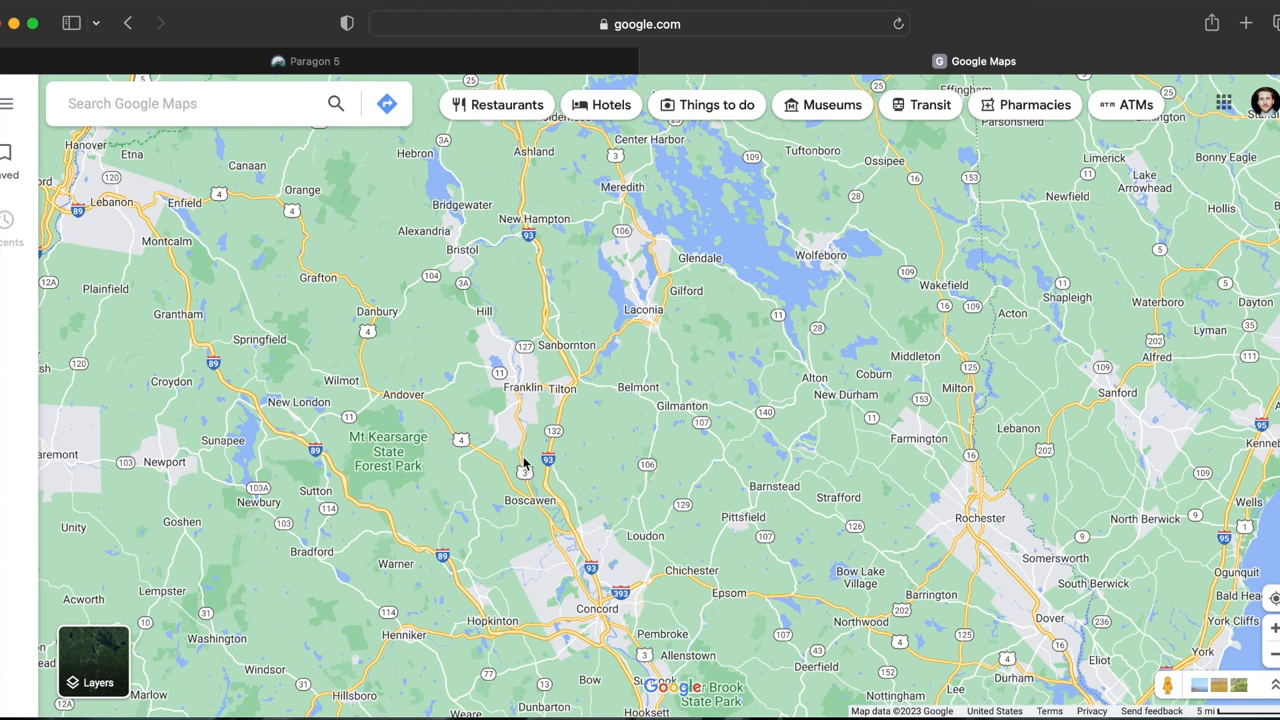
mouse_move(630, 505)
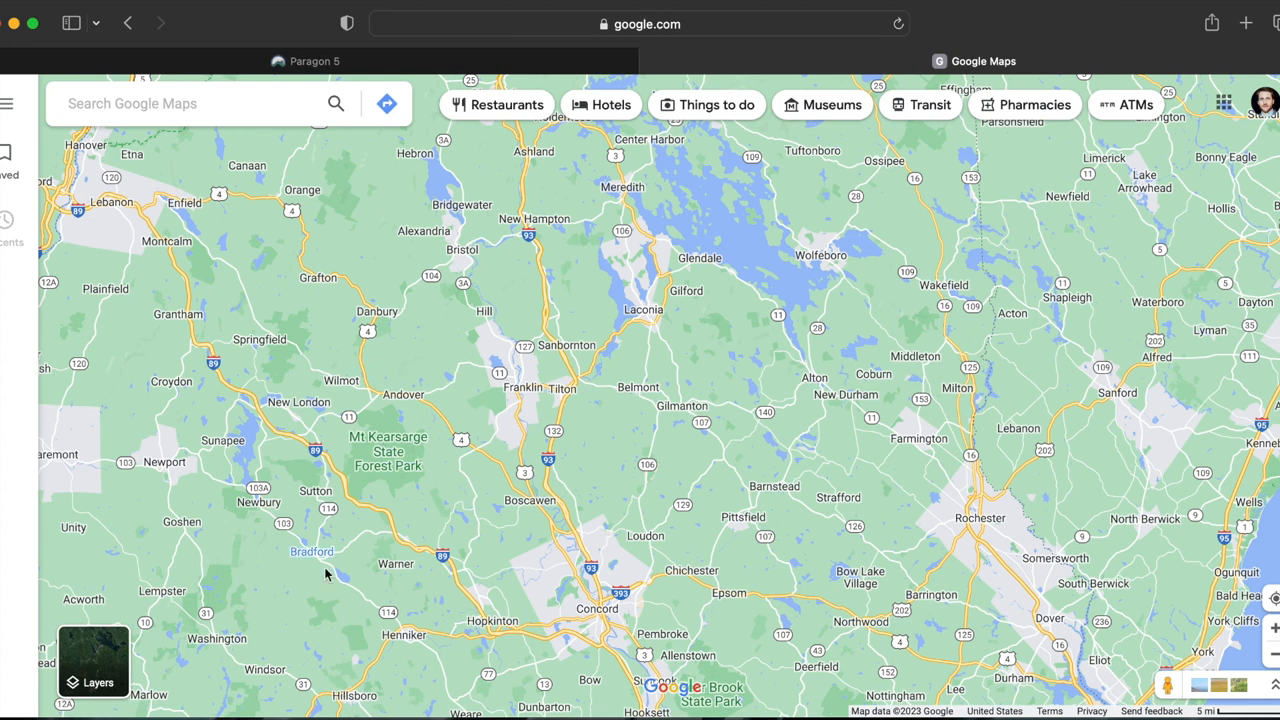
Leave the central New Hampshire map and go back to the Paragon listing search.
click(305, 61)
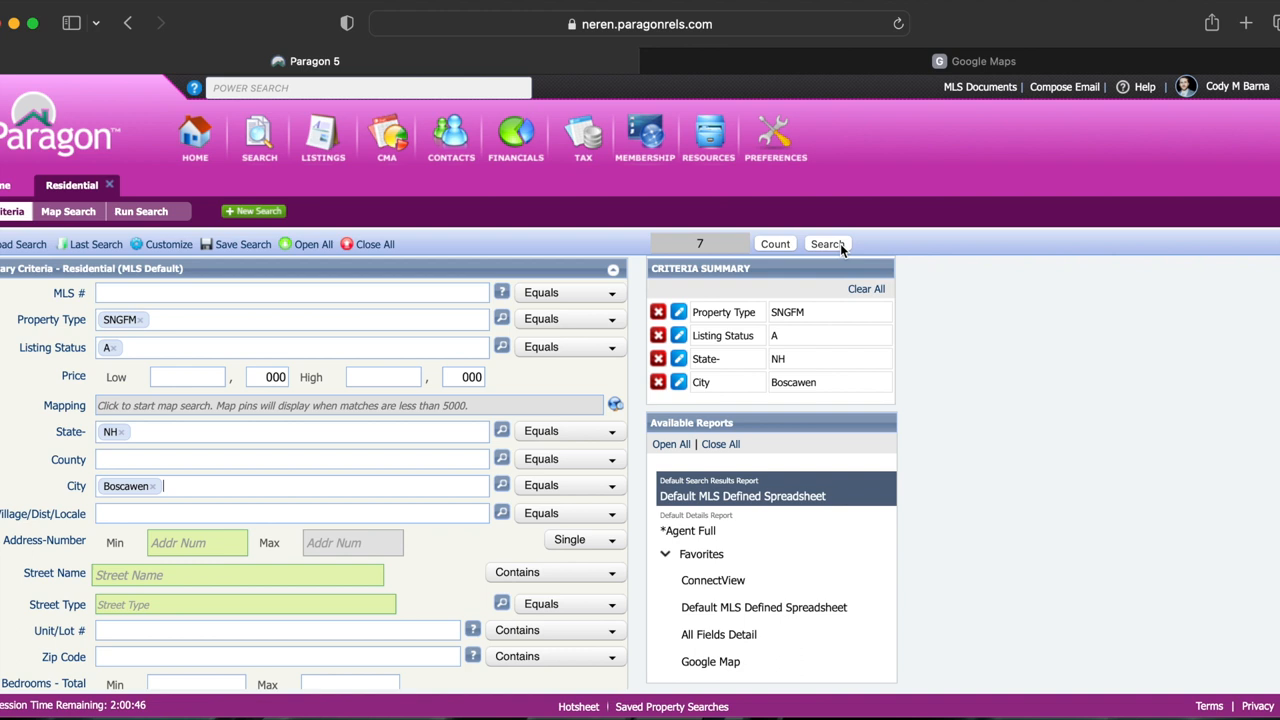
click(827, 244)
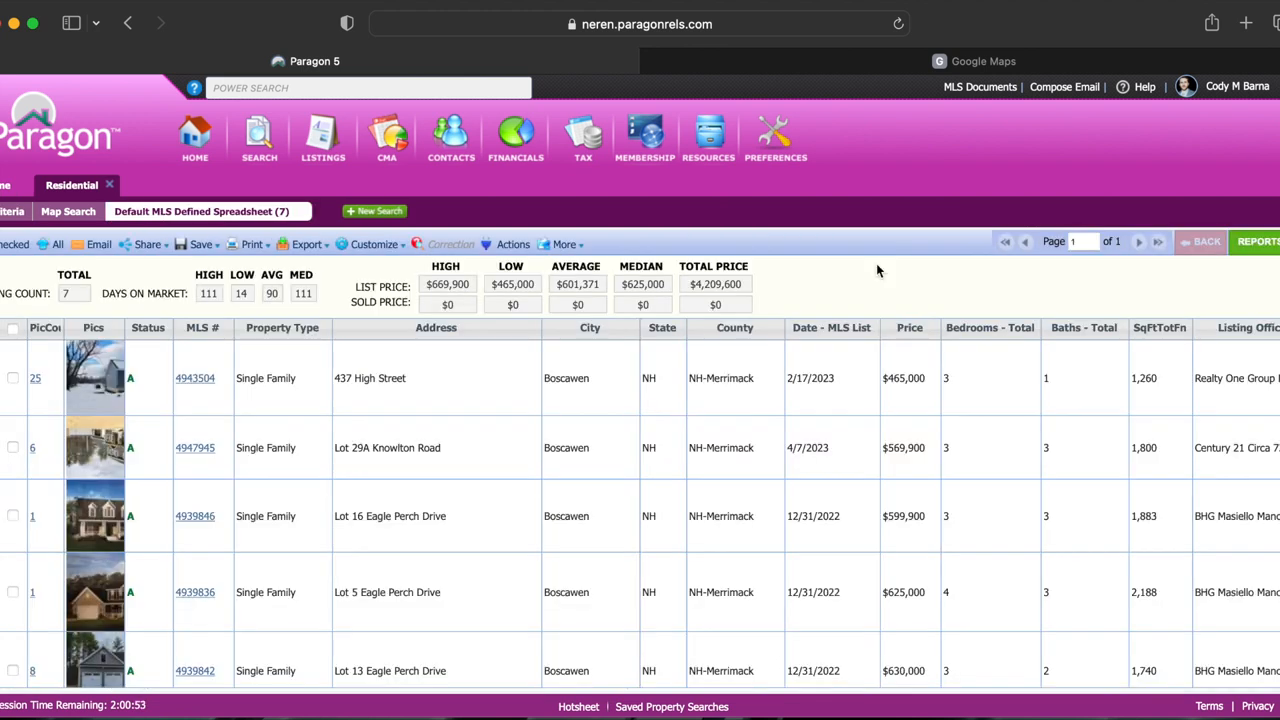
click(195, 378)
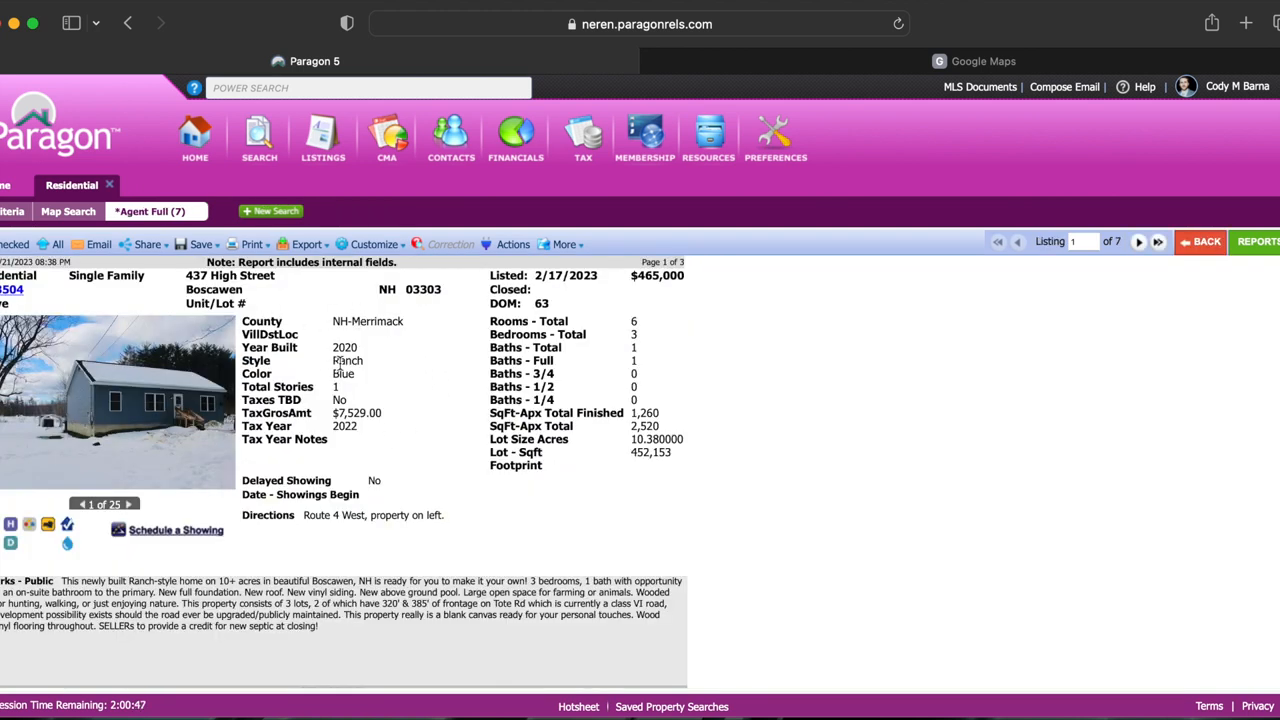
mouse_move(680, 418)
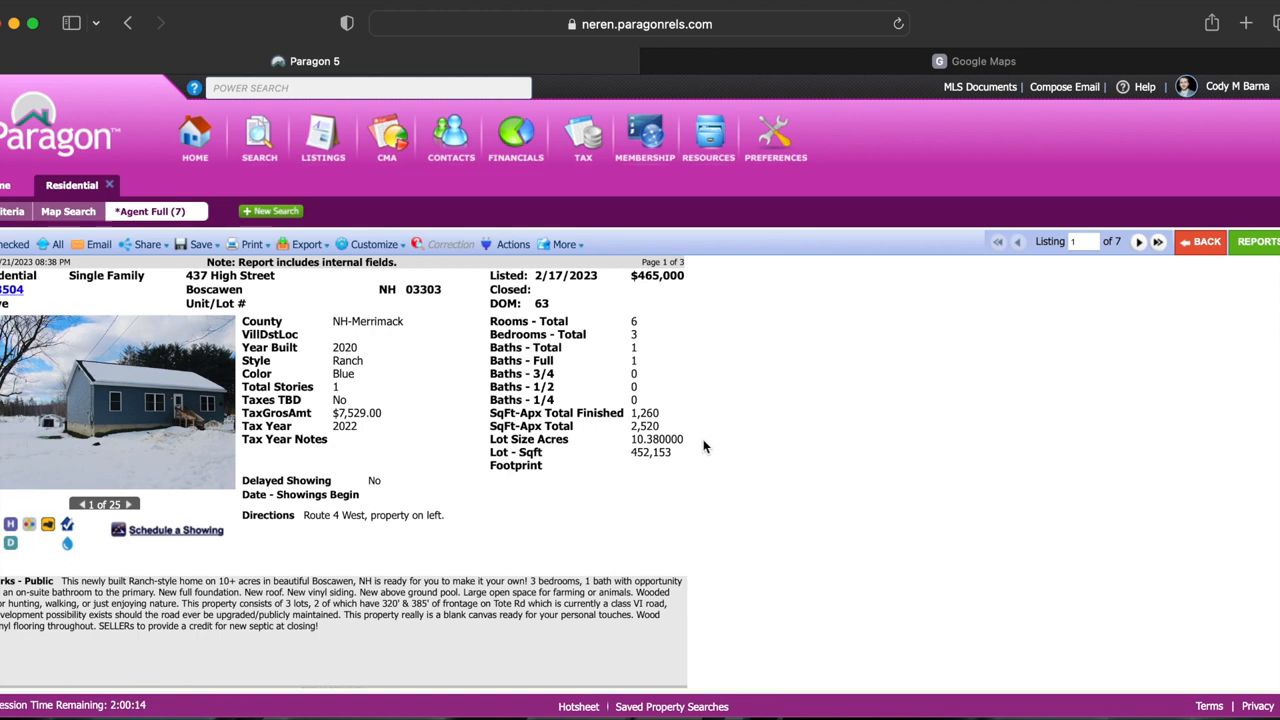
mouse_move(491, 463)
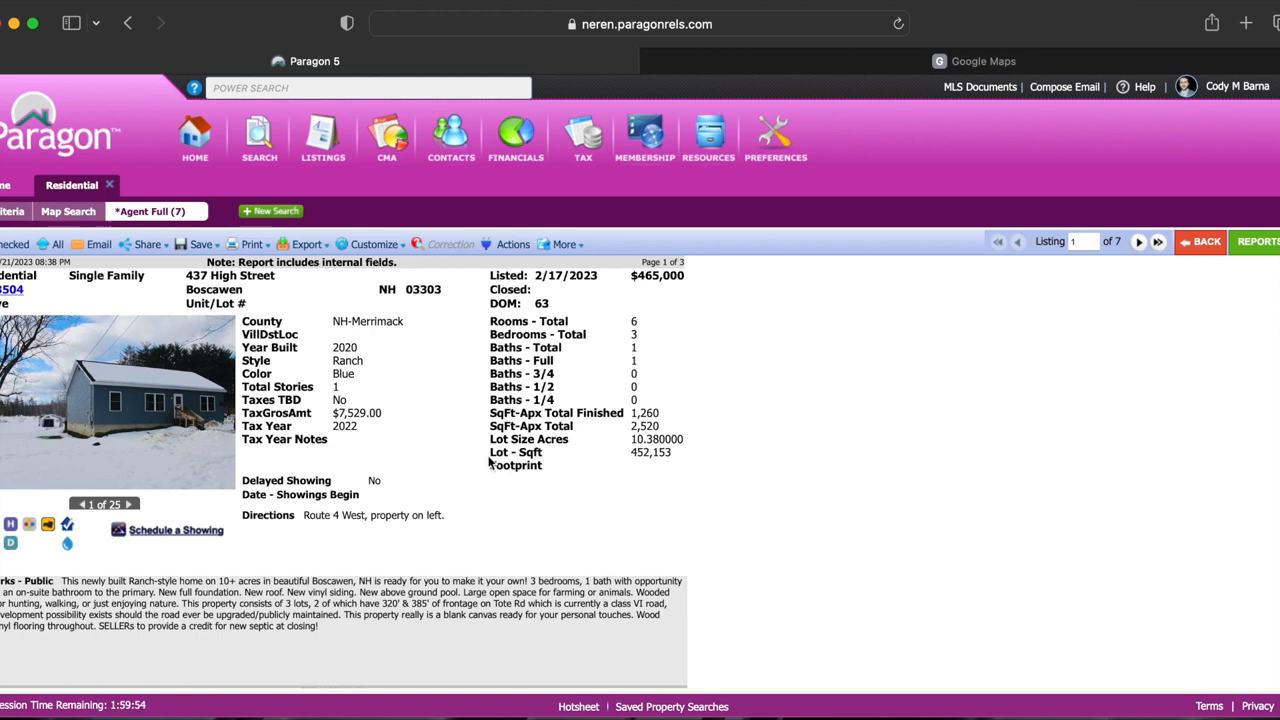
View the 437 High Street photos enlarged, close the viewer, and return to the search form.
click(131, 504)
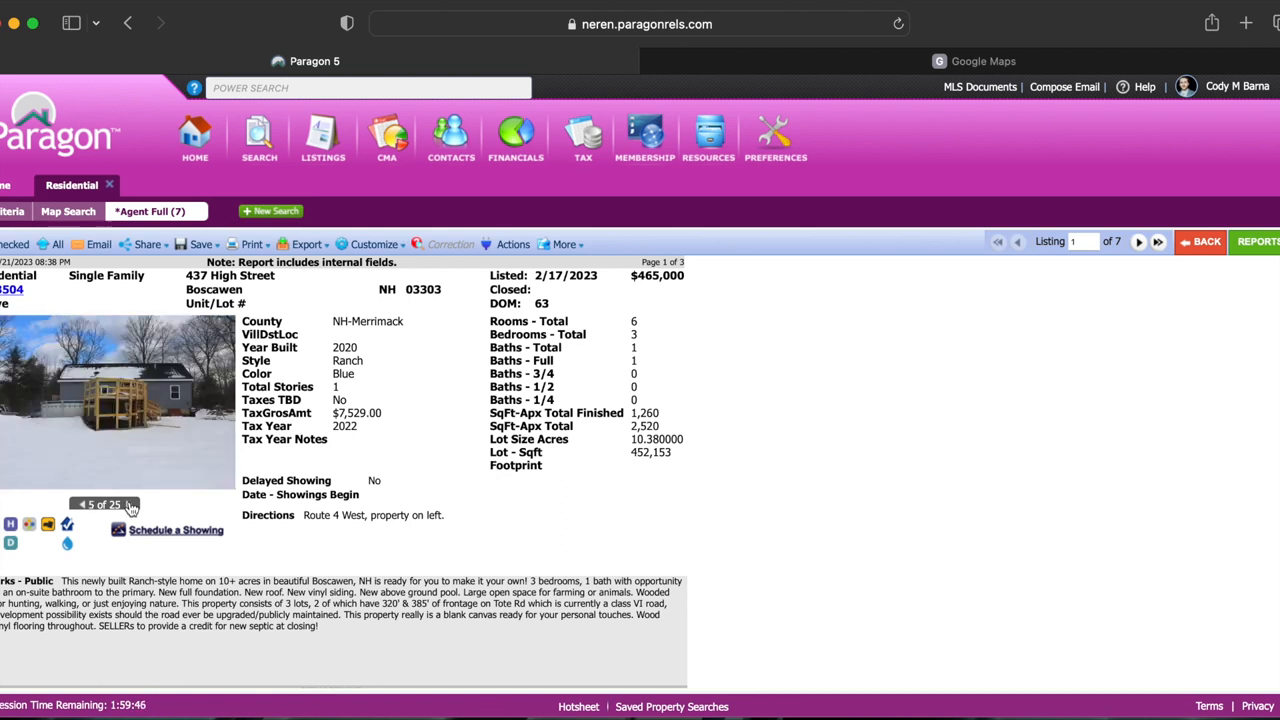
click(117, 400)
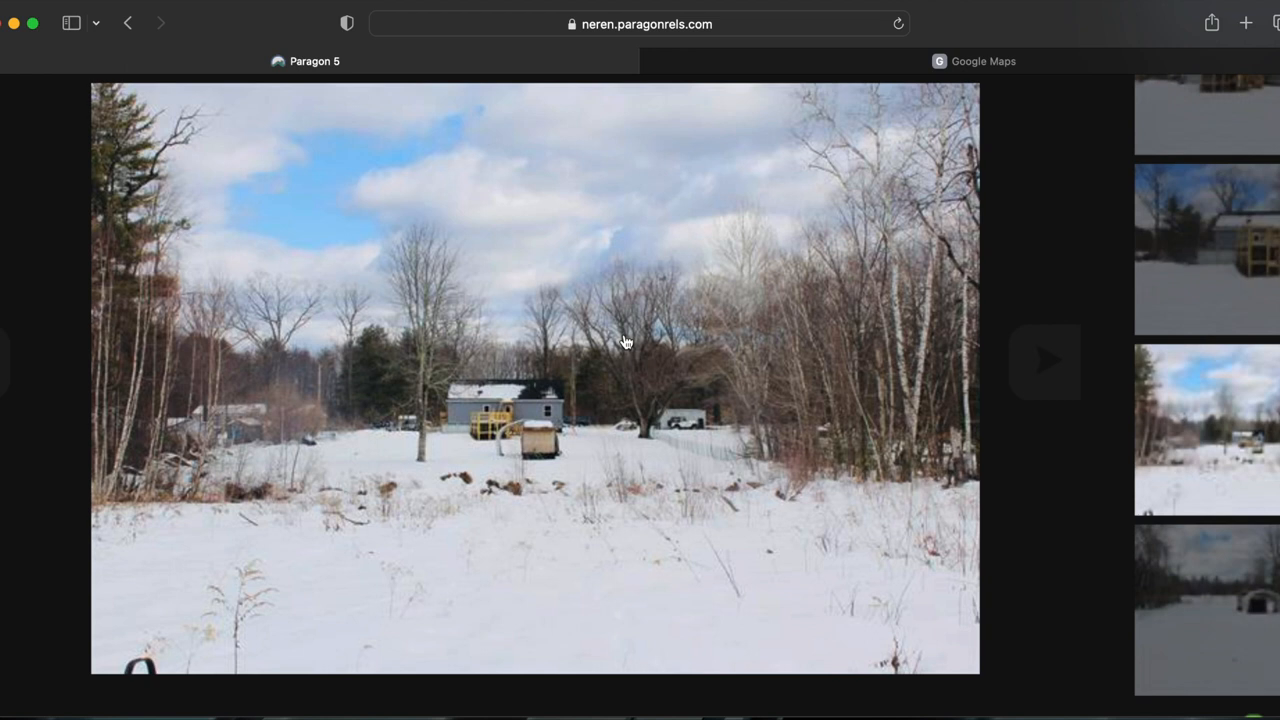
mouse_move(350, 377)
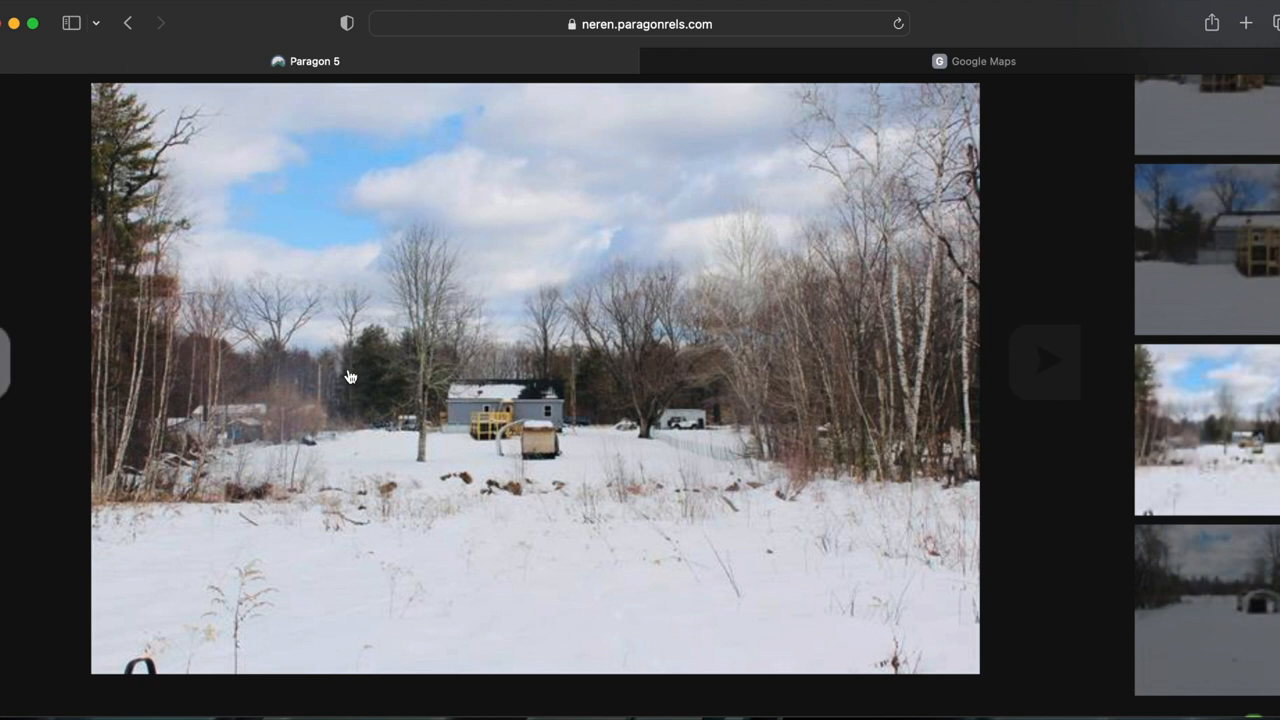
mouse_move(183, 440)
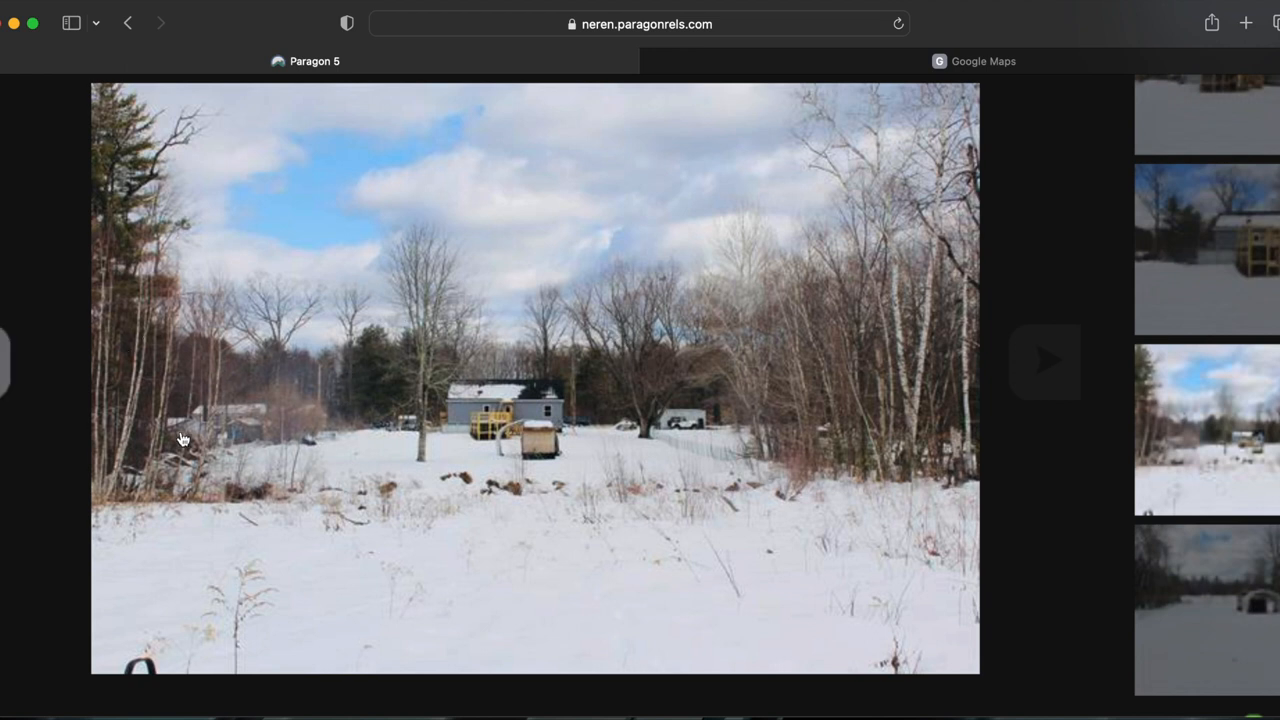
mouse_move(437, 413)
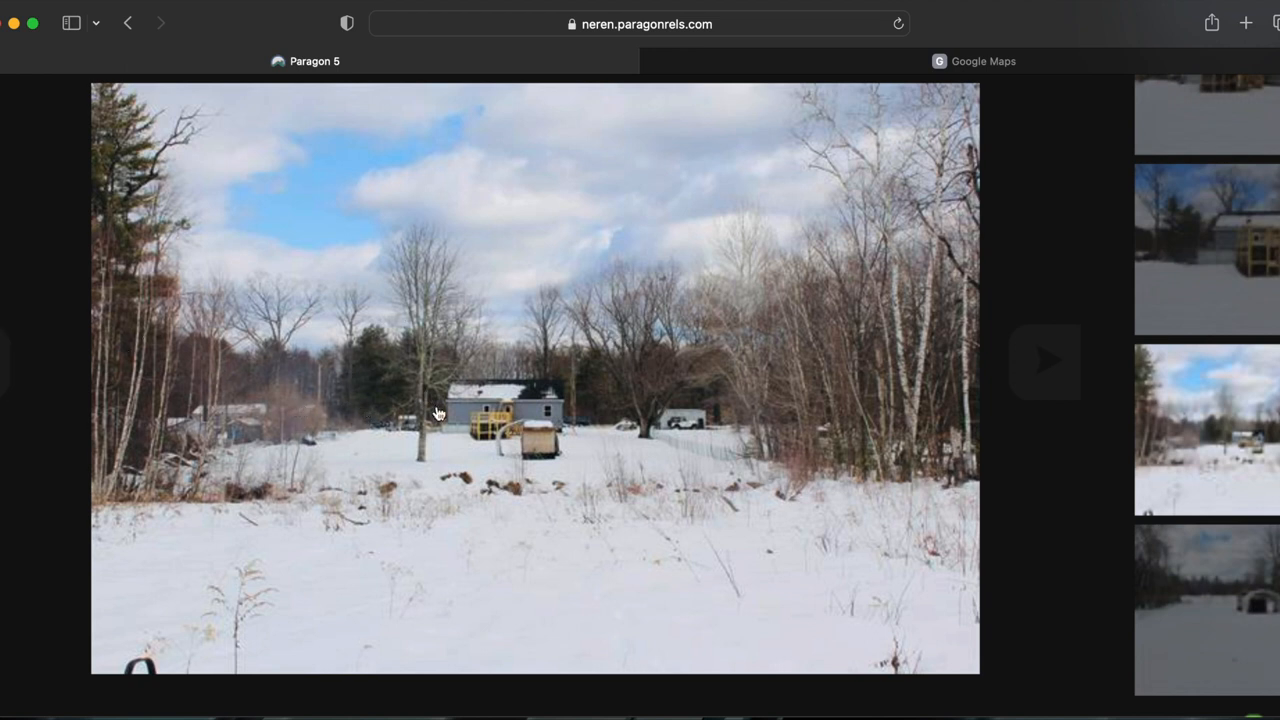
mouse_move(700, 343)
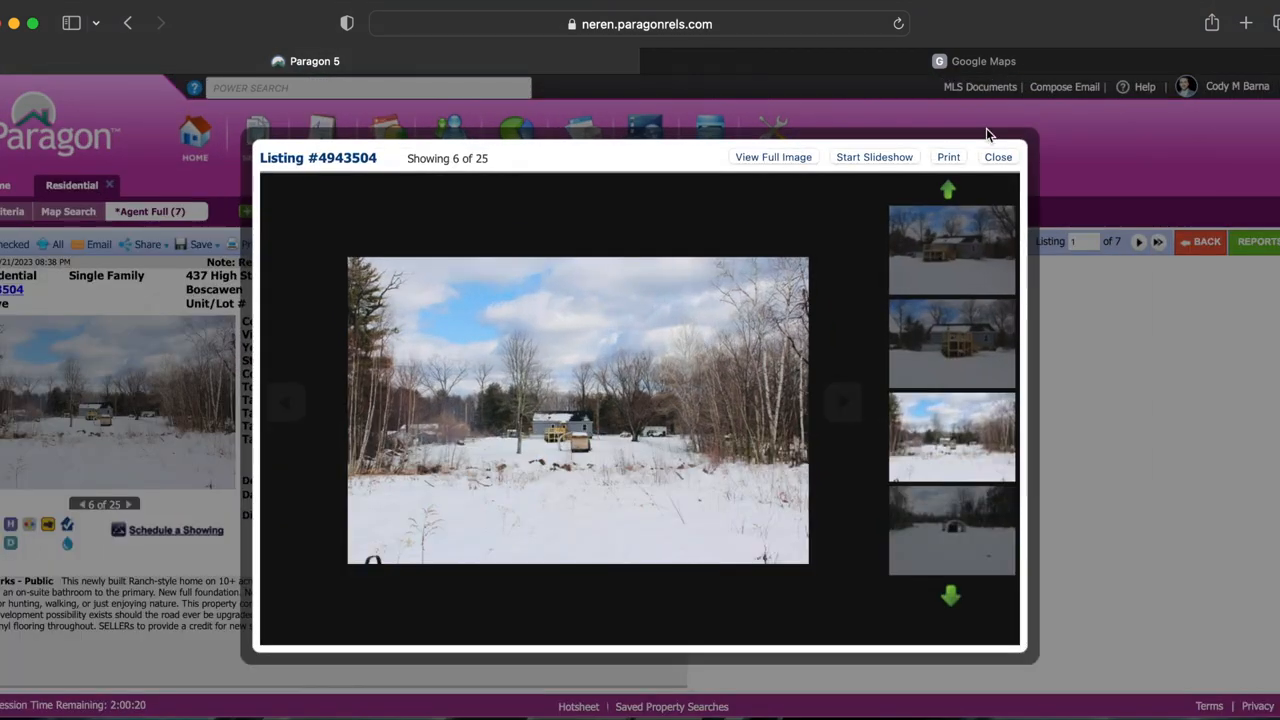
click(997, 157)
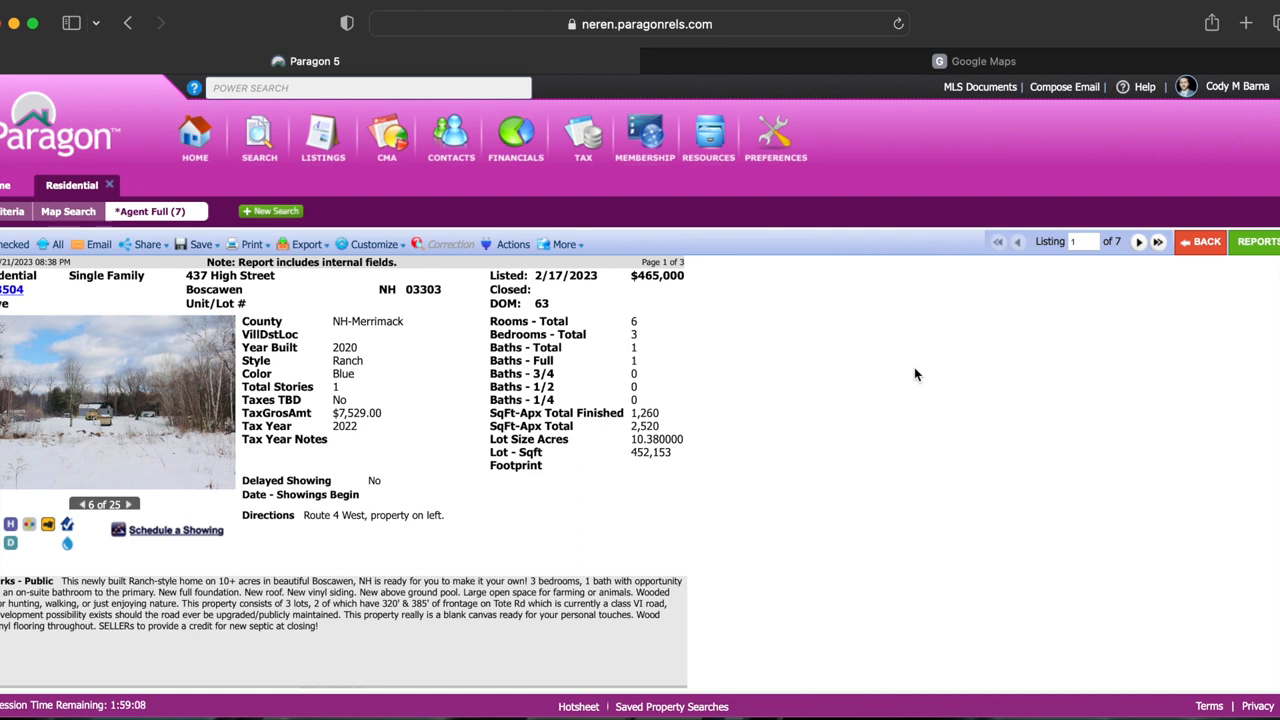
click(12, 211)
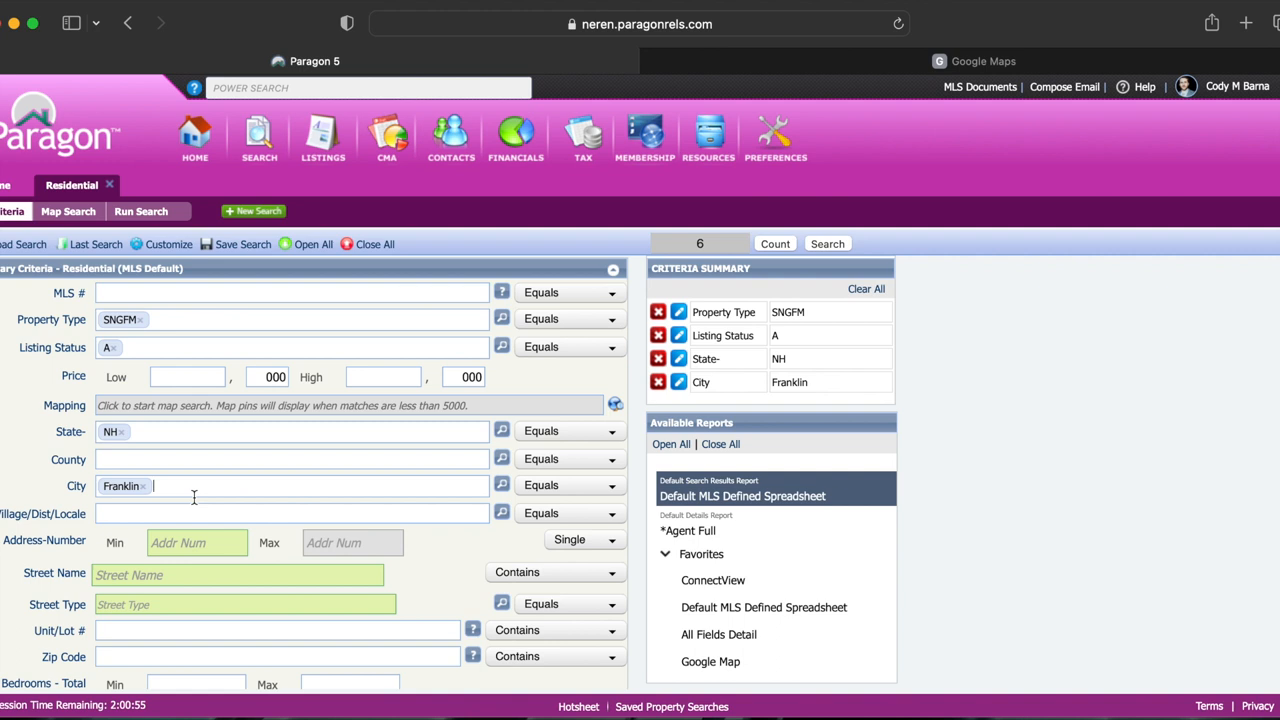
mouse_move(920, 245)
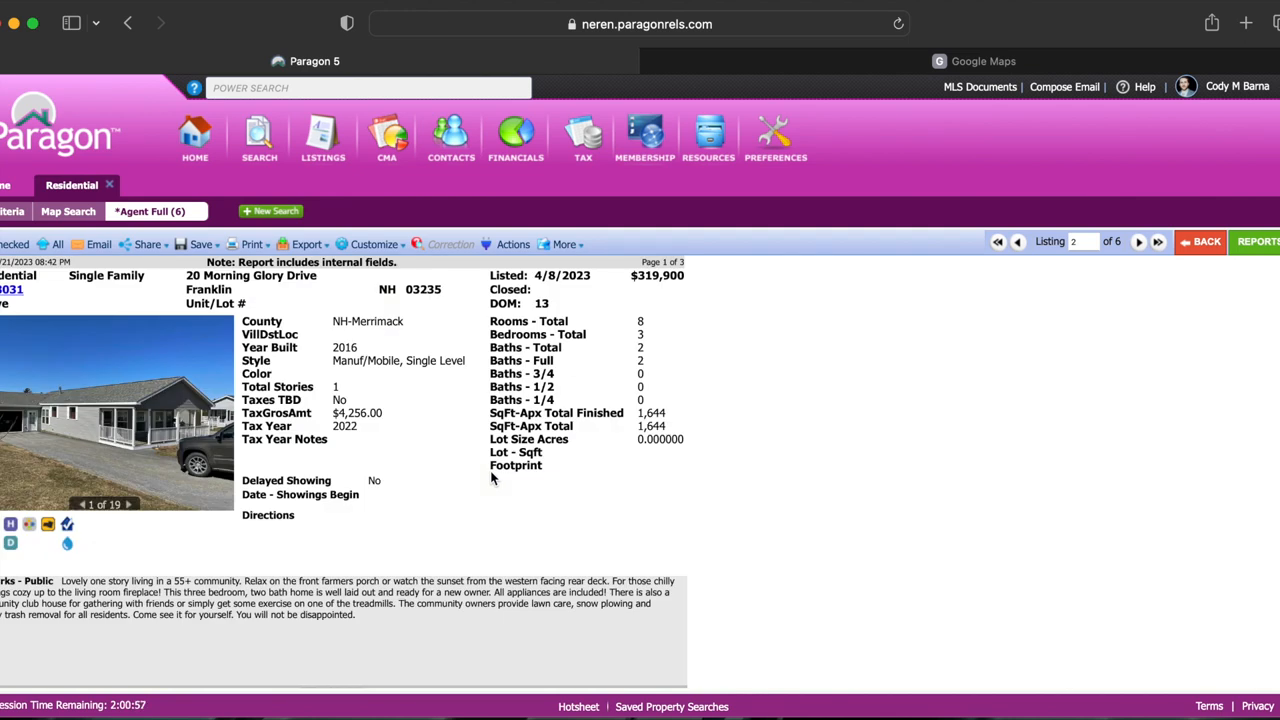
mouse_move(429, 644)
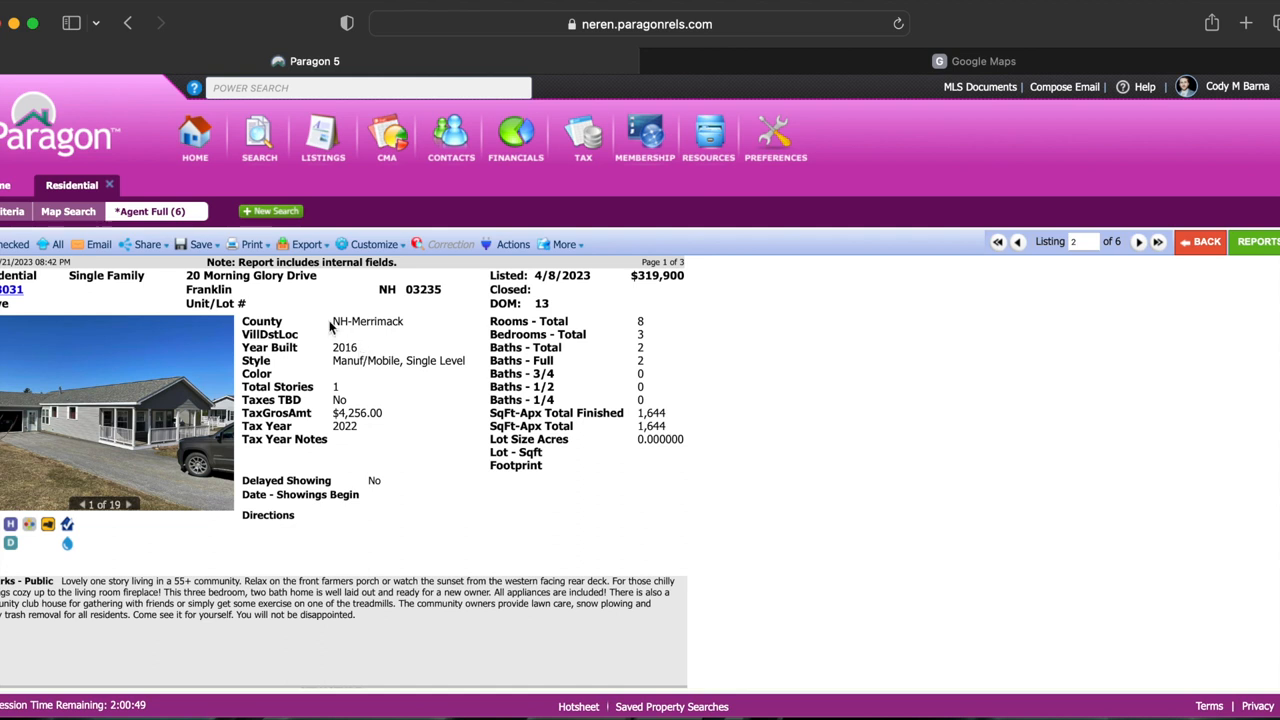
mouse_move(627, 312)
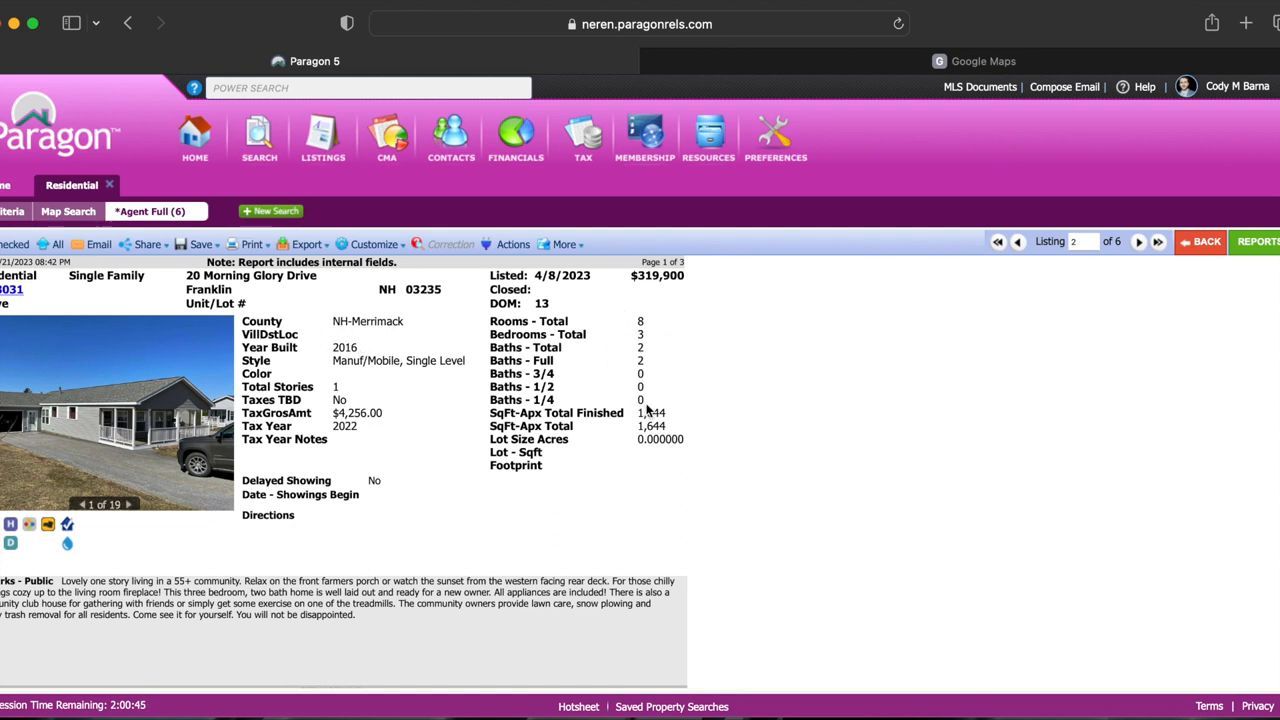
mouse_move(700, 430)
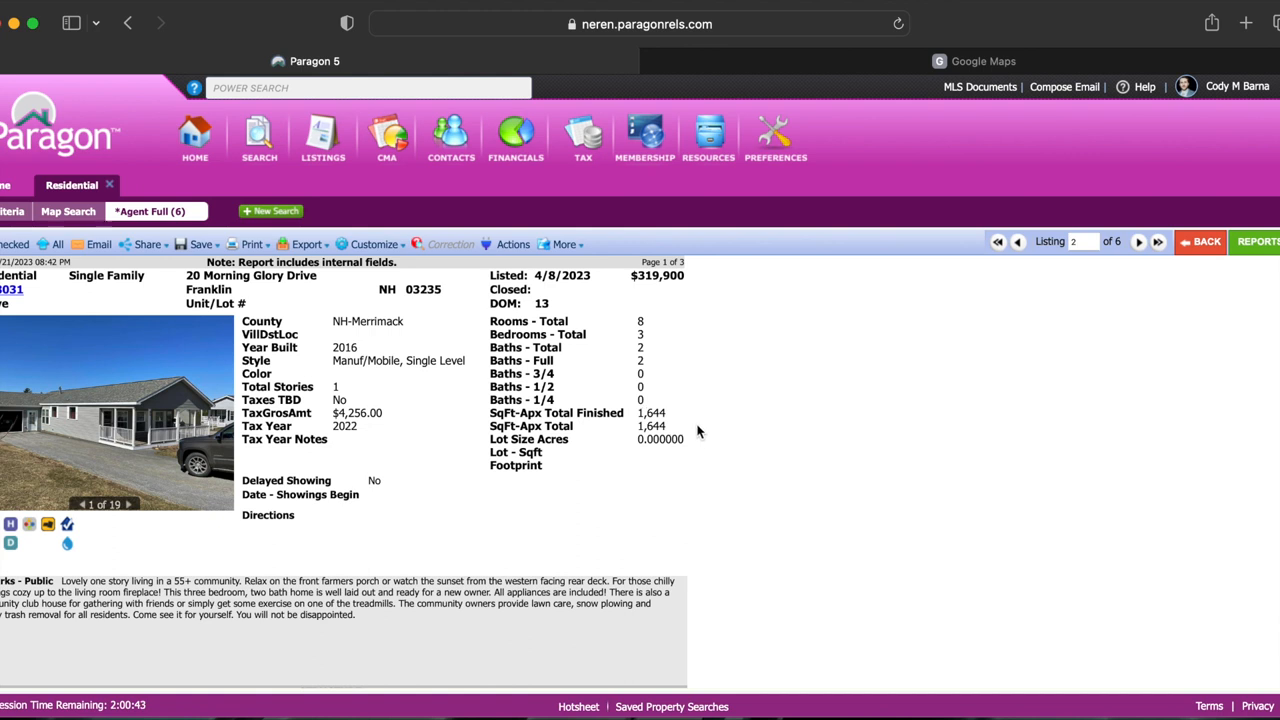
click(131, 504)
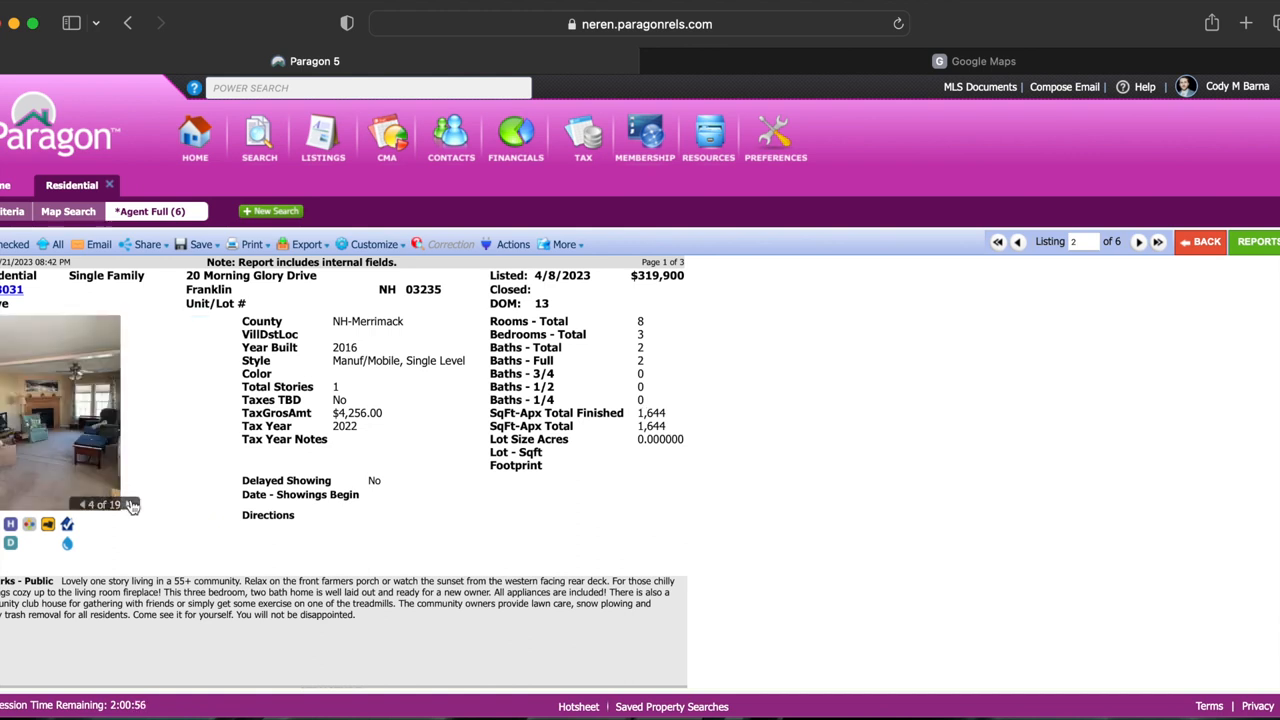
click(133, 504)
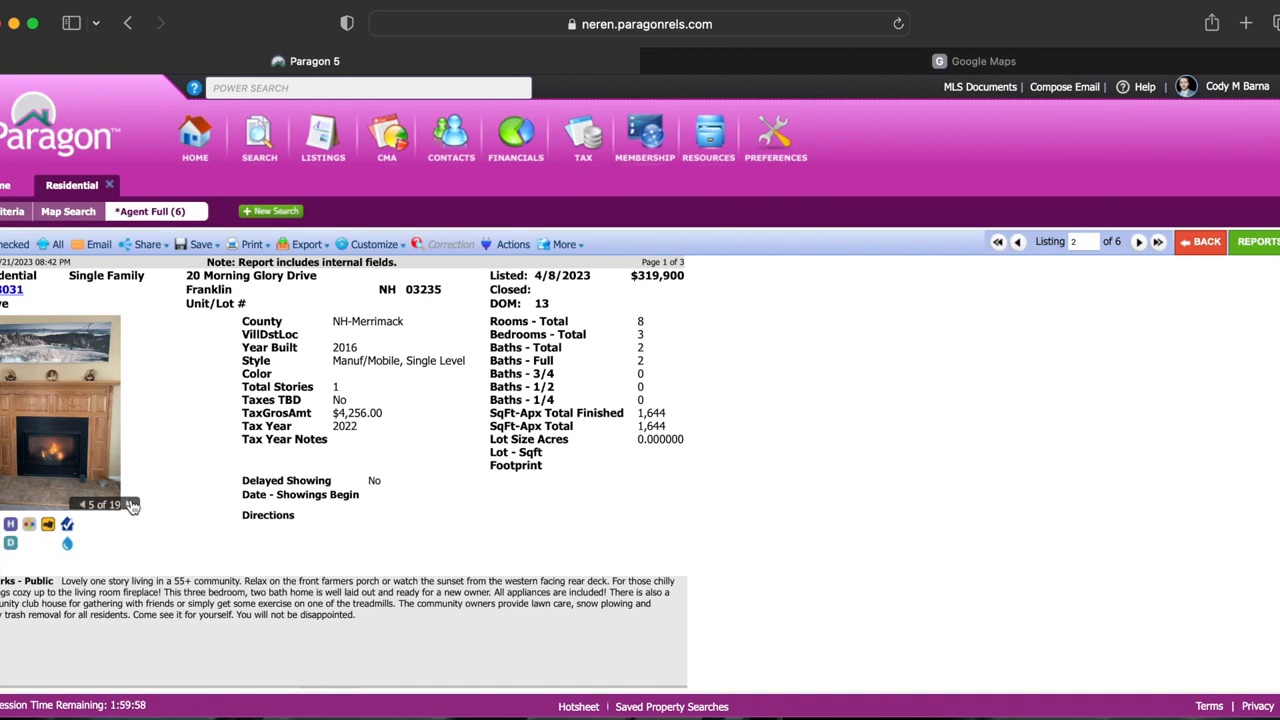
click(982, 61)
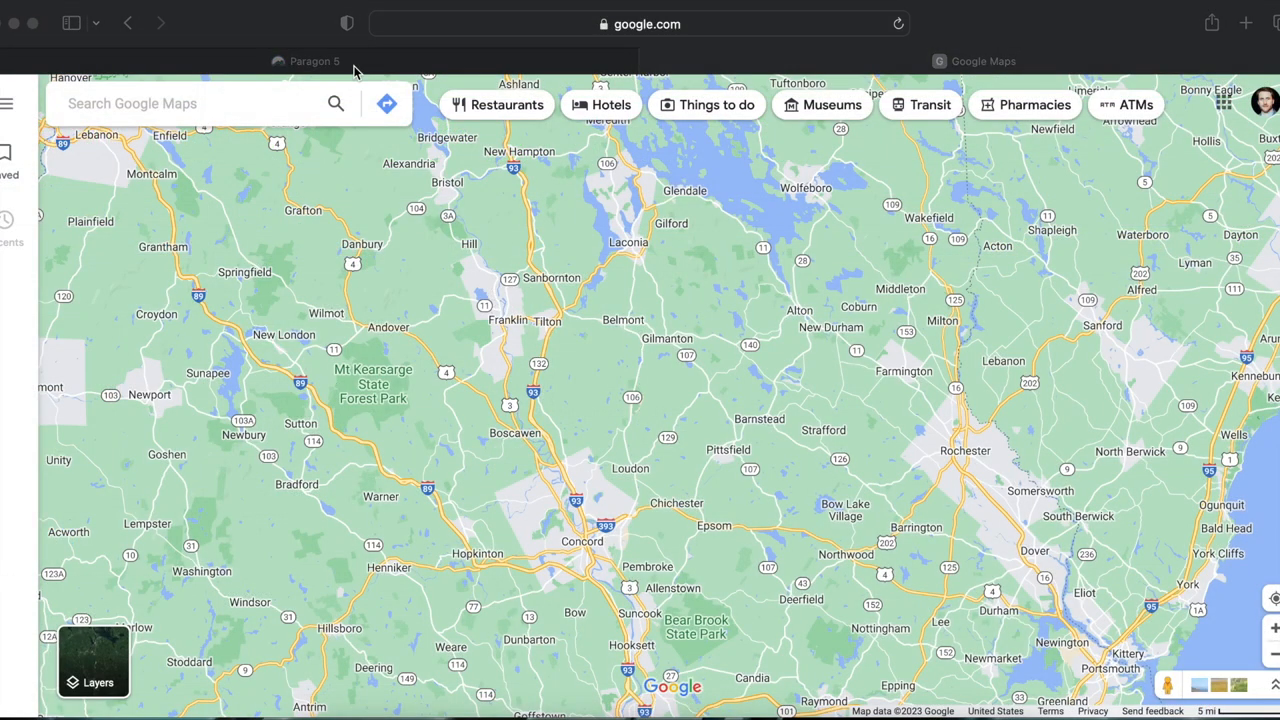
Run the Loudon search, tick the 7004 Church Street row, and open its report.
click(315, 61)
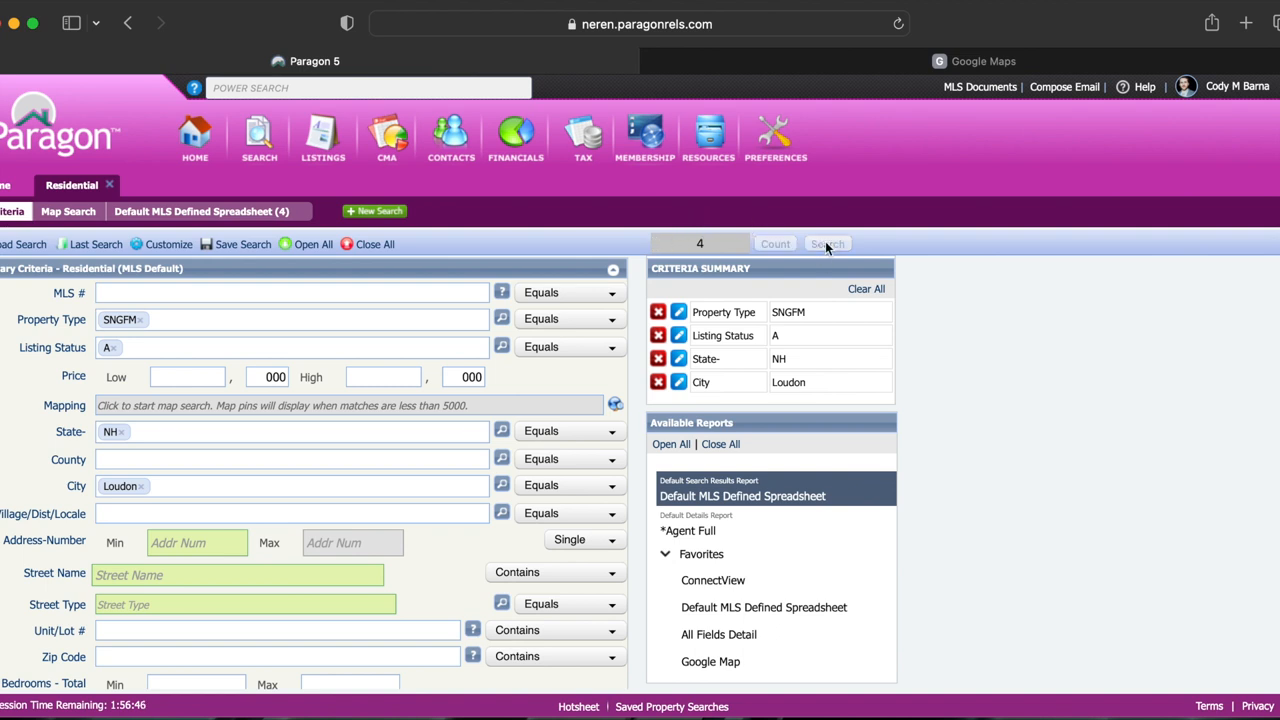
click(827, 243)
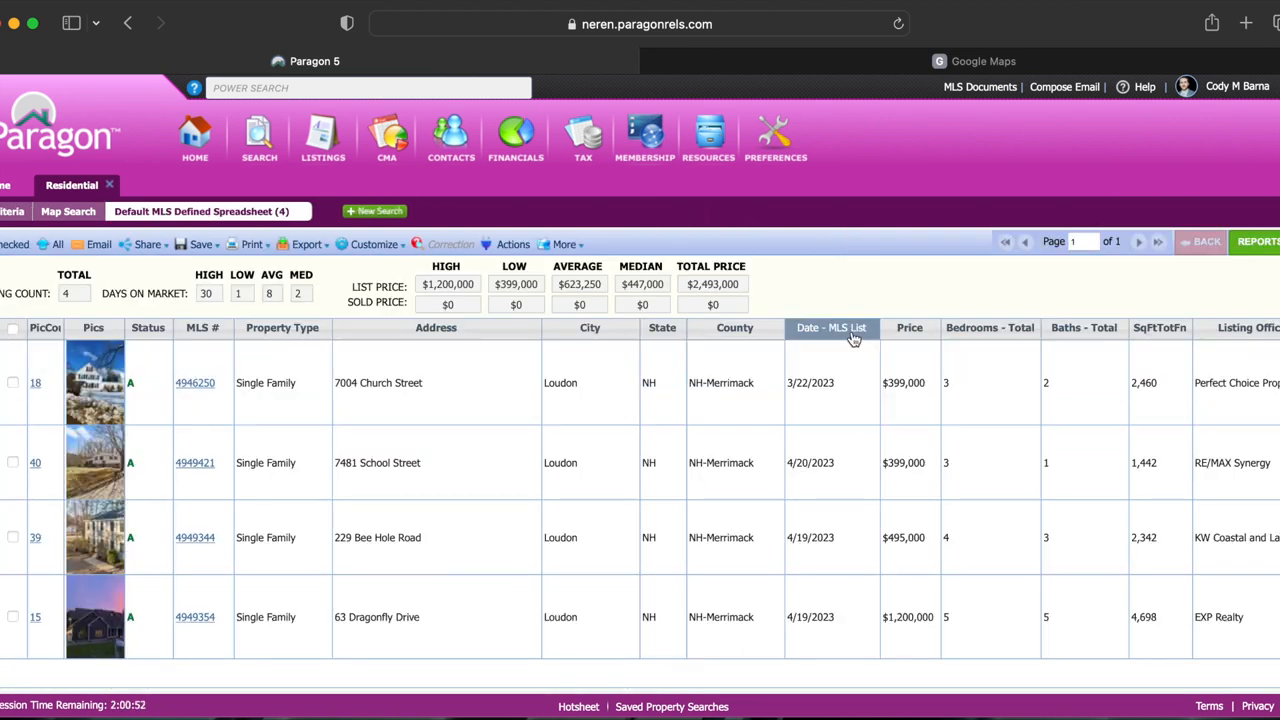
mouse_move(883, 345)
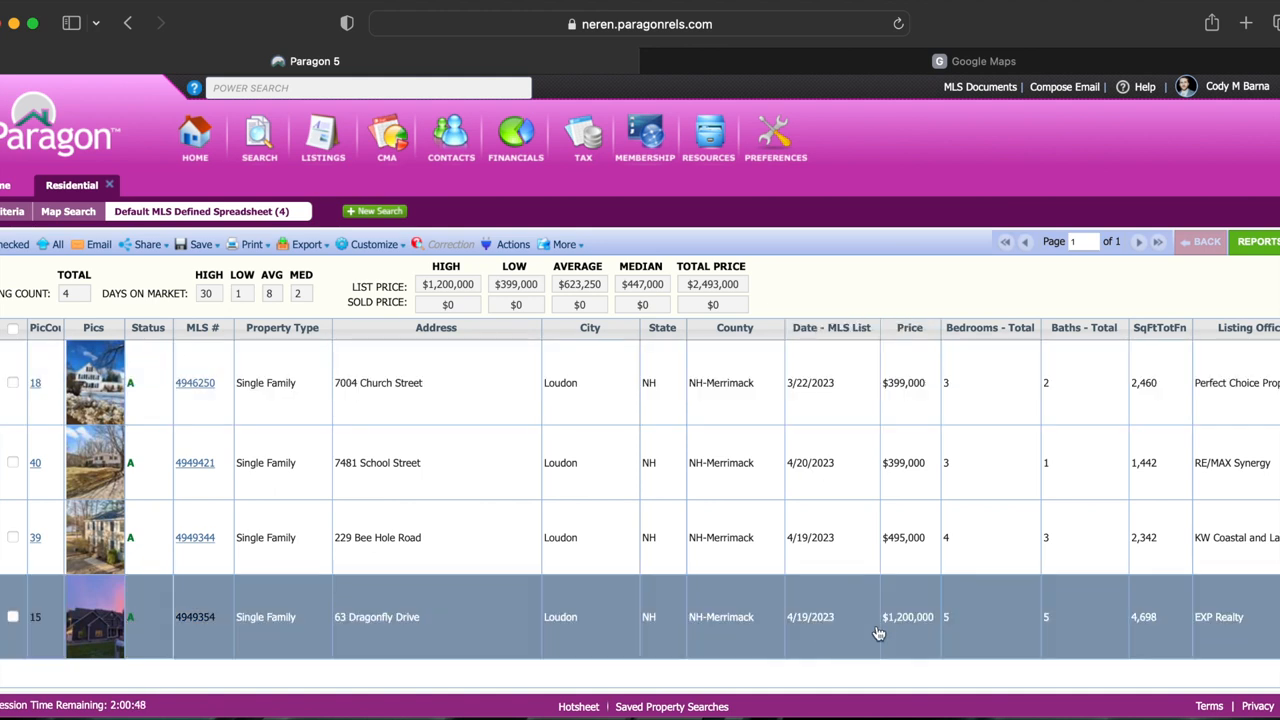
click(14, 382)
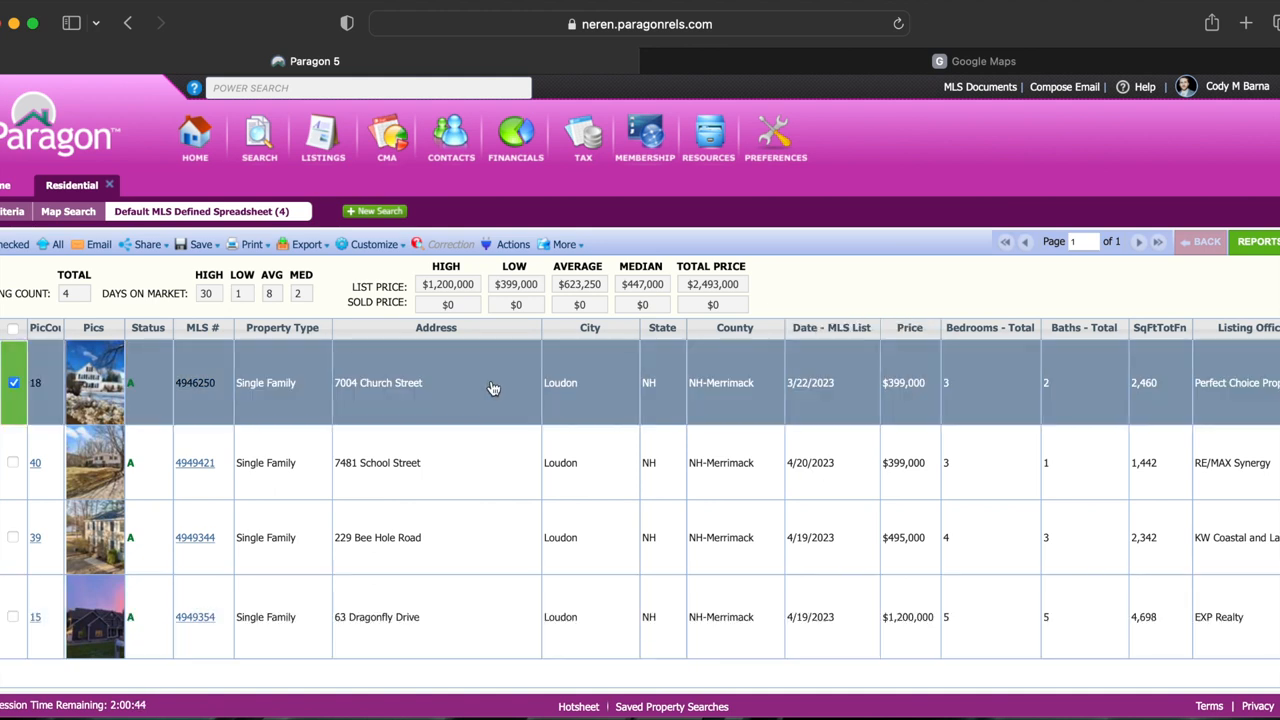
click(378, 382)
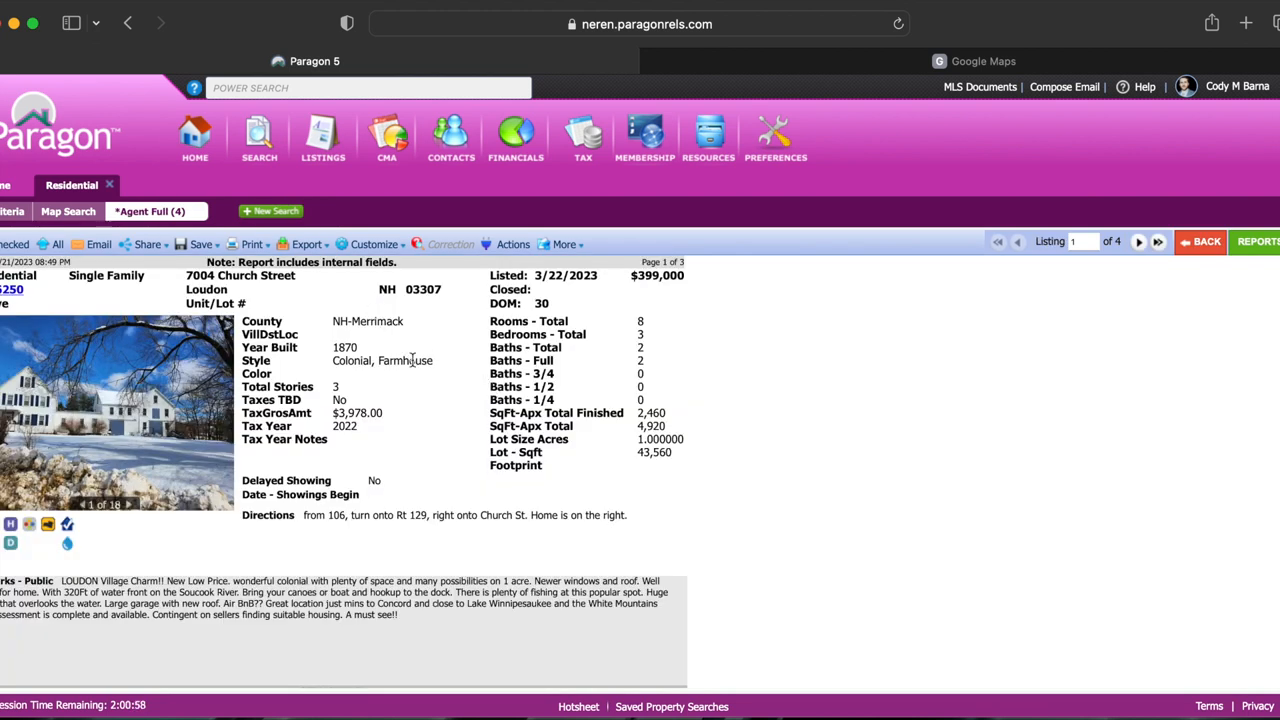
mouse_move(594, 325)
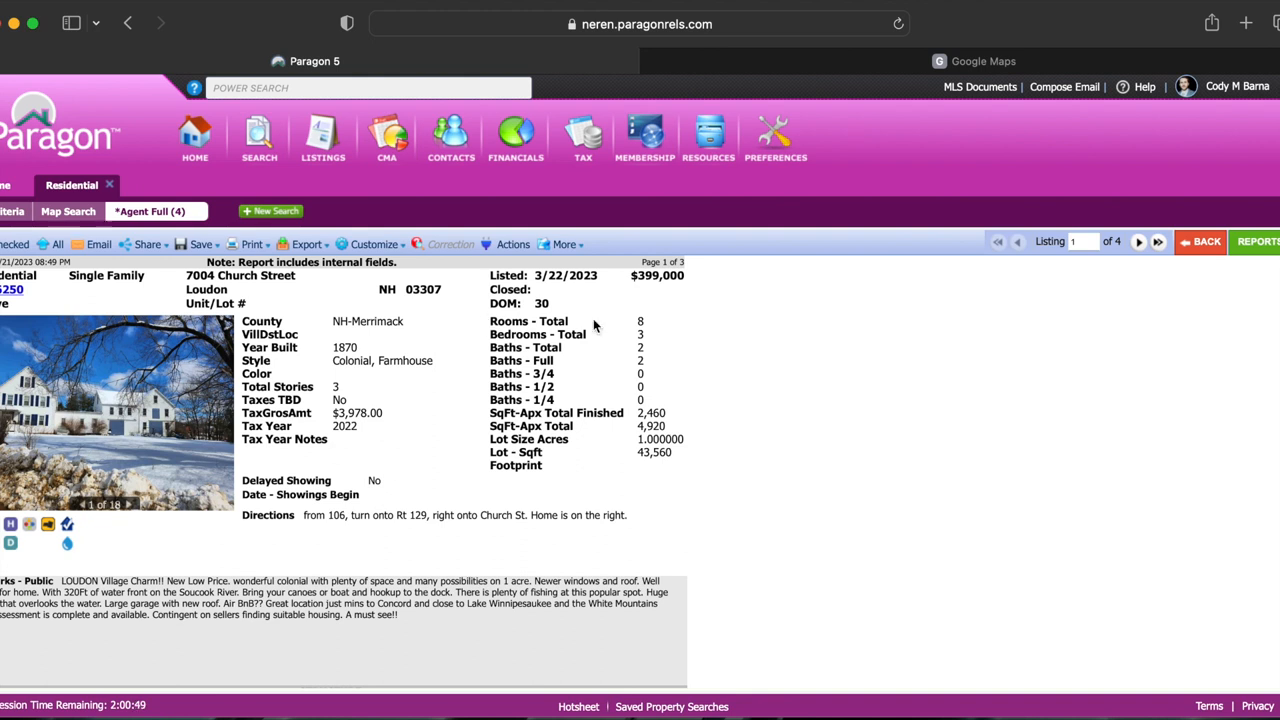
mouse_move(633, 332)
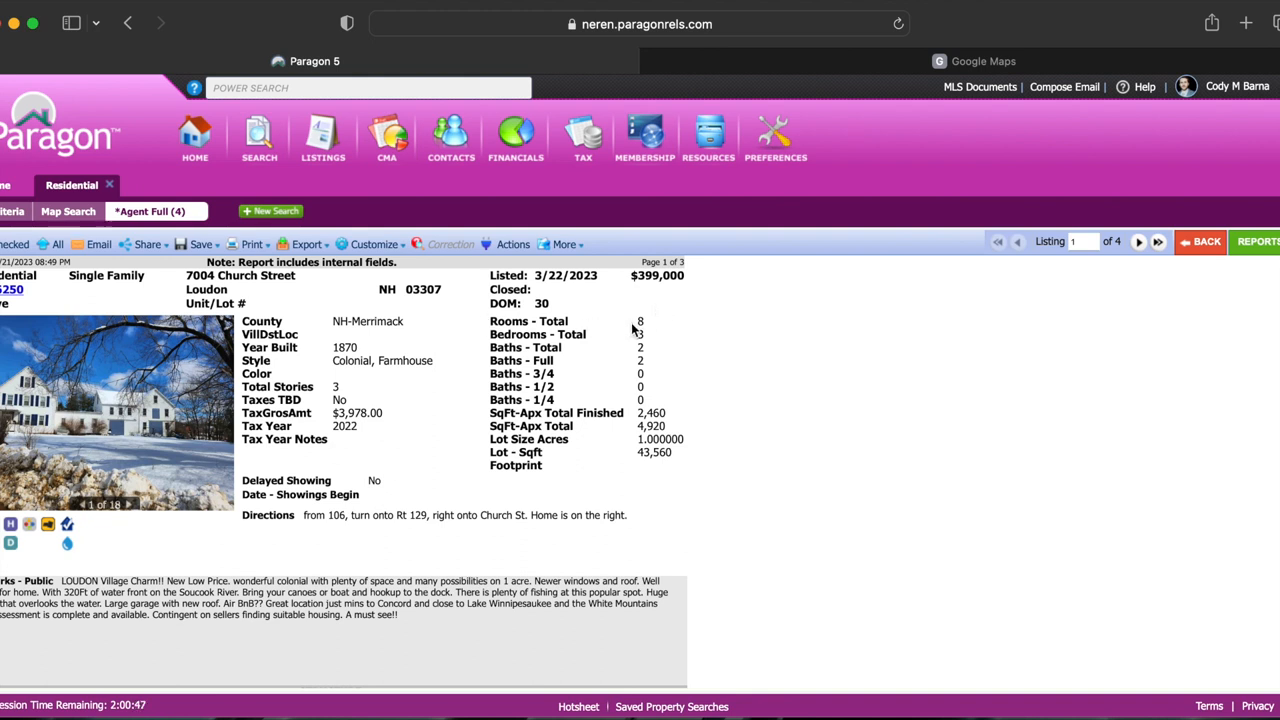
mouse_move(630, 379)
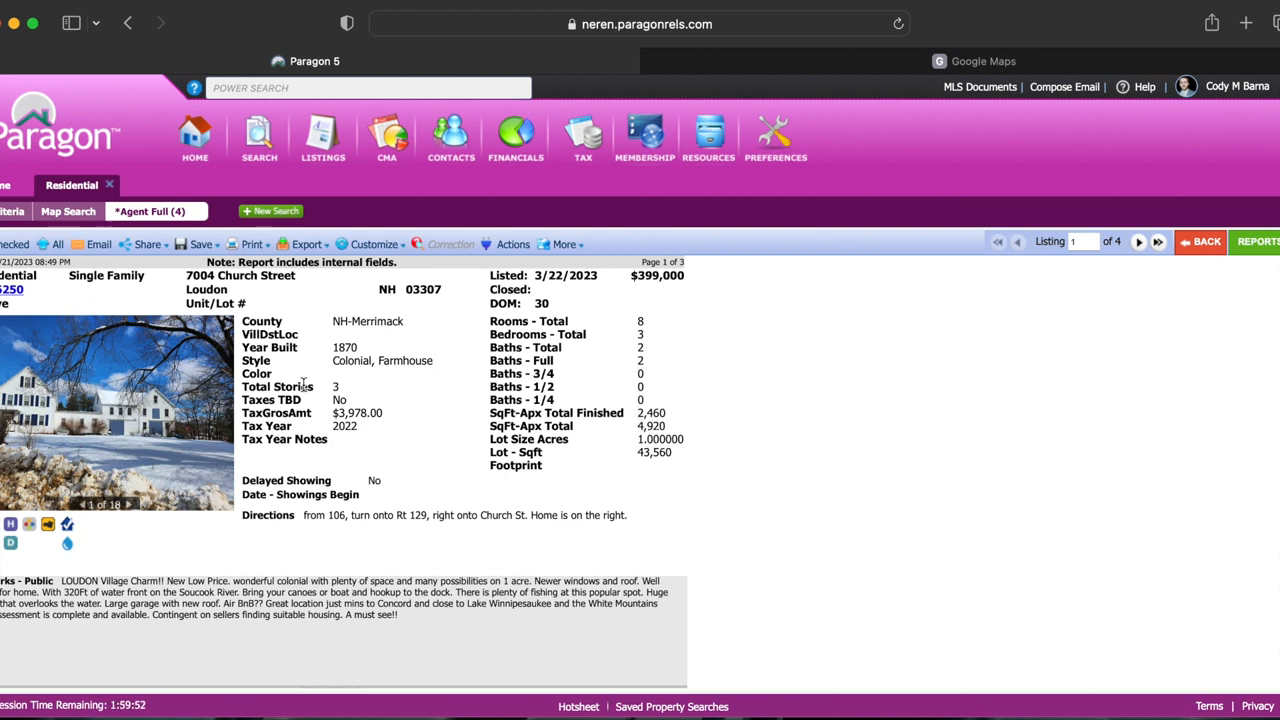
mouse_move(434, 489)
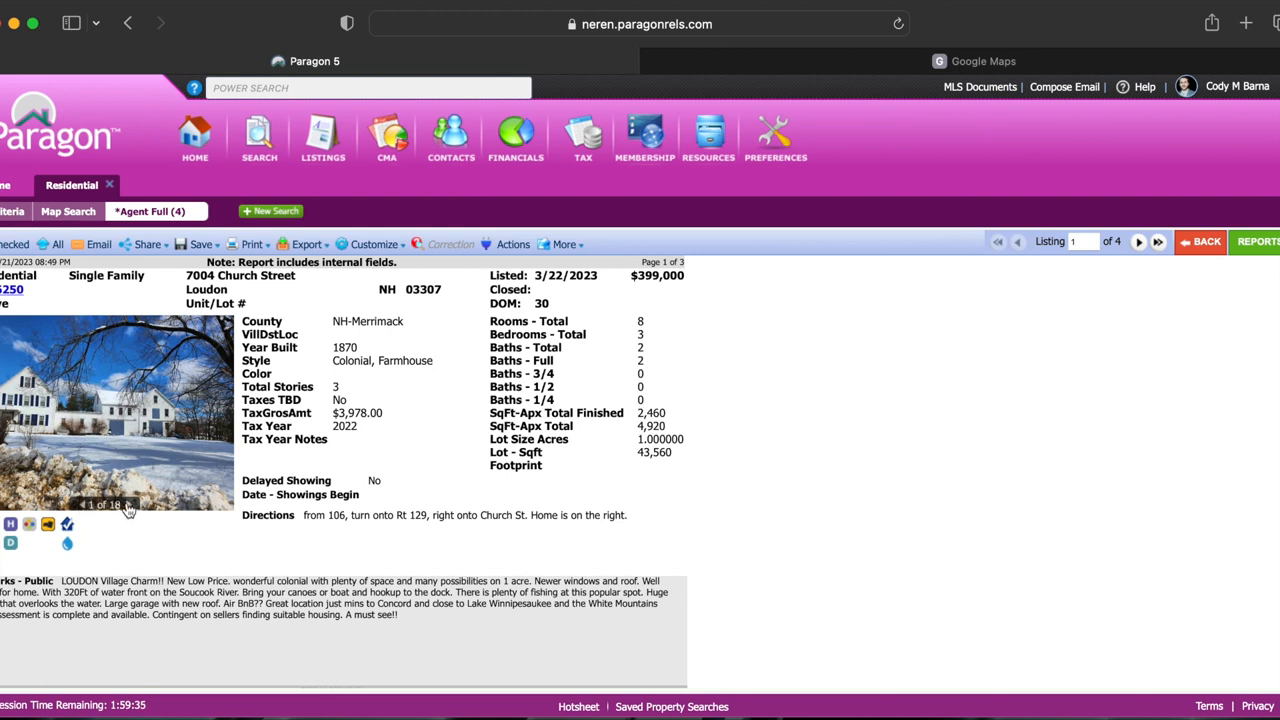
View the second 7004 Church Street photo, then advance to listing 2 of 4, 7481 School Street.
click(128, 504)
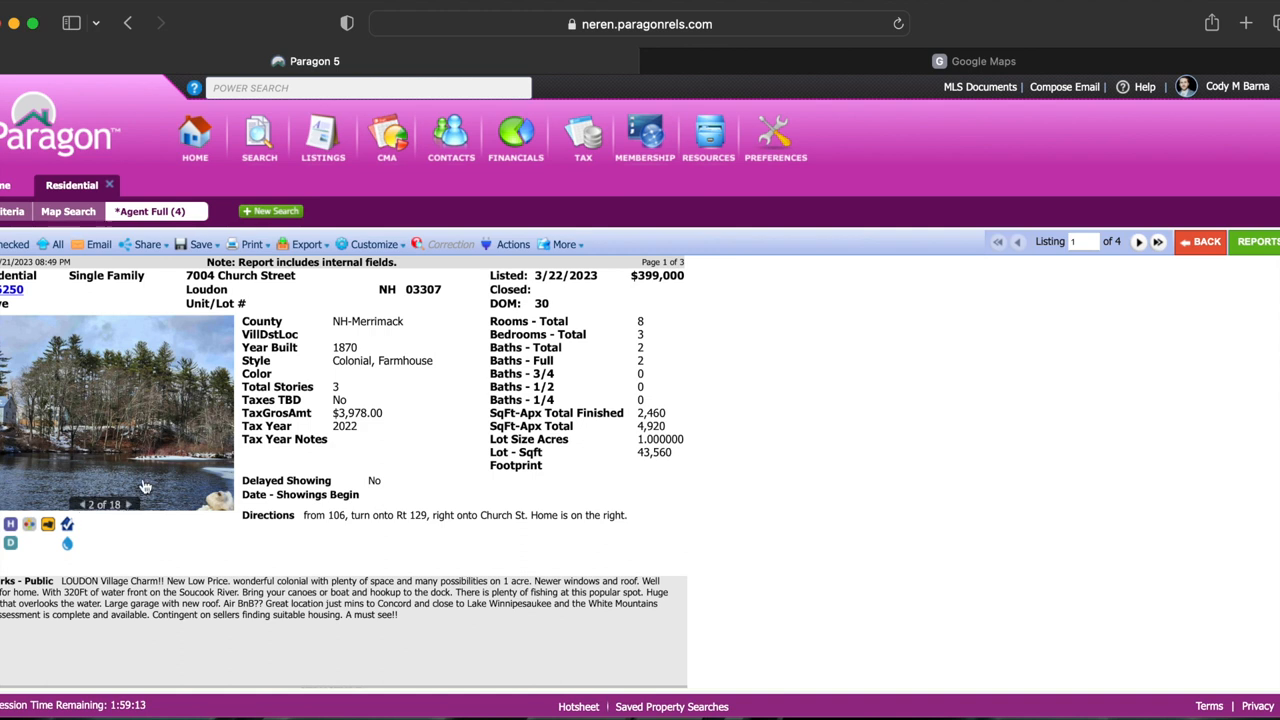
mouse_move(143, 473)
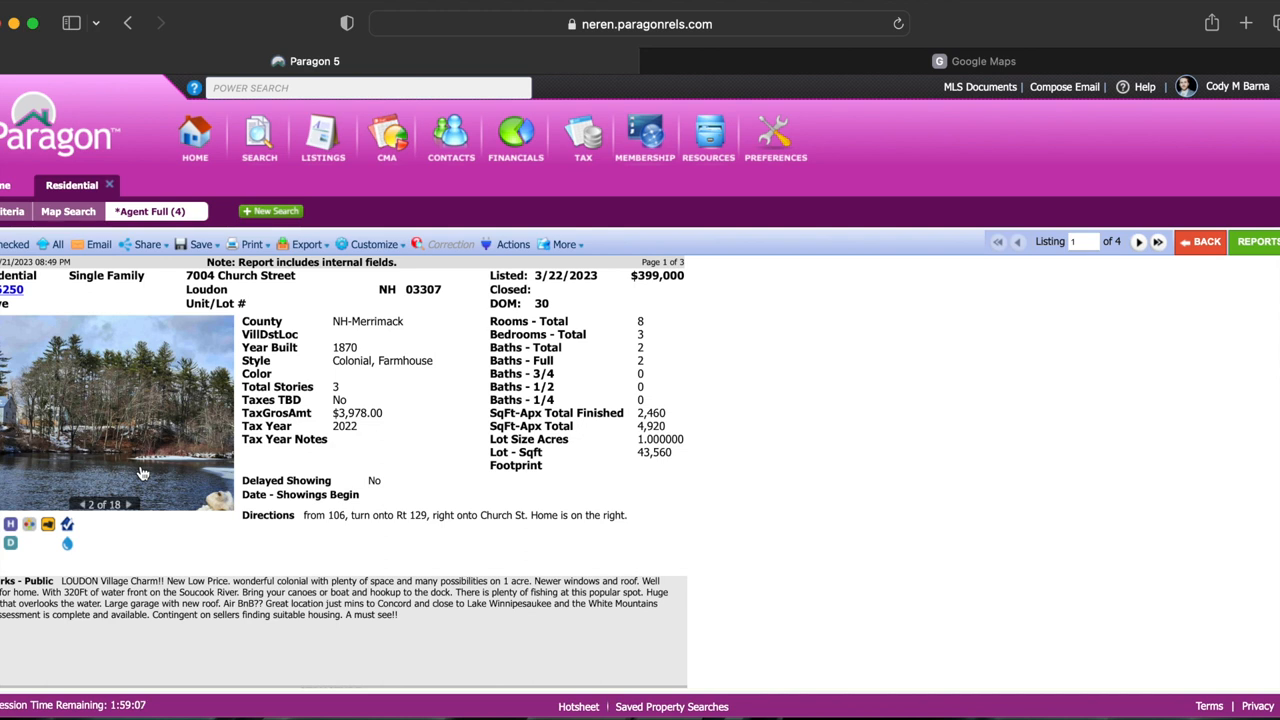
click(1138, 241)
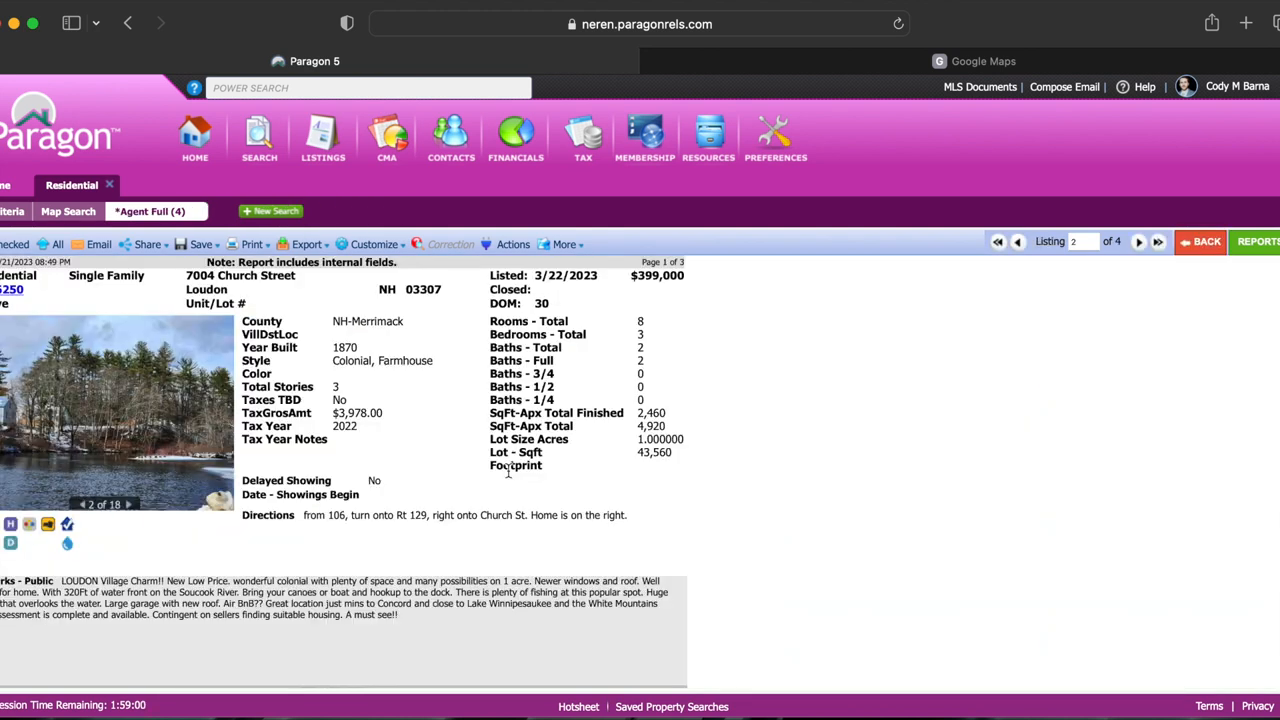
click(1138, 242)
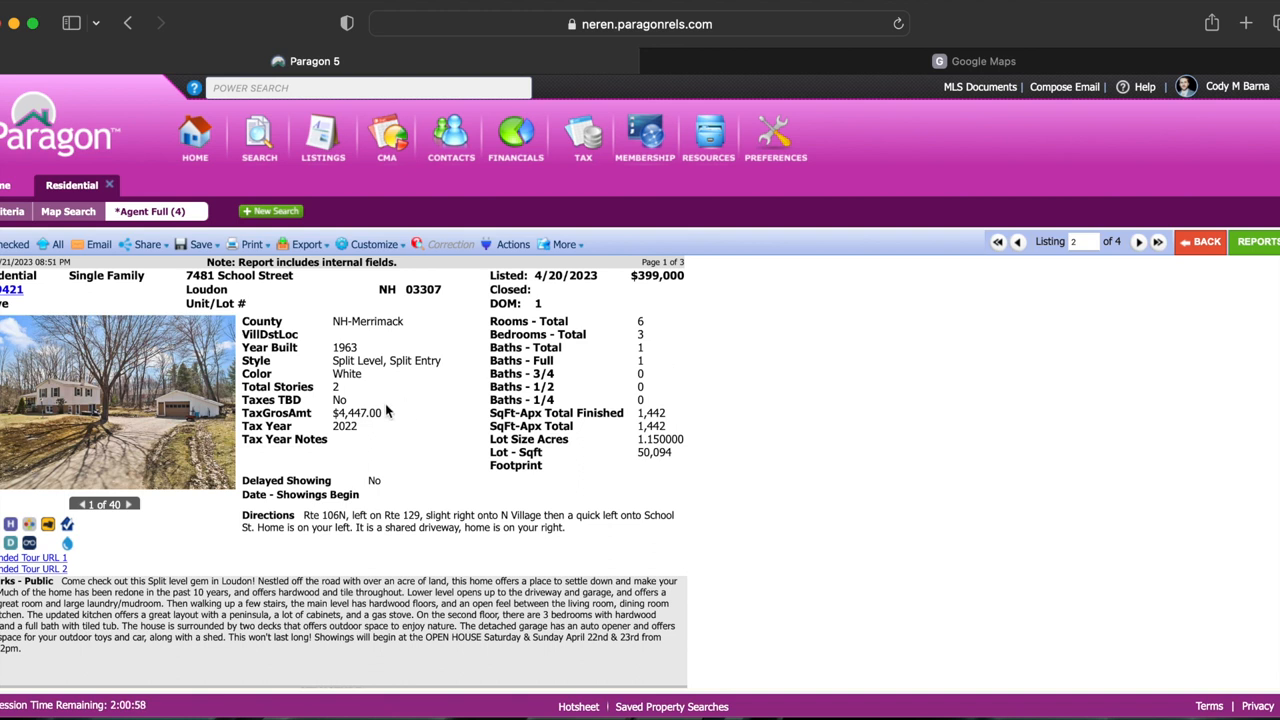
mouse_move(408, 344)
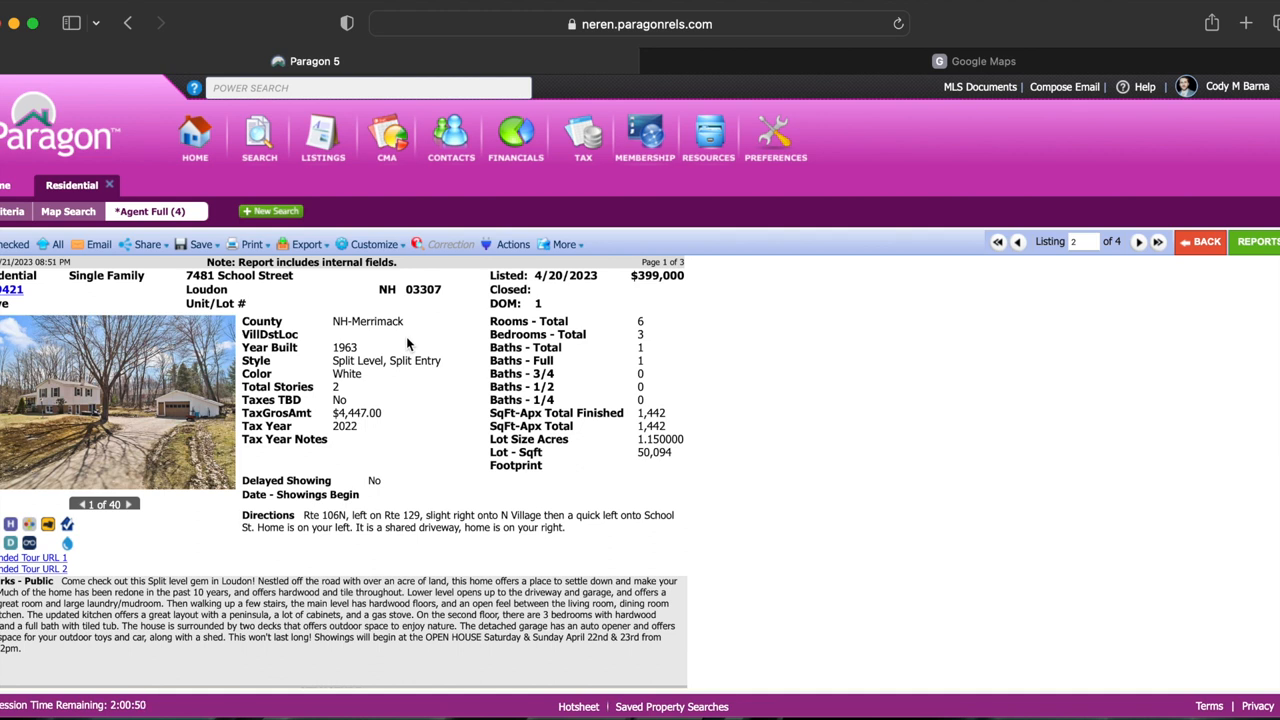
mouse_move(835, 478)
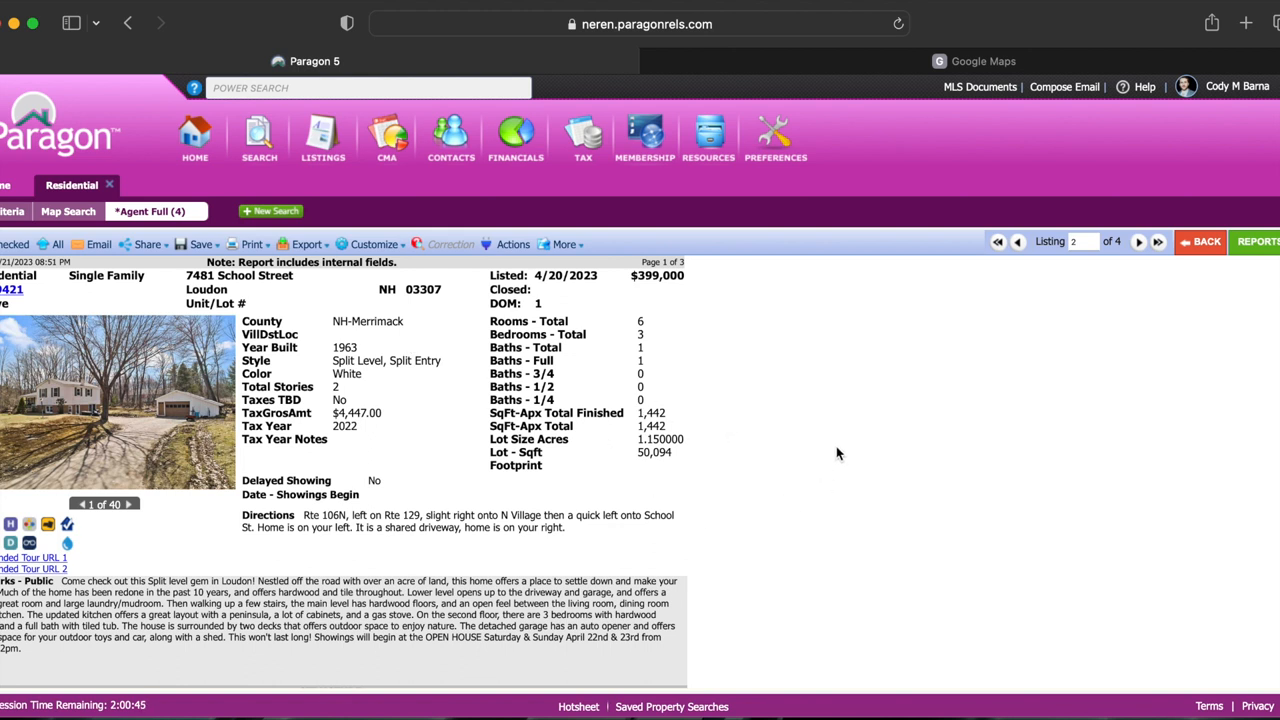
mouse_move(419, 411)
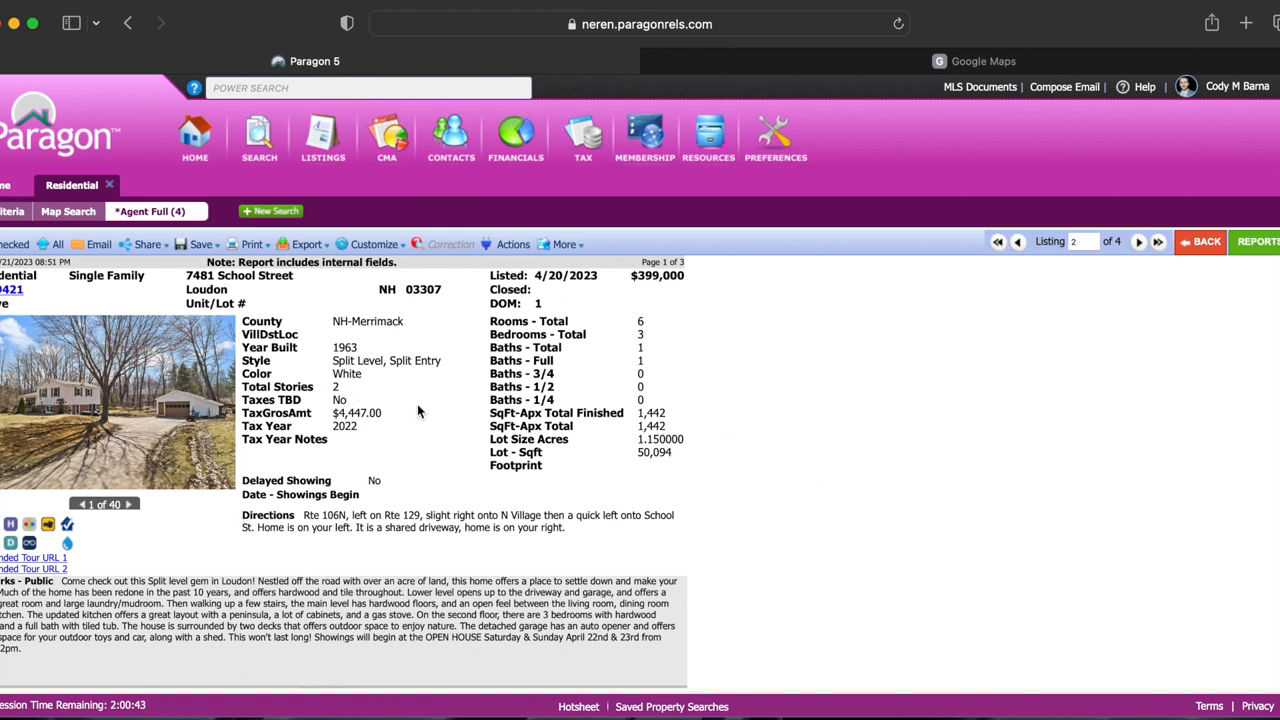
mouse_move(386, 397)
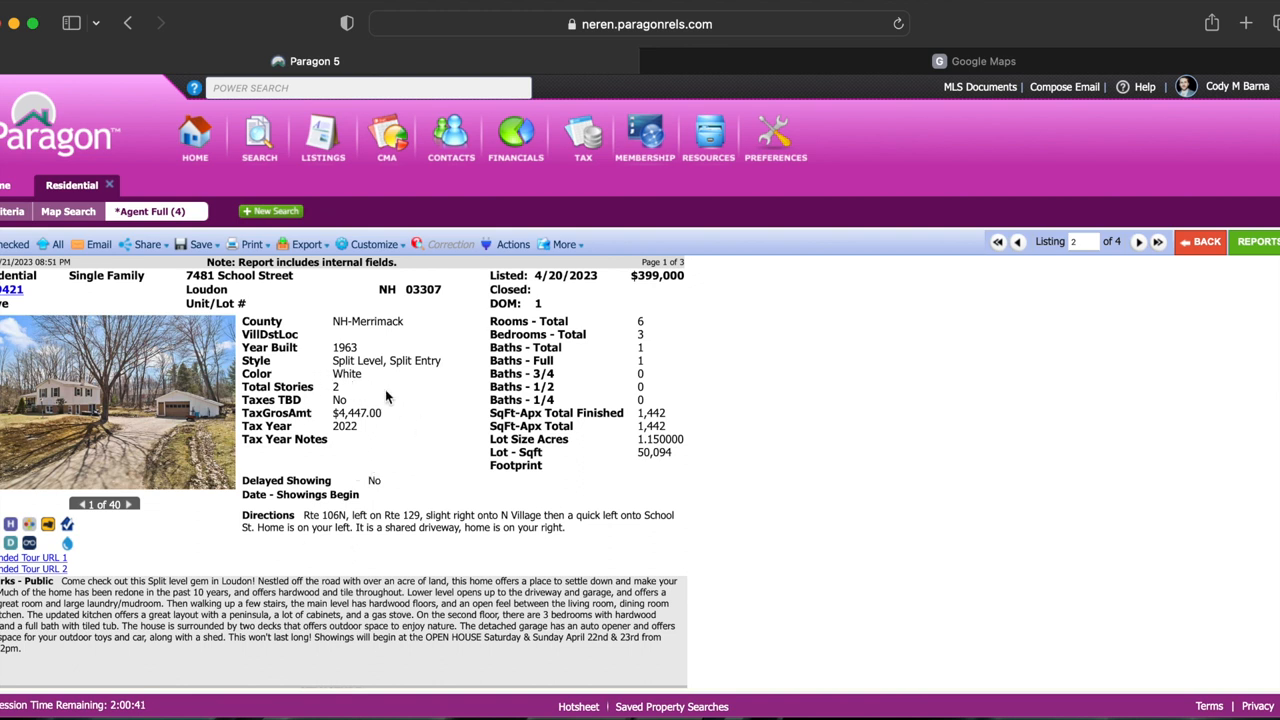
Browse 7481 School Street photos to image 5 of 40 in the gallery, then switch to Google Maps.
click(130, 504)
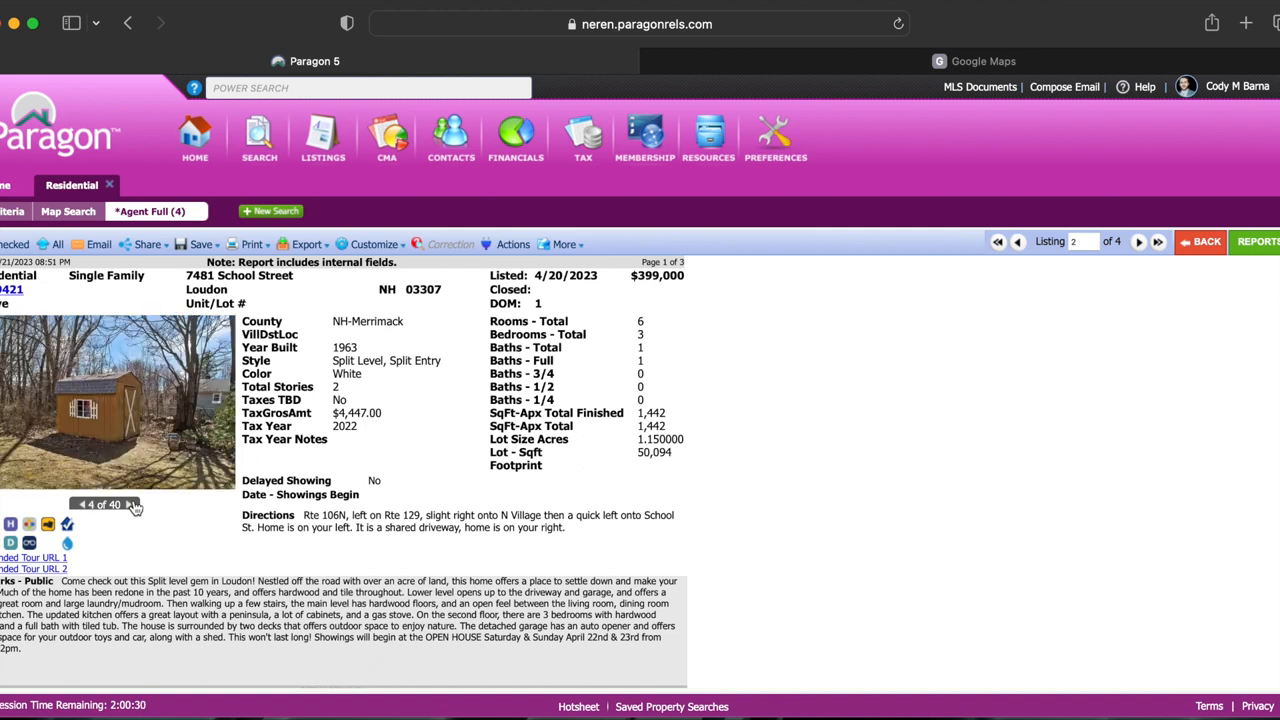
click(117, 400)
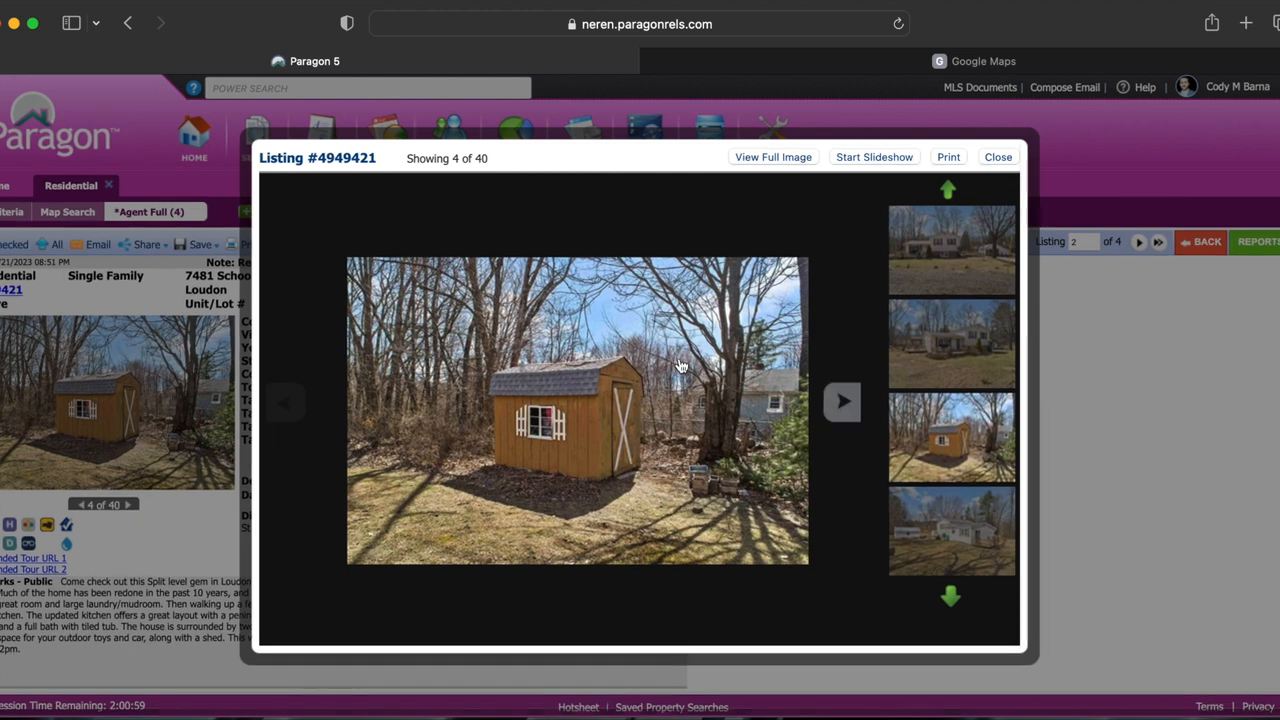
click(773, 157)
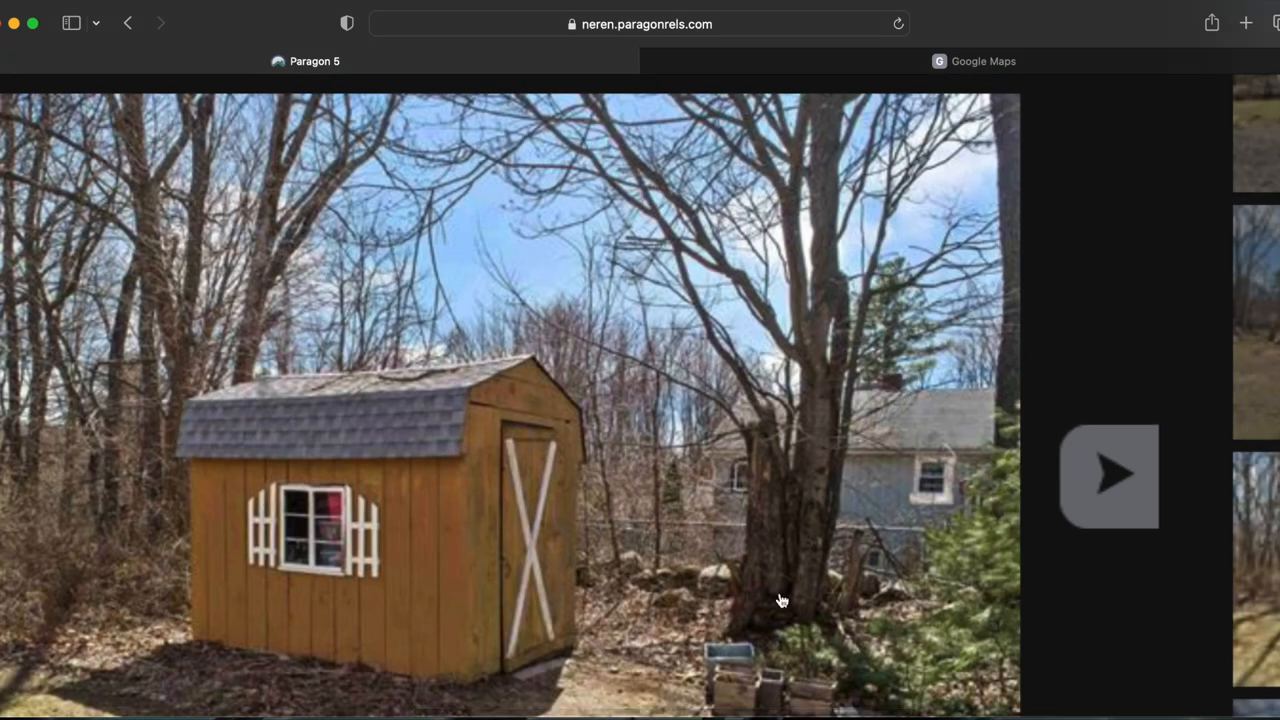
mouse_move(820, 390)
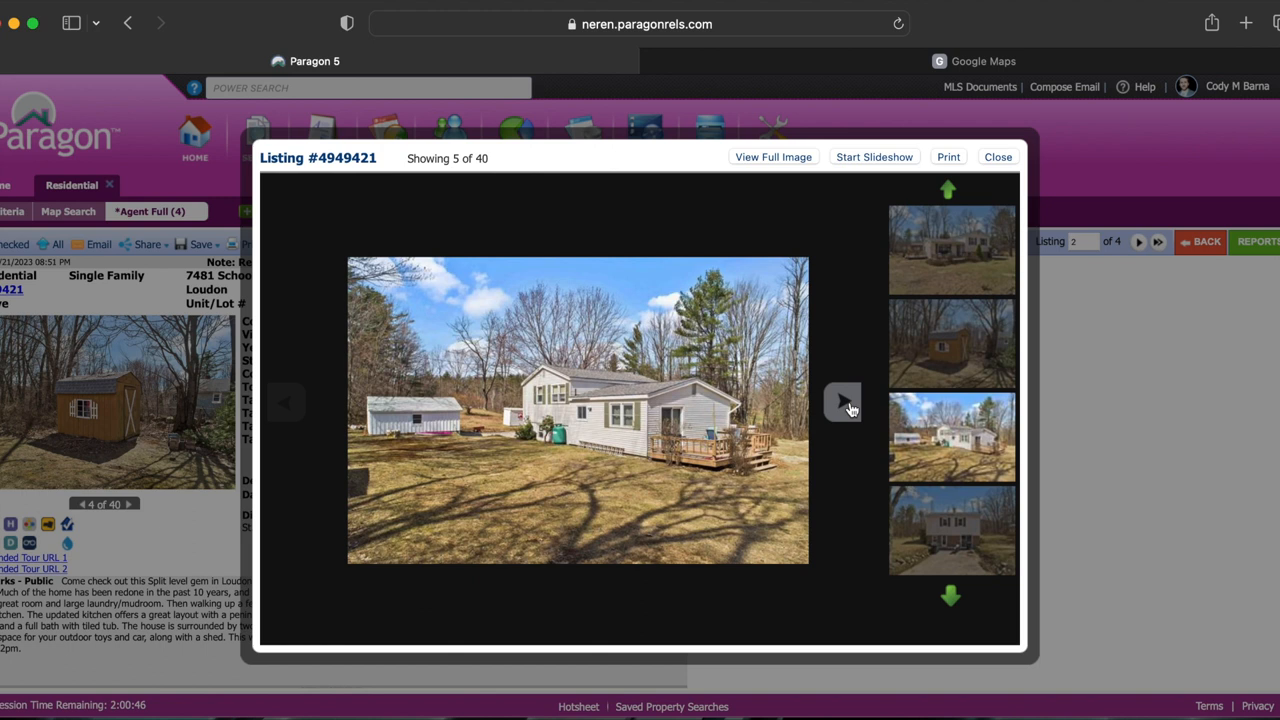
click(983, 61)
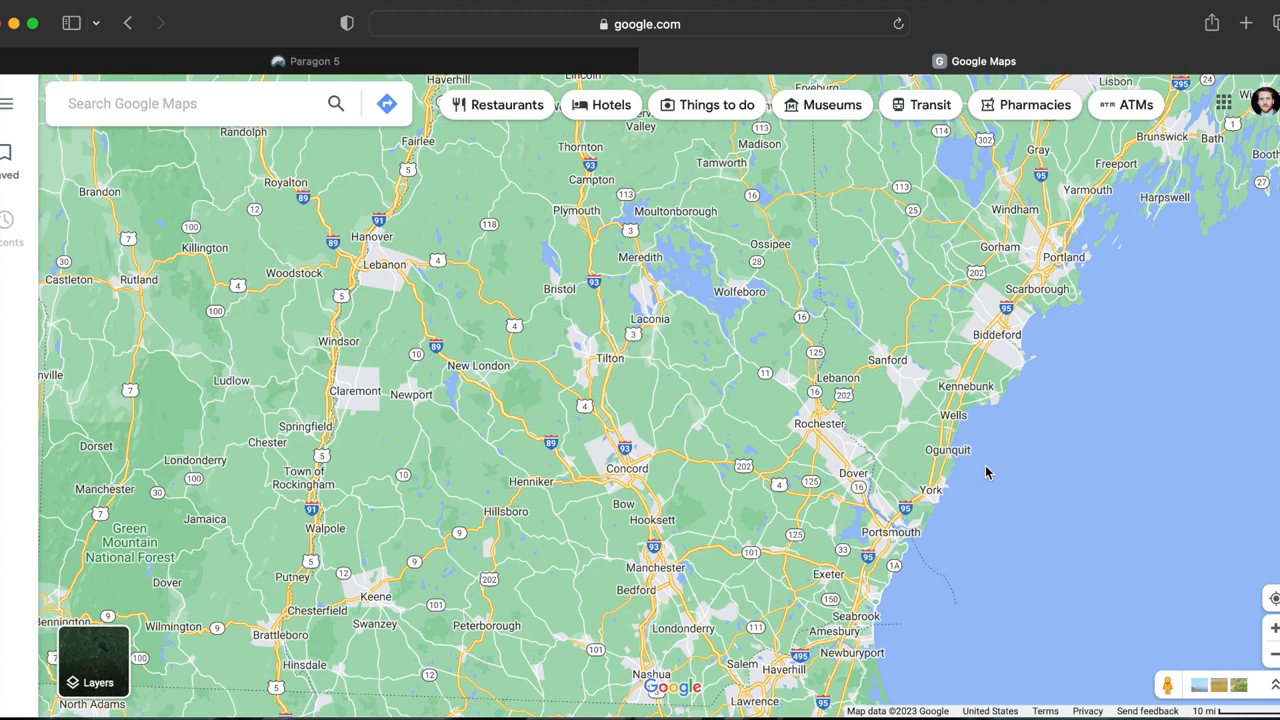
mouse_move(793, 457)
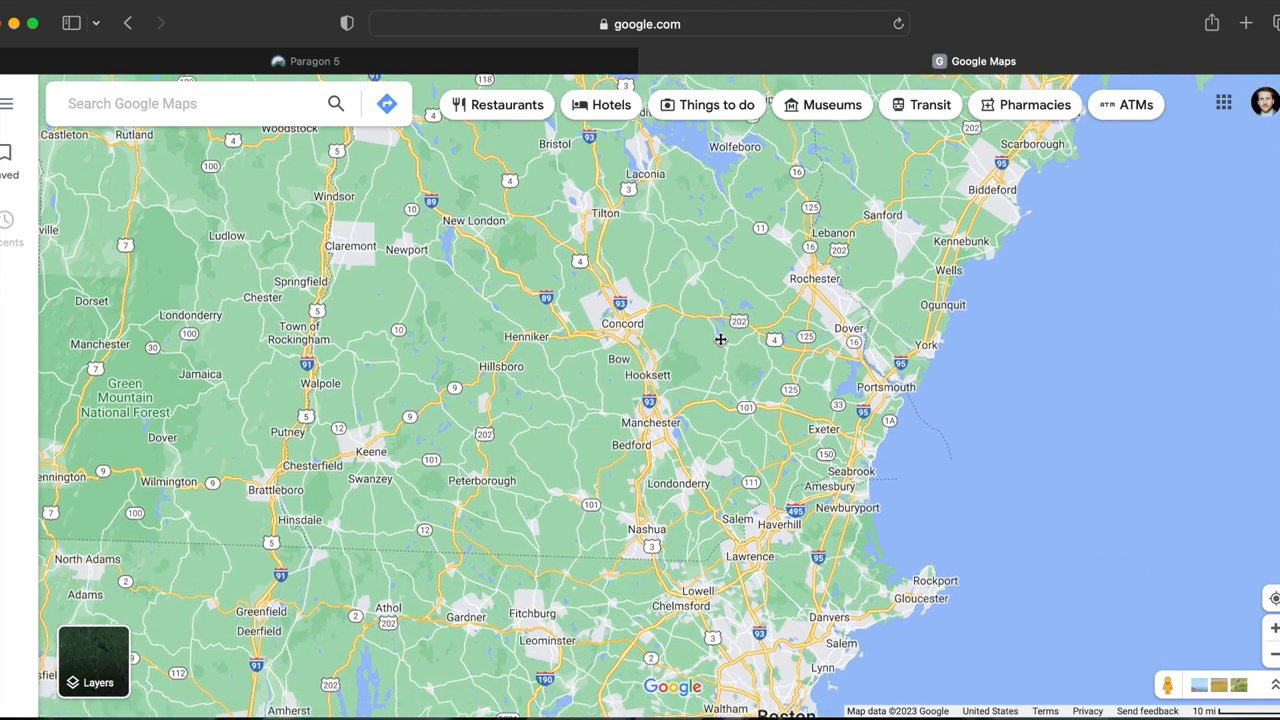
Scroll the Google Maps view south to frame Concord, Manchester, Nashua and Boston.
scroll(down, 3)
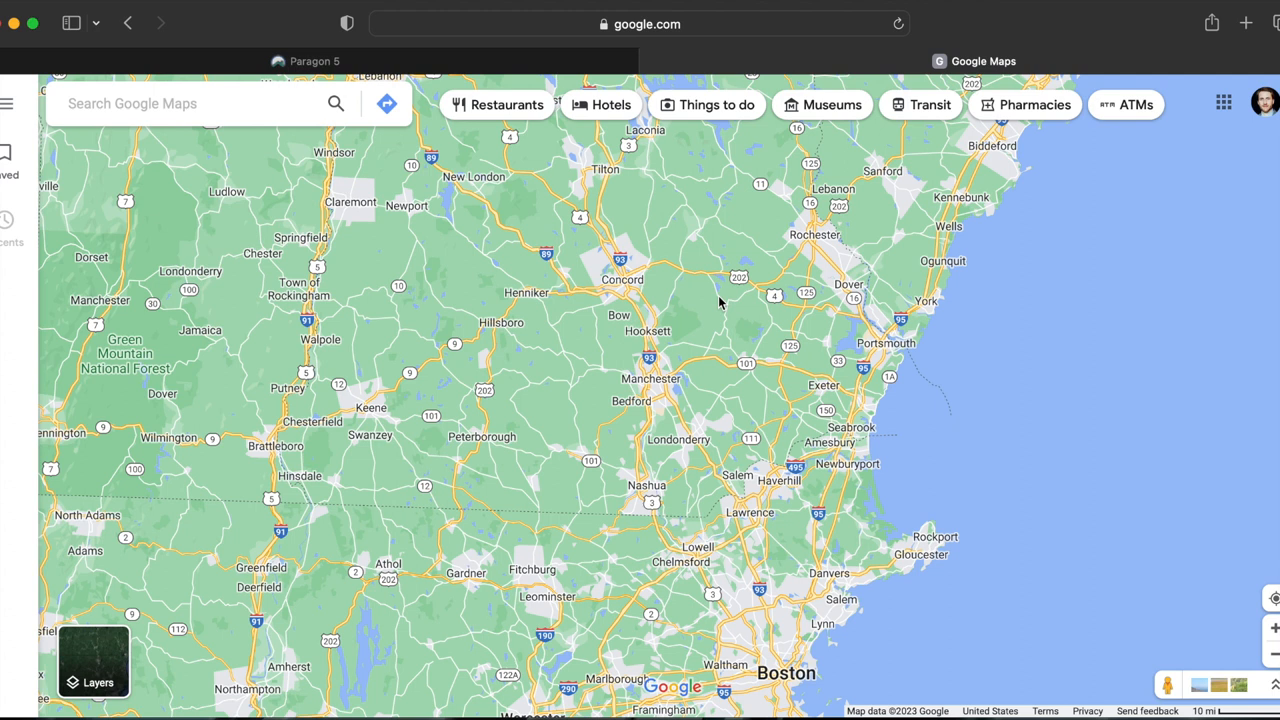
mouse_move(530, 275)
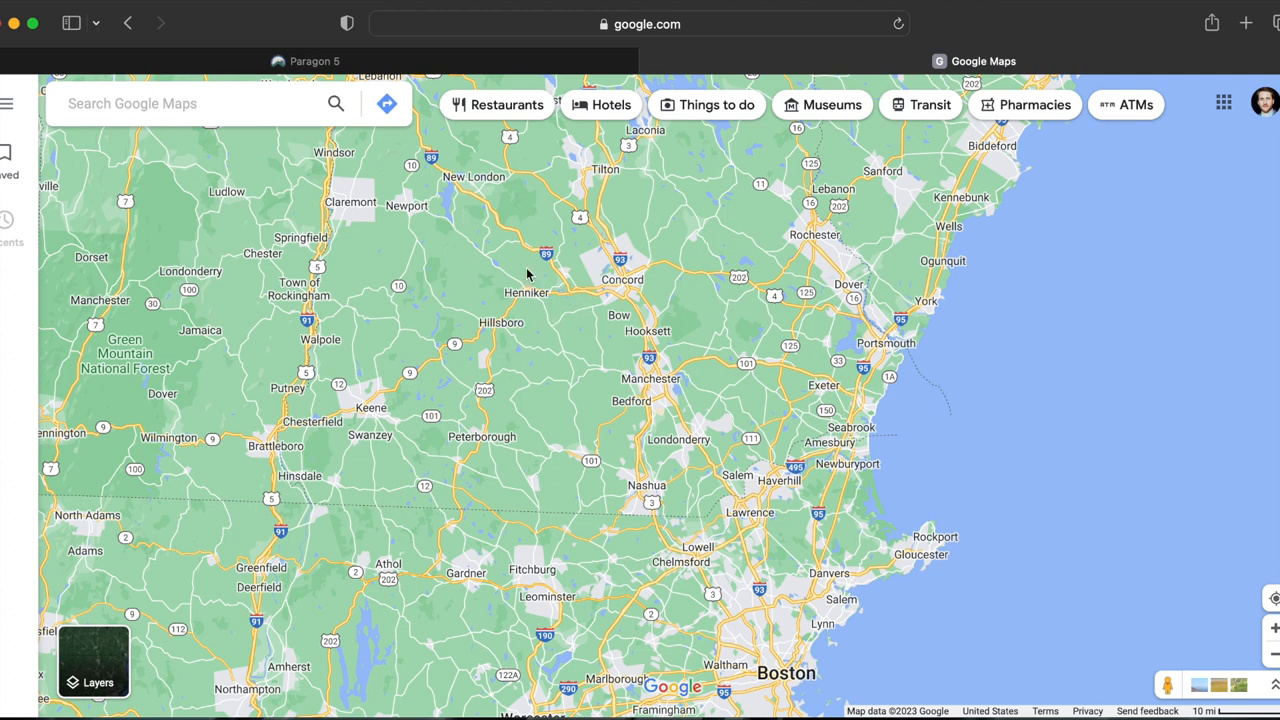
mouse_move(545, 303)
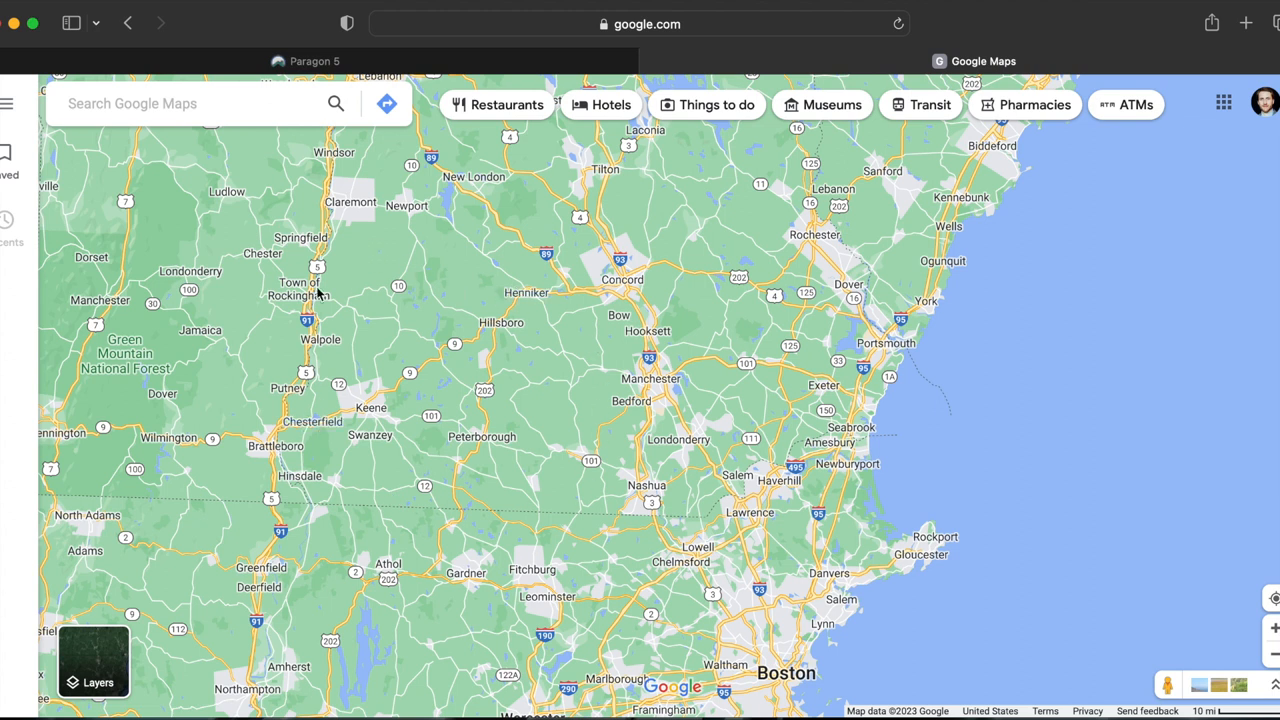
mouse_move(322, 448)
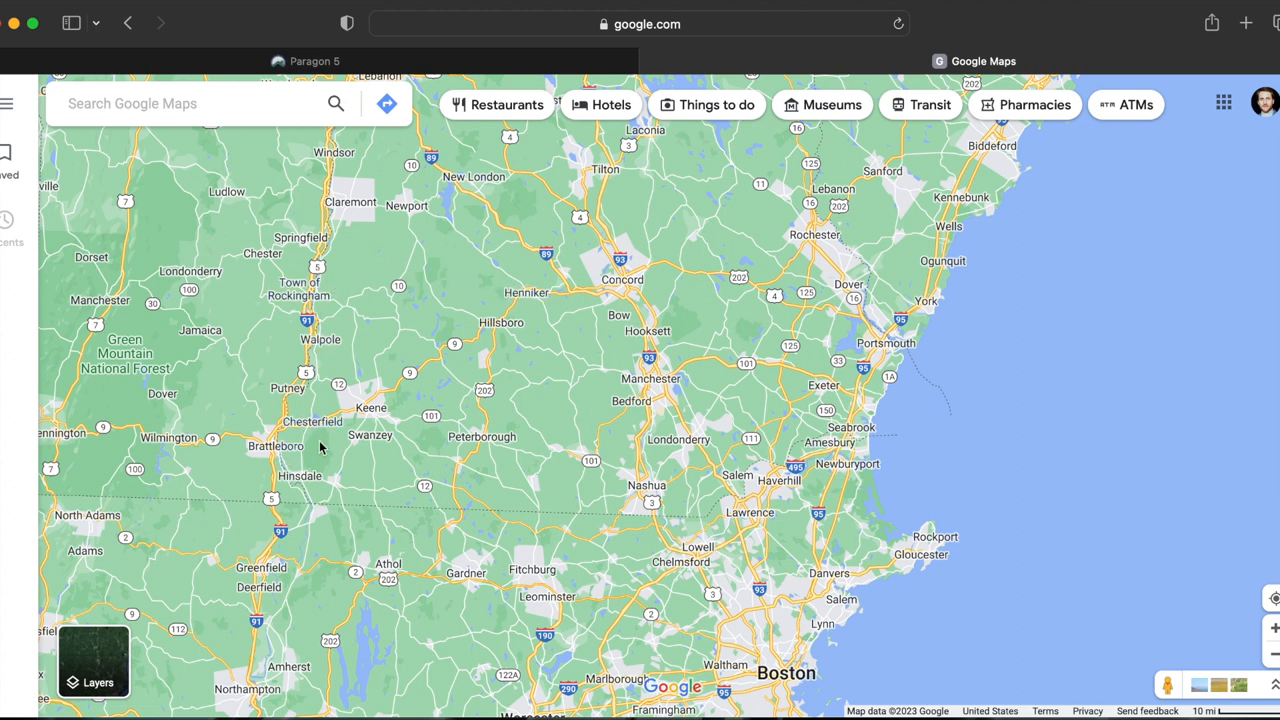
mouse_move(524, 318)
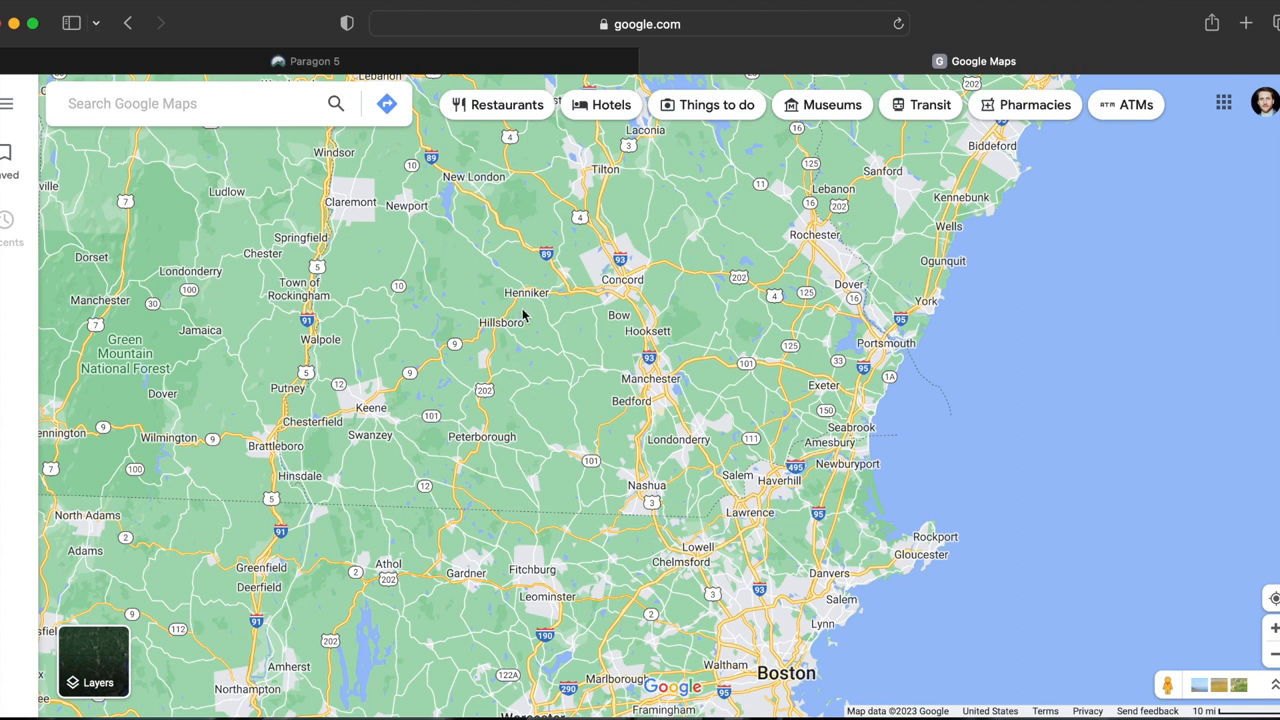
mouse_move(588, 406)
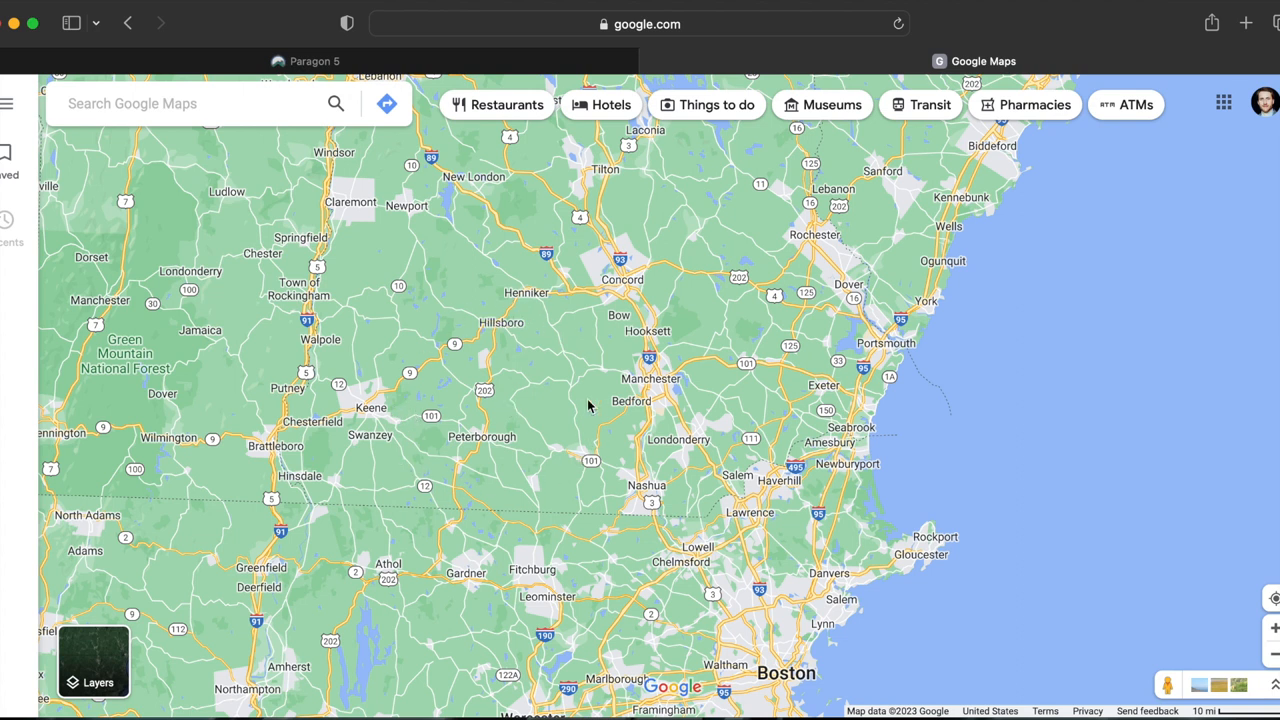
mouse_move(488, 306)
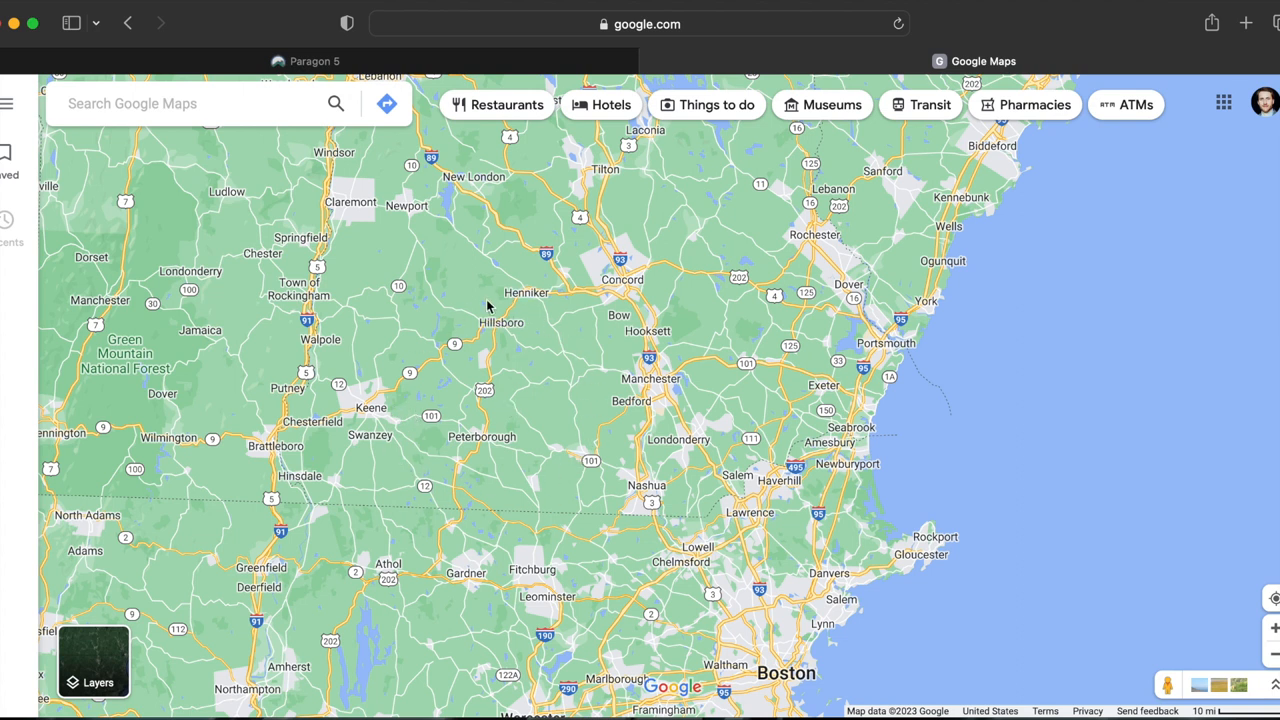